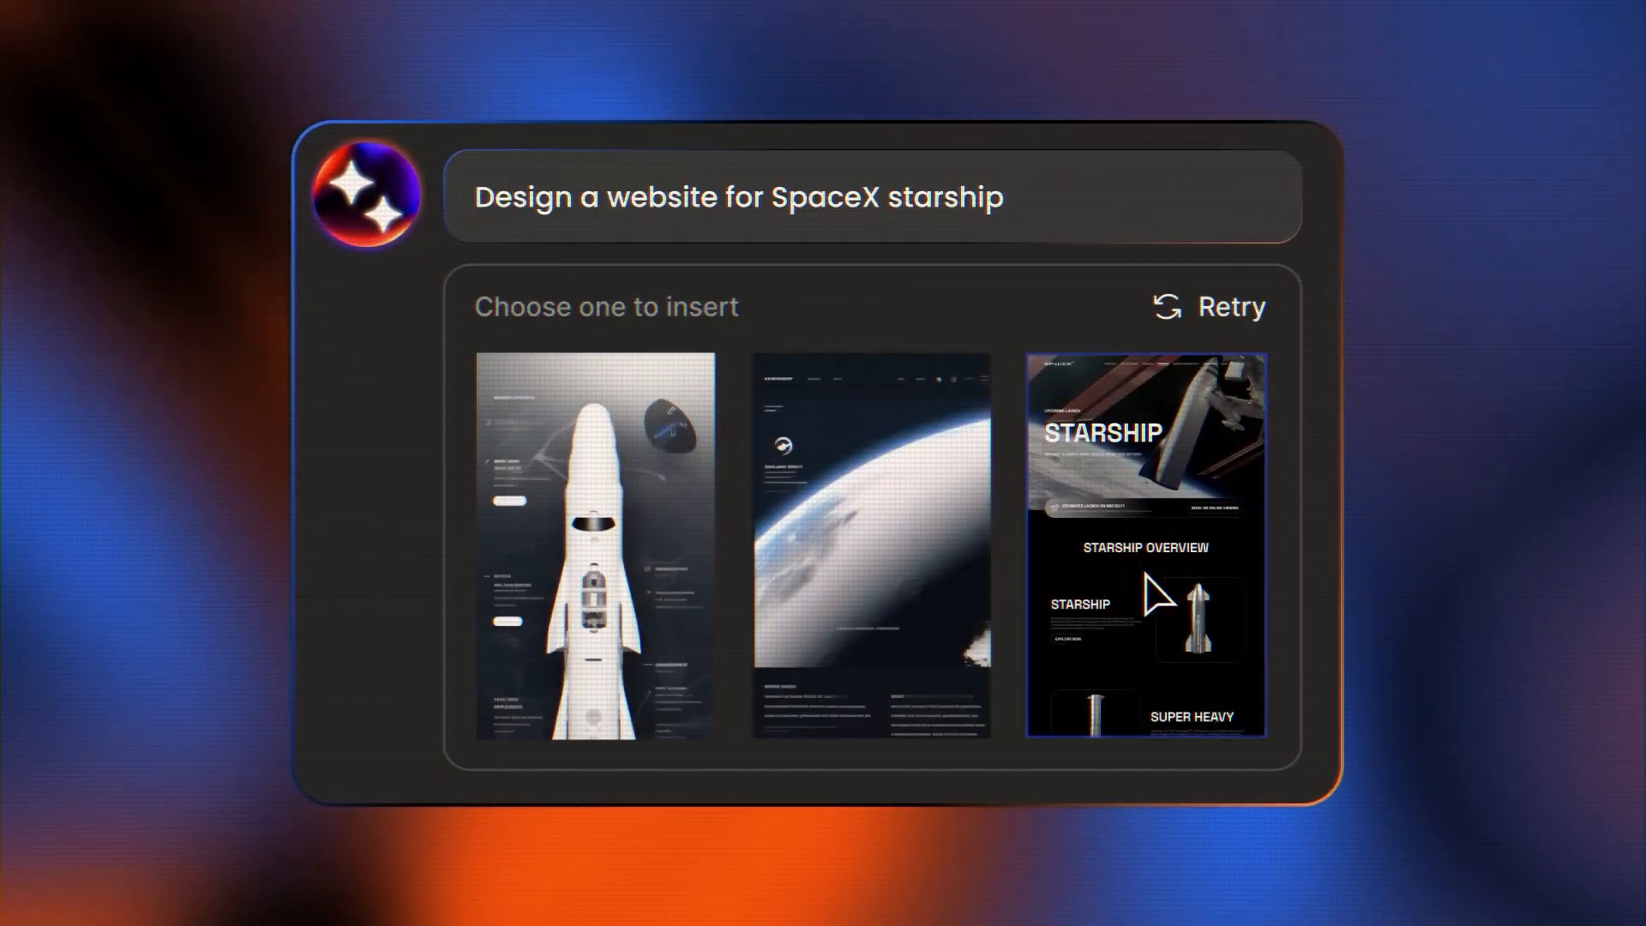
# Step: Insert the third Starship design, then generate a futuristic-car landing page in 'interstellar movie, mountain, black background' style
pyautogui.click(1146, 541)
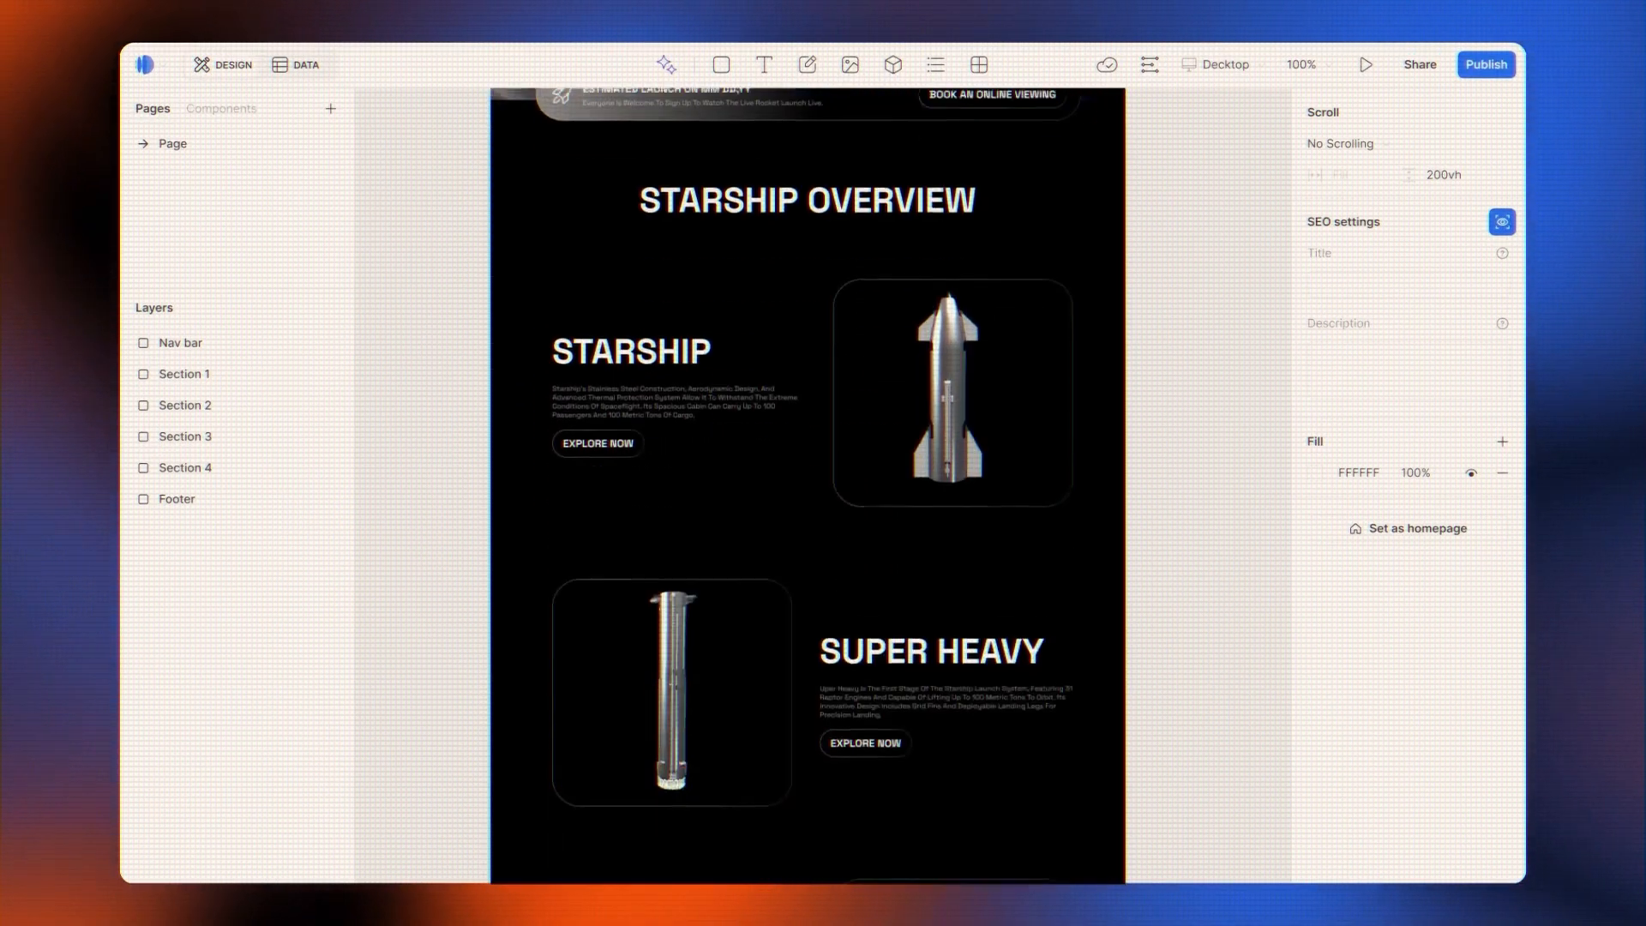
pyautogui.click(663, 65)
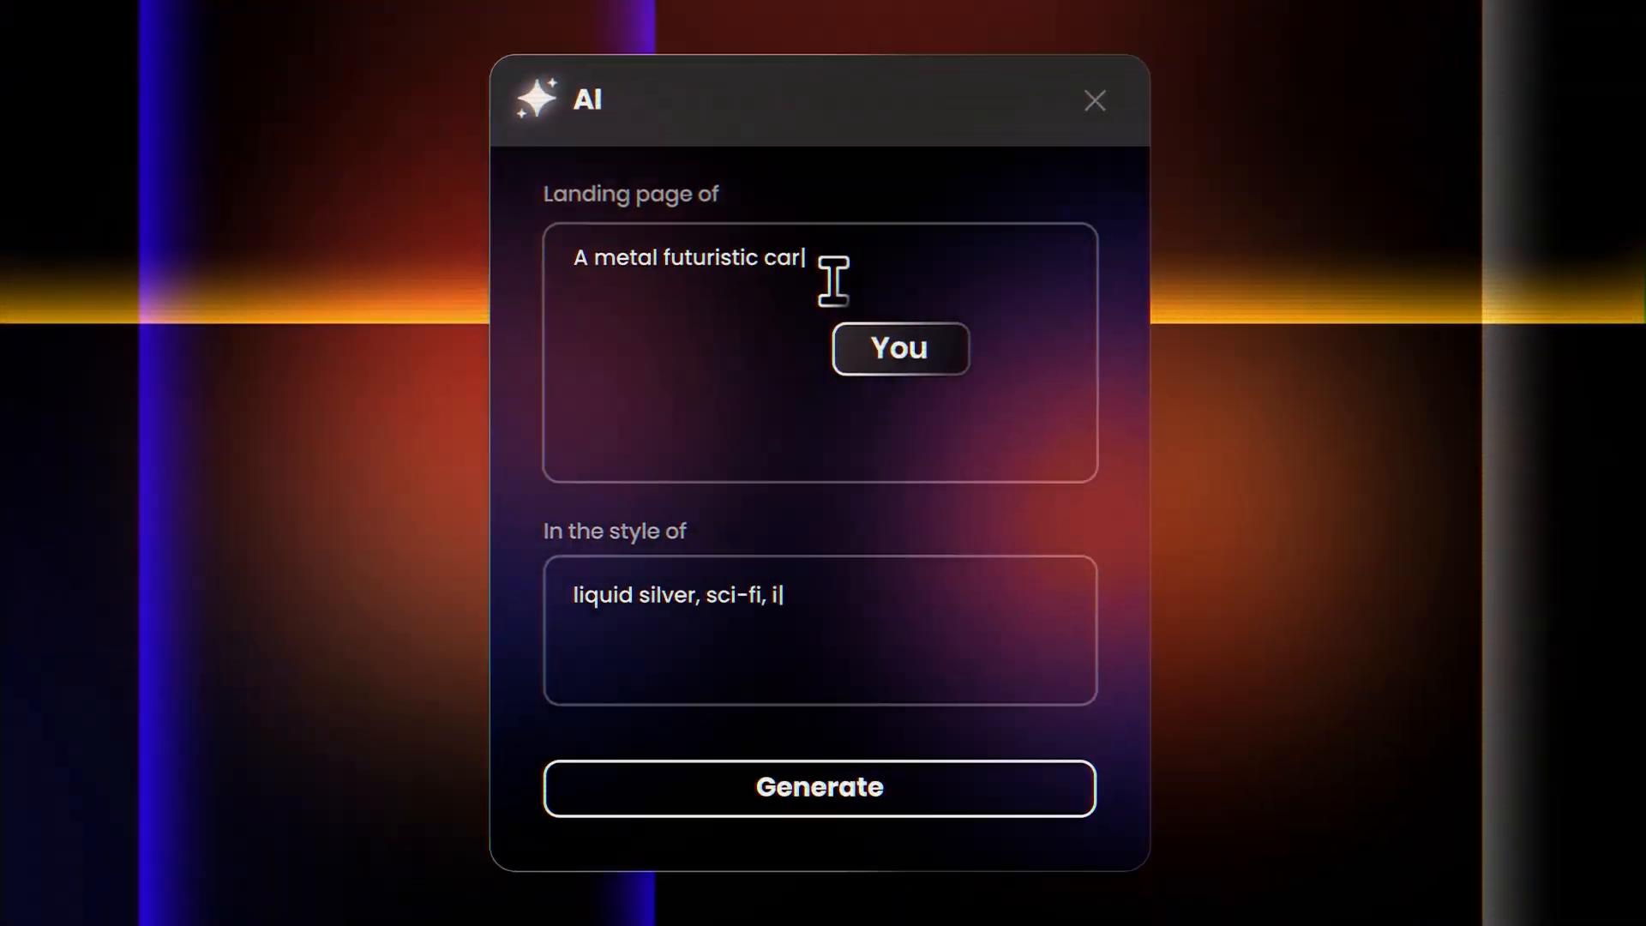
pyautogui.write('nterstellar movie, mountain, black background')
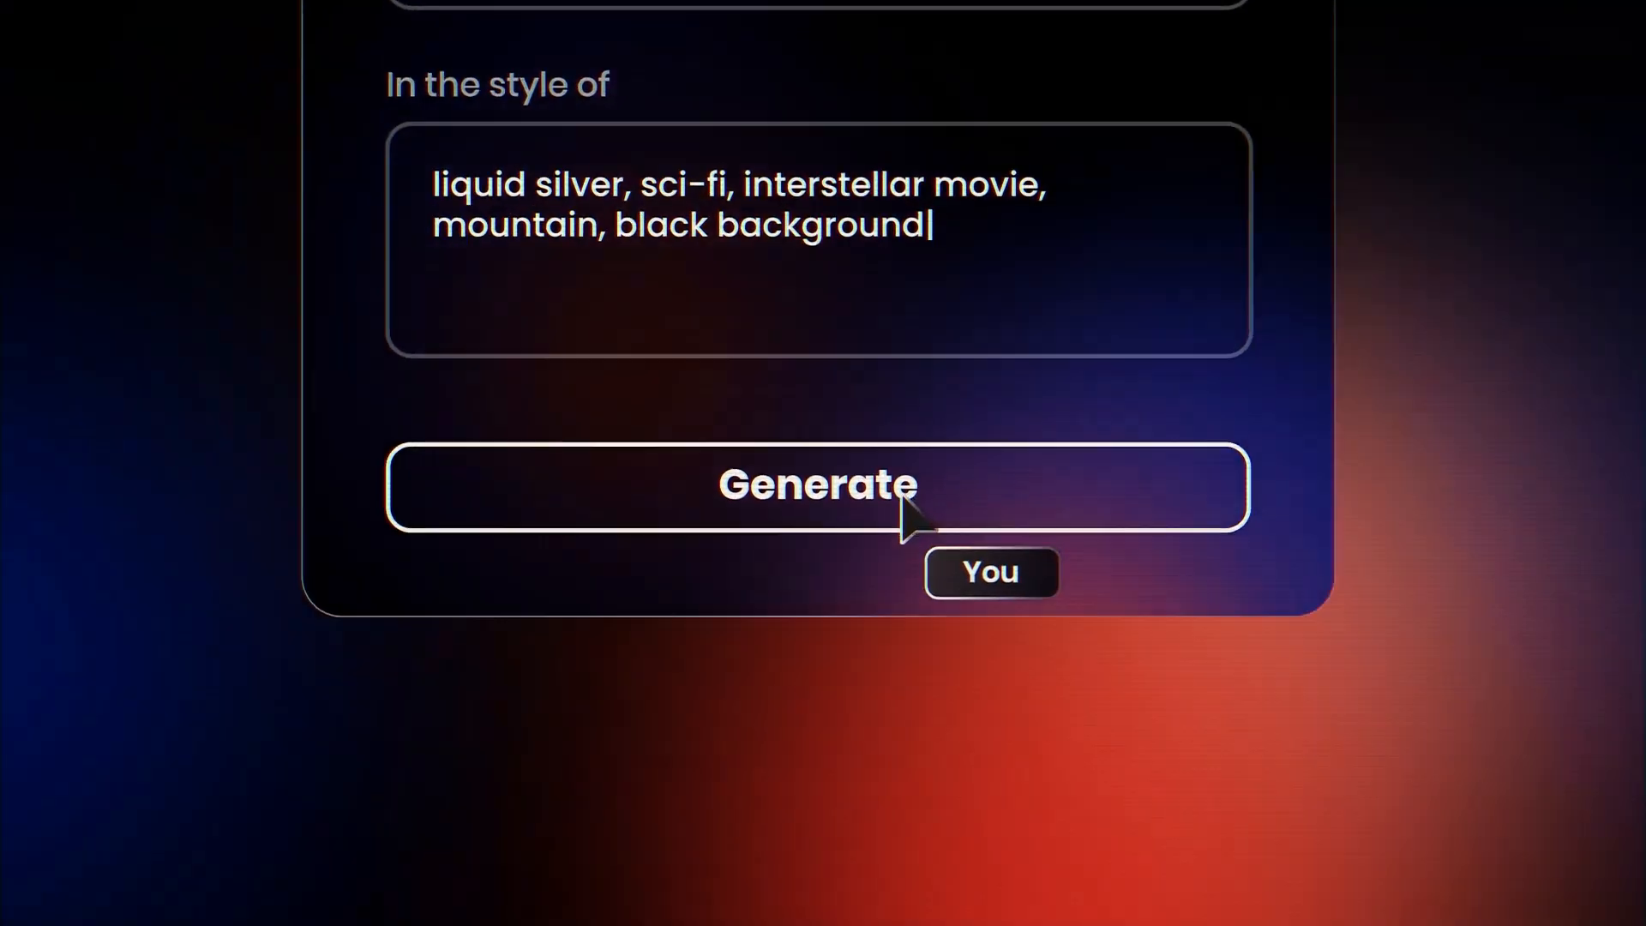
pyautogui.click(817, 485)
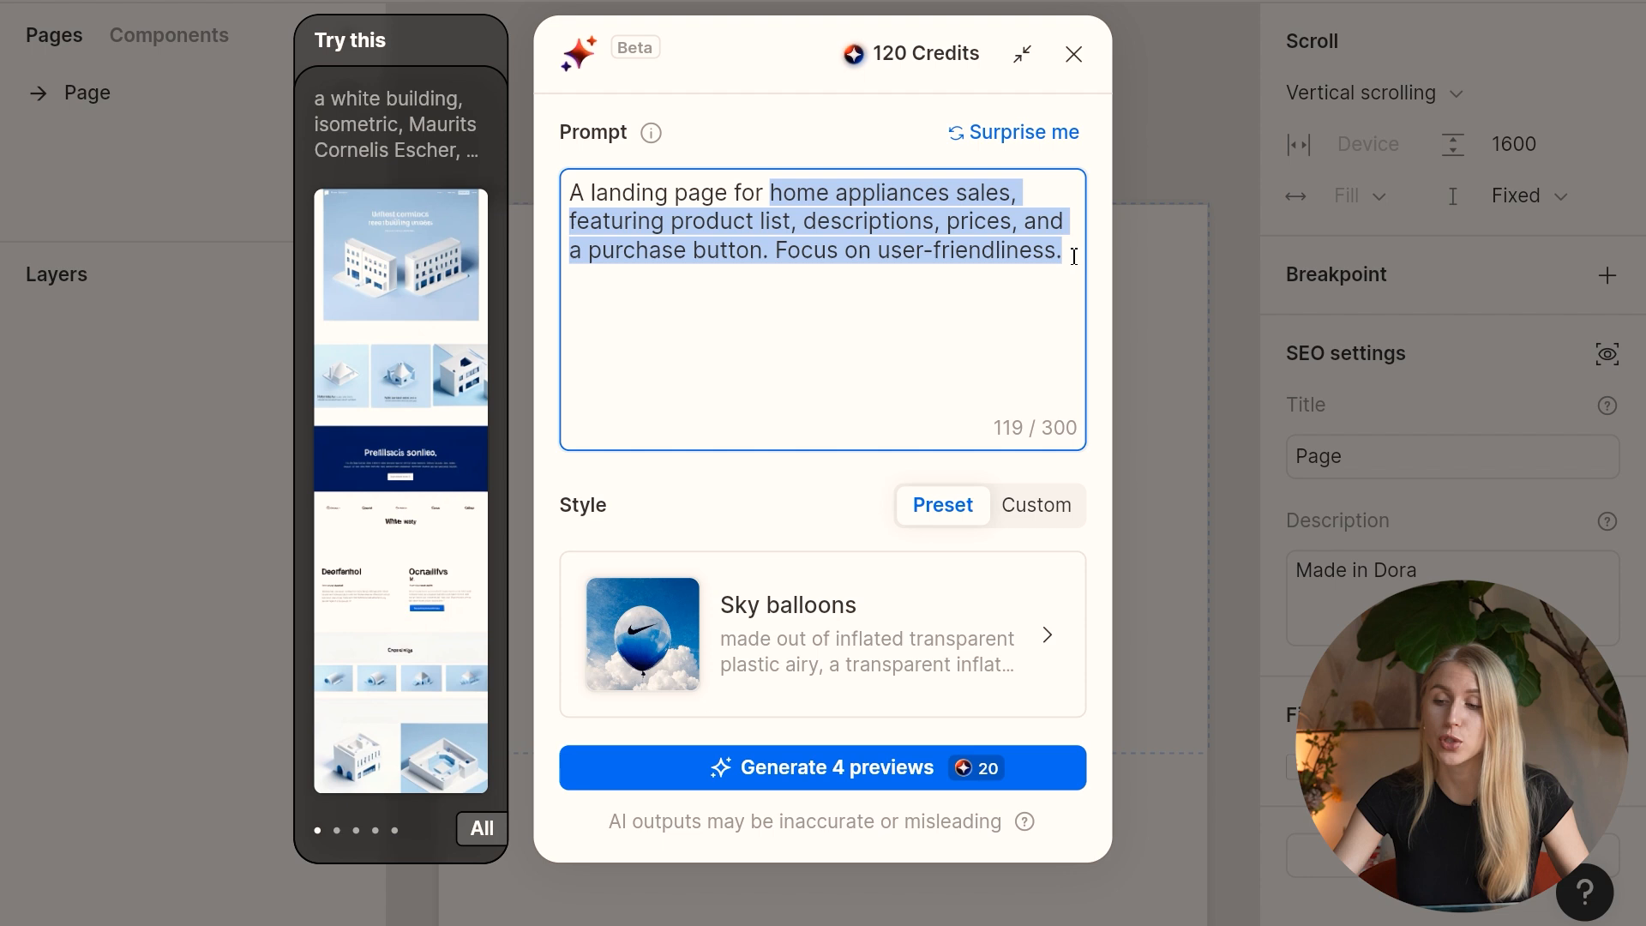
# Step: Generate four appliance-page previews, build the full page from the fourth, and view it live
pyautogui.click(822, 766)
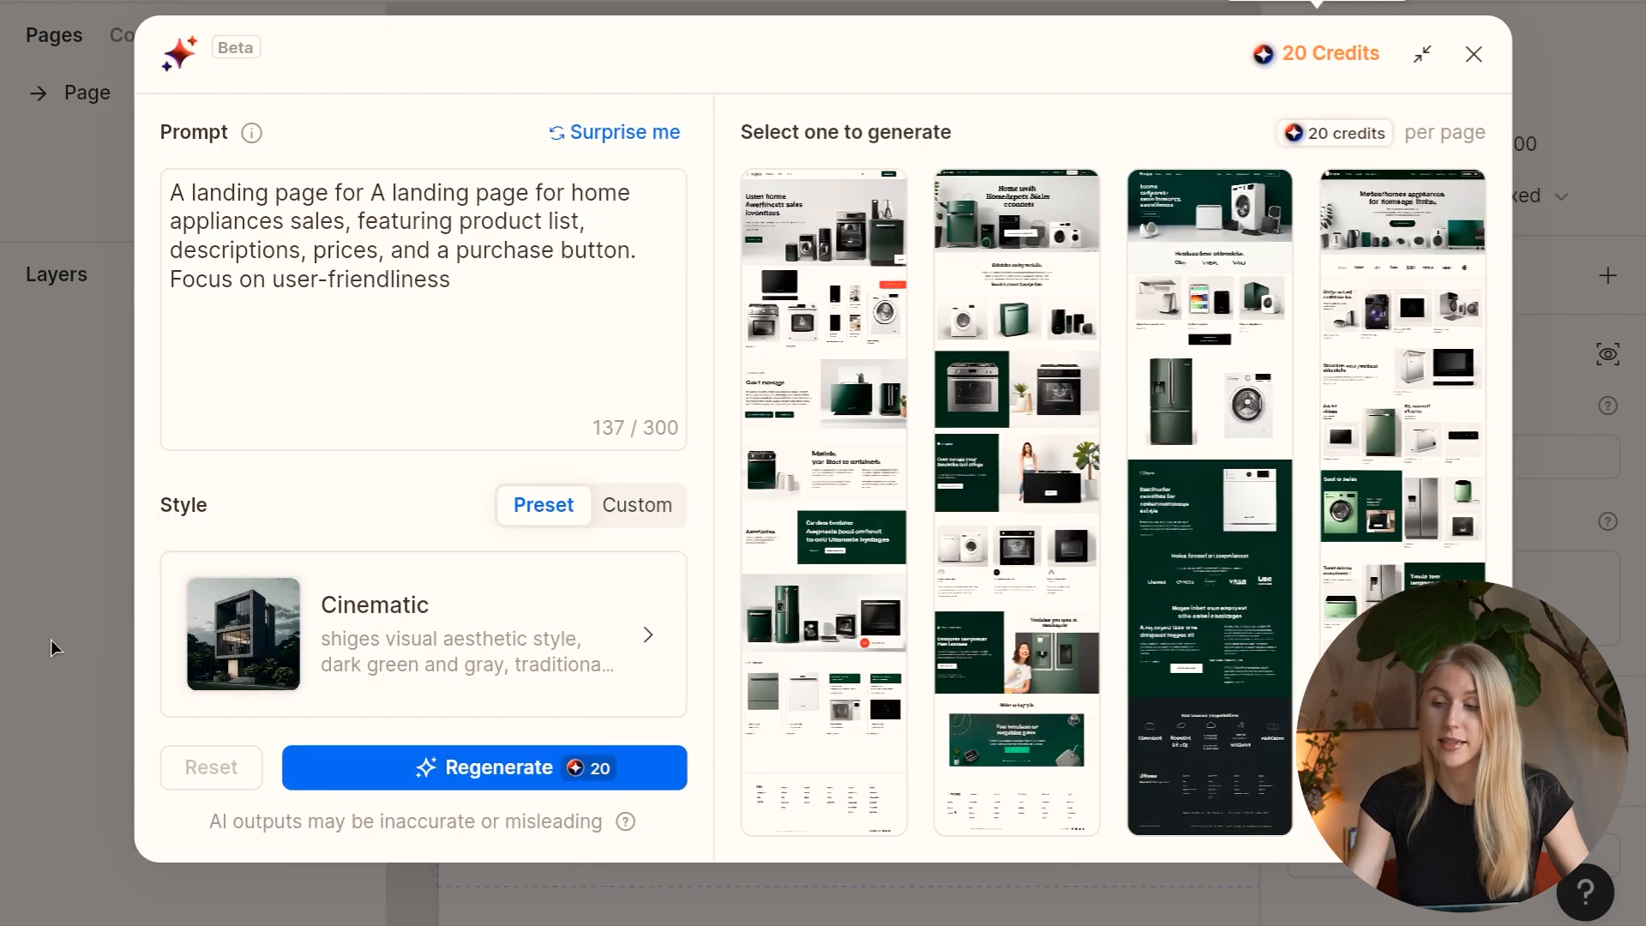
pyautogui.moveTo(1043, 357)
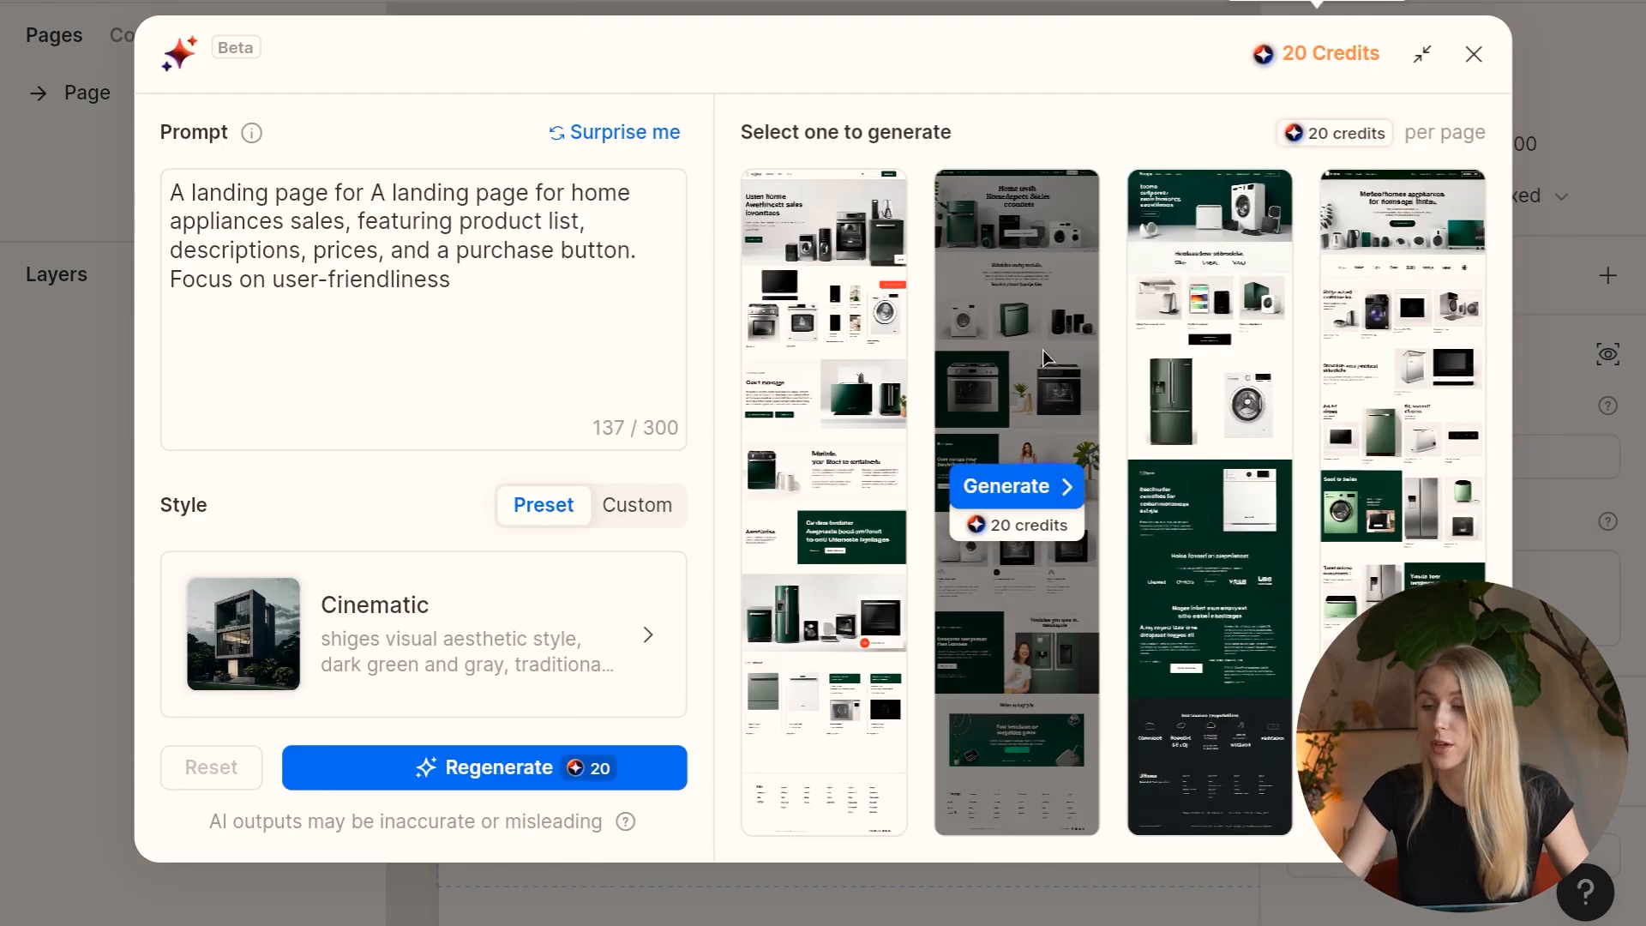
pyautogui.moveTo(1402, 357)
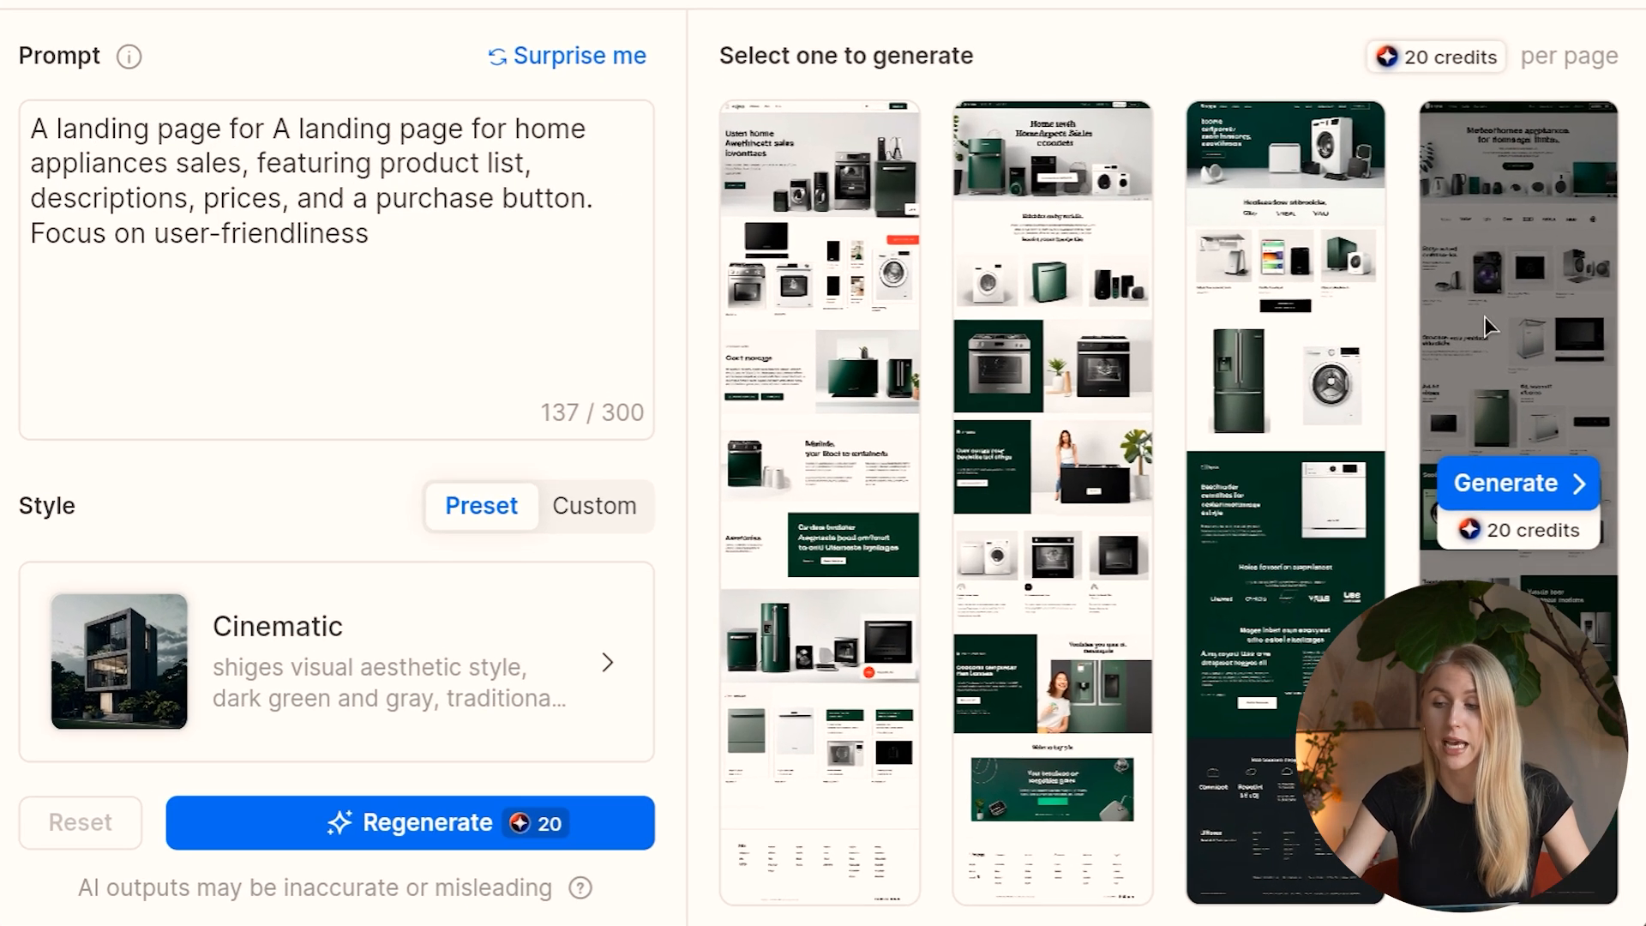
pyautogui.click(1517, 483)
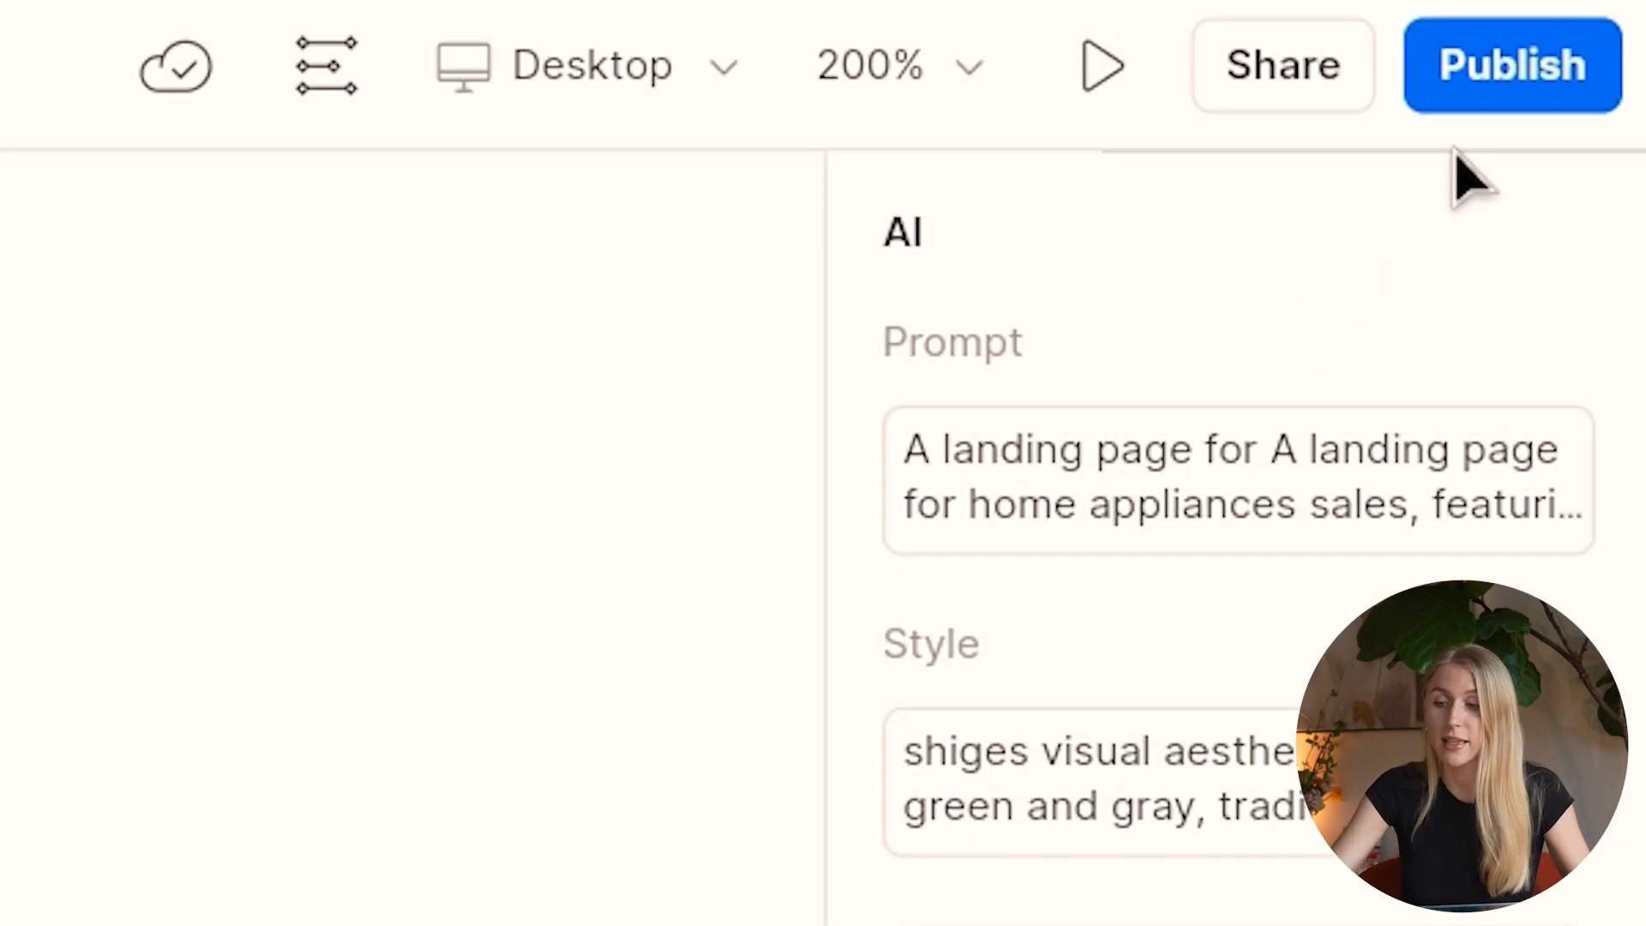
pyautogui.click(1511, 64)
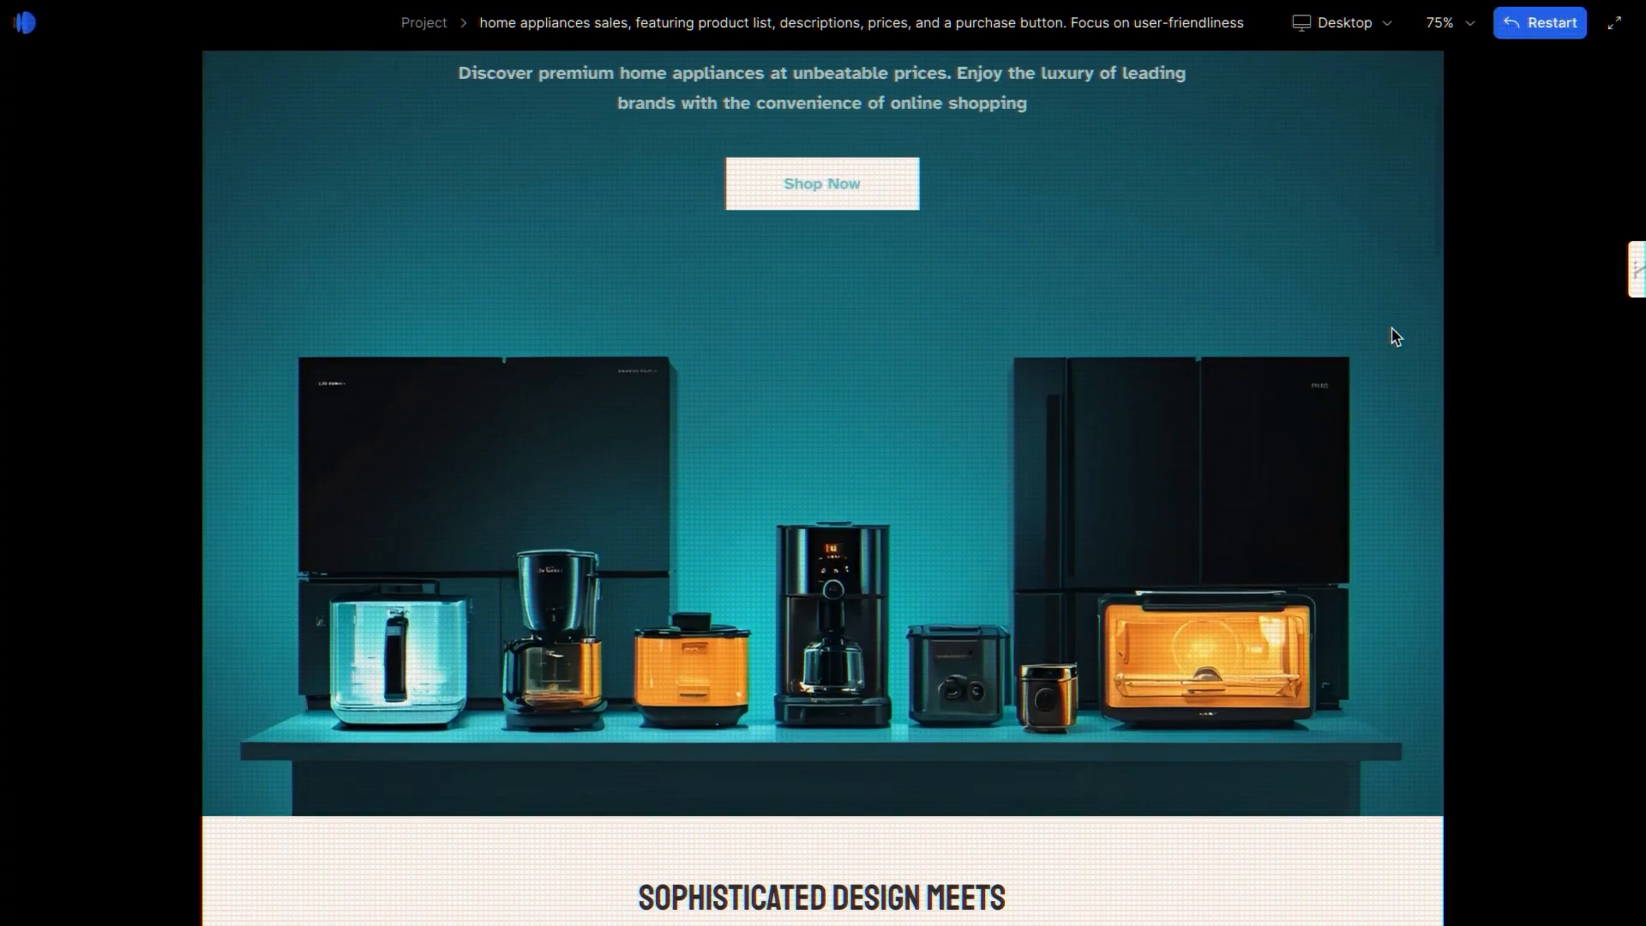
pyautogui.scroll(-3)
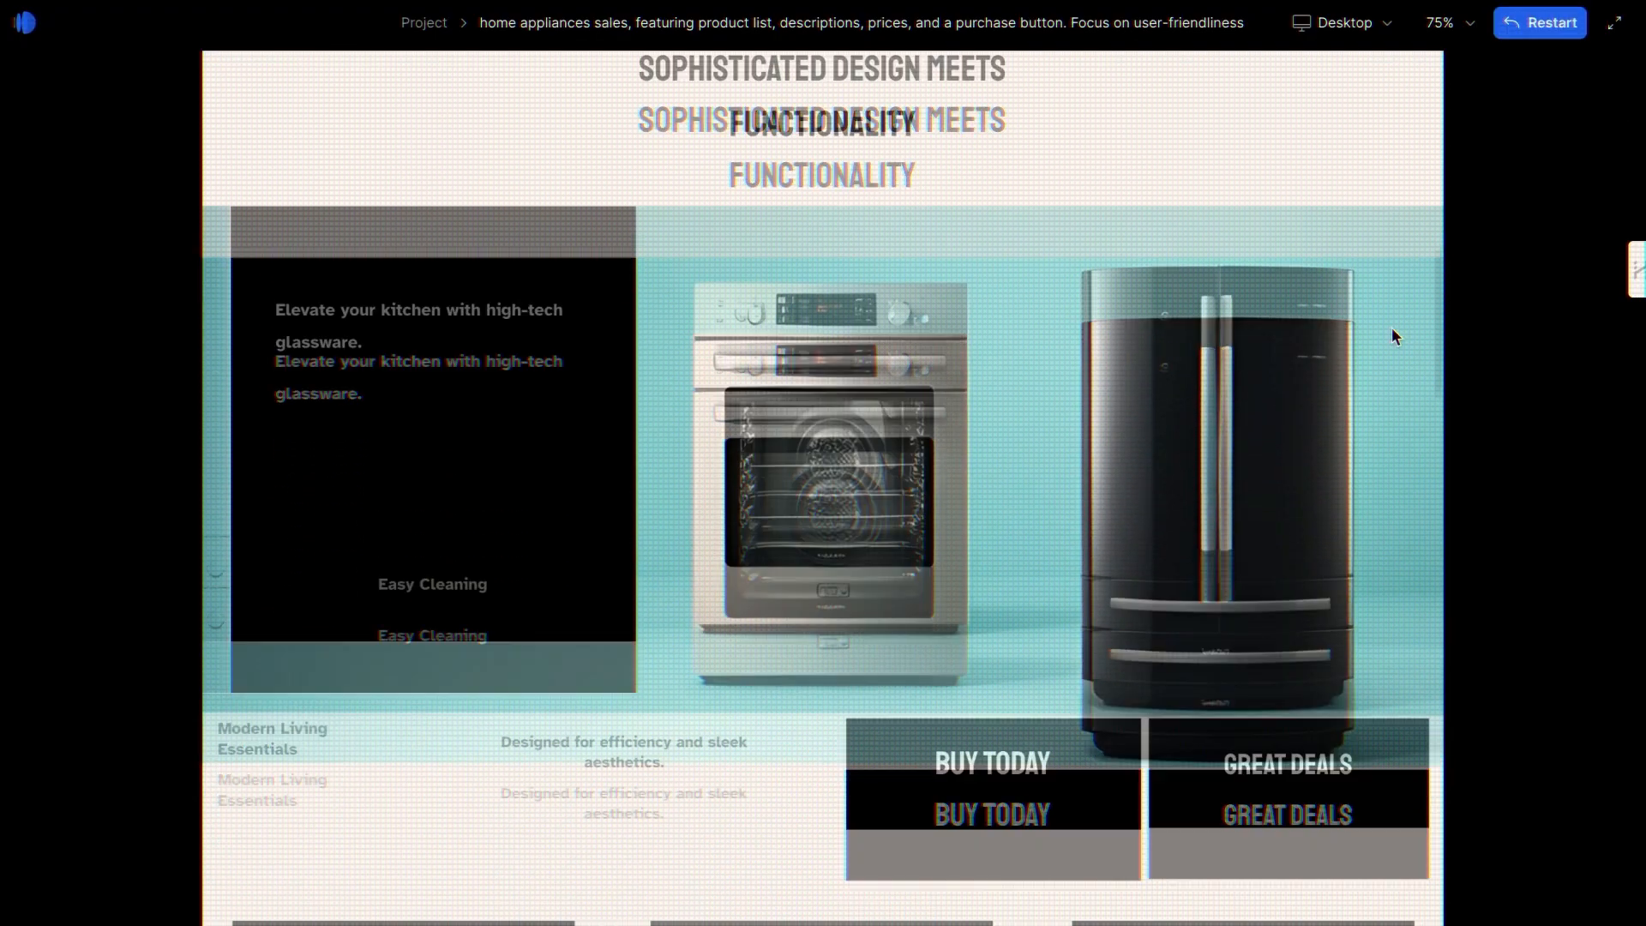
pyautogui.scroll(-3)
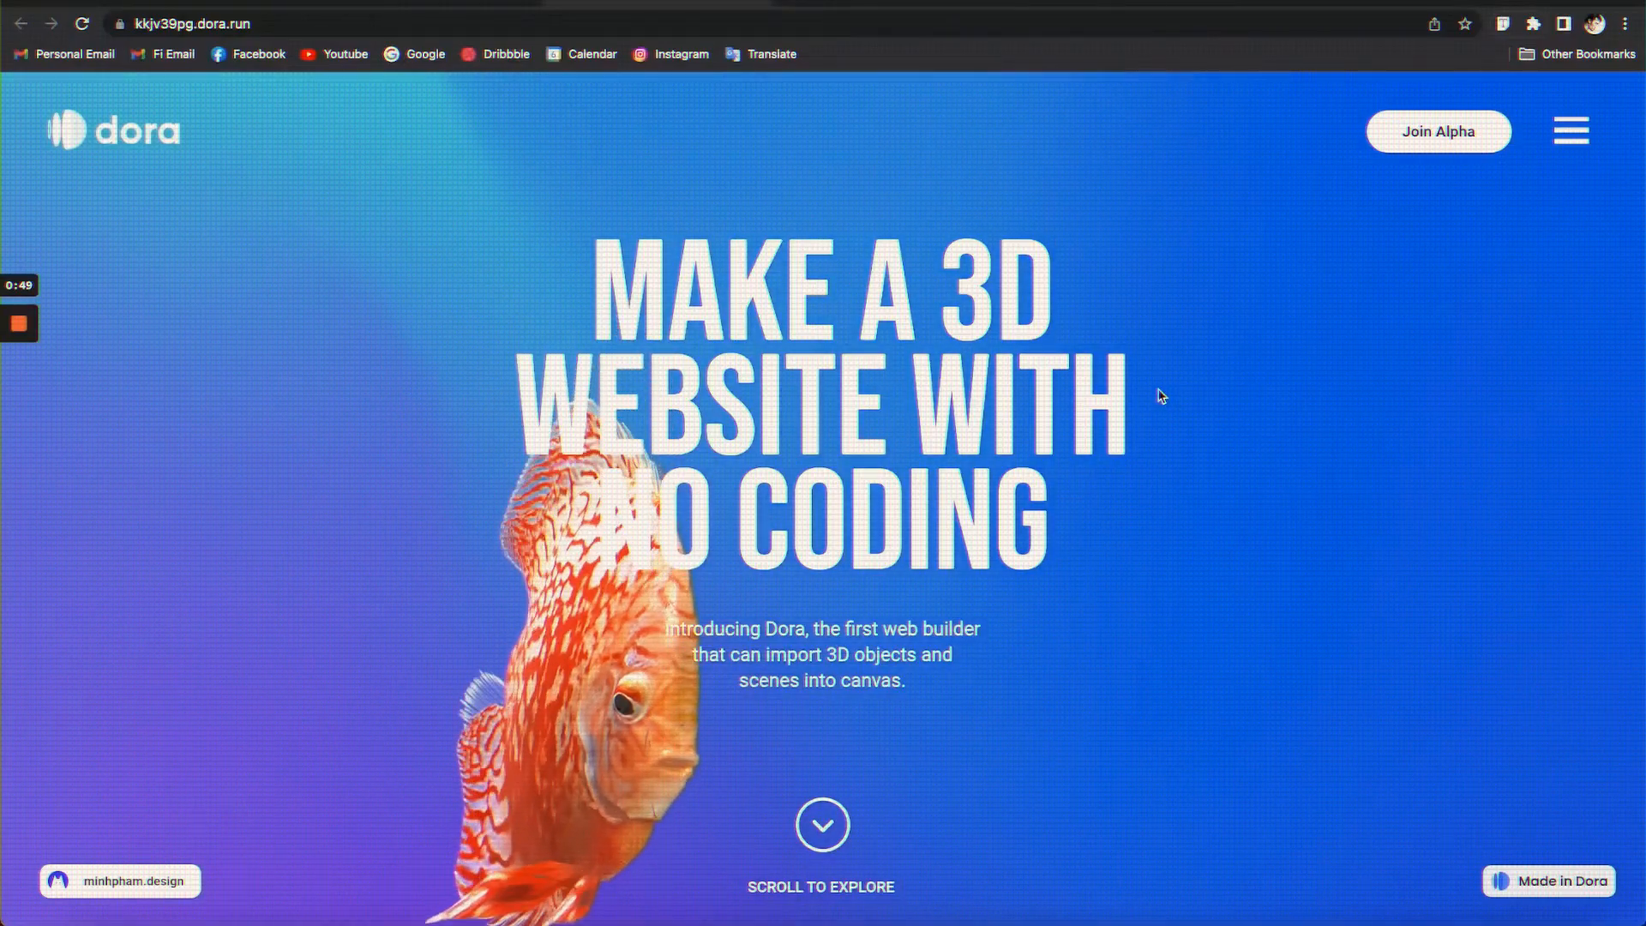
# Step: Scroll through the published dora.run site's hero section with the swimming fish
pyautogui.scroll(-3)
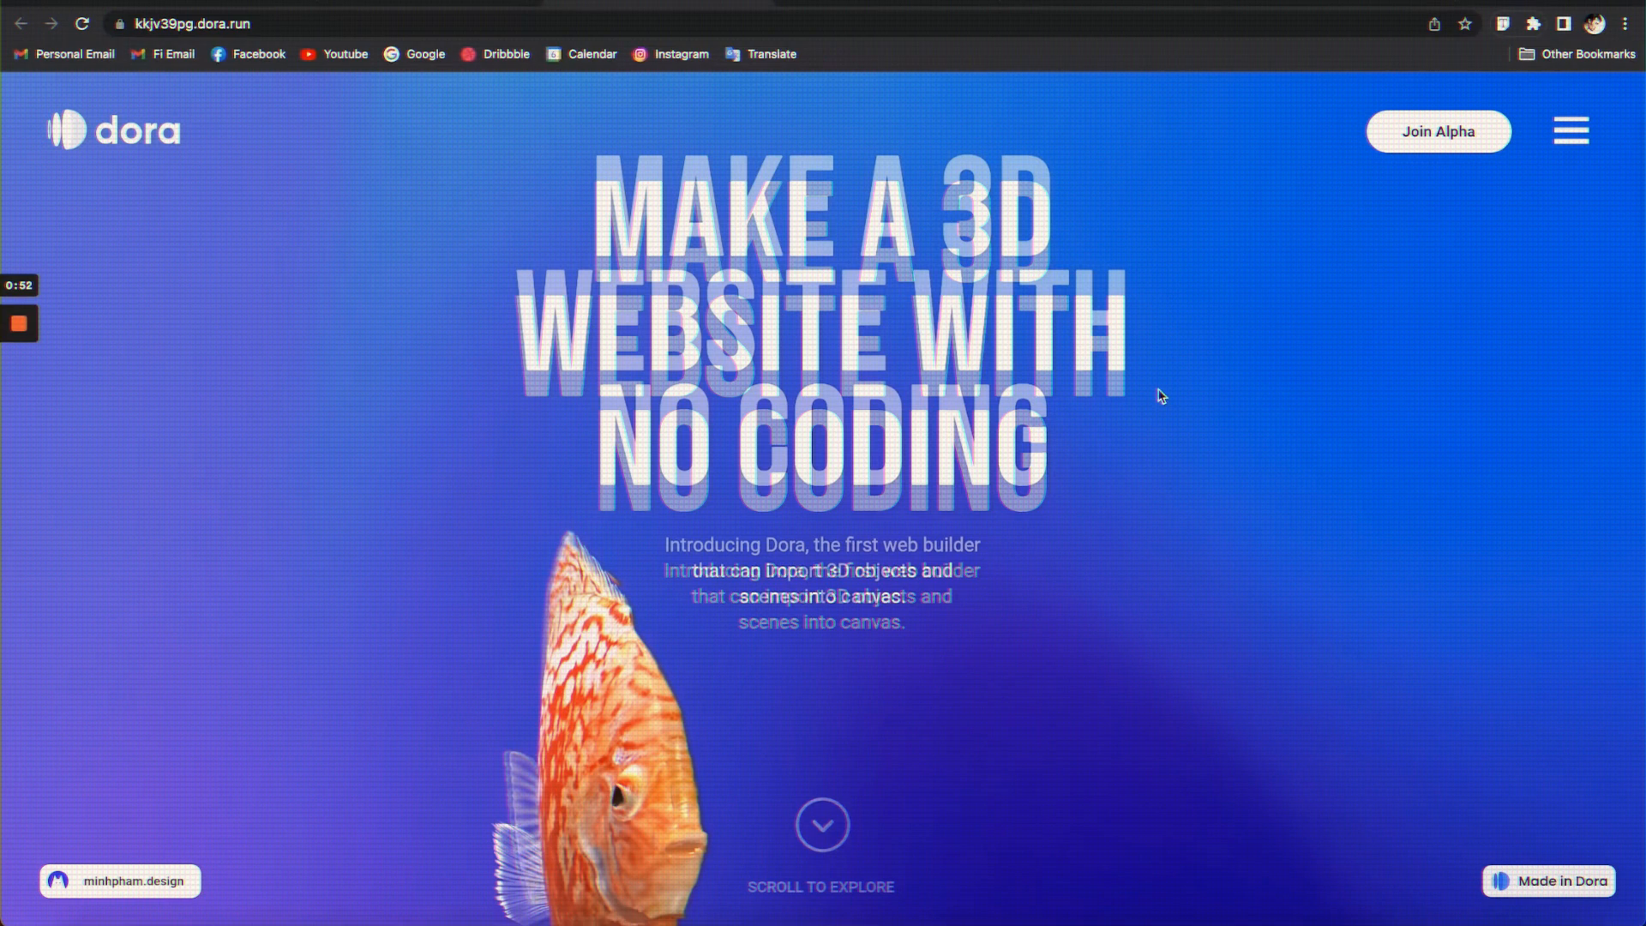
pyautogui.scroll(-3)
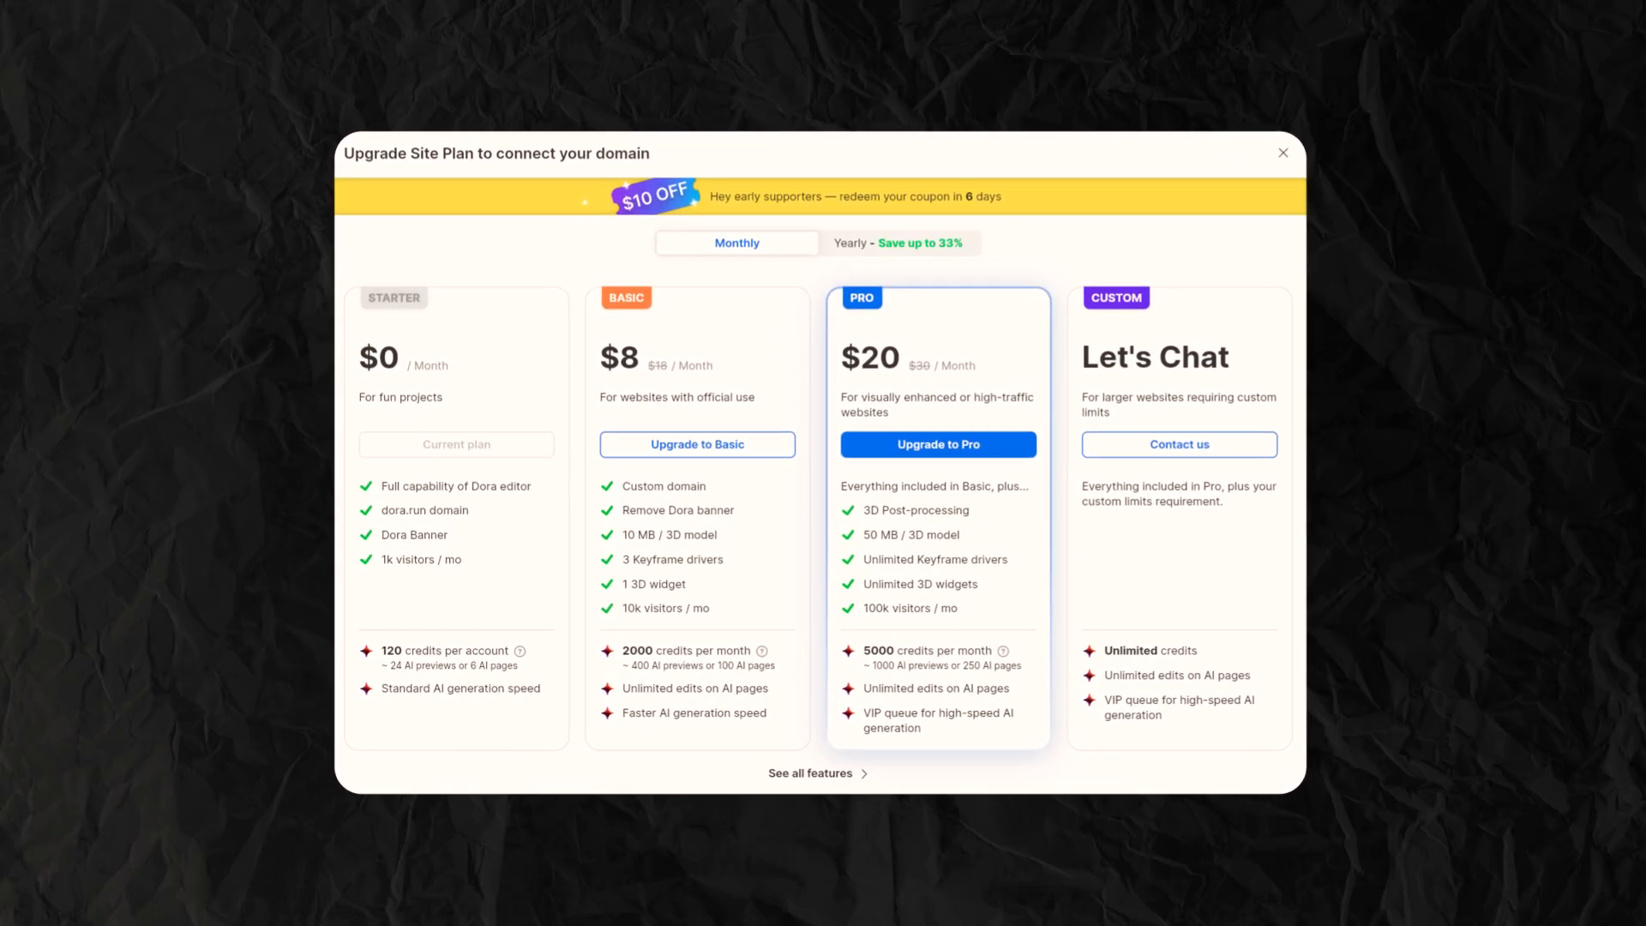
# Step: Bring up the Upgrade Site Plan dialog listing Starter, Basic, Pro and Custom tiers
pyautogui.click(1282, 152)
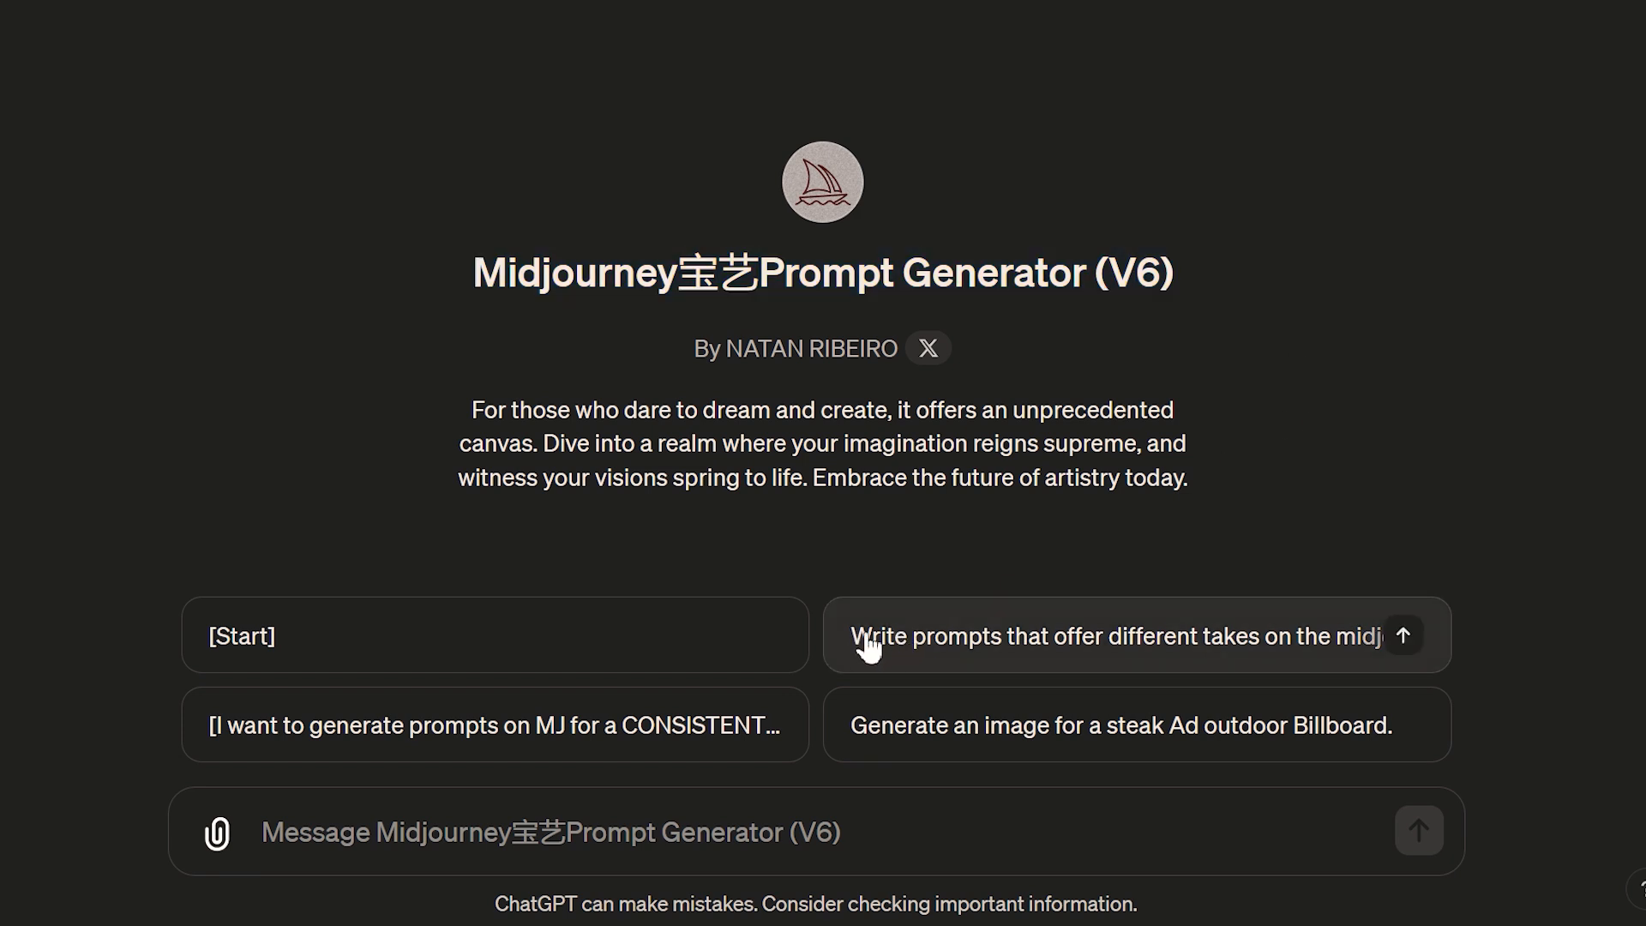
# Step: Request Midjourney imagine prompts for a suite room with panoramic floor windows and review them
pyautogui.click(1129, 635)
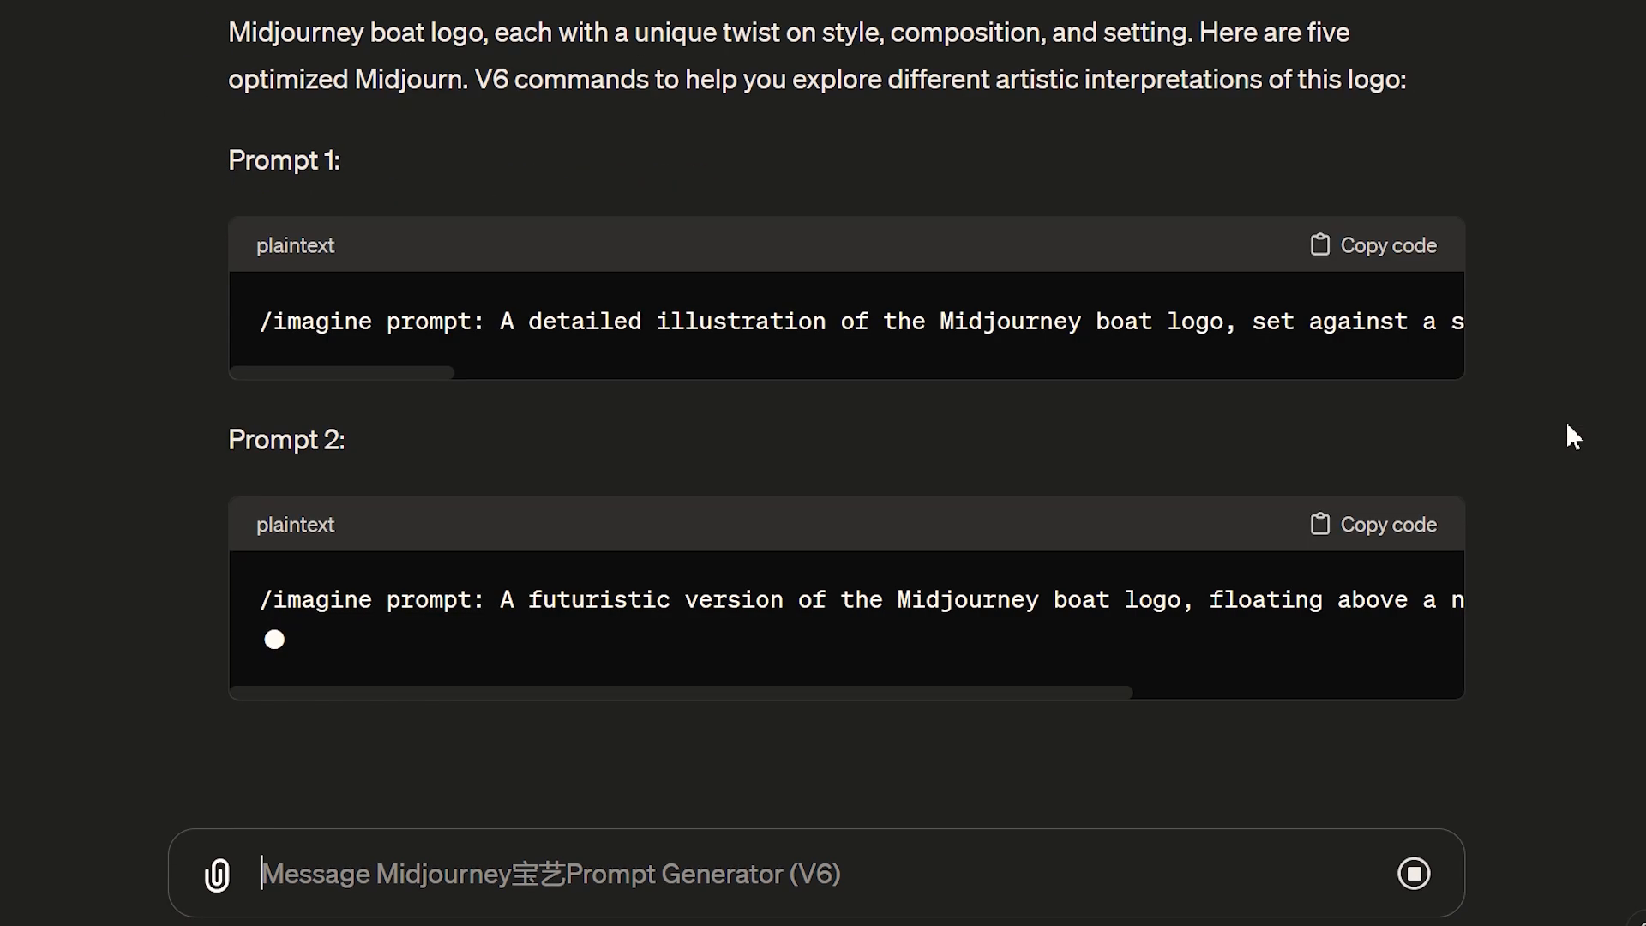
pyautogui.scroll(-3)
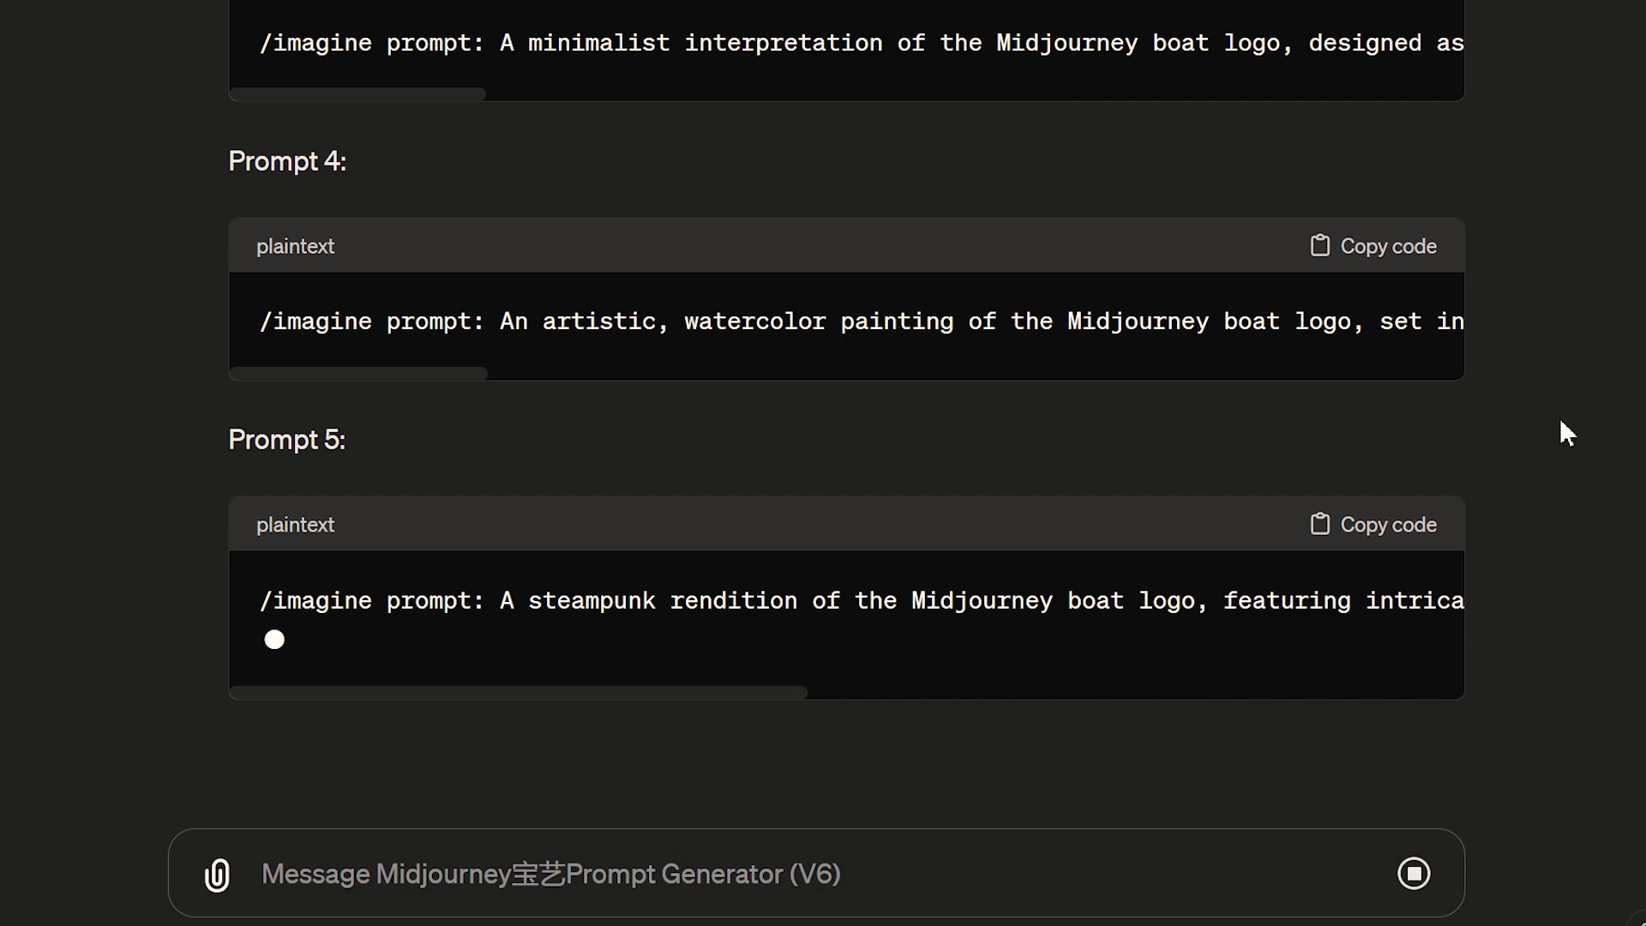
pyautogui.scroll(3)
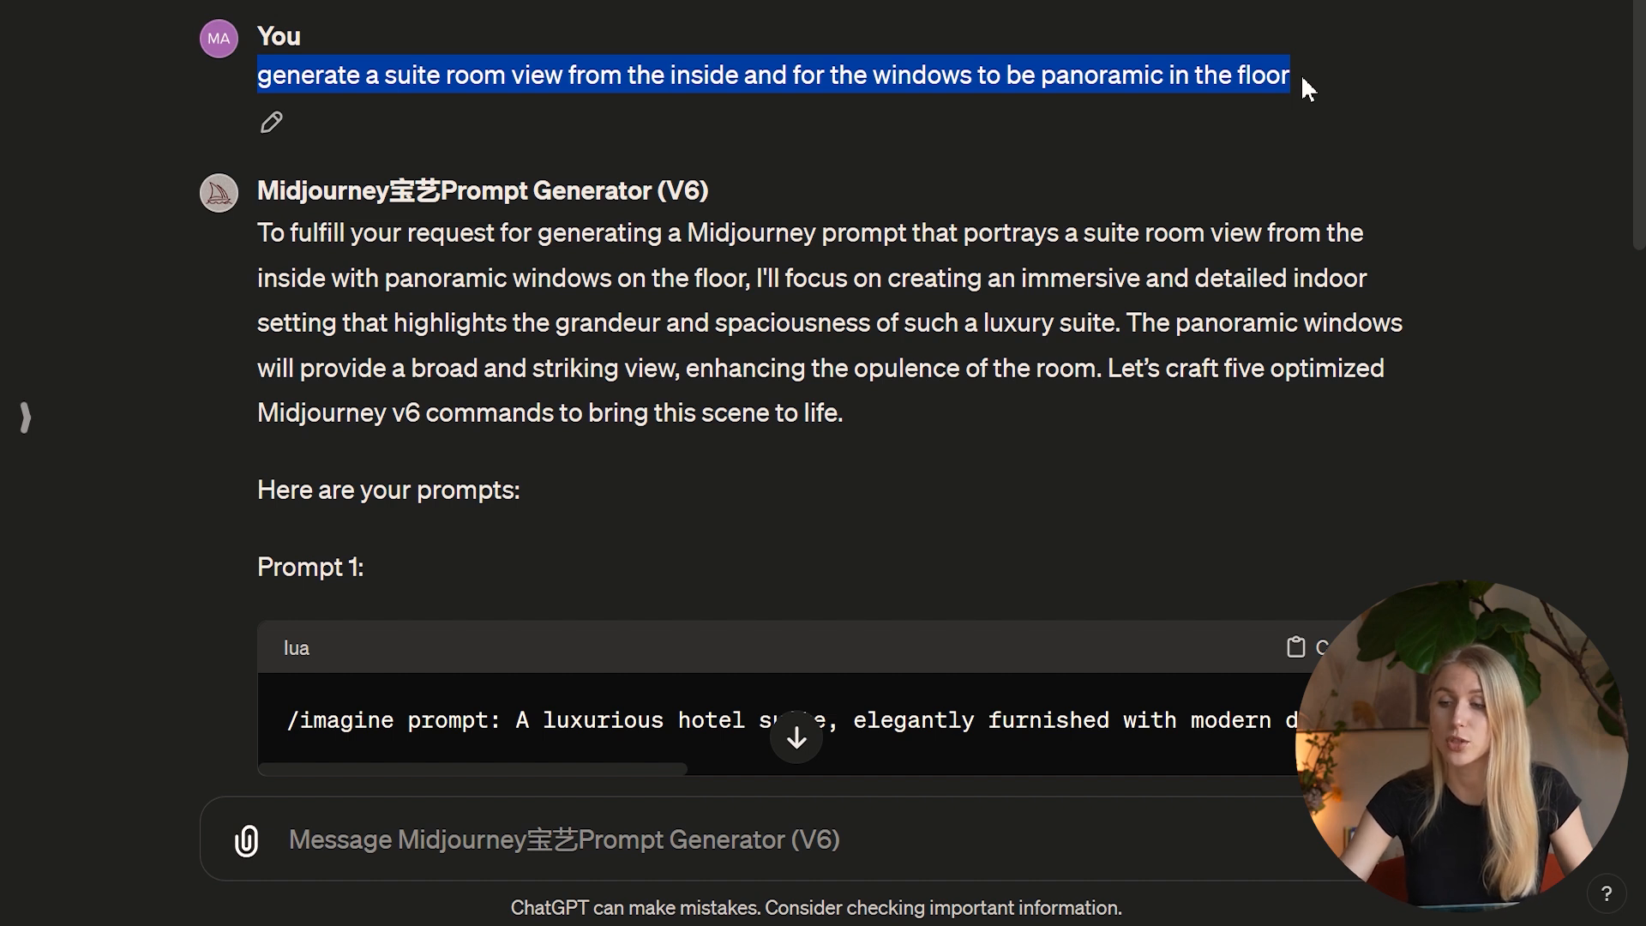
pyautogui.scroll(-3)
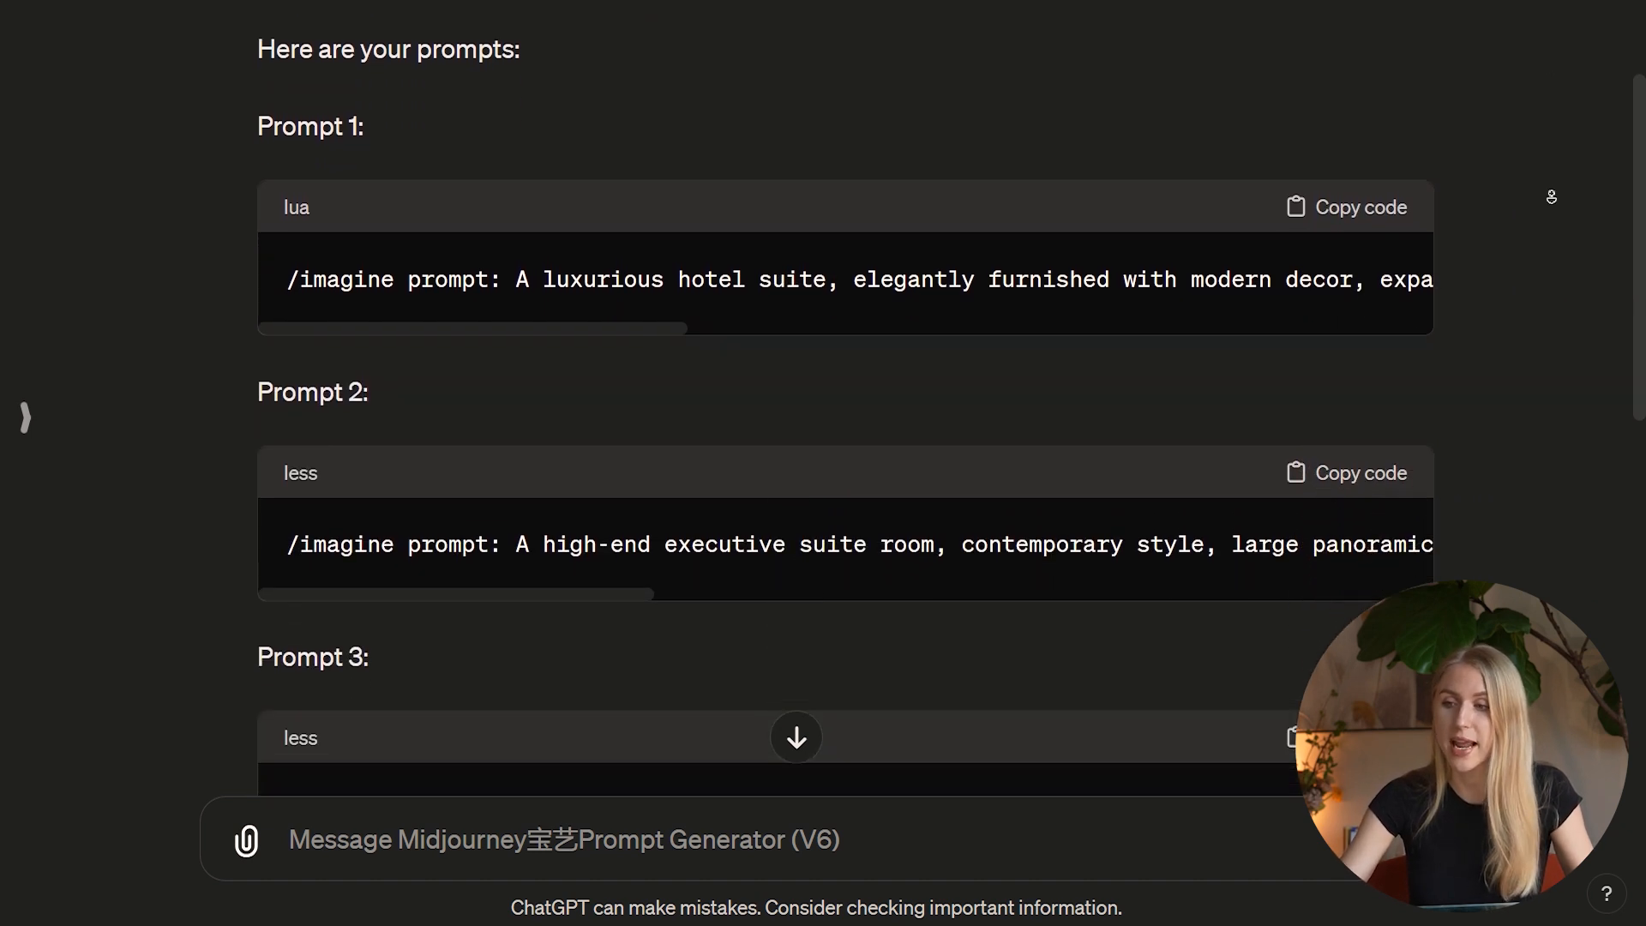
pyautogui.scroll(-3)
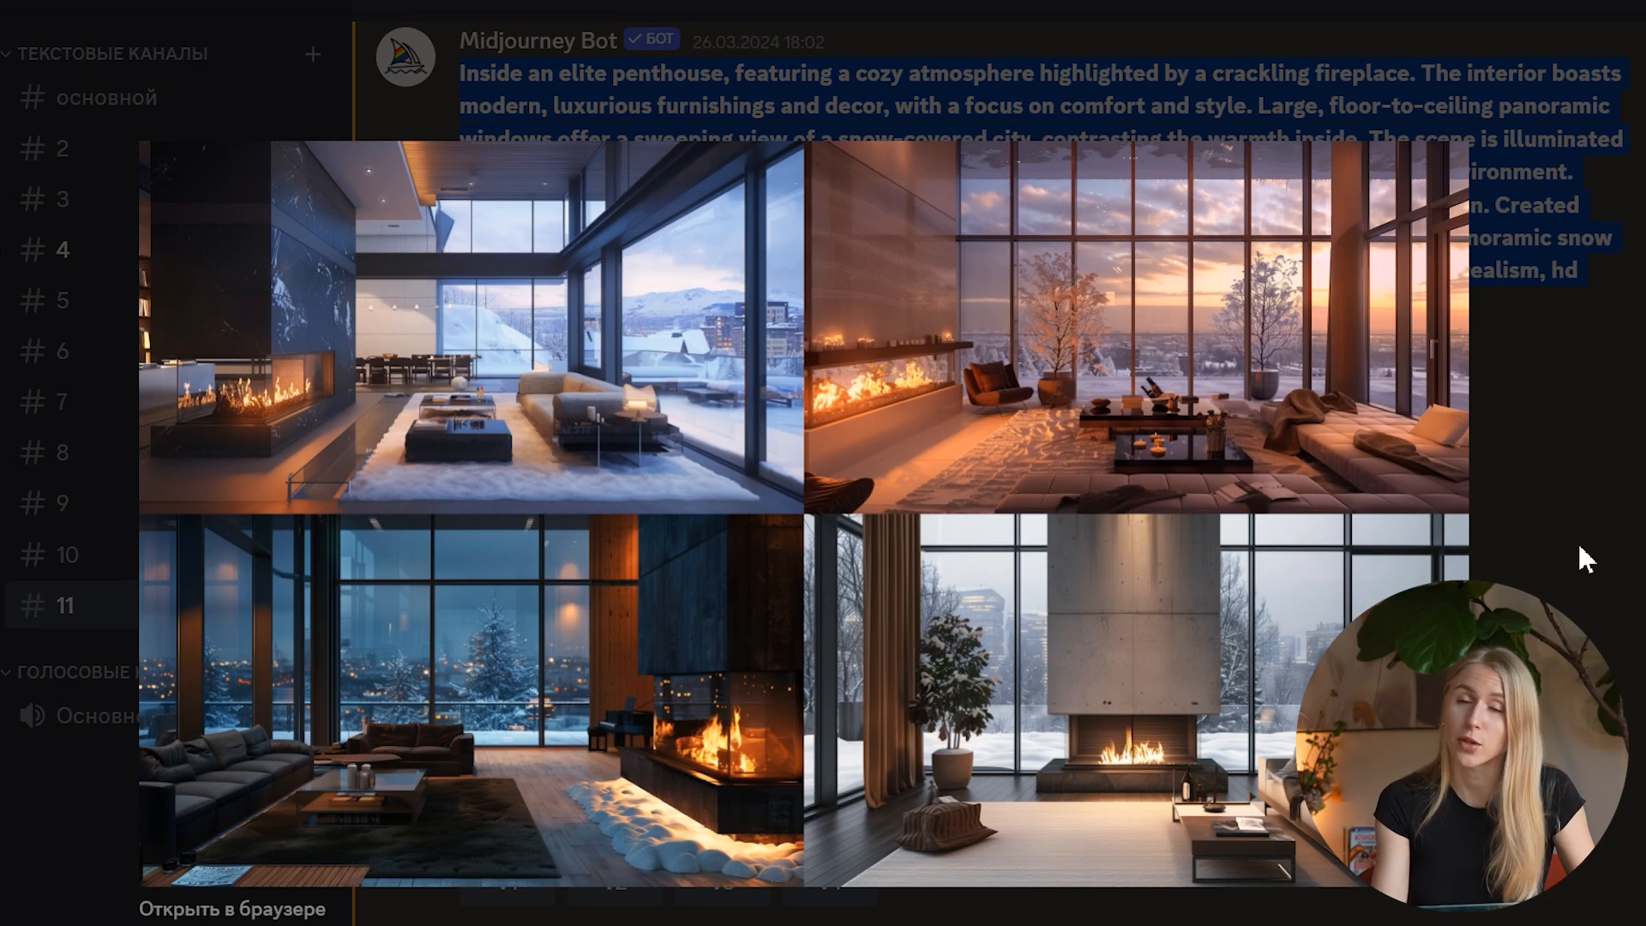
# Step: Scroll to the Midjourney Bot's four penthouse renderings with fireplaces and snowy city views
pyautogui.scroll(-3)
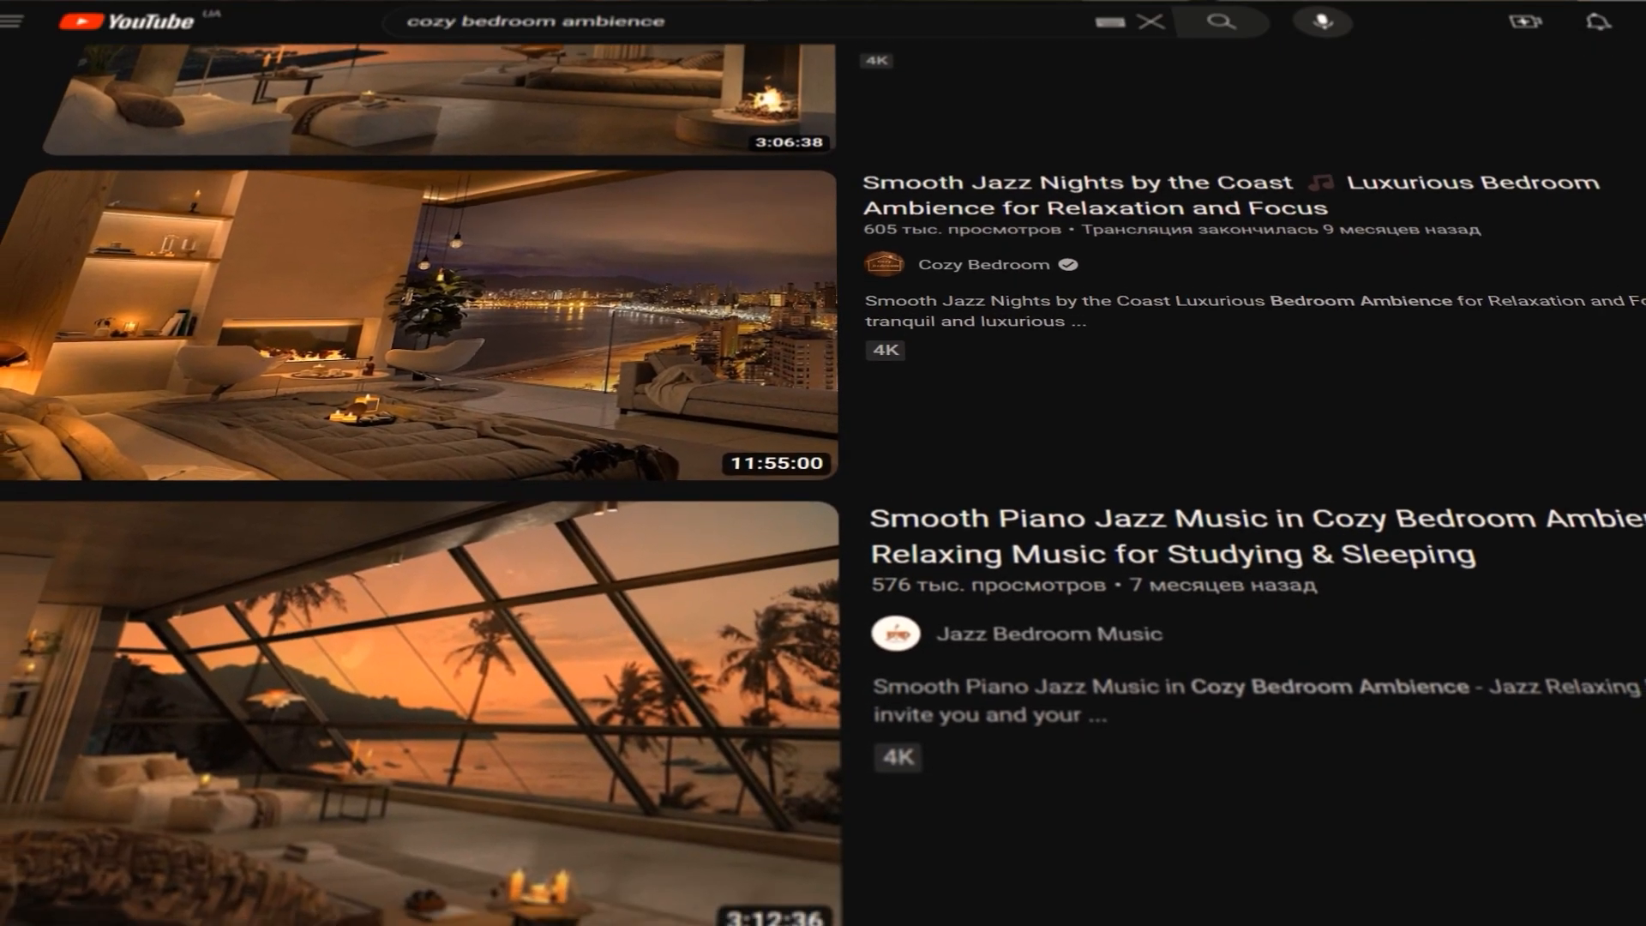
pyautogui.scroll(-3)
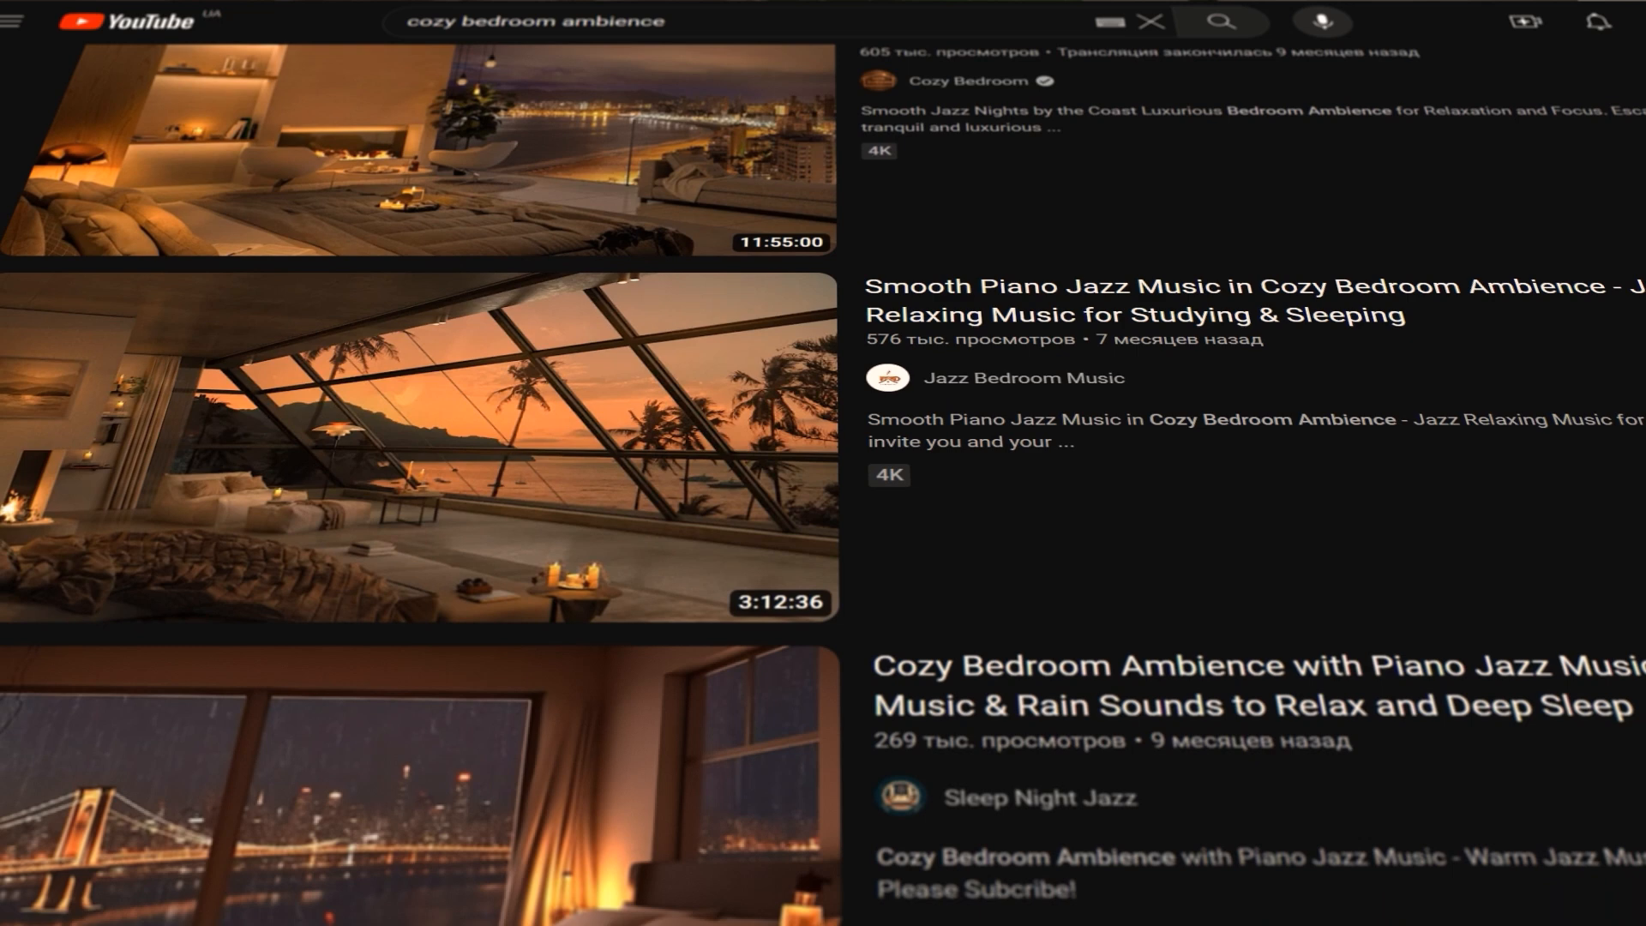
pyautogui.scroll(-3)
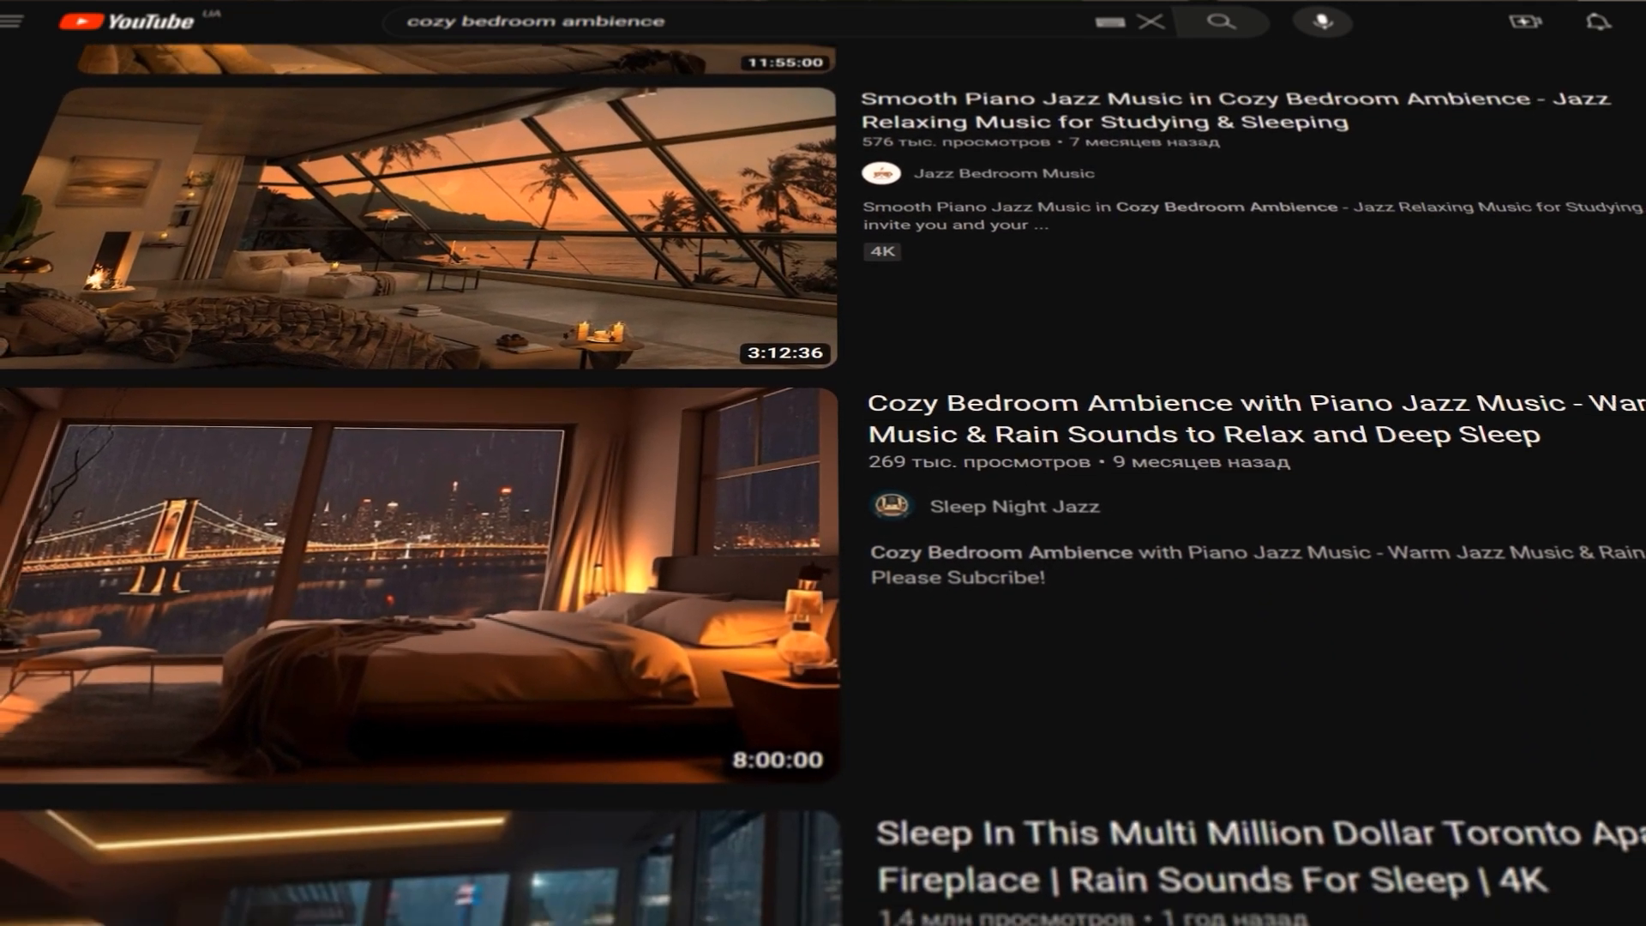
pyautogui.scroll(-3)
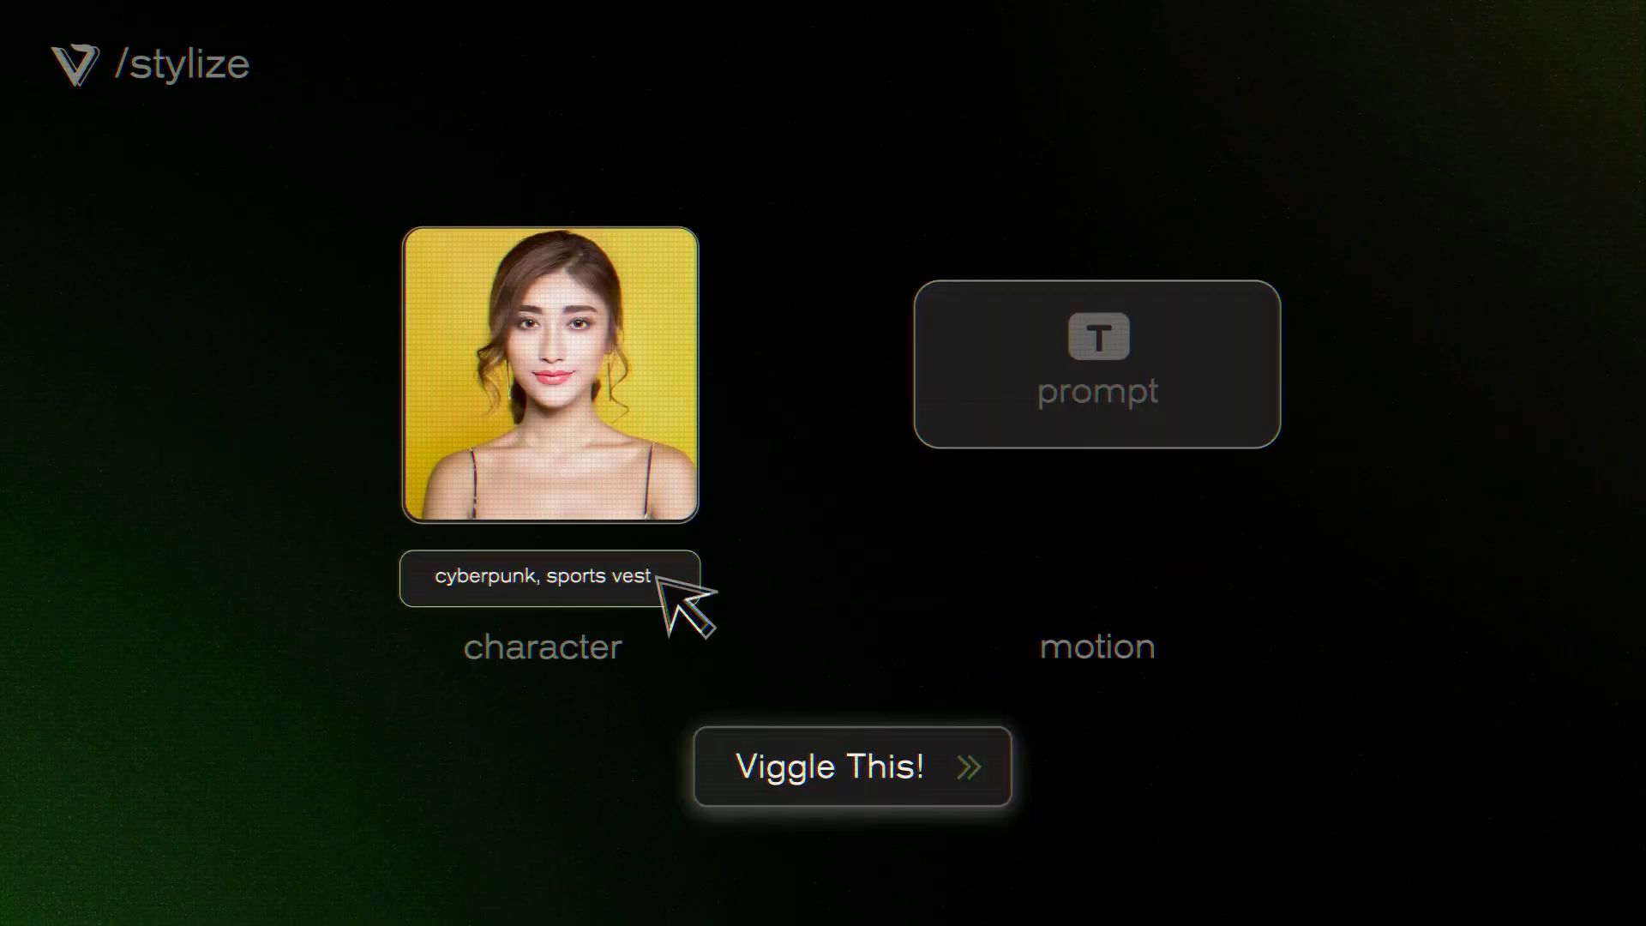
# Step: Apply the 'cyberpunk, sports vest' character style and animate her with the dance motion
pyautogui.click(851, 766)
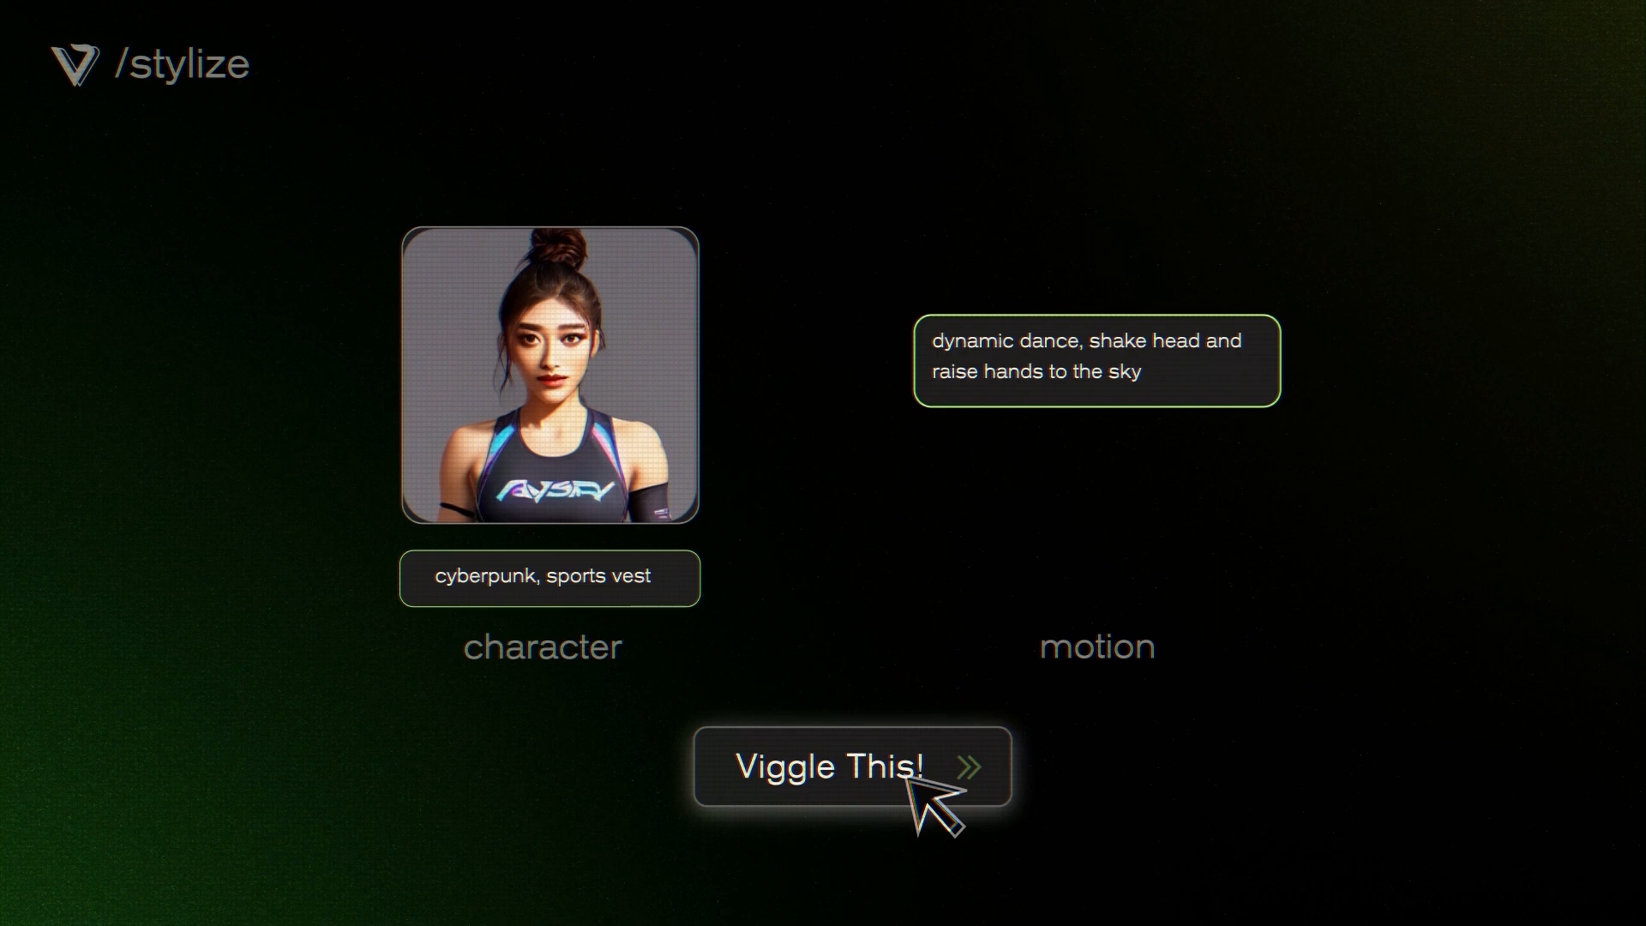
pyautogui.click(841, 766)
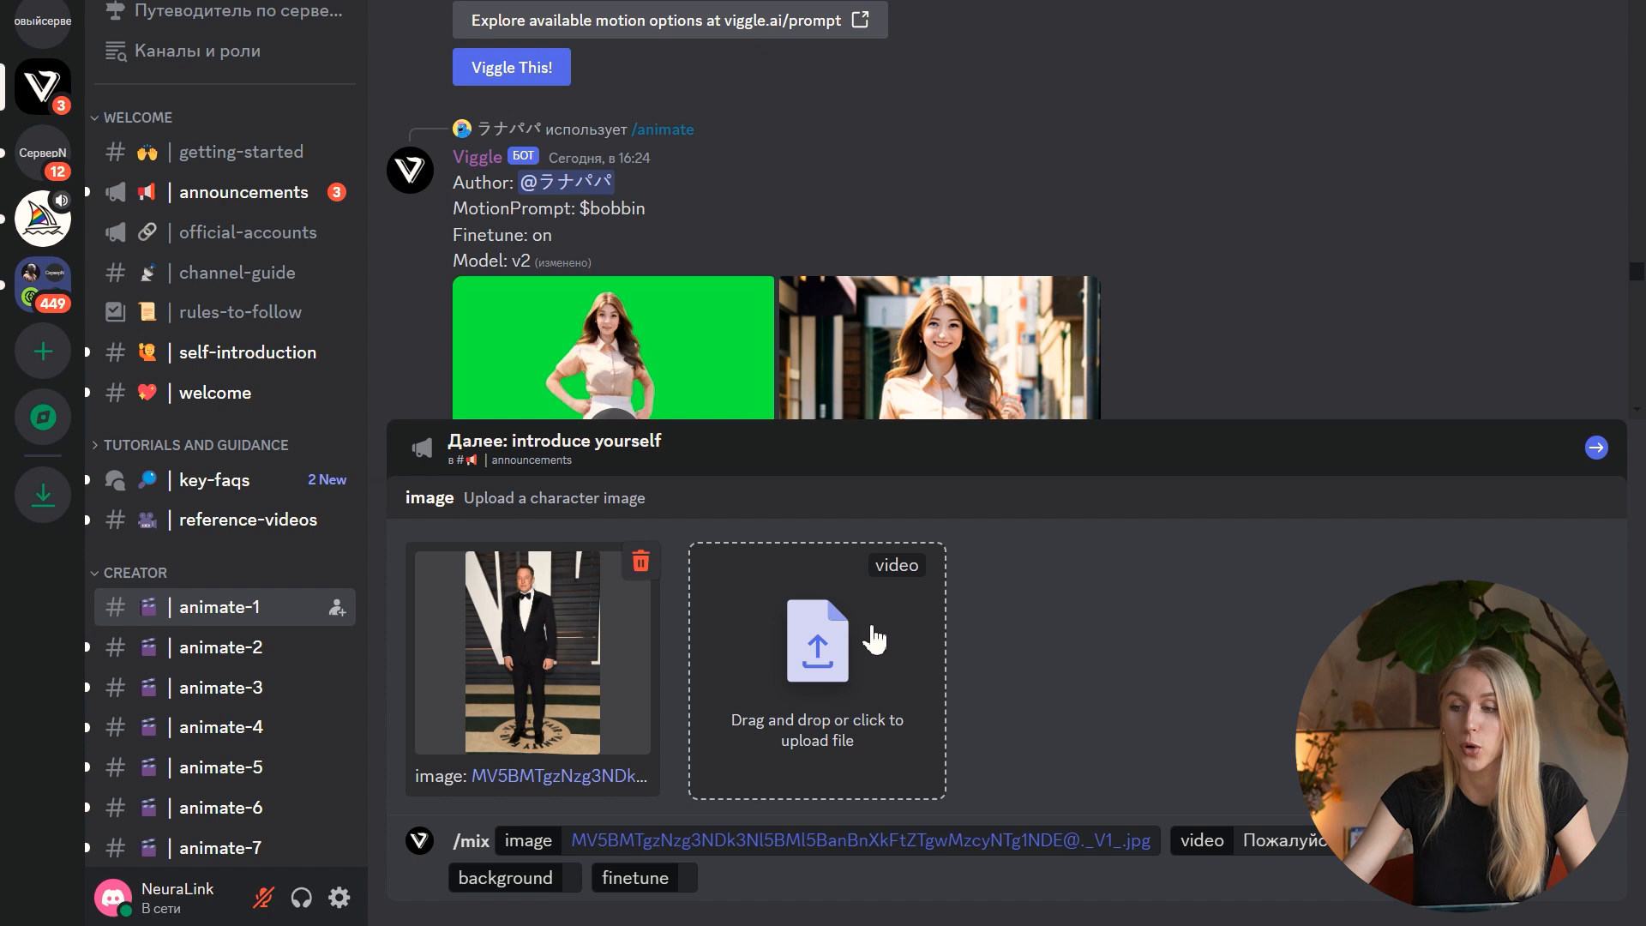
pyautogui.moveTo(1126, 676)
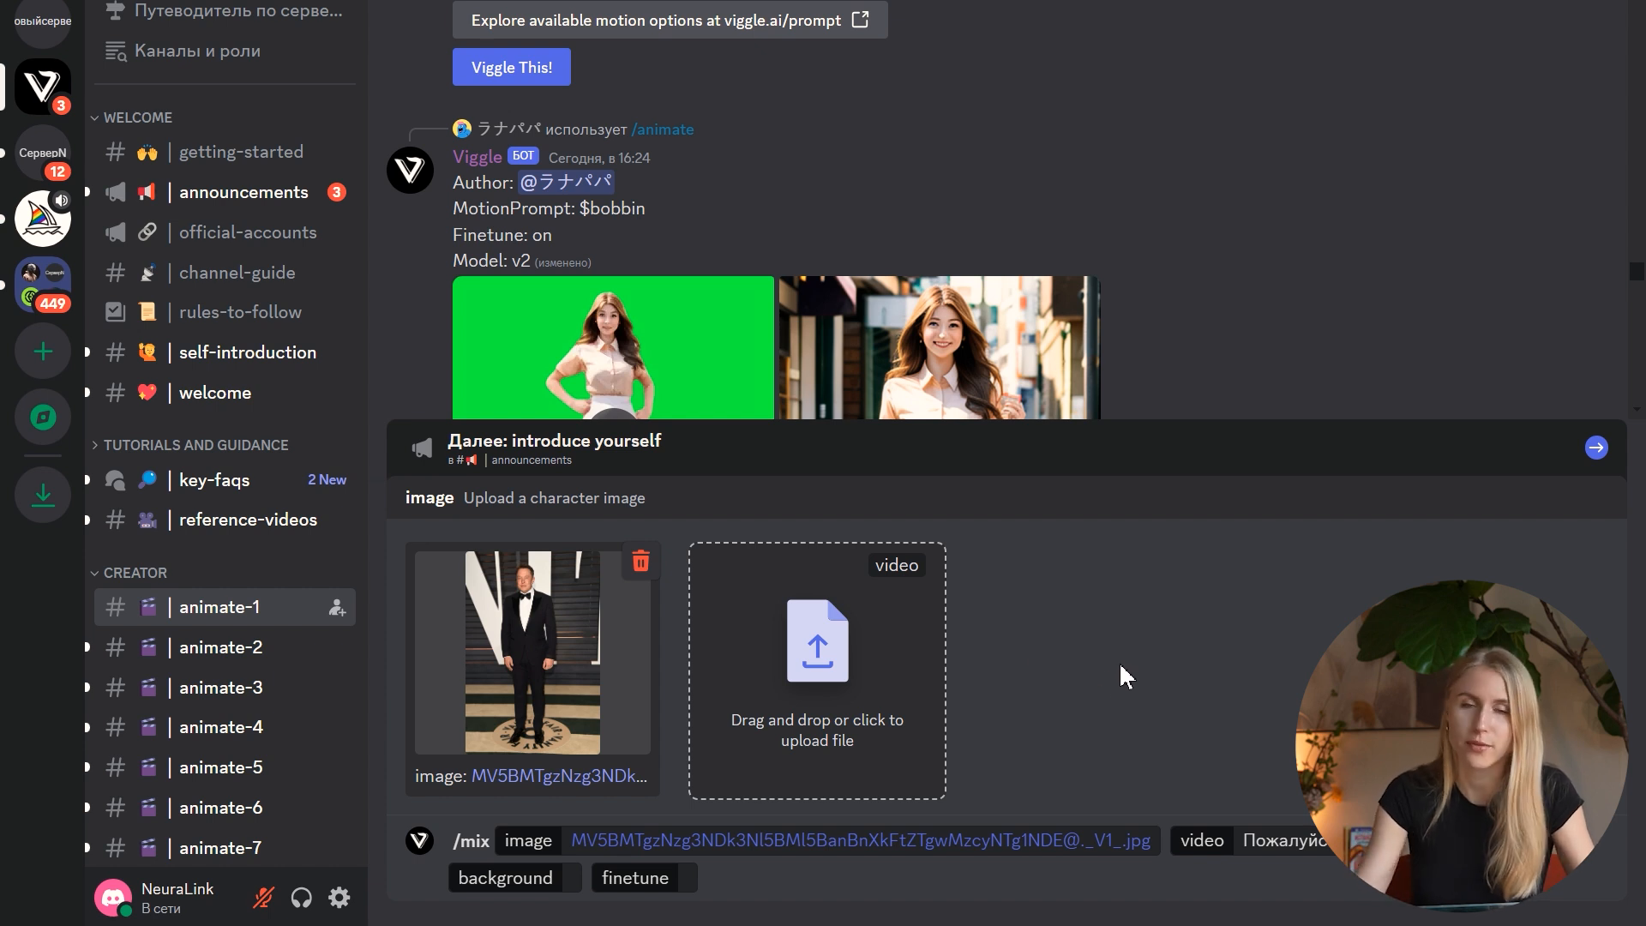
pyautogui.moveTo(829, 693)
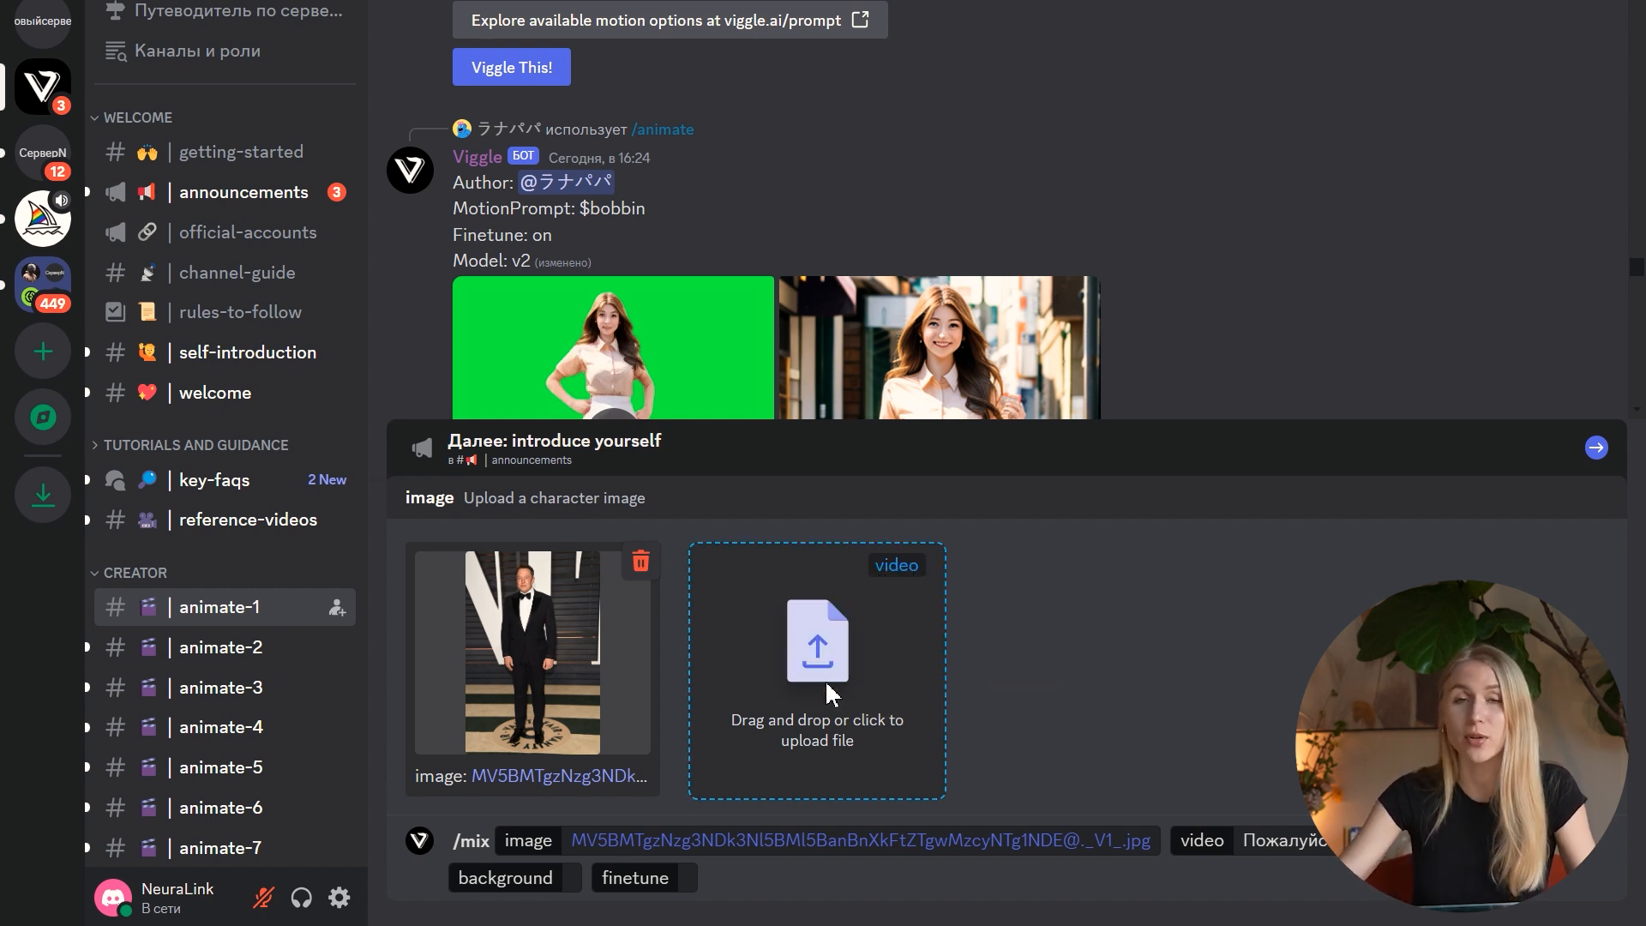
# Step: Choose a motion video to upload for the tuxedo-photo Viggle mix
pyautogui.click(815, 673)
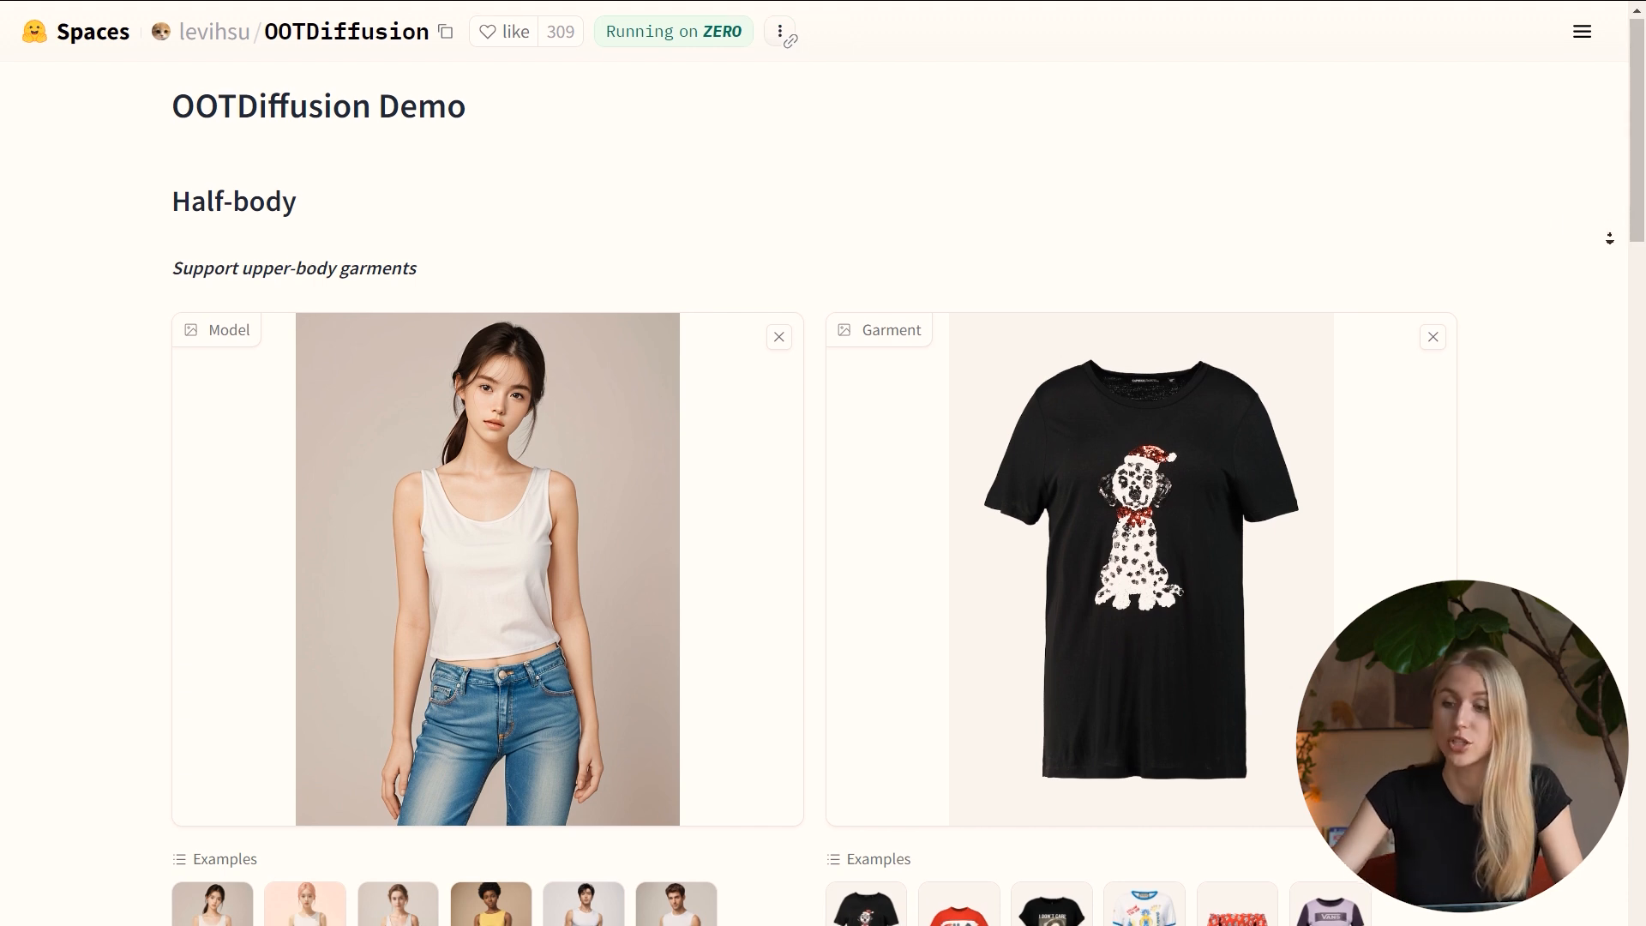
# Step: Scroll to the Full-body section and open the Garment category dropdown, keeping Upper-body
pyautogui.scroll(-3)
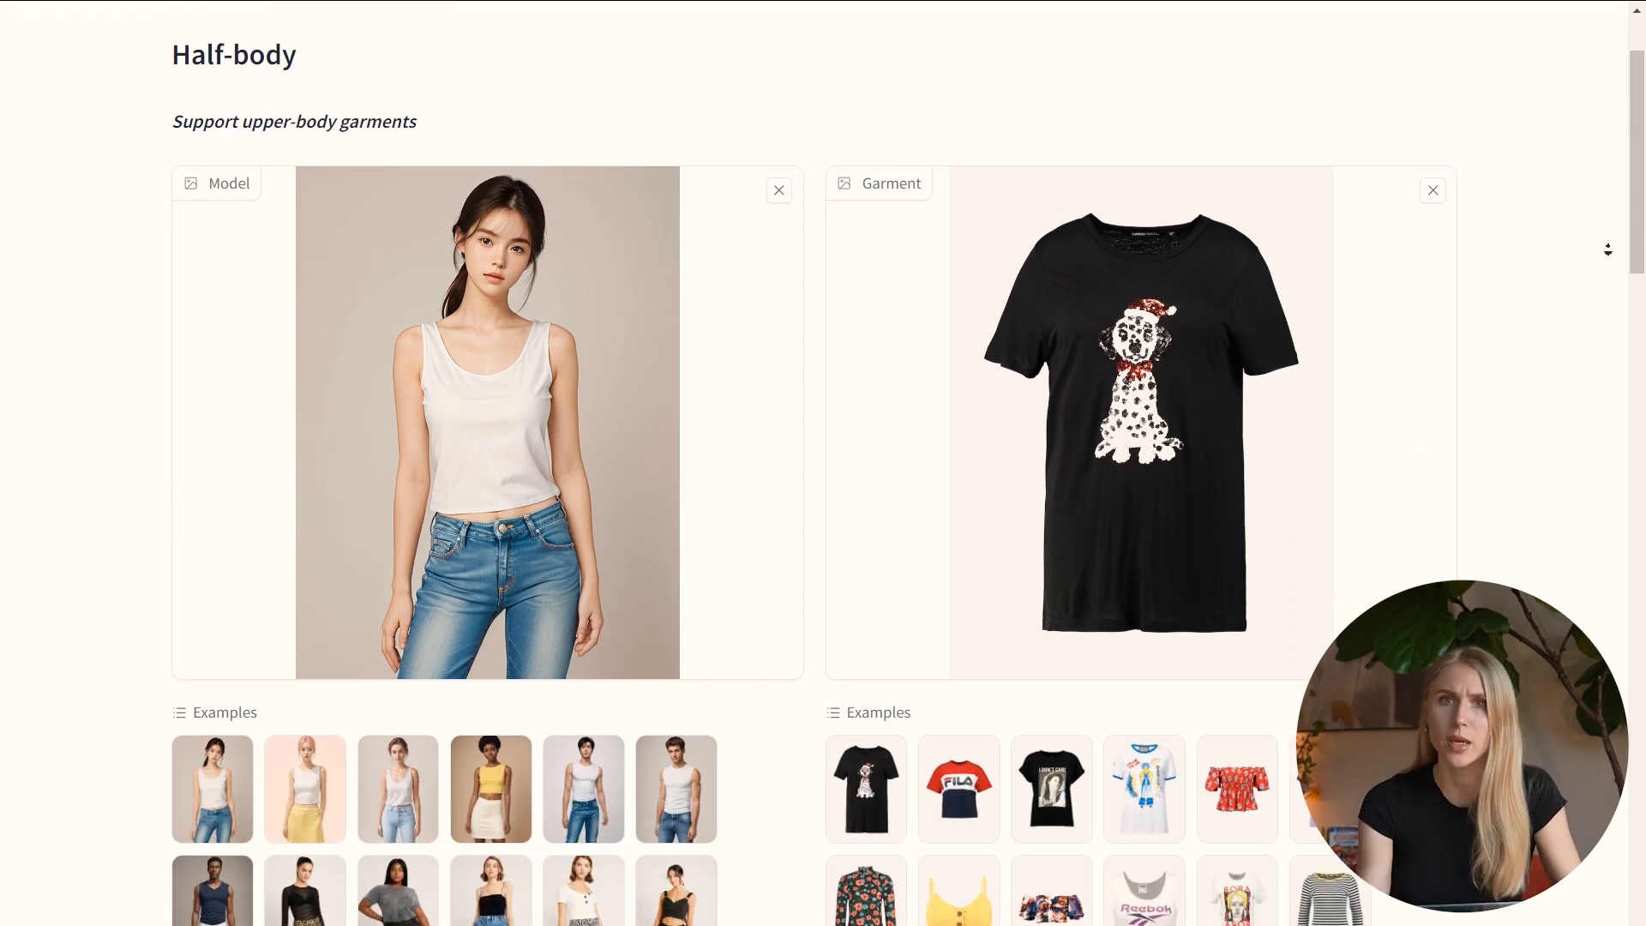
pyautogui.scroll(-3)
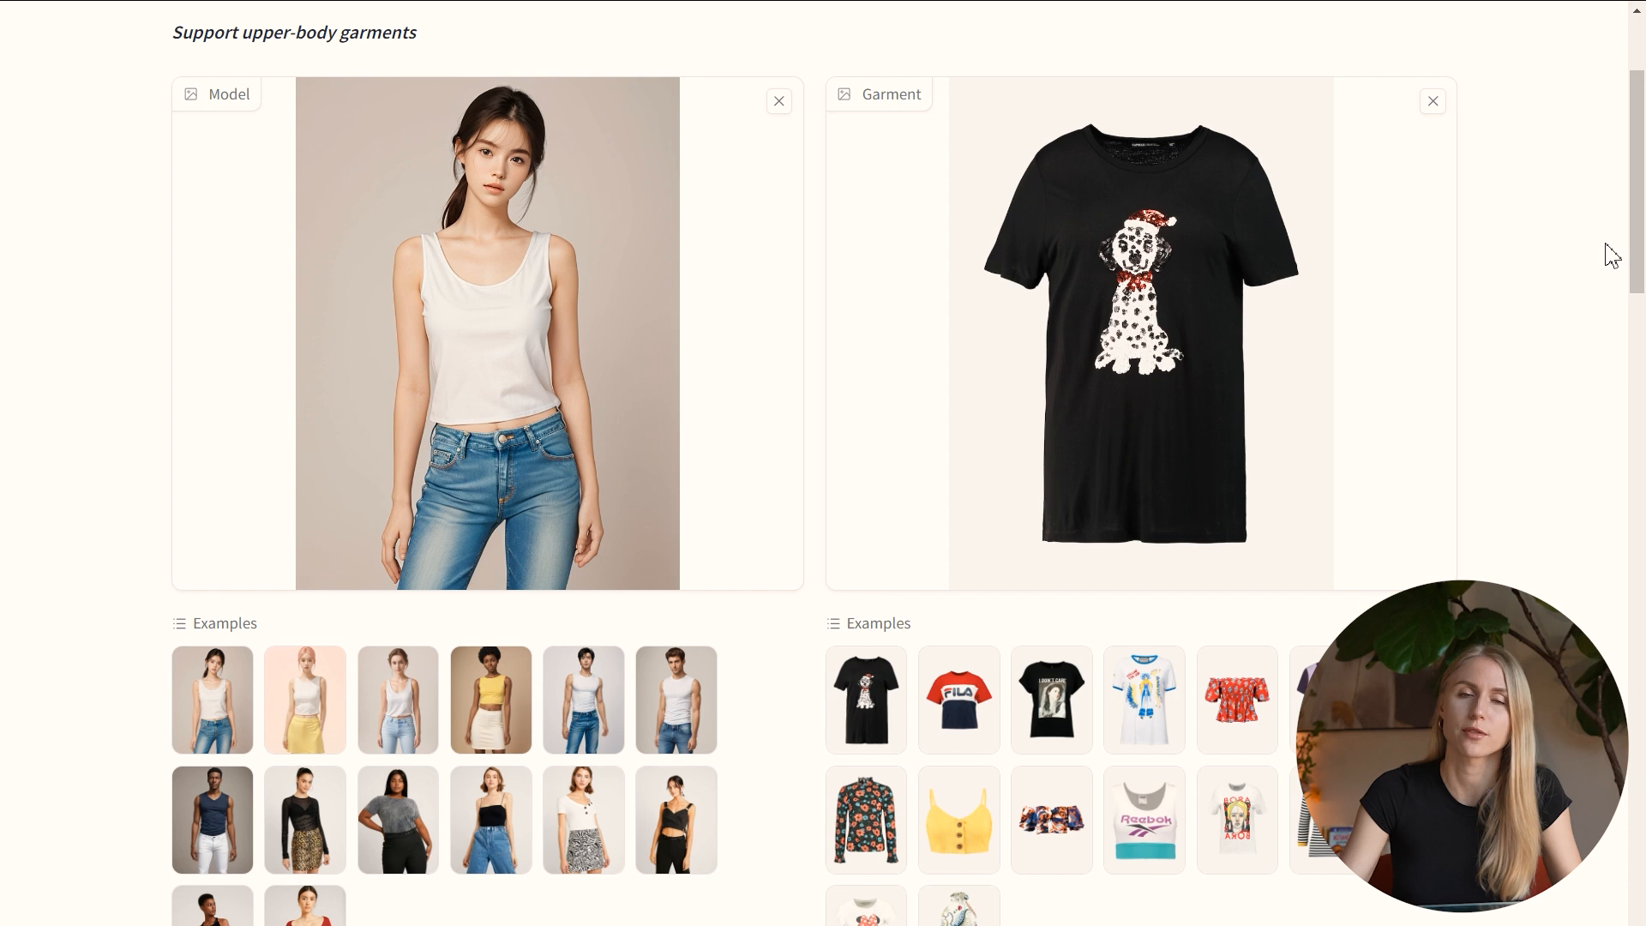
pyautogui.scroll(-3)
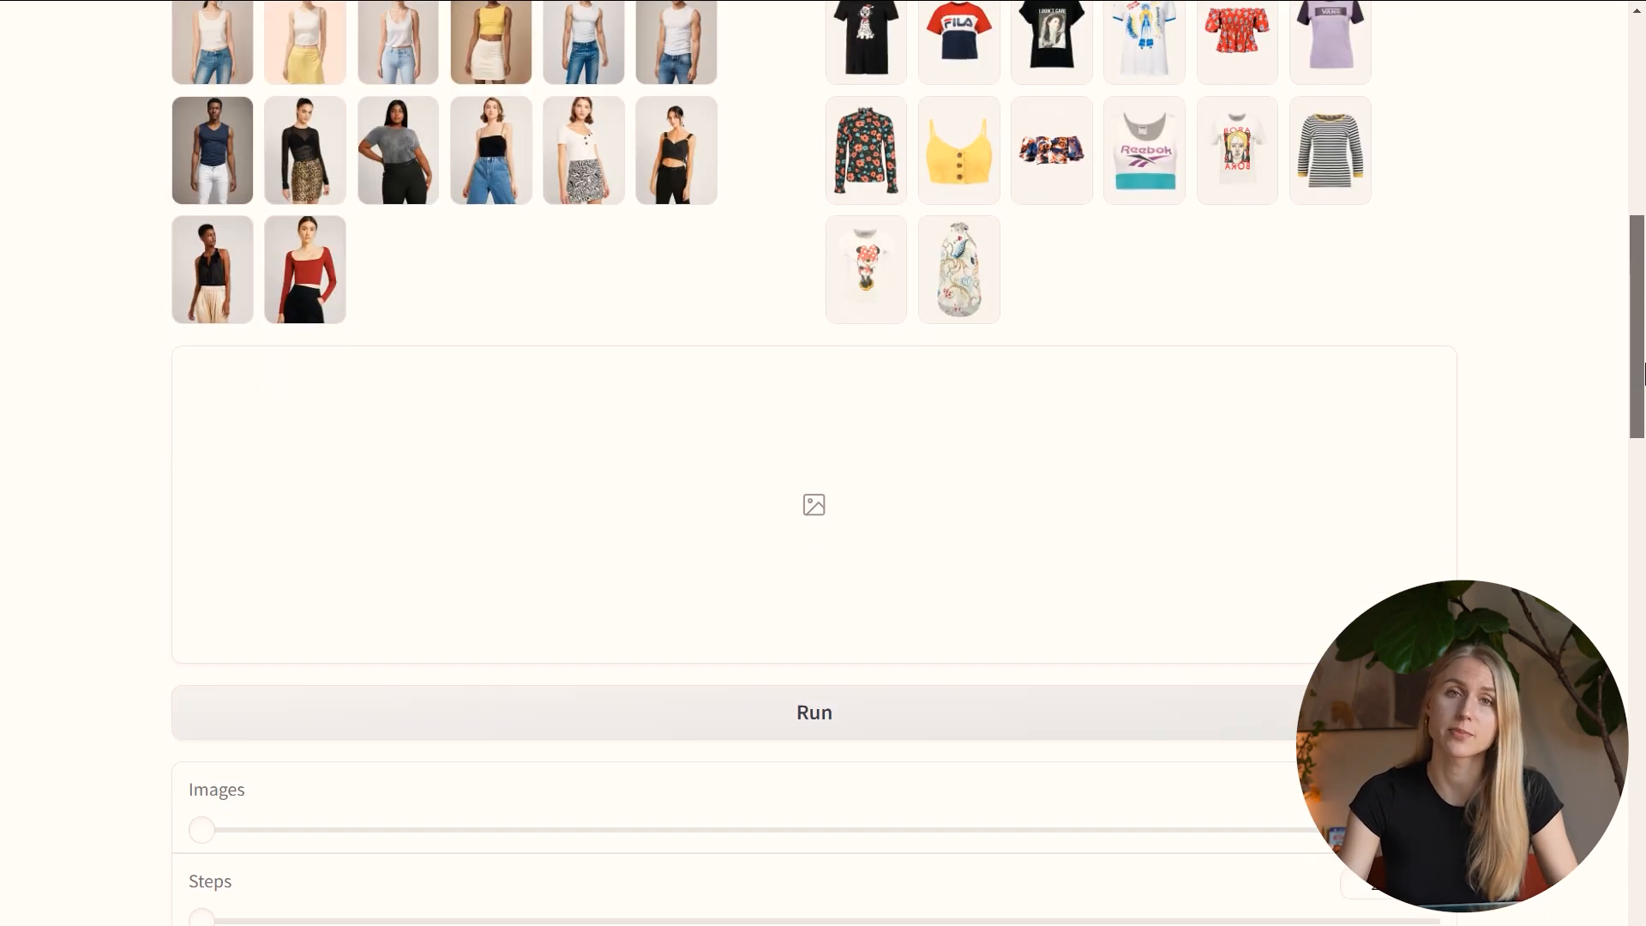
pyautogui.scroll(3)
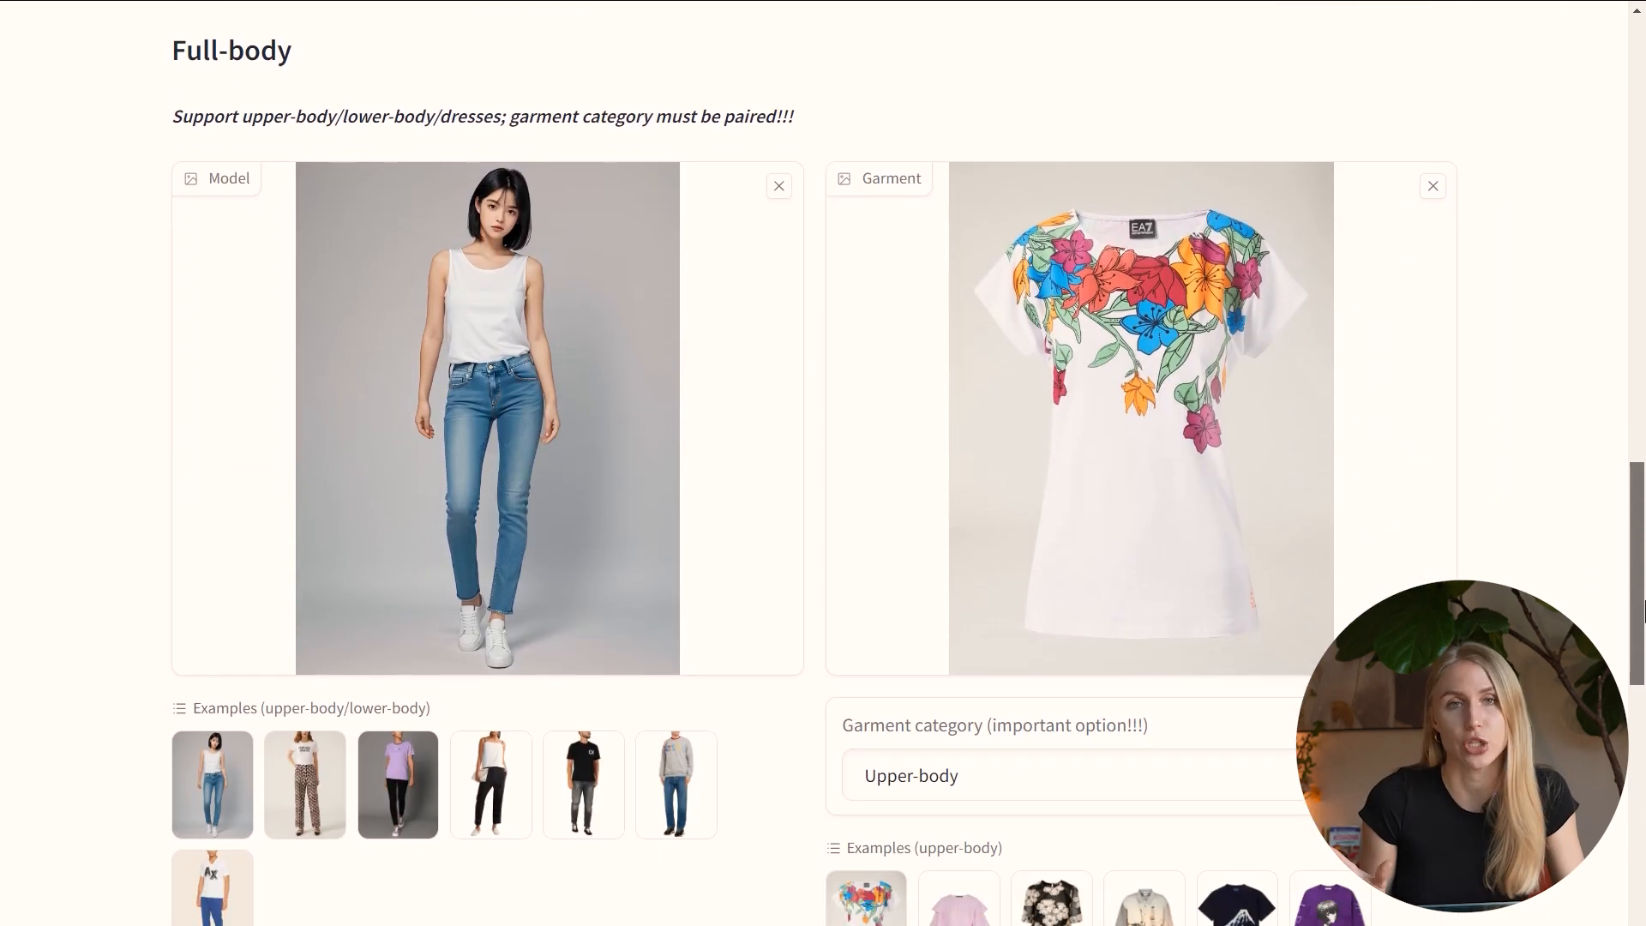
pyautogui.click(911, 775)
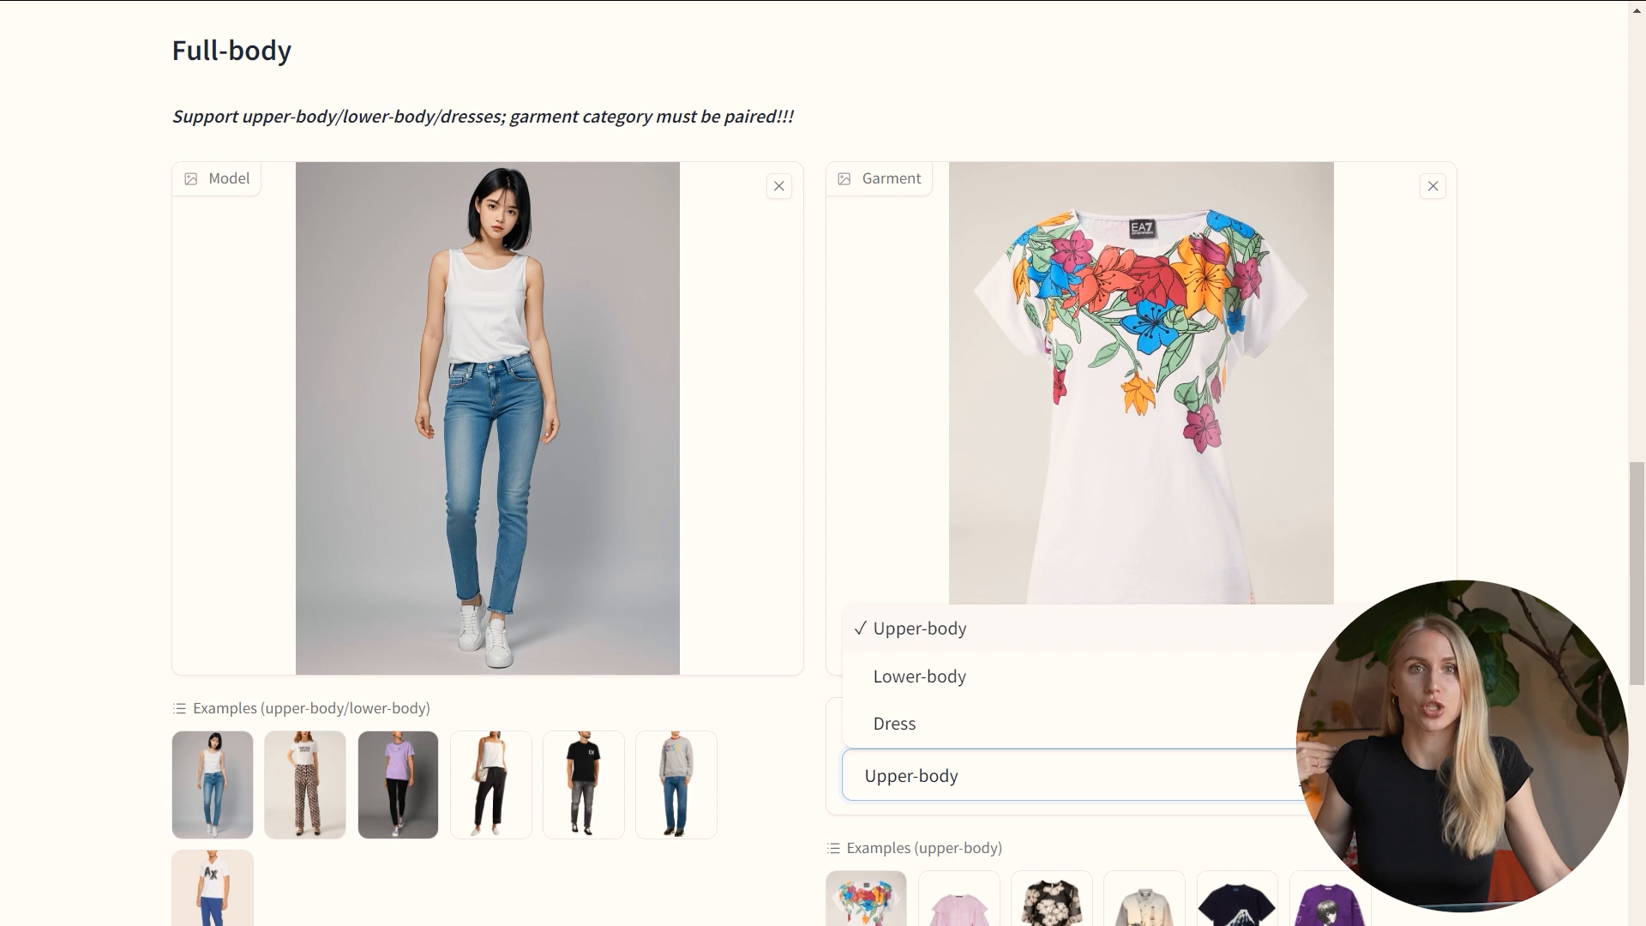
pyautogui.click(918, 675)
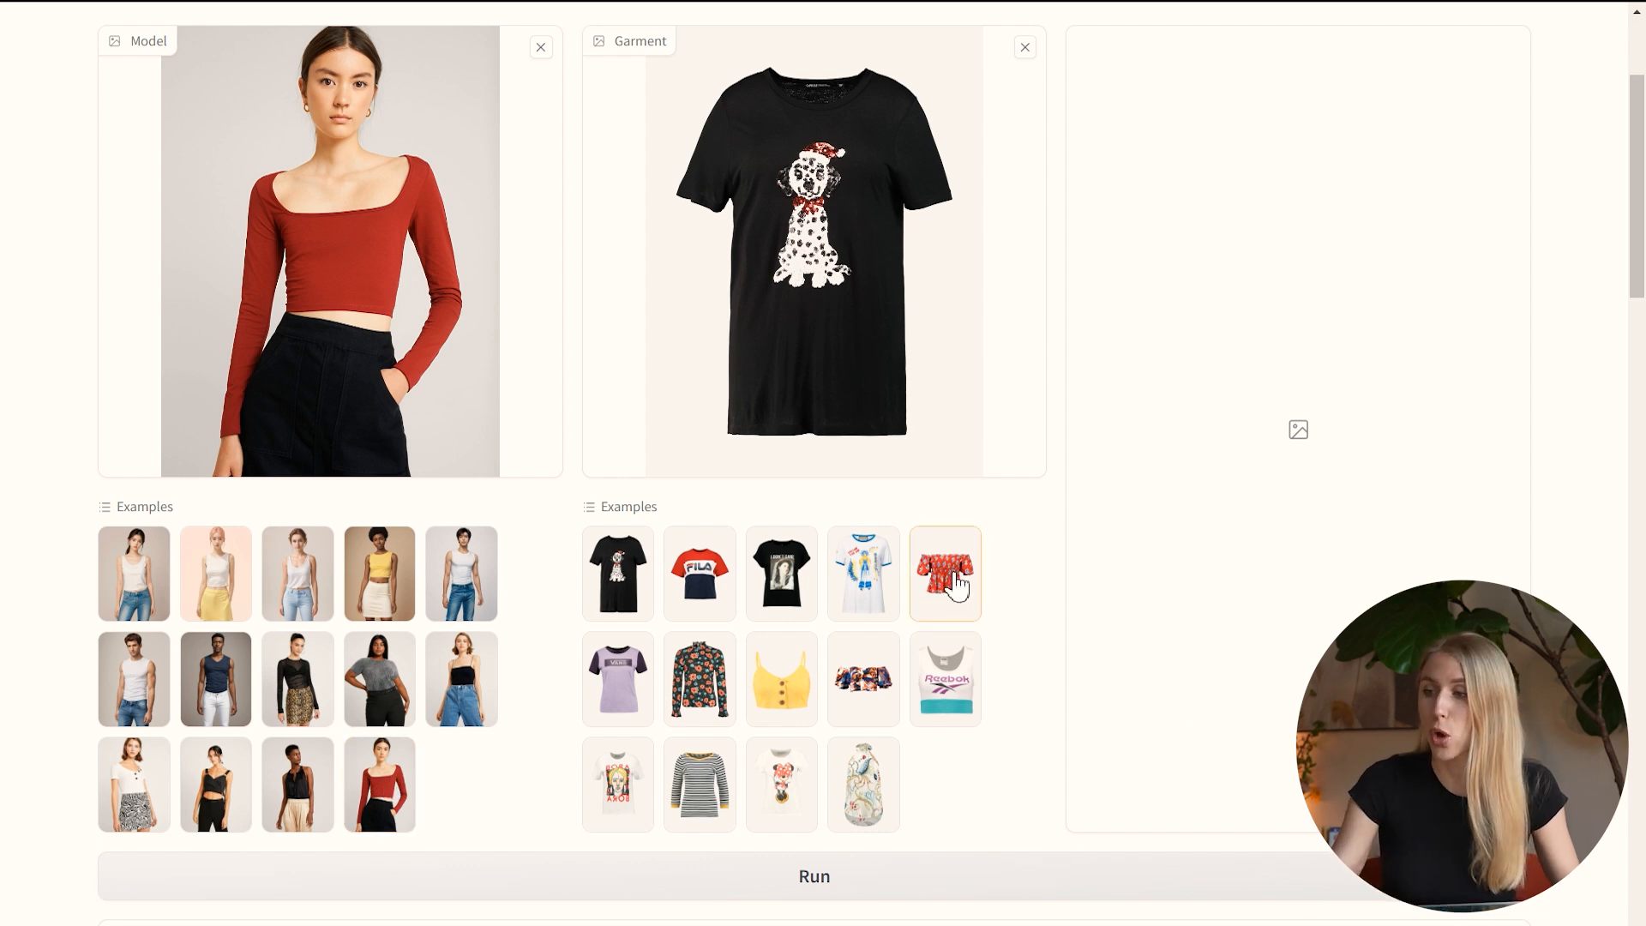
# Step: Select the red floral off-shoulder top as the garment and run the try-on
pyautogui.click(943, 574)
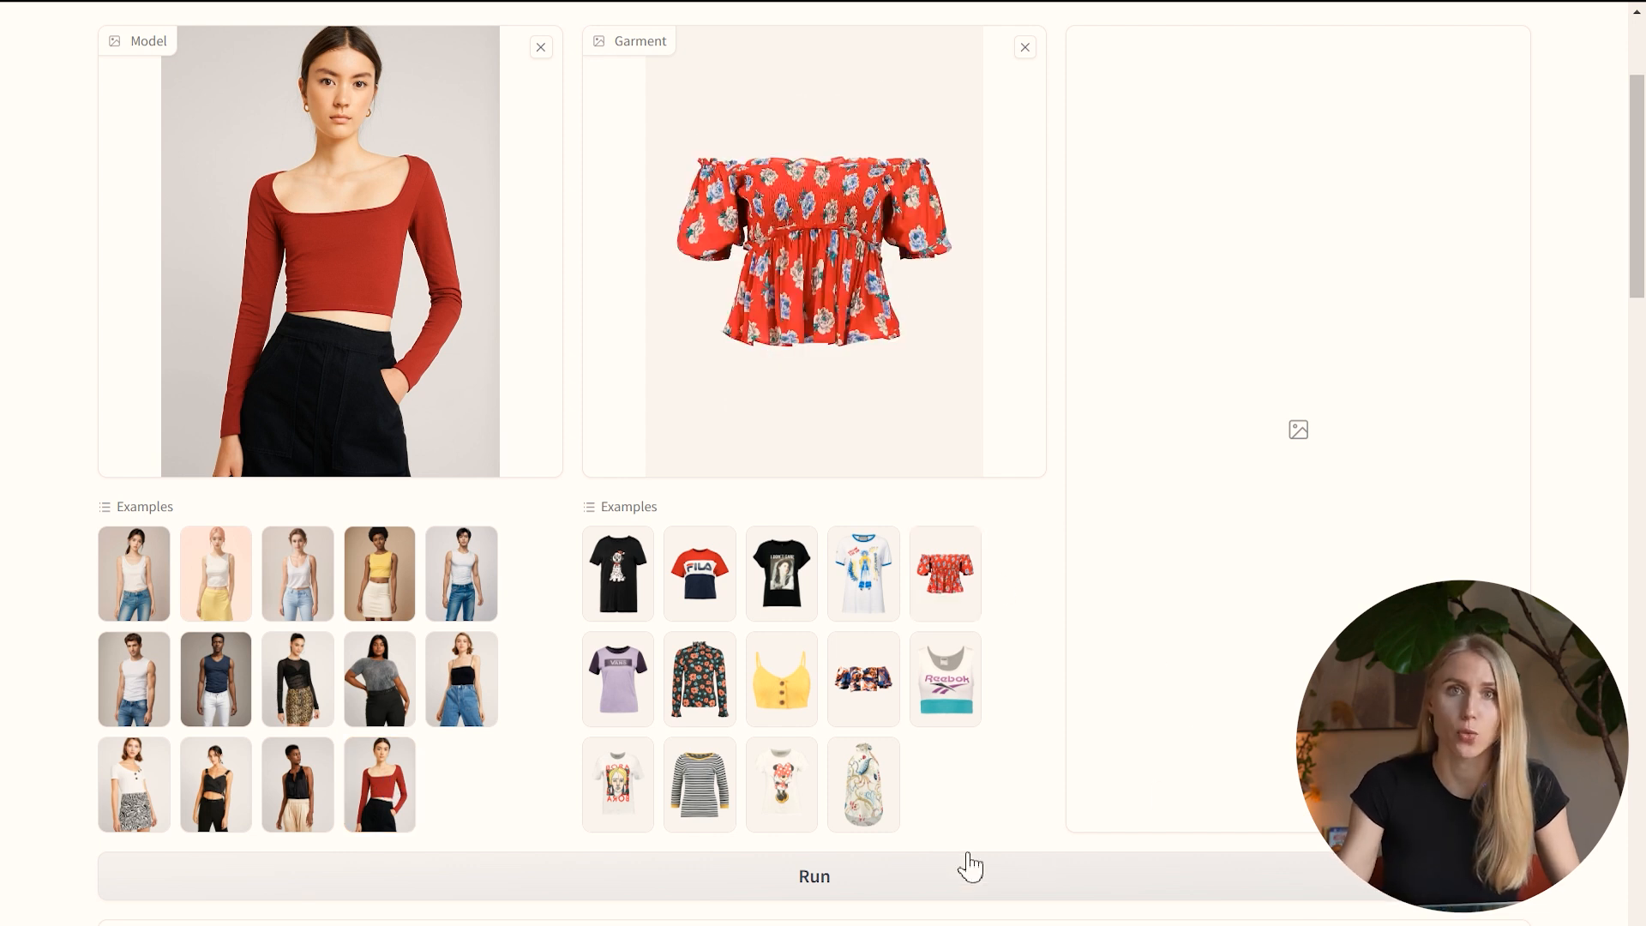
pyautogui.click(813, 876)
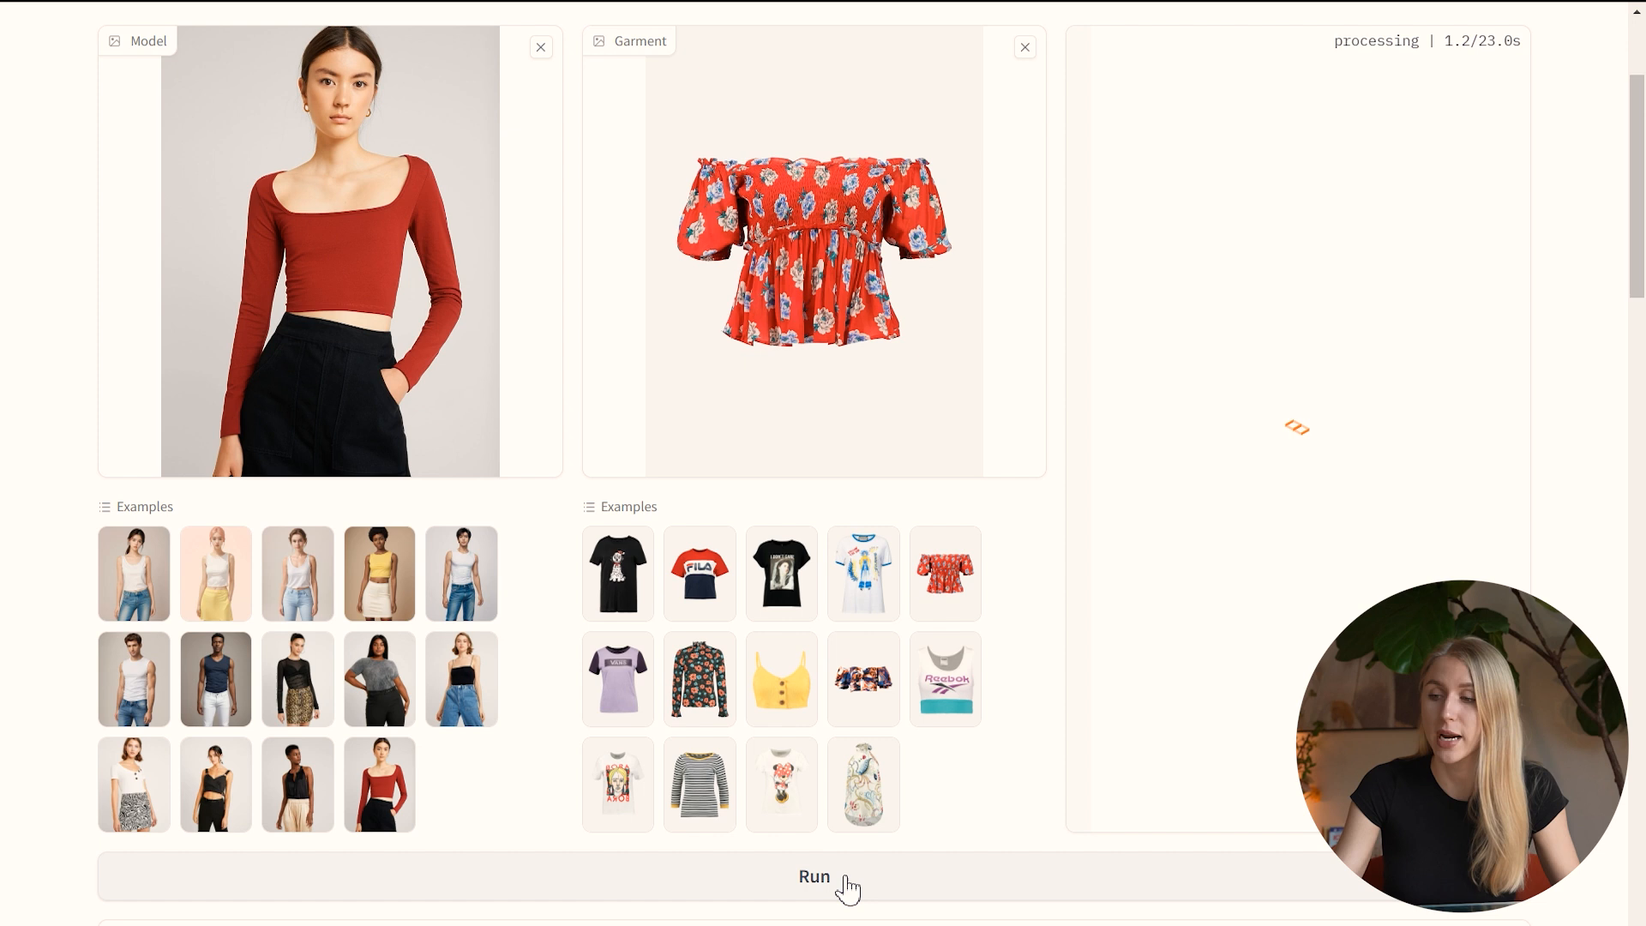
pyautogui.click(942, 677)
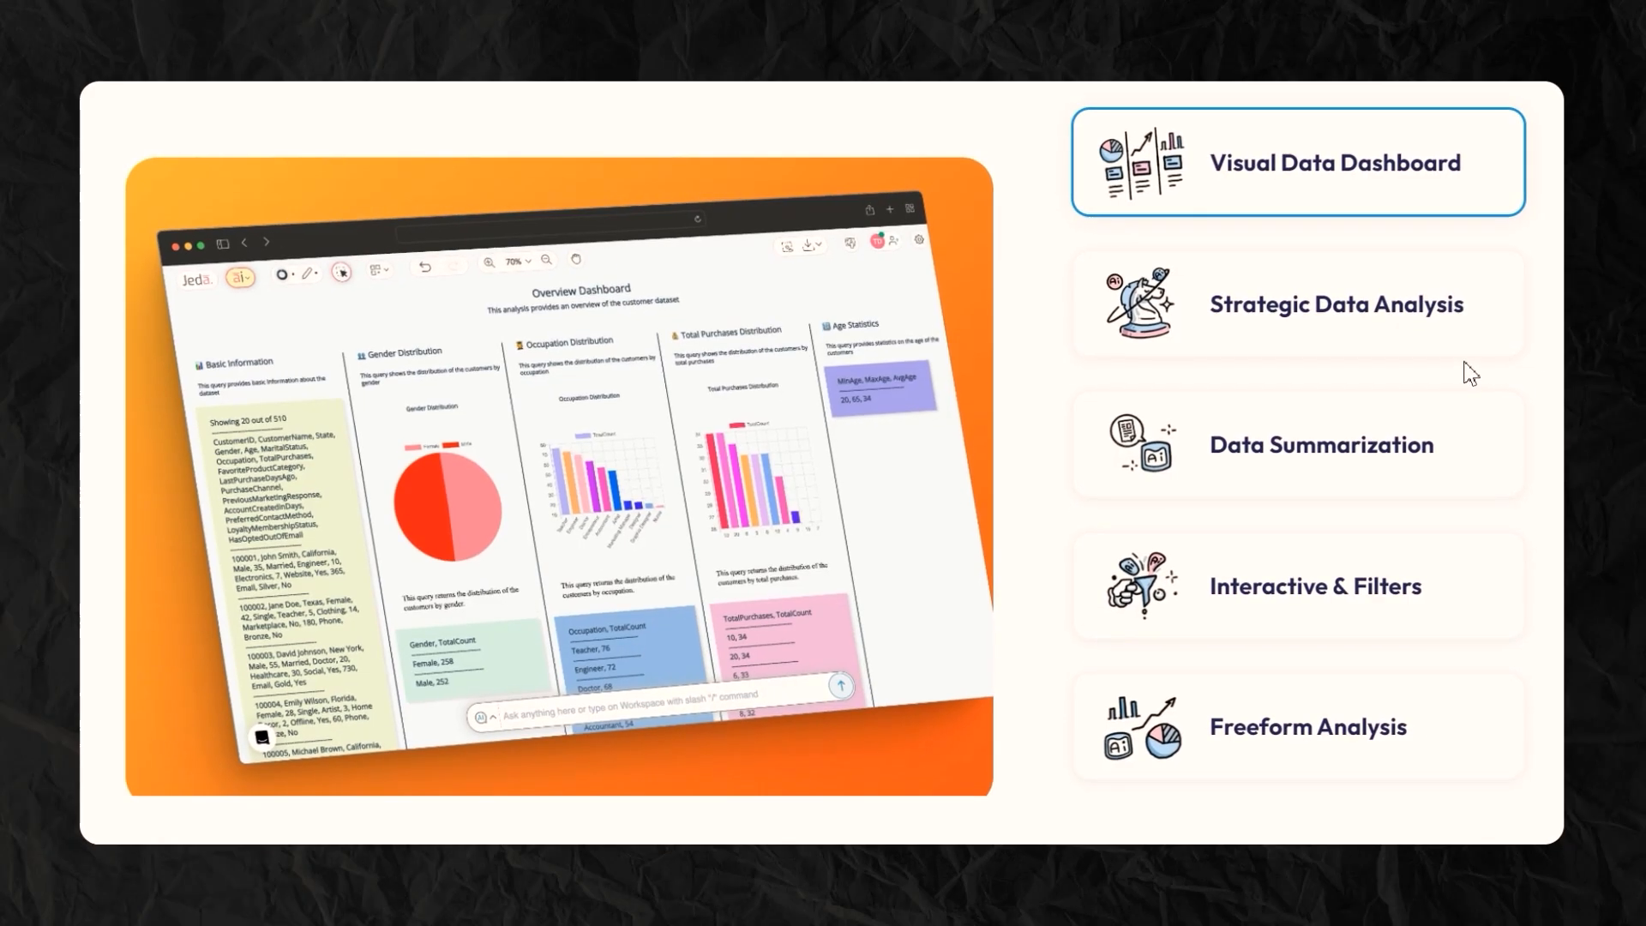
# Step: Preview Jeda AI's Strategic Data Analysis, Data Summarization, Interactive & Filters and Freeform Analysis examples
pyautogui.click(1334, 304)
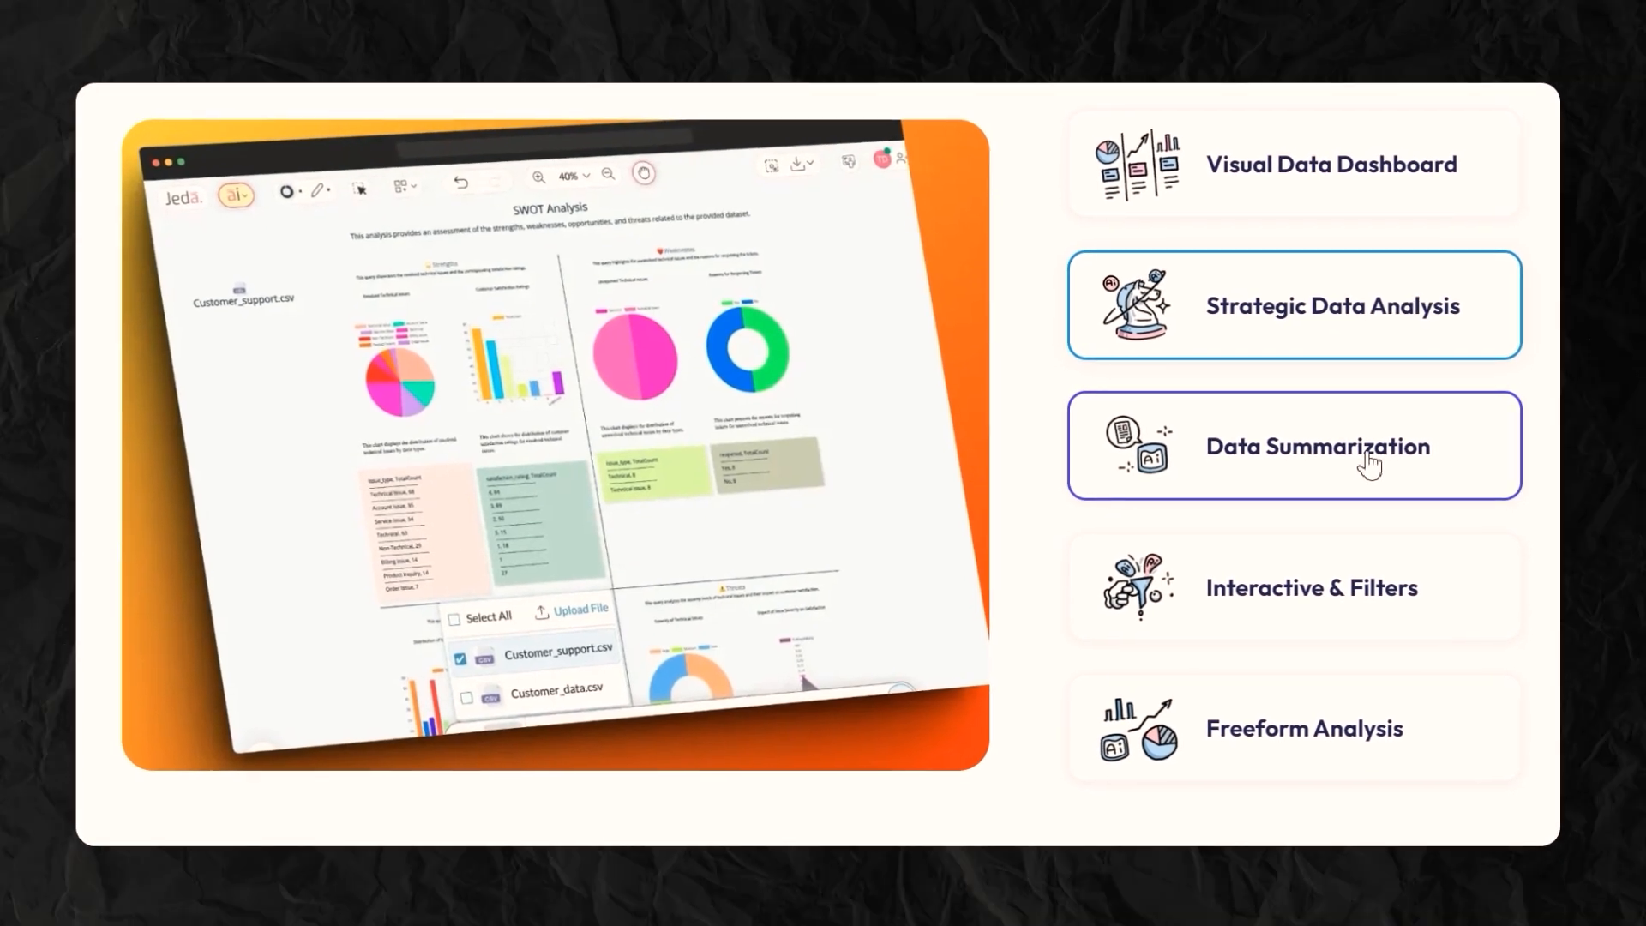
pyautogui.click(1292, 444)
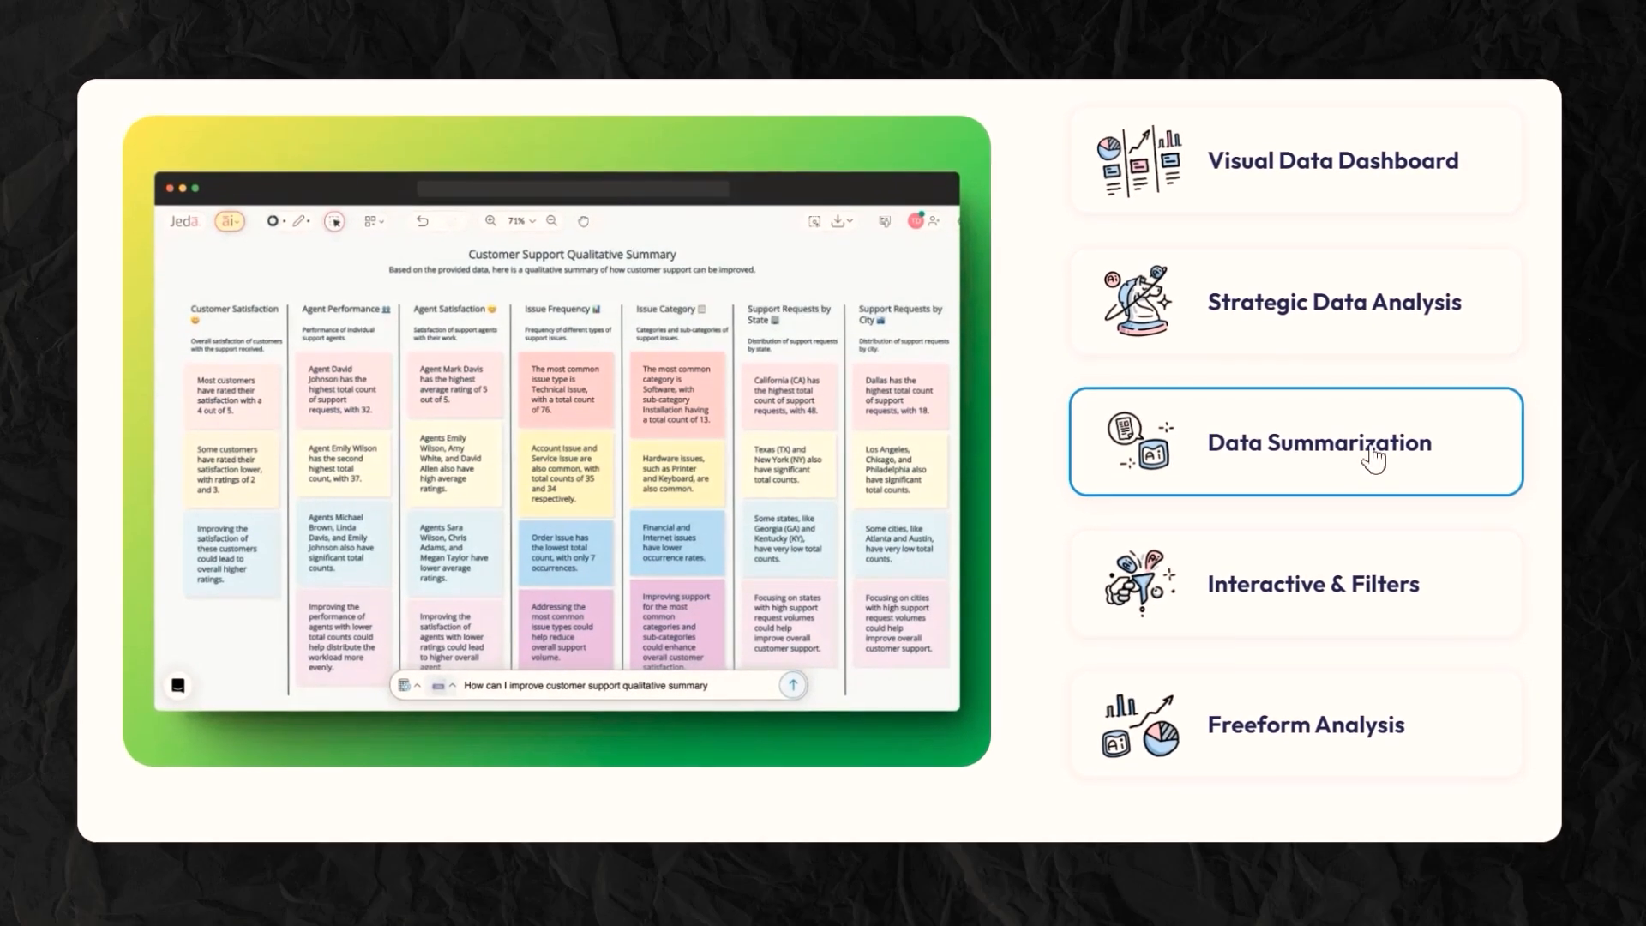
pyautogui.click(1297, 583)
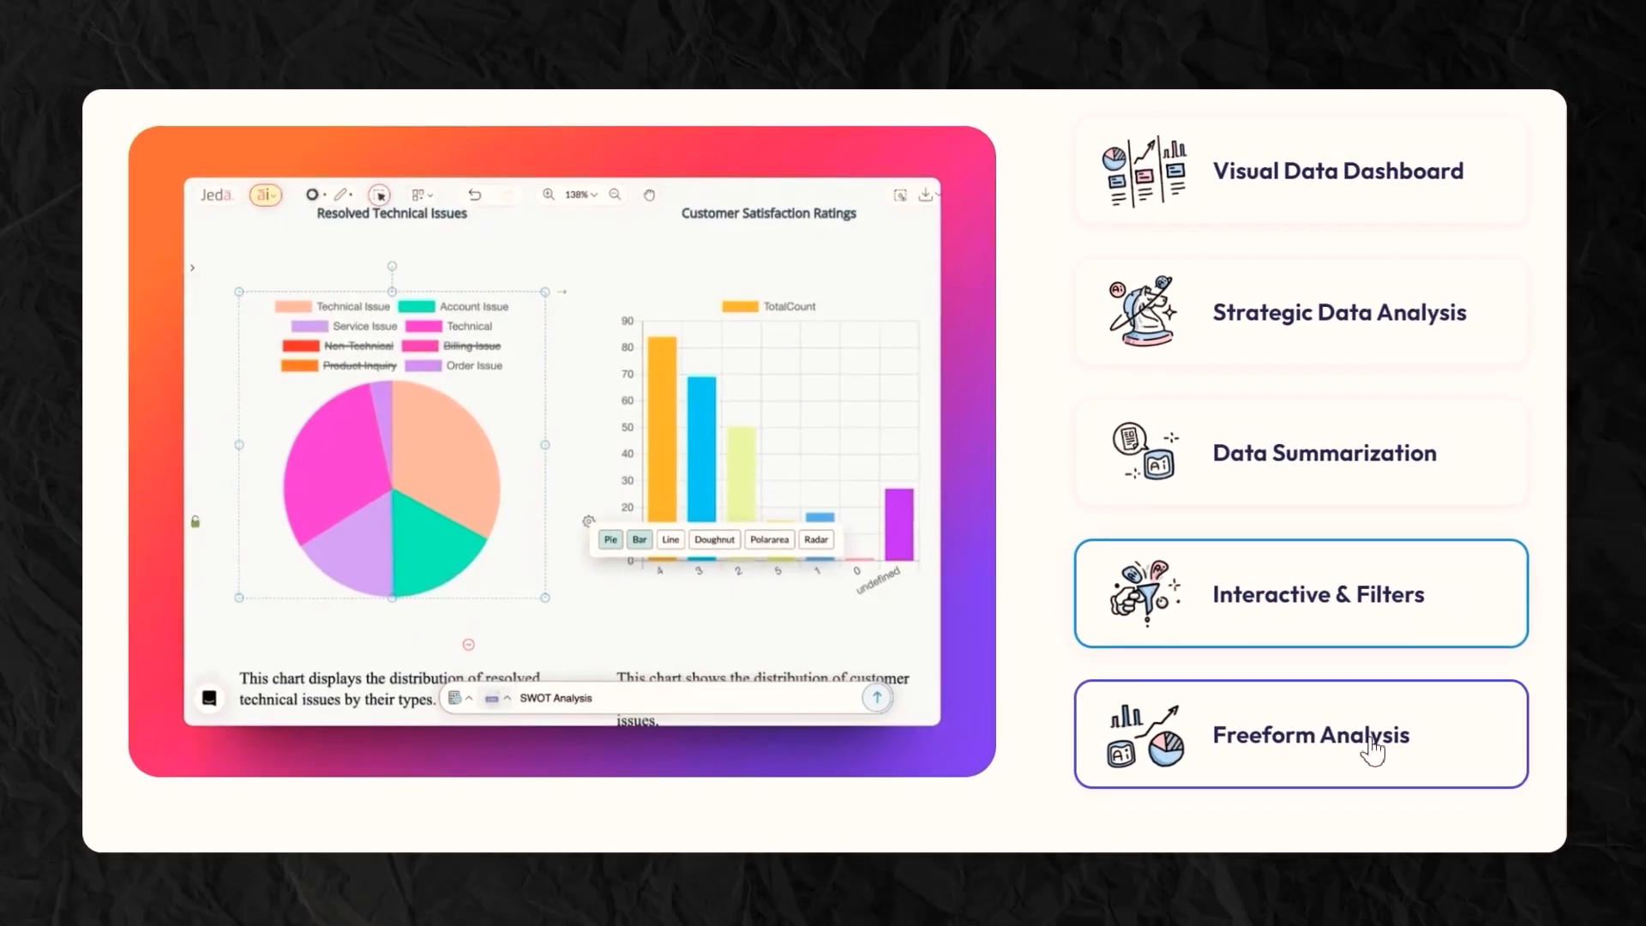
pyautogui.click(1300, 733)
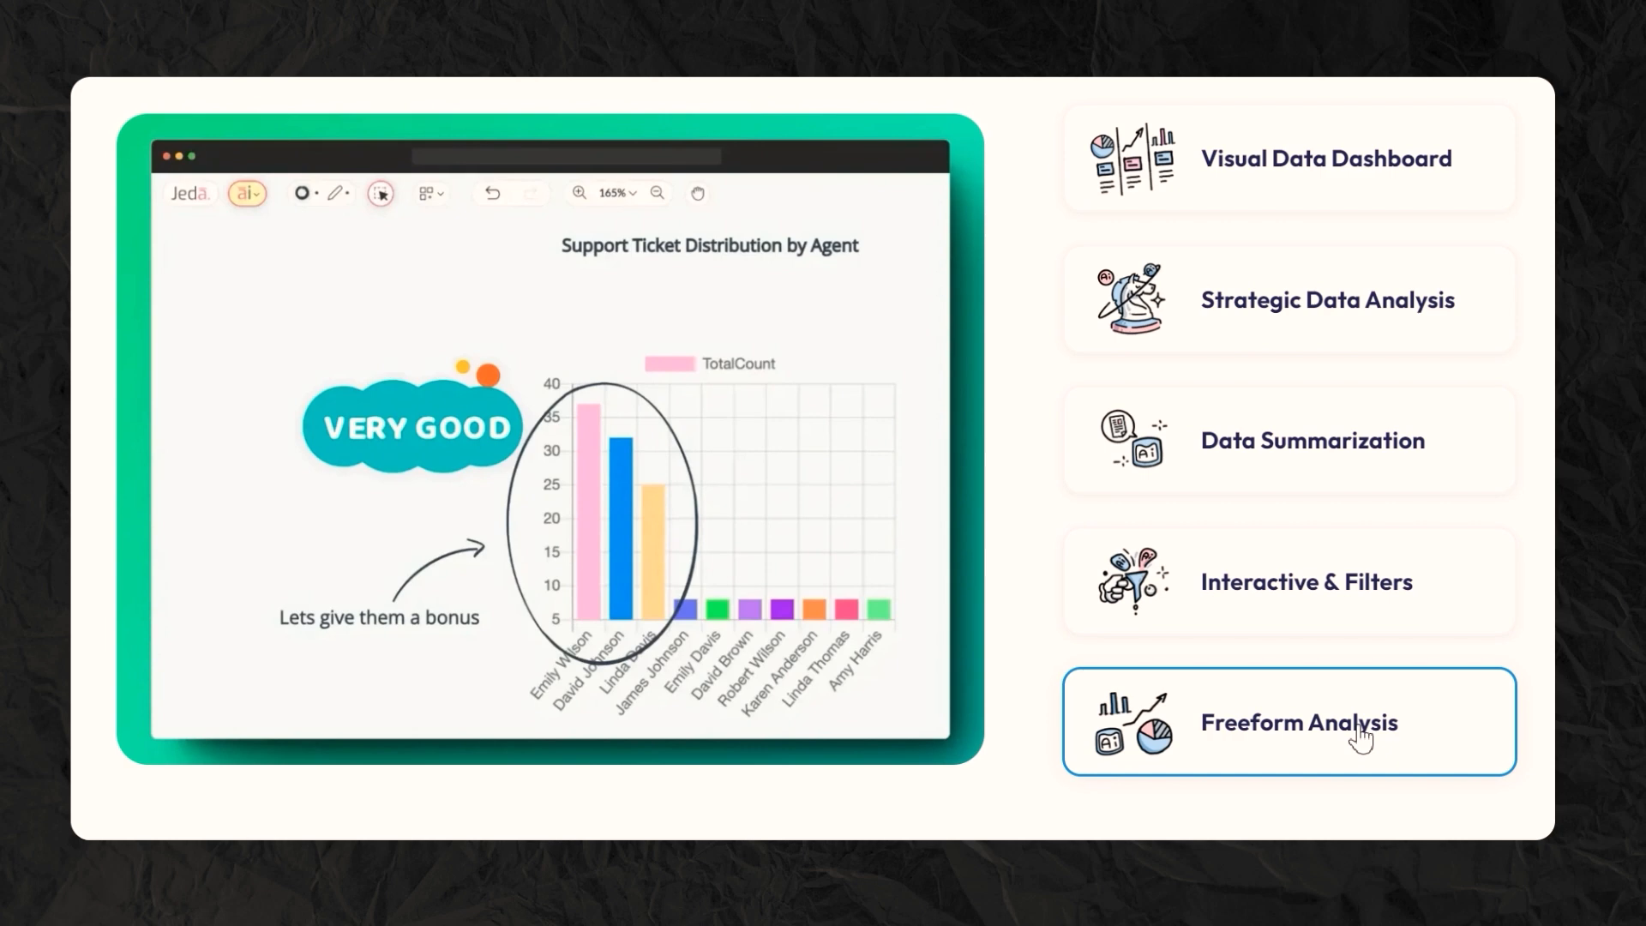
pyautogui.click(1294, 162)
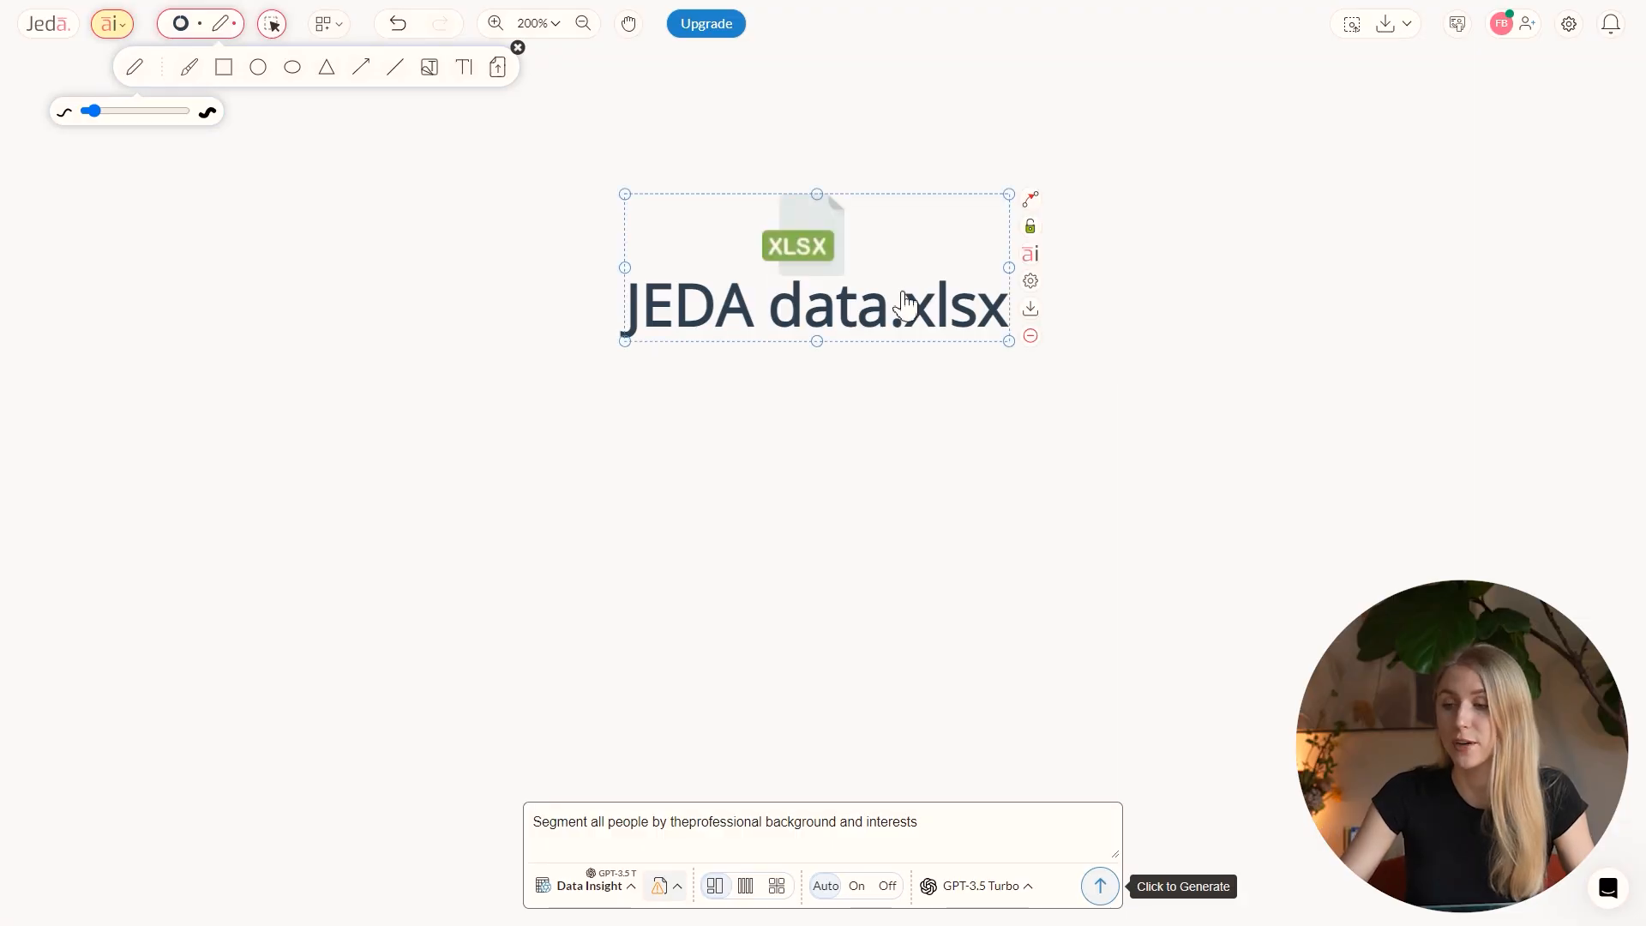
# Step: Prompt AI Alchemy on JEDA data.xlsx to segment all people, and generate the analysis
pyautogui.click(1030, 253)
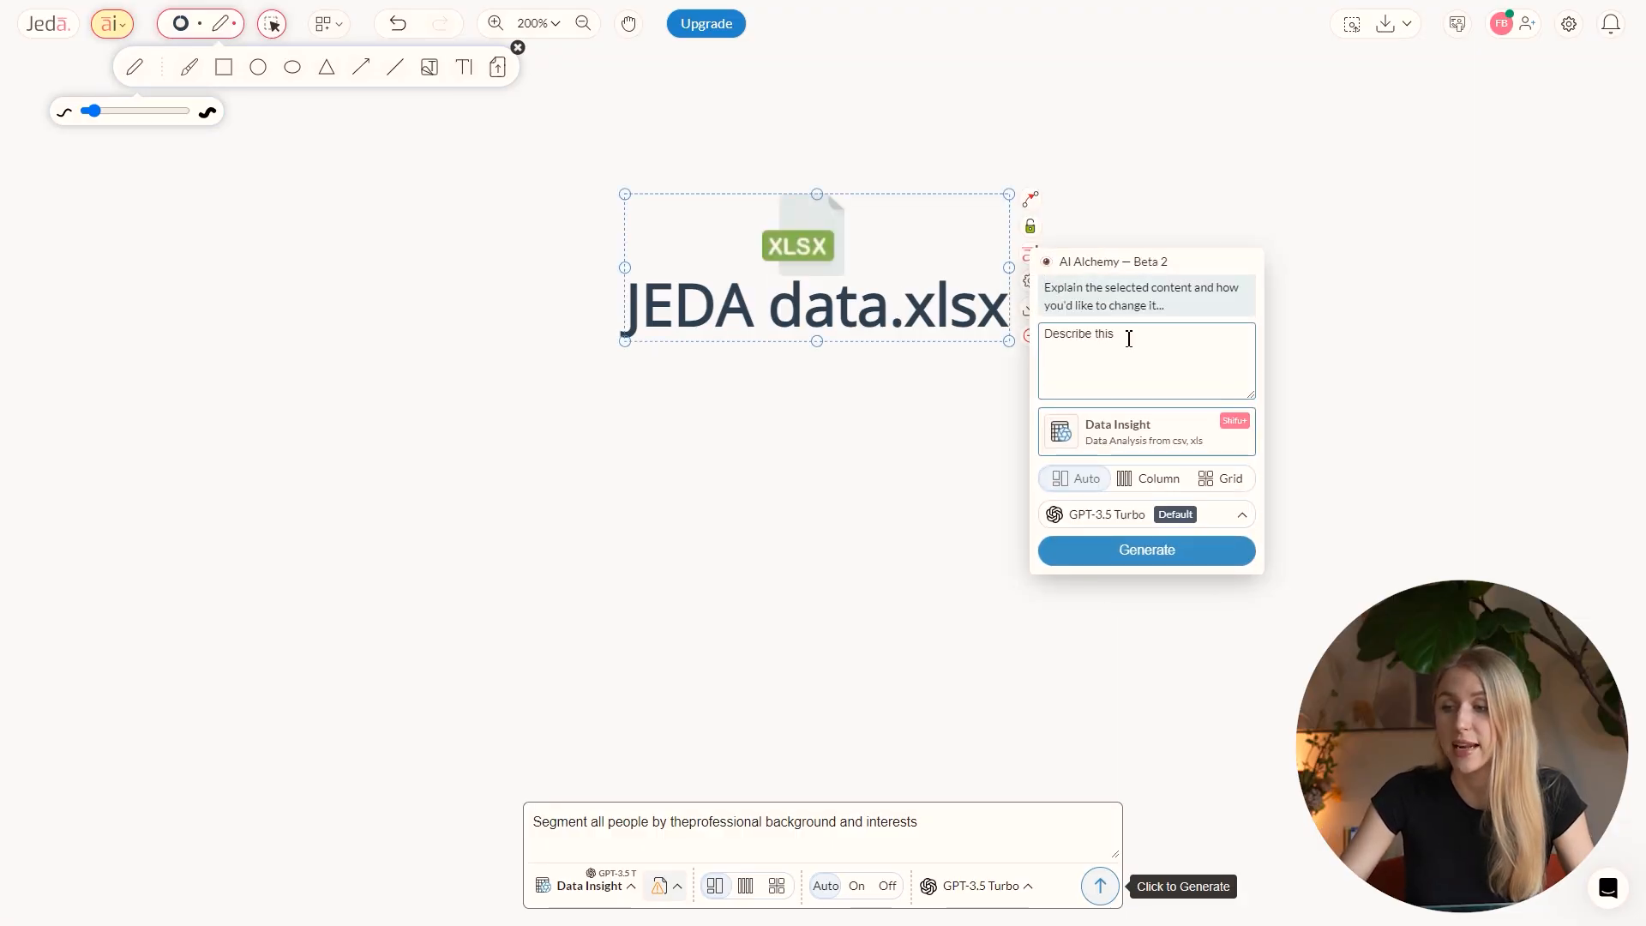
pyautogui.write('seg')
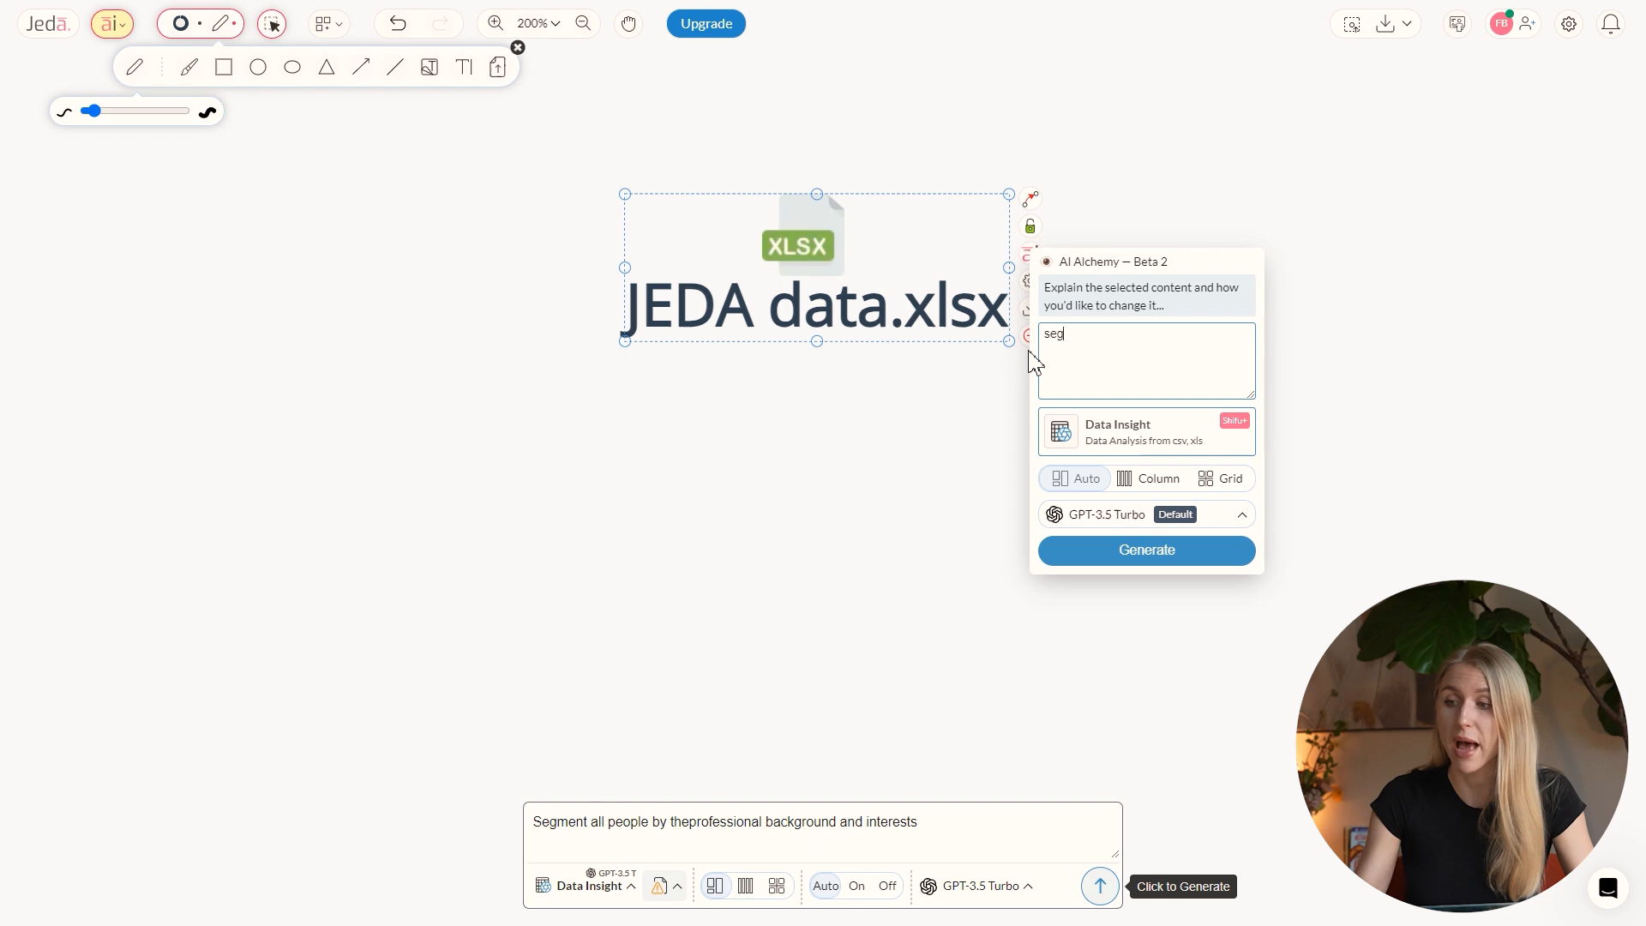
pyautogui.write('segment all people by the c')
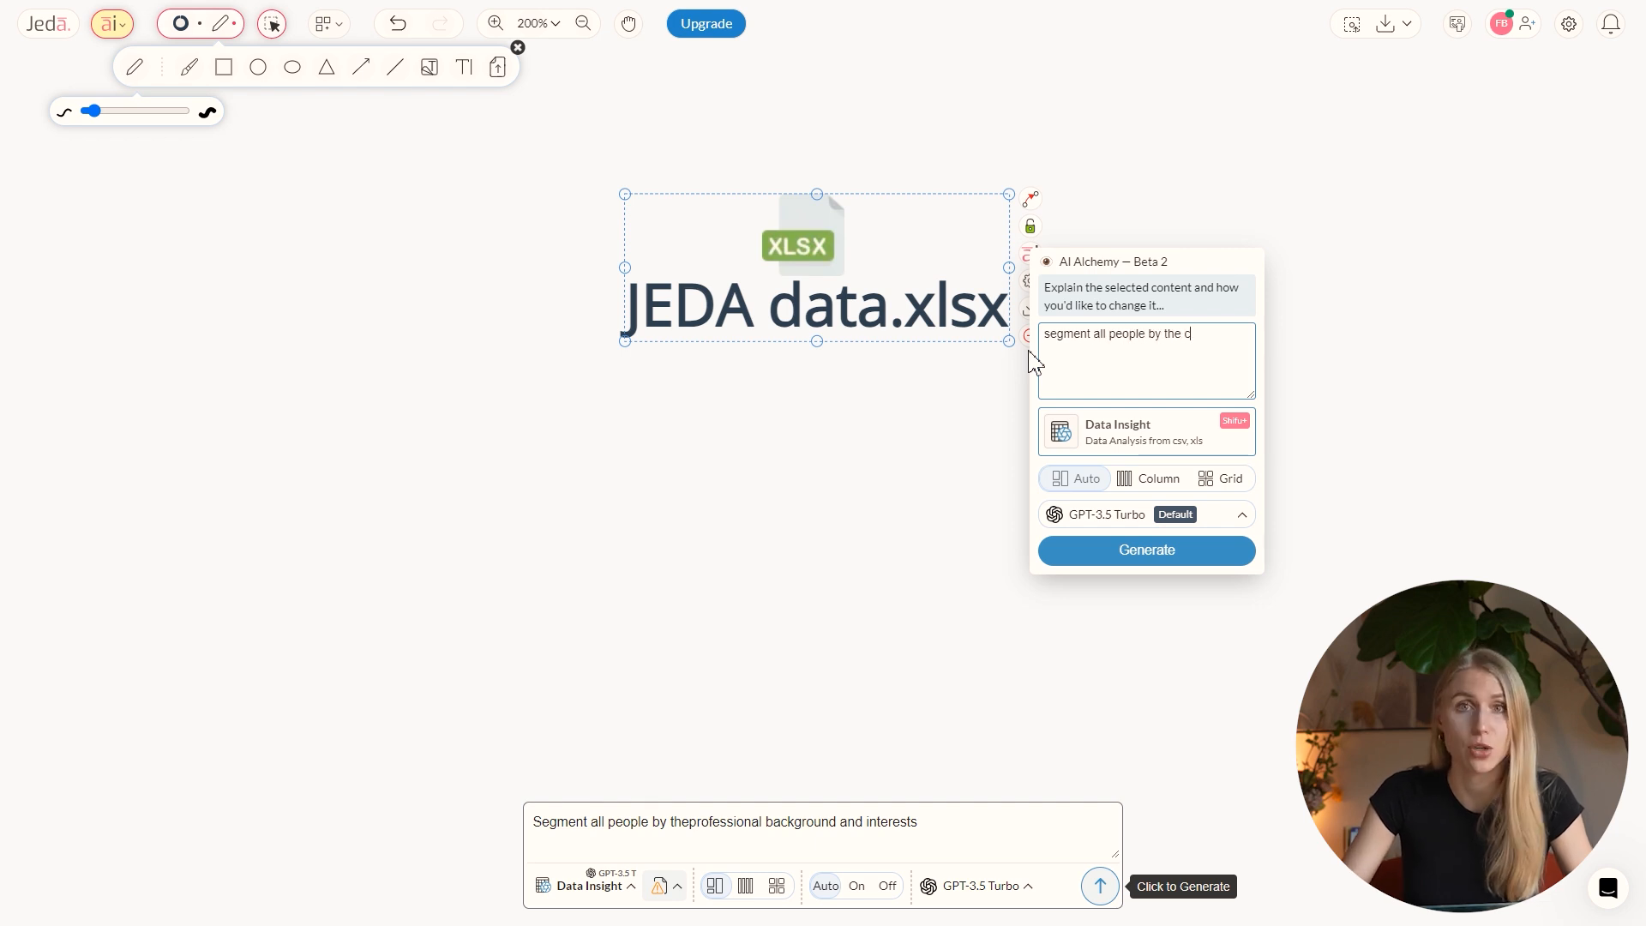
pyautogui.click(1146, 551)
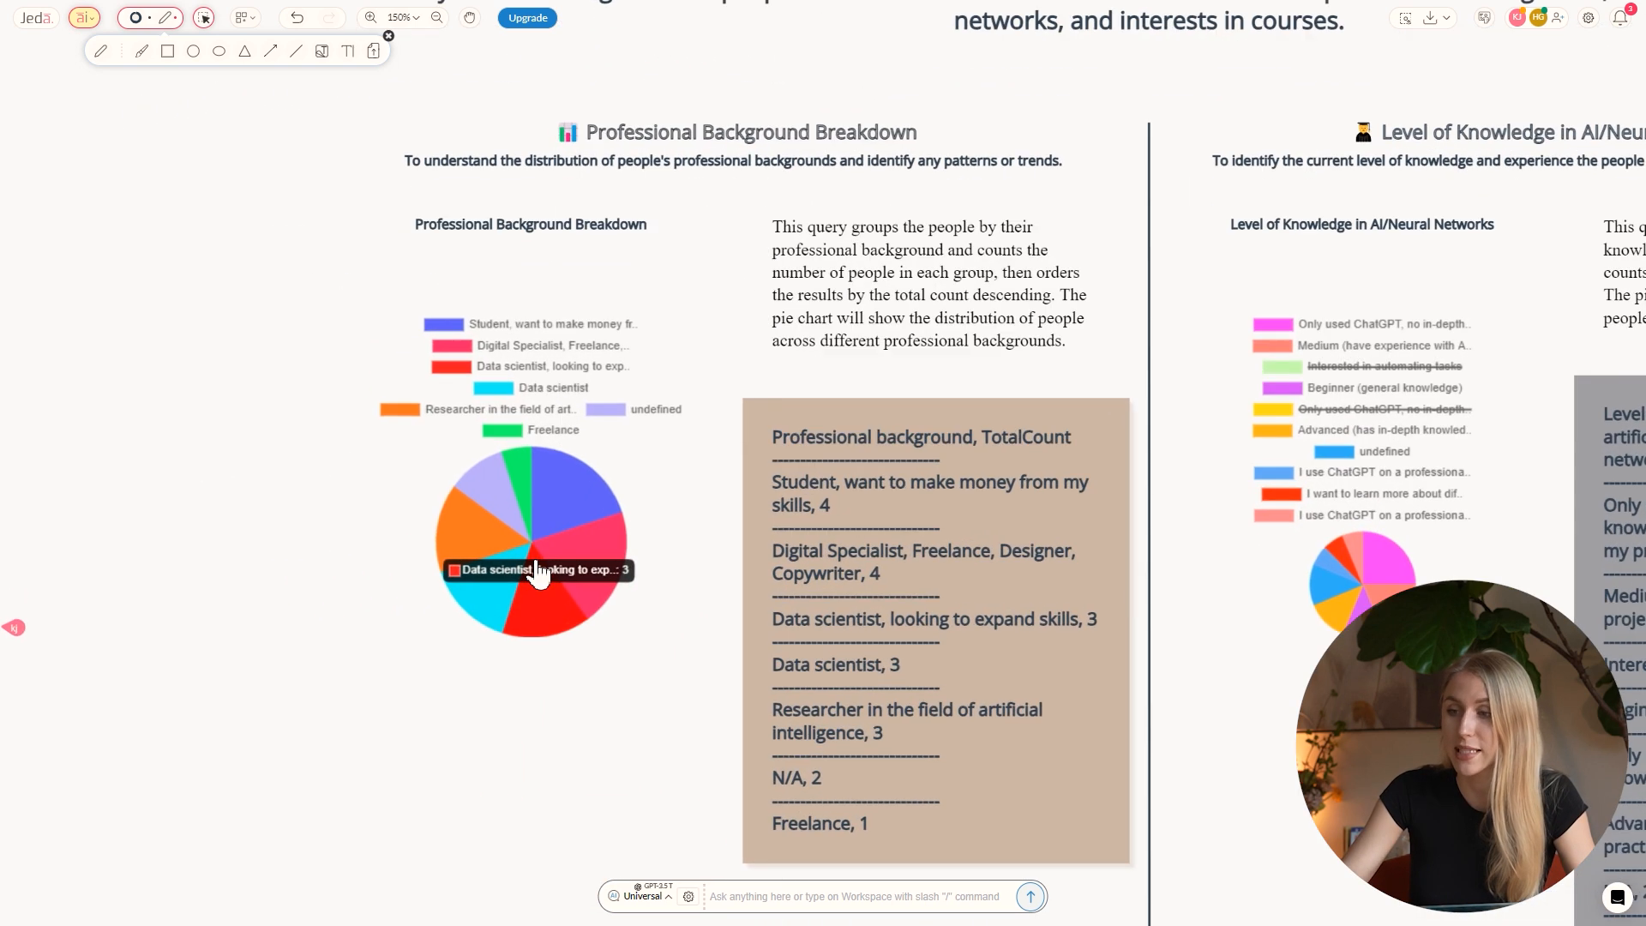
# Step: Inspect the professional background pie, then regenerate the income note as sticky notes
pyautogui.click(369, 18)
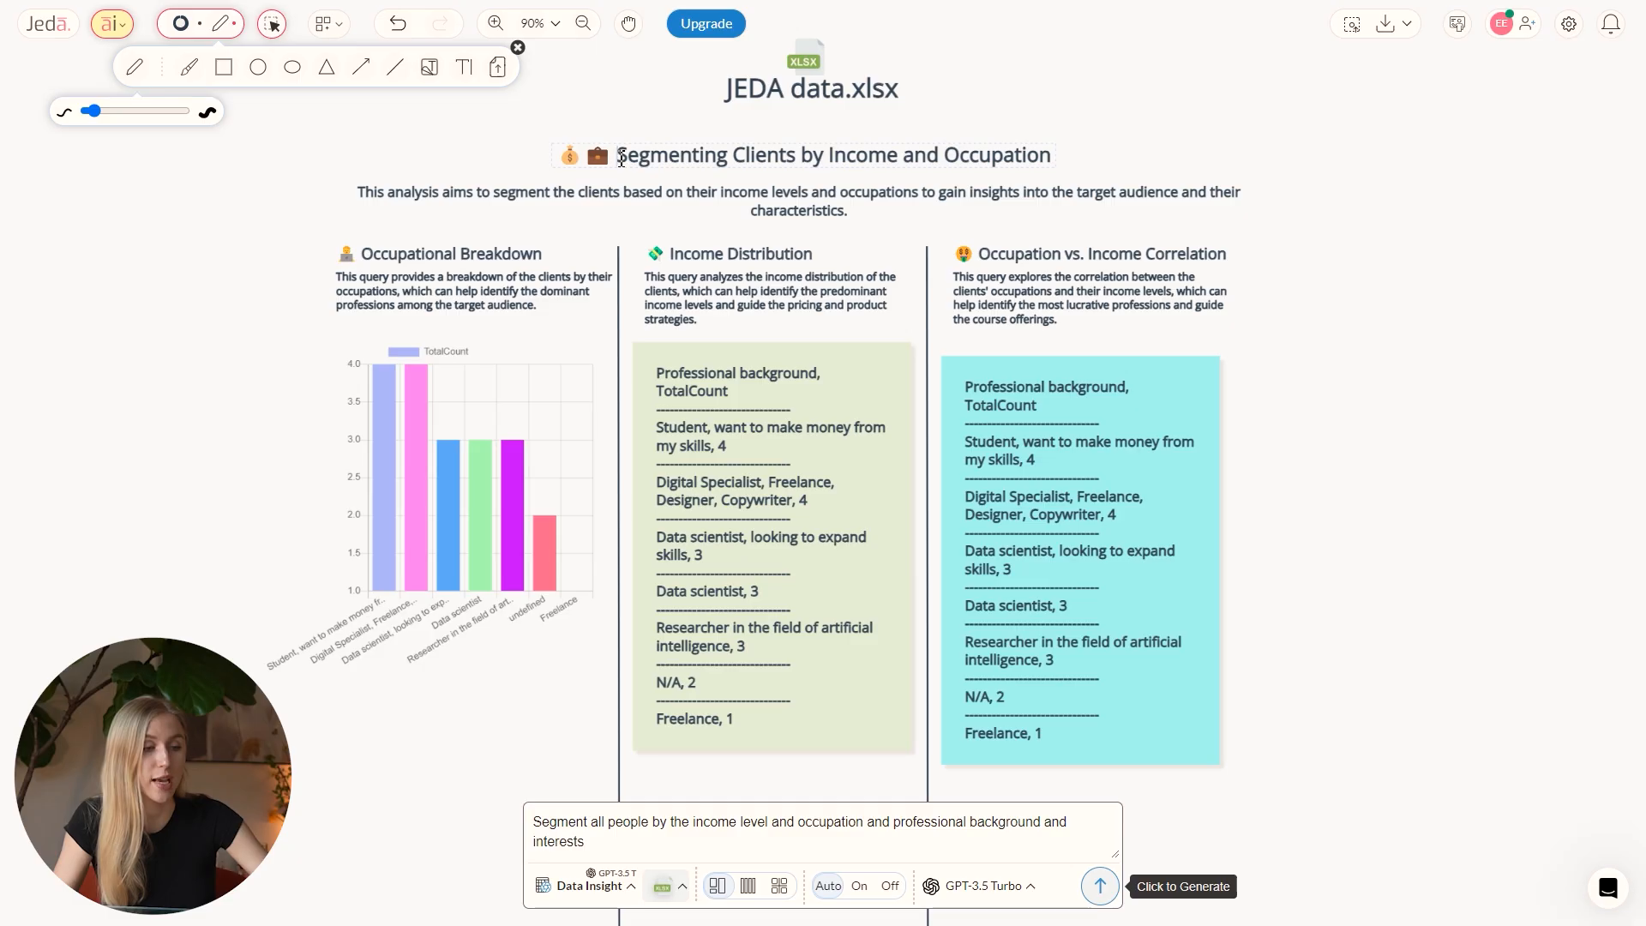
pyautogui.doubleClick(833, 154)
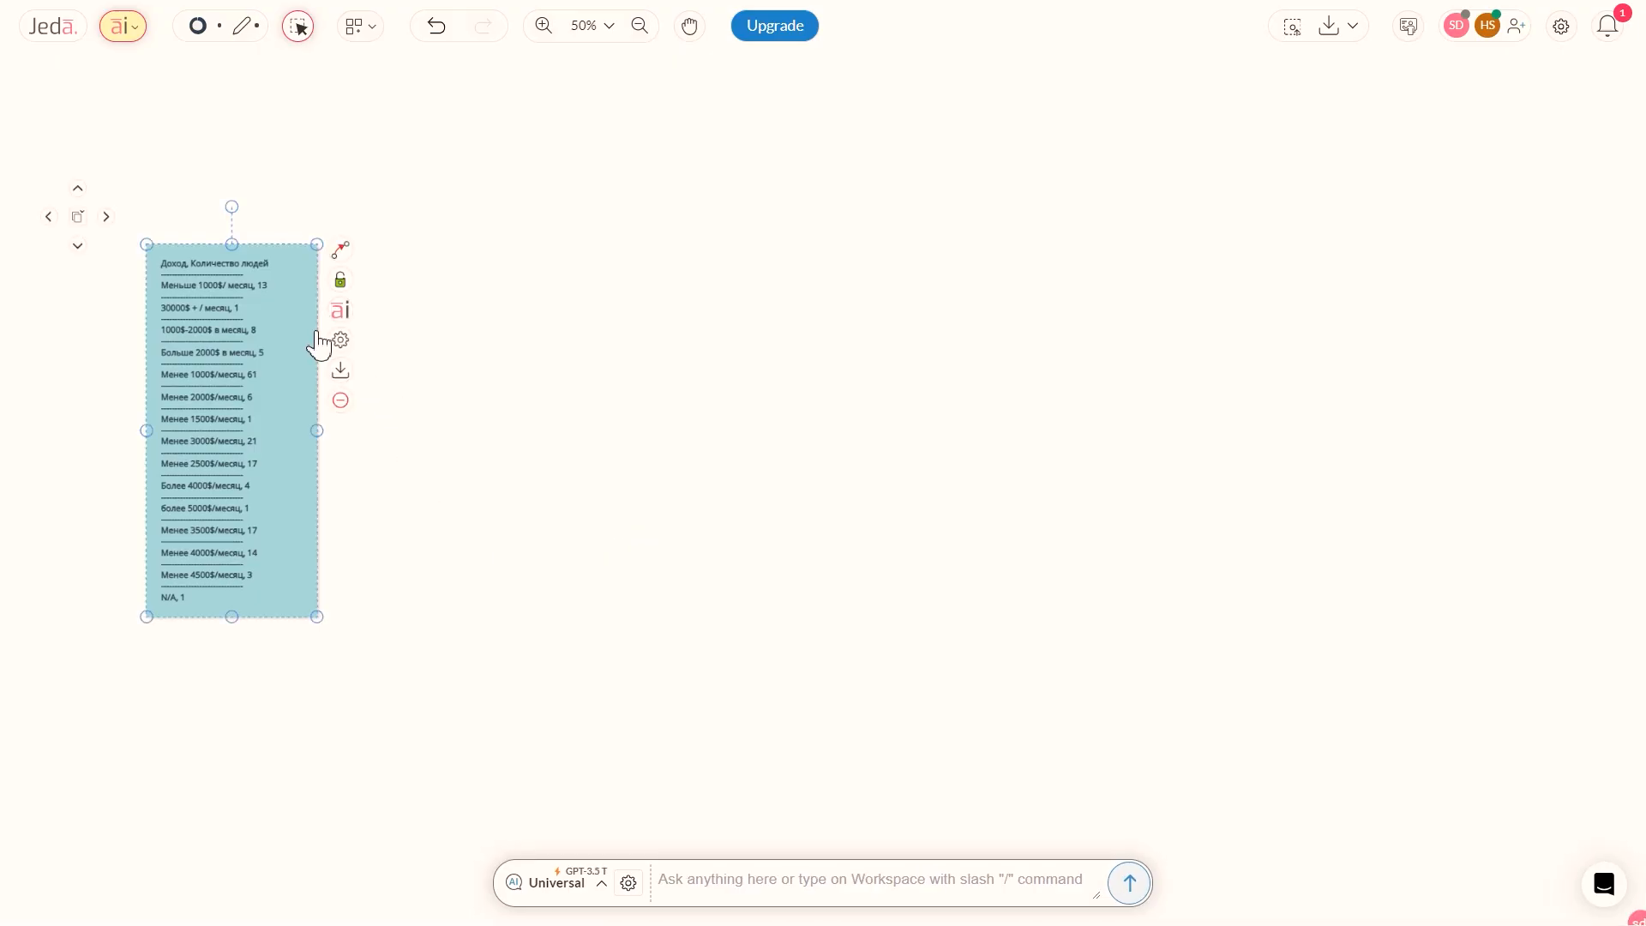
pyautogui.click(339, 309)
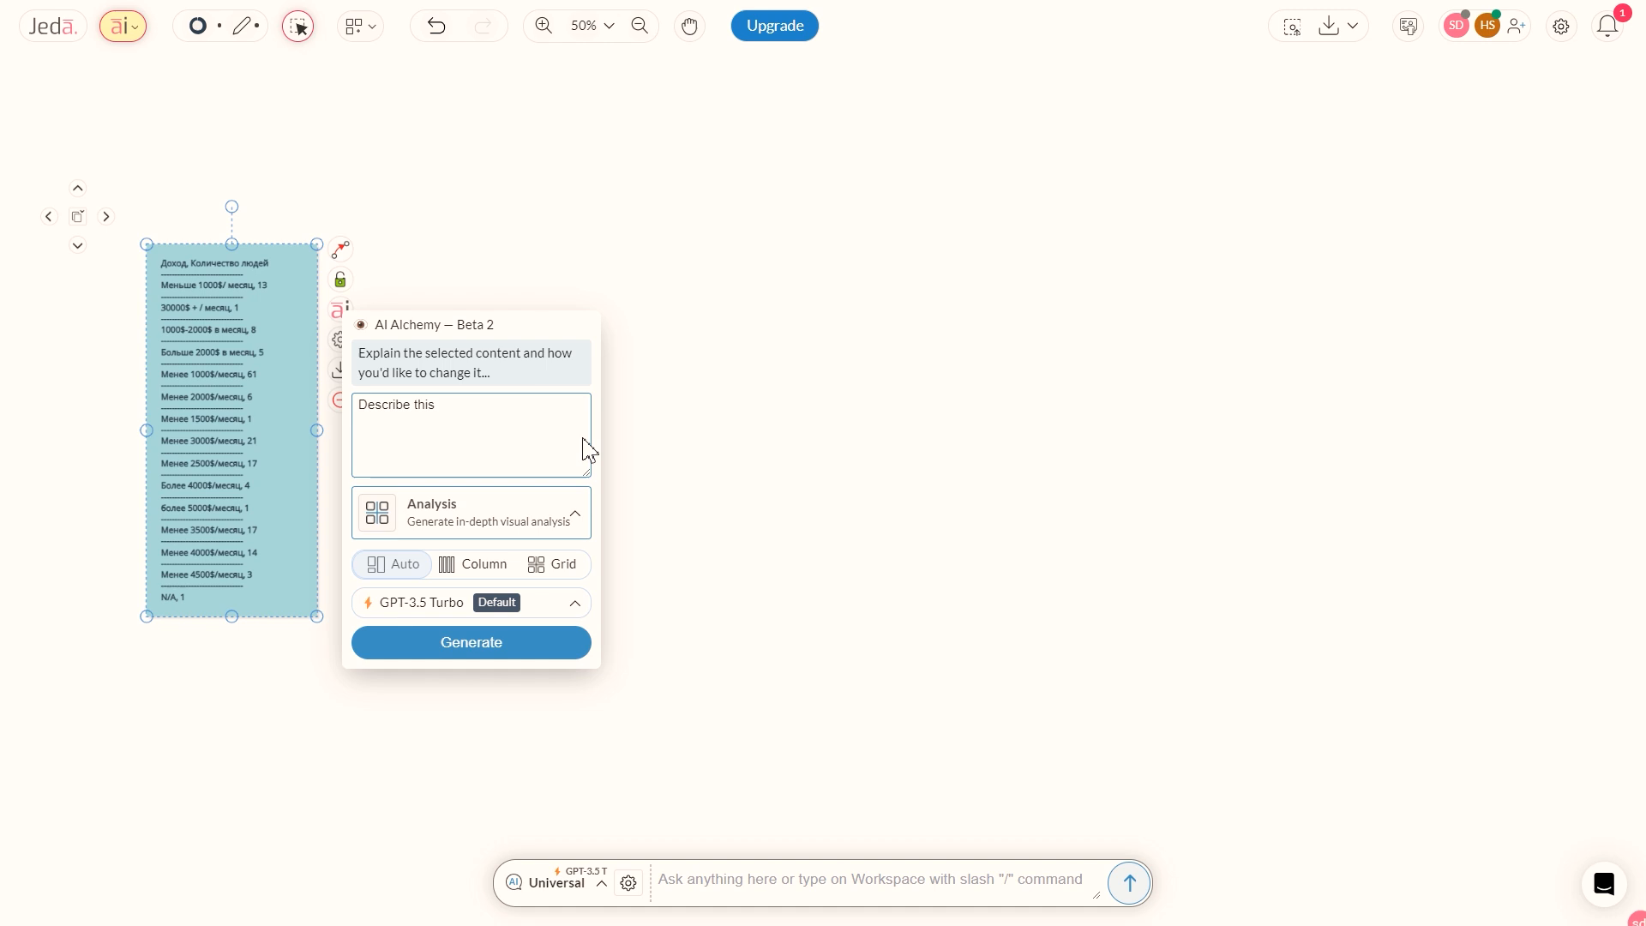
pyautogui.click(470, 512)
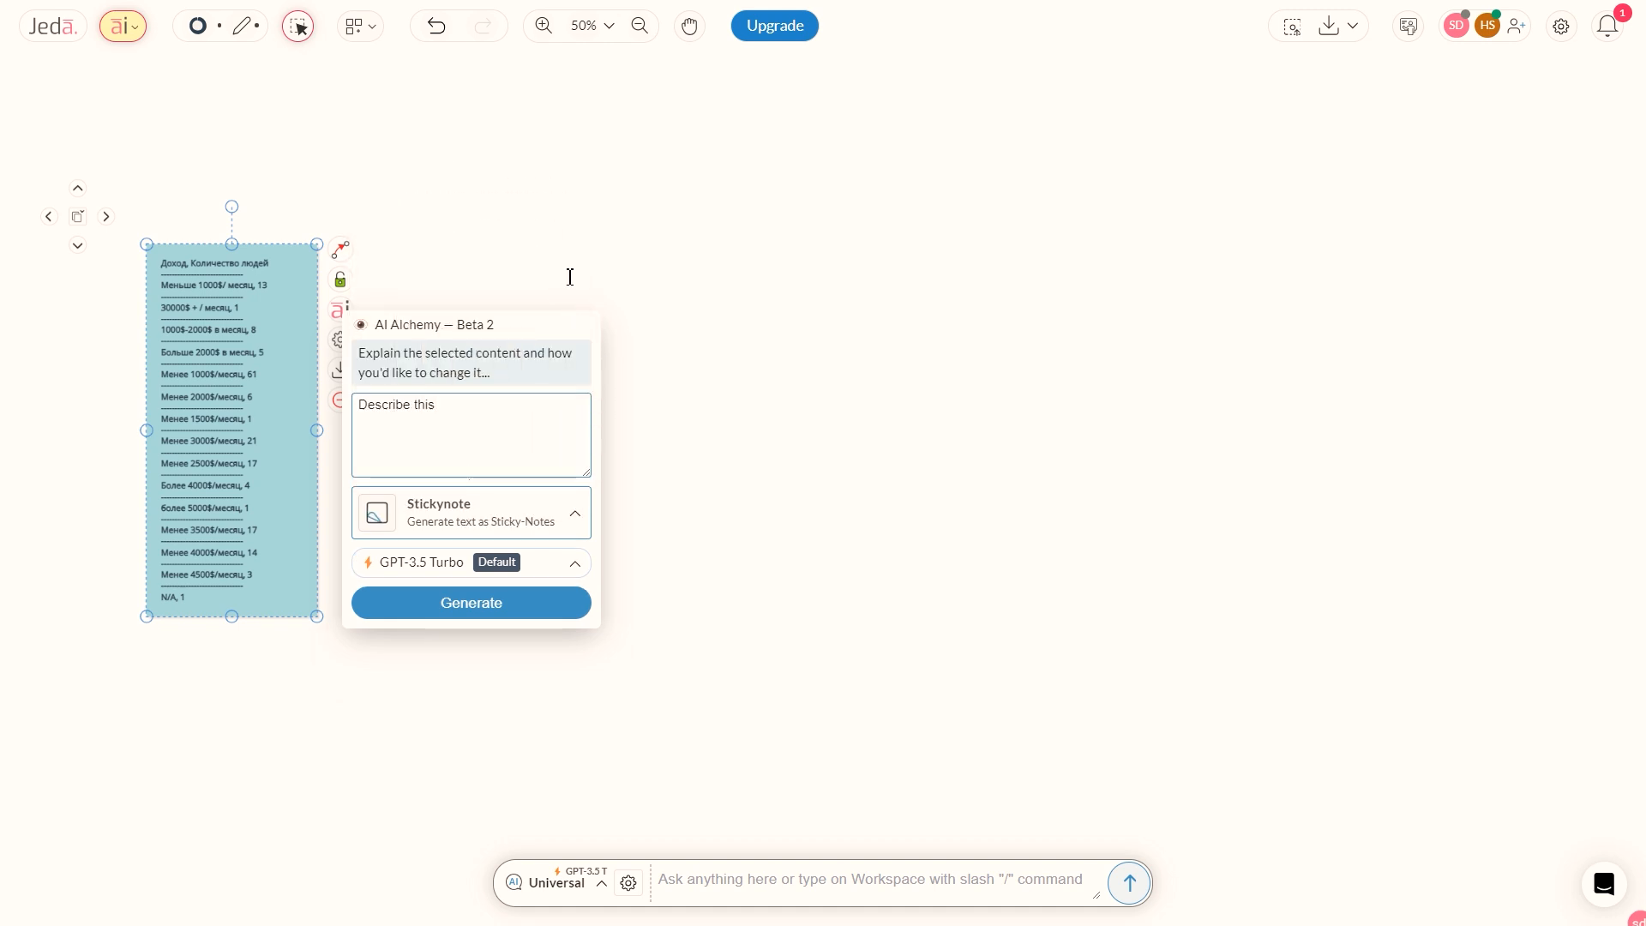
pyautogui.click(471, 602)
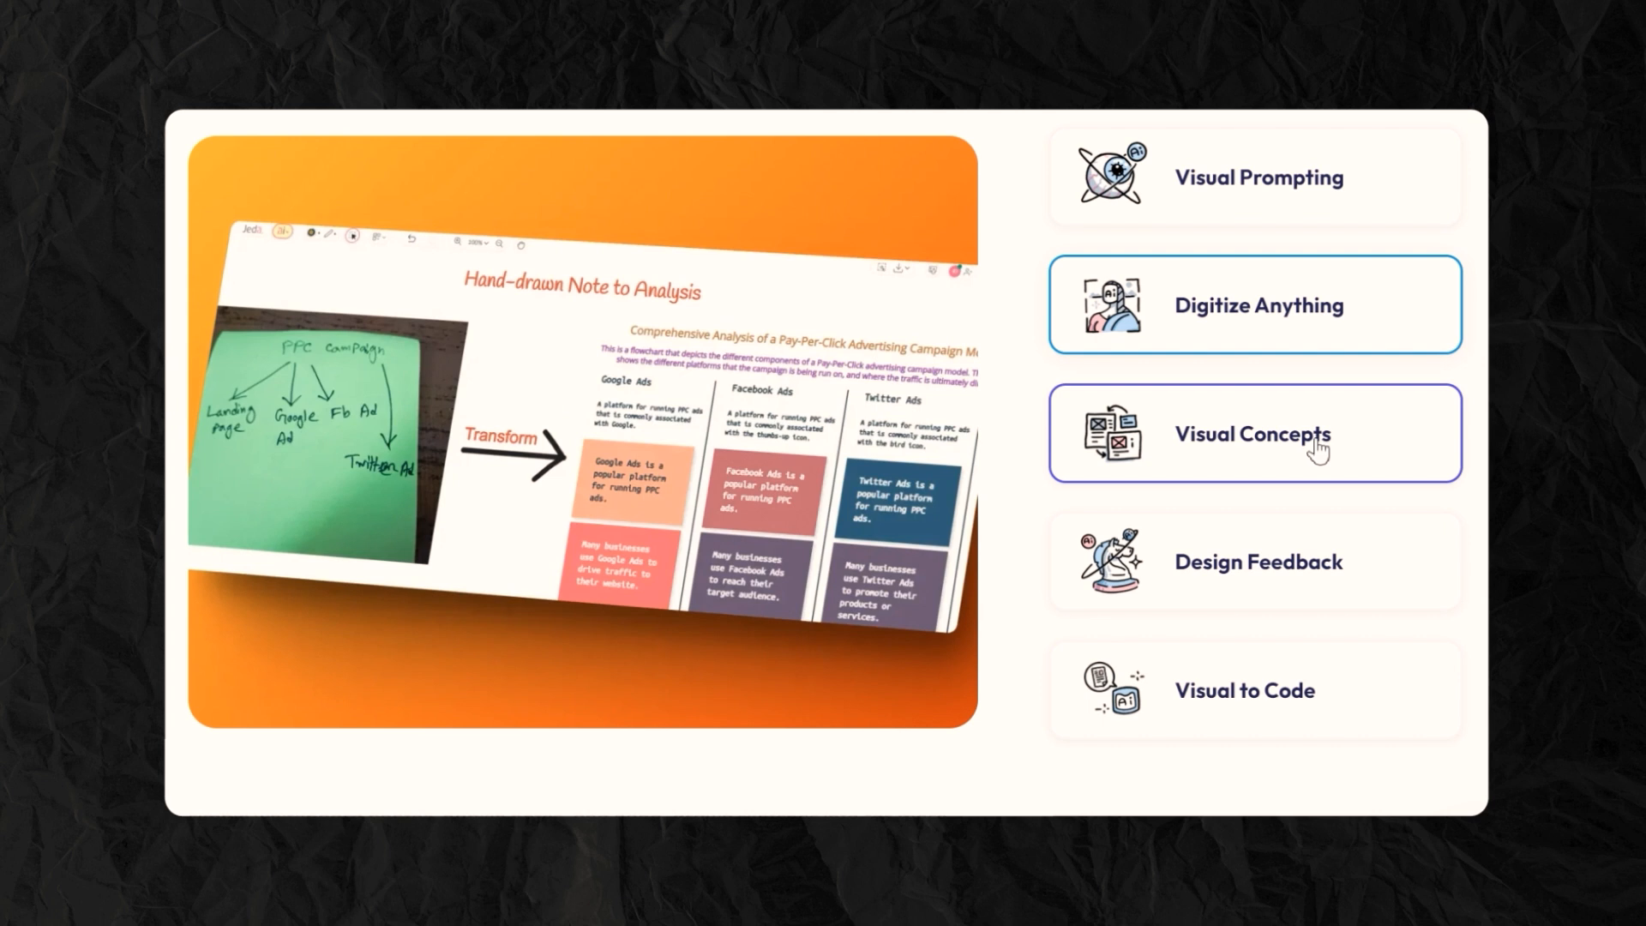
# Step: Preview the Visual Concepts and Design Feedback examples, then scroll to Jeda AI's pricing plans
pyautogui.click(1259, 565)
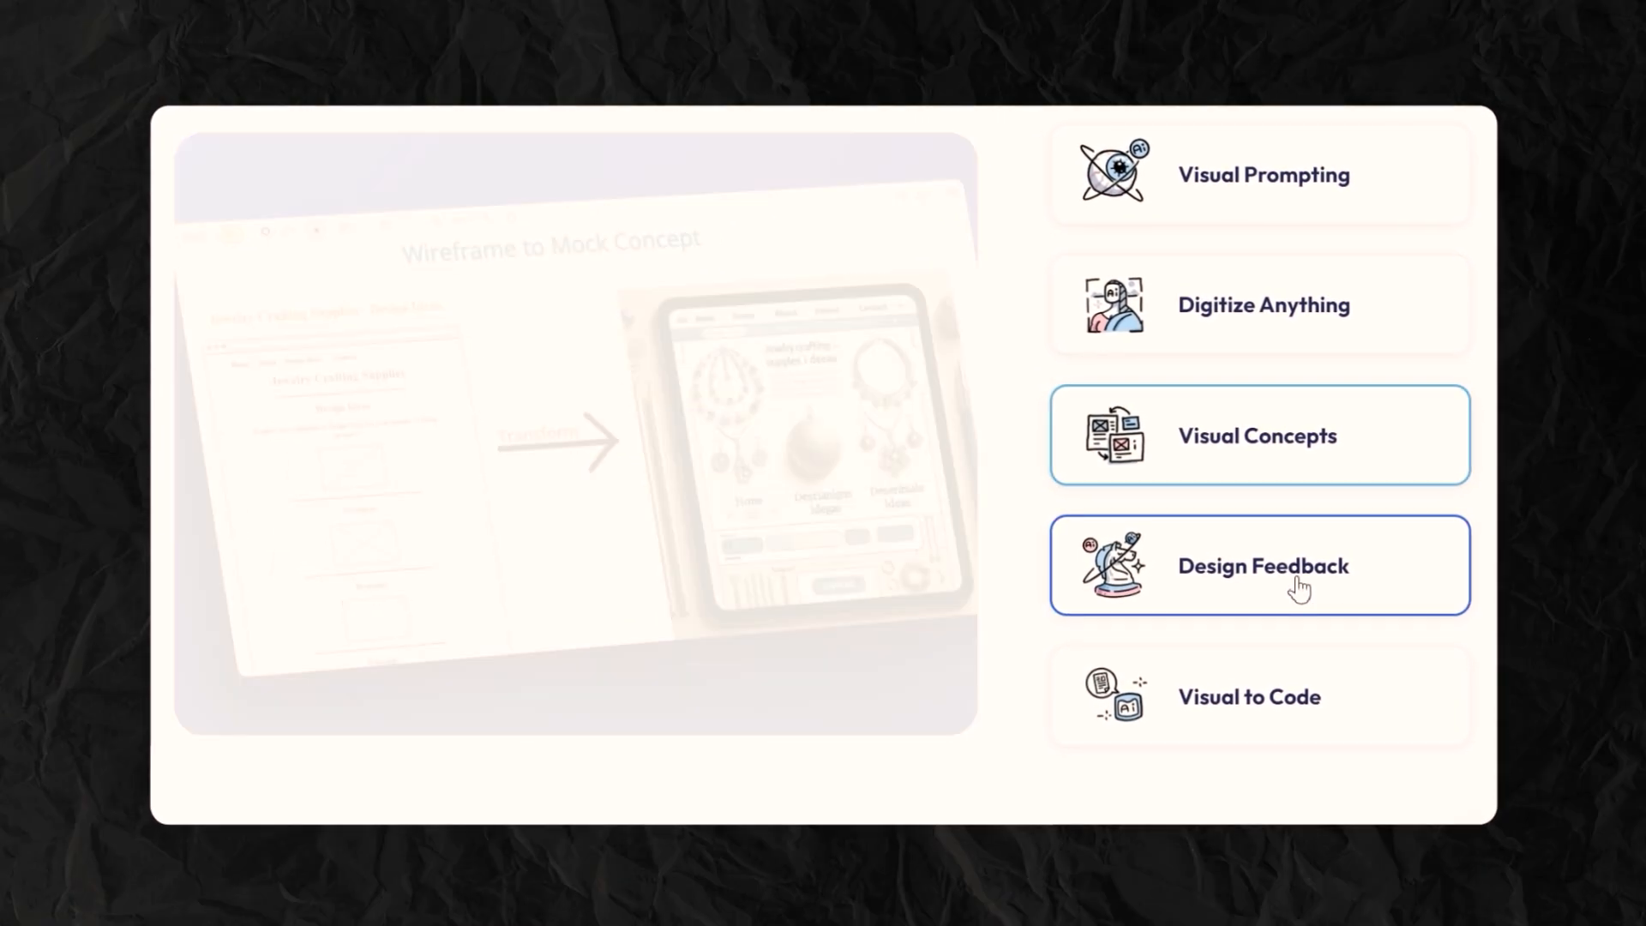
pyautogui.click(1257, 702)
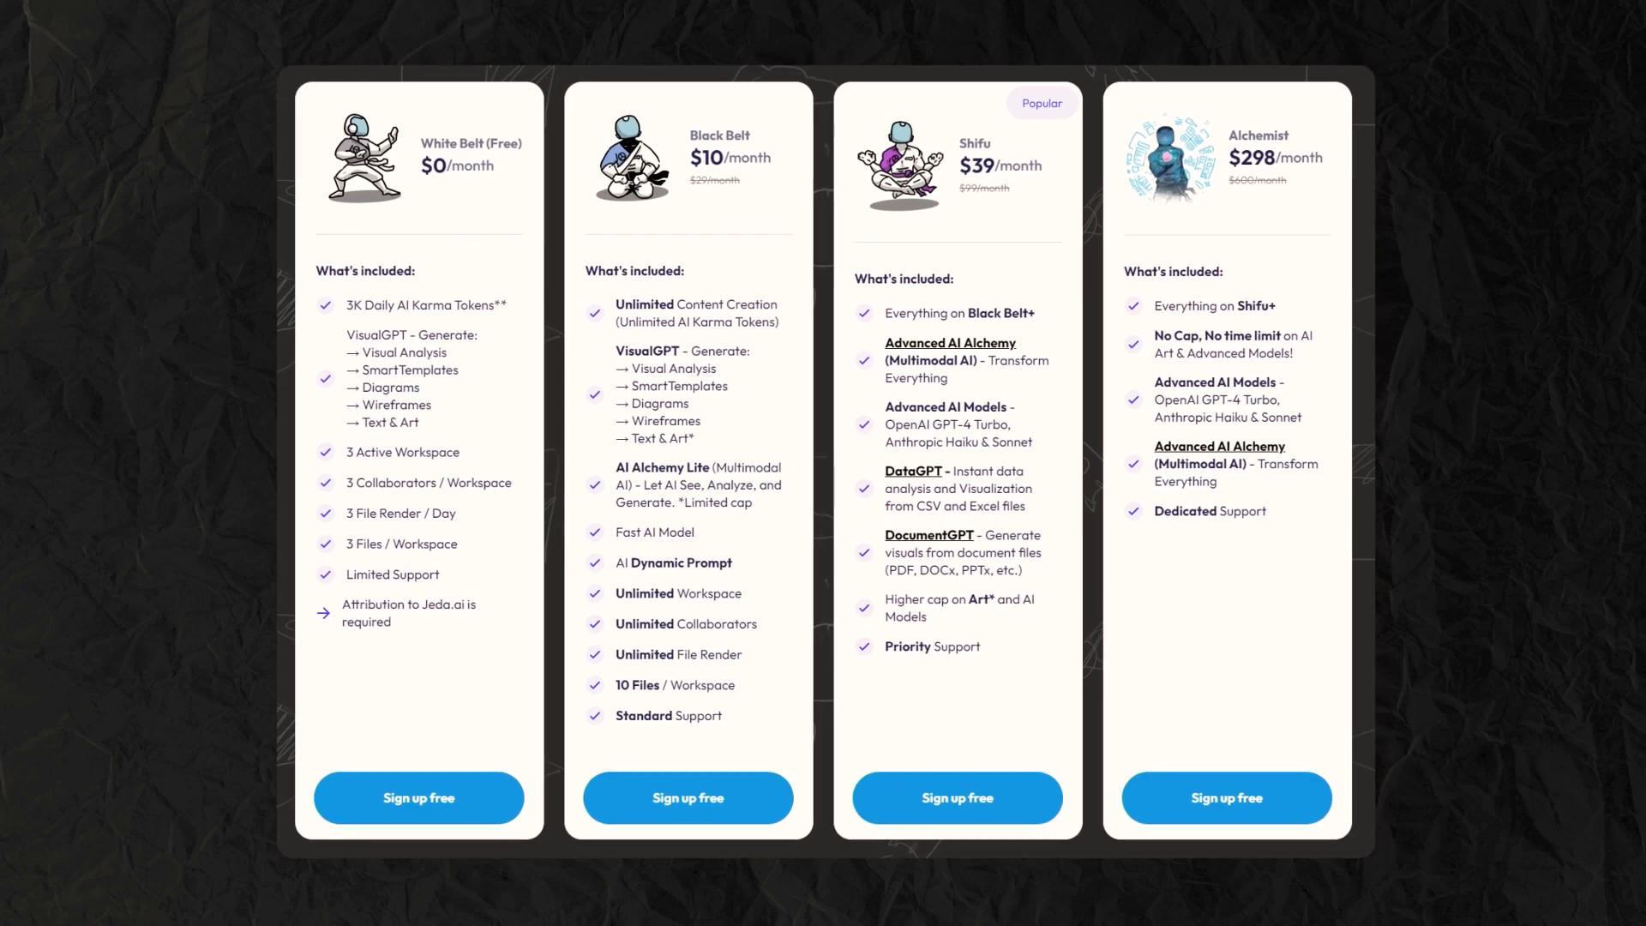
pyautogui.scroll(-3)
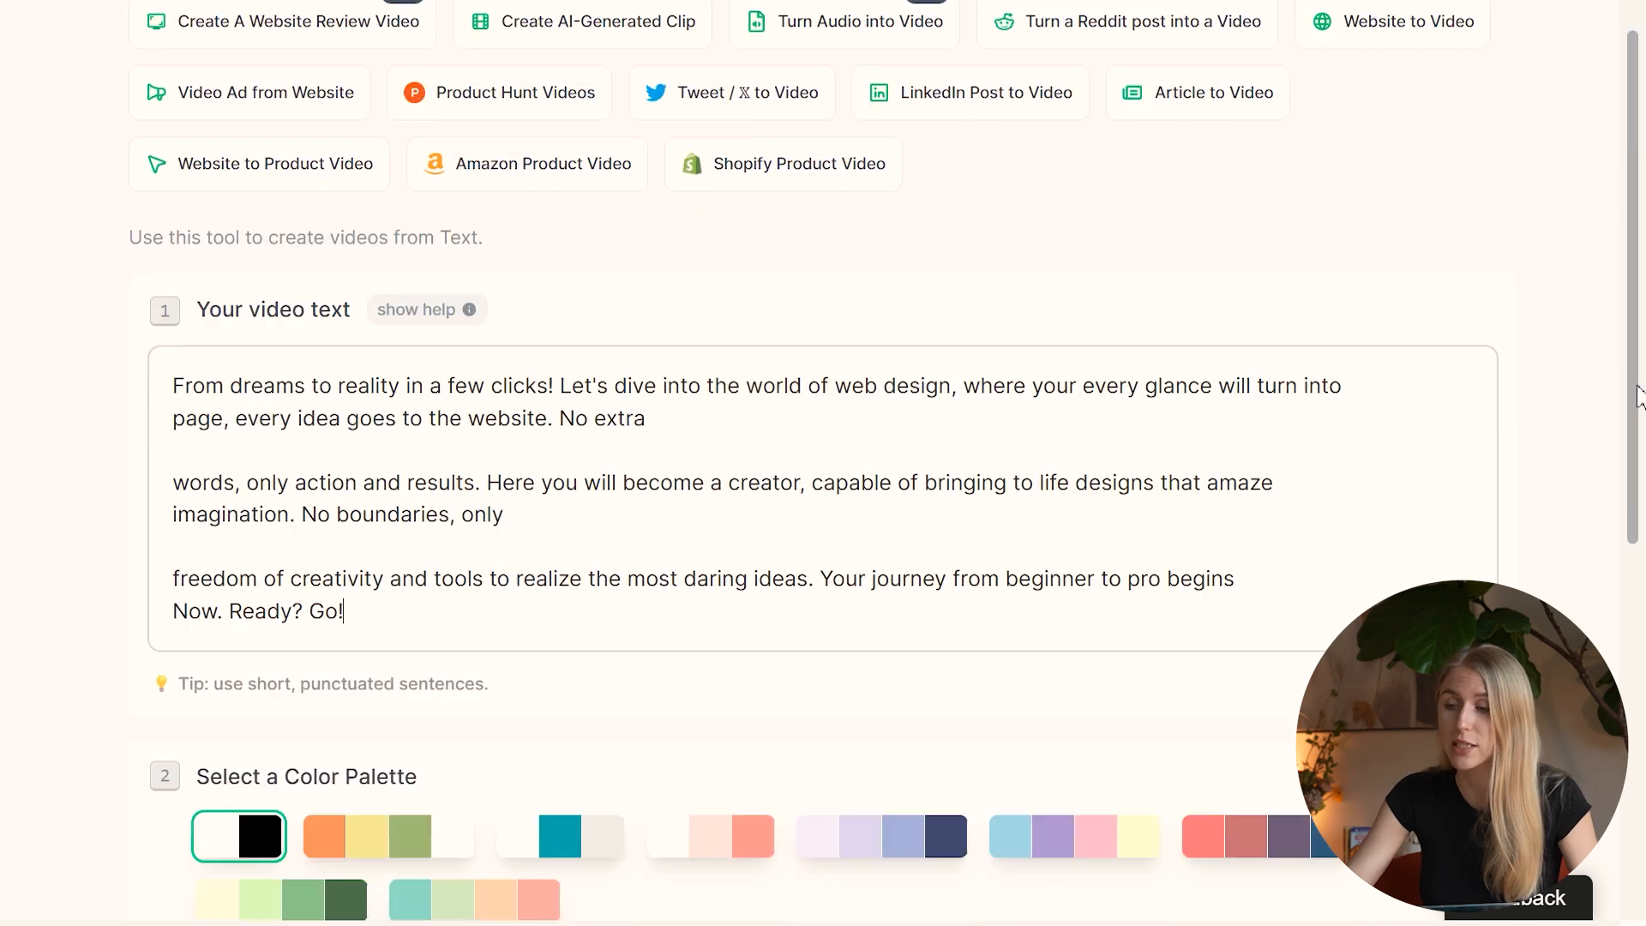
# Step: Scroll the web design script form down toward the color palette options
pyautogui.scroll(-3)
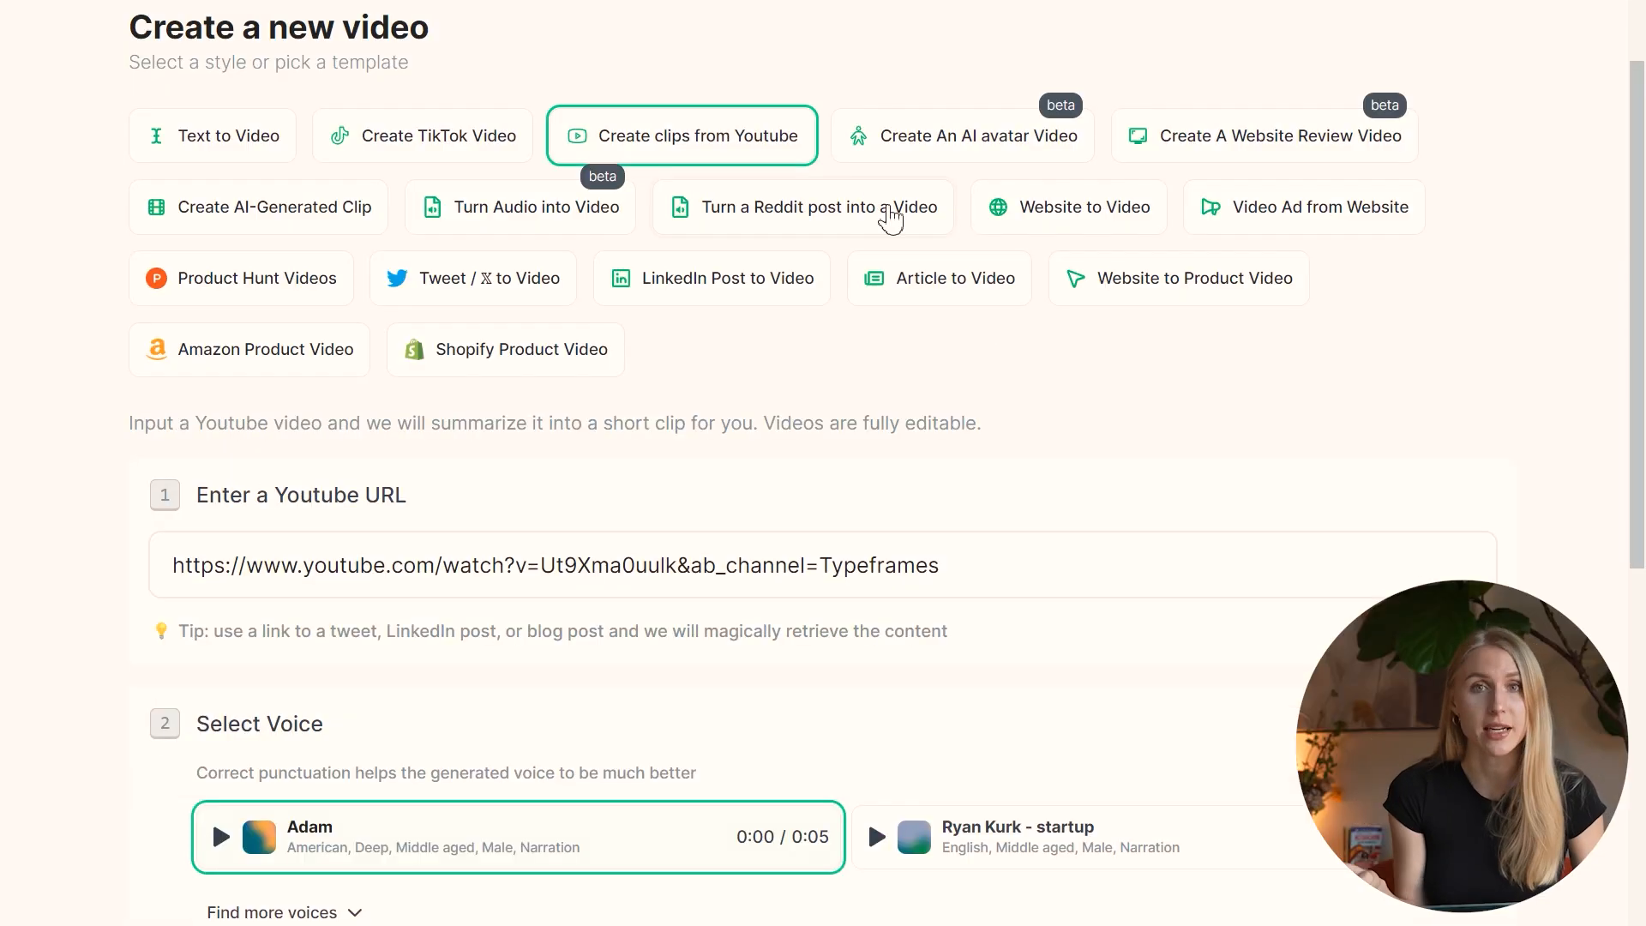
# Step: Select the YouTube link, pick the Ryan Kurk - startup voice, then open Text to Video
pyautogui.tripleClick(554, 565)
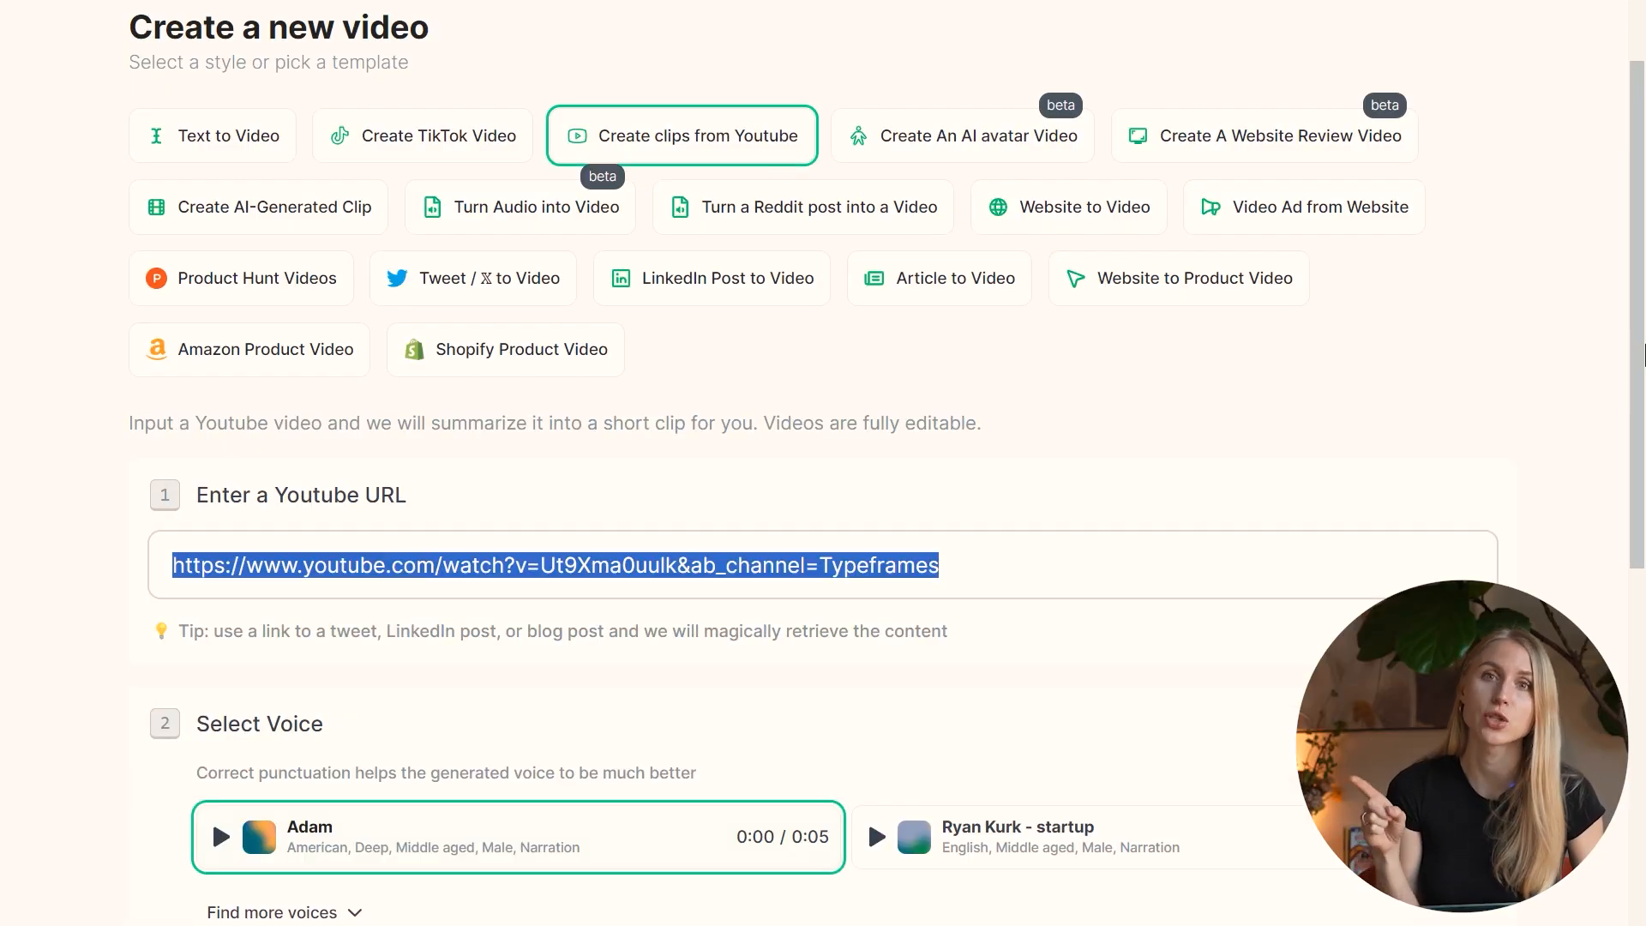
pyautogui.scroll(-3)
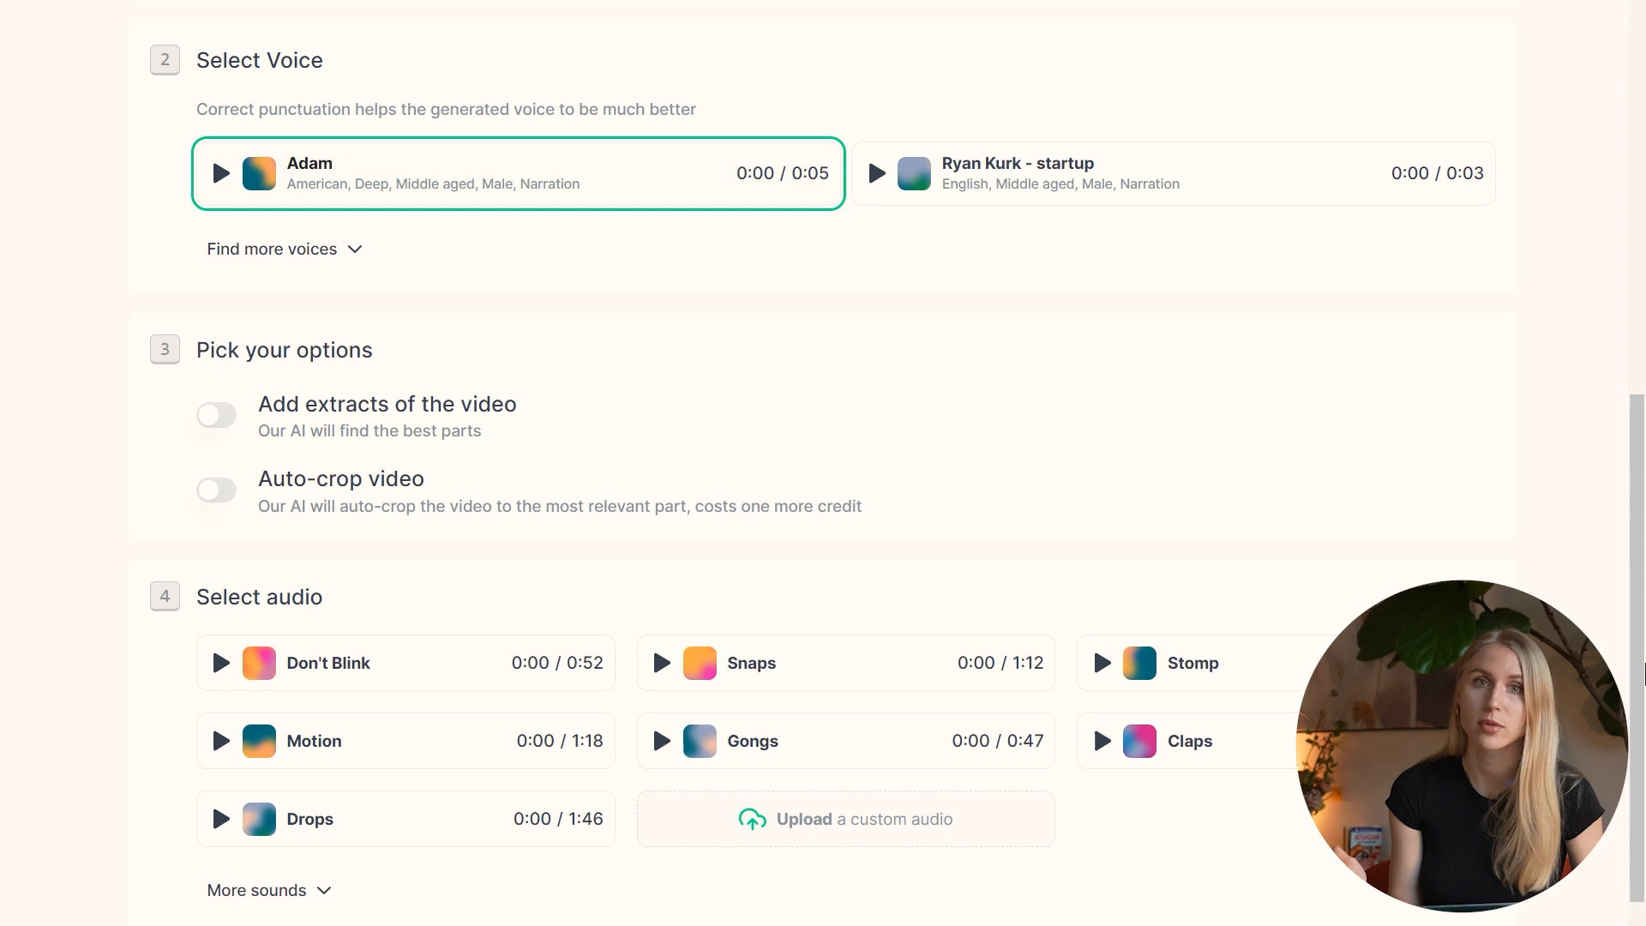
pyautogui.click(1173, 174)
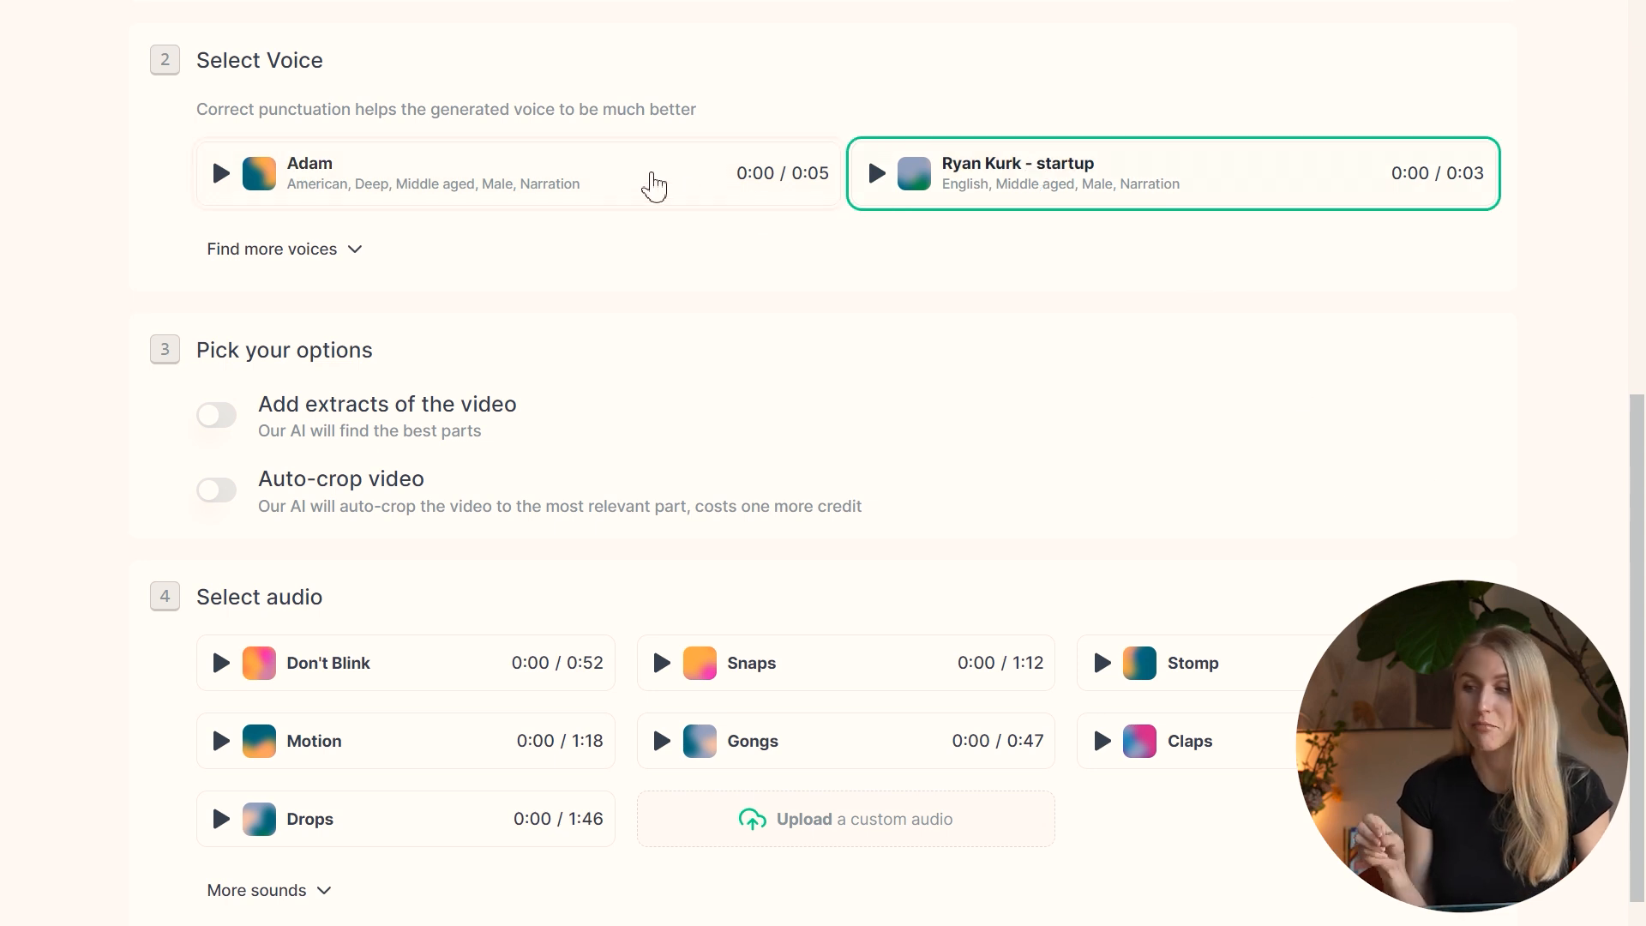
pyautogui.click(215, 415)
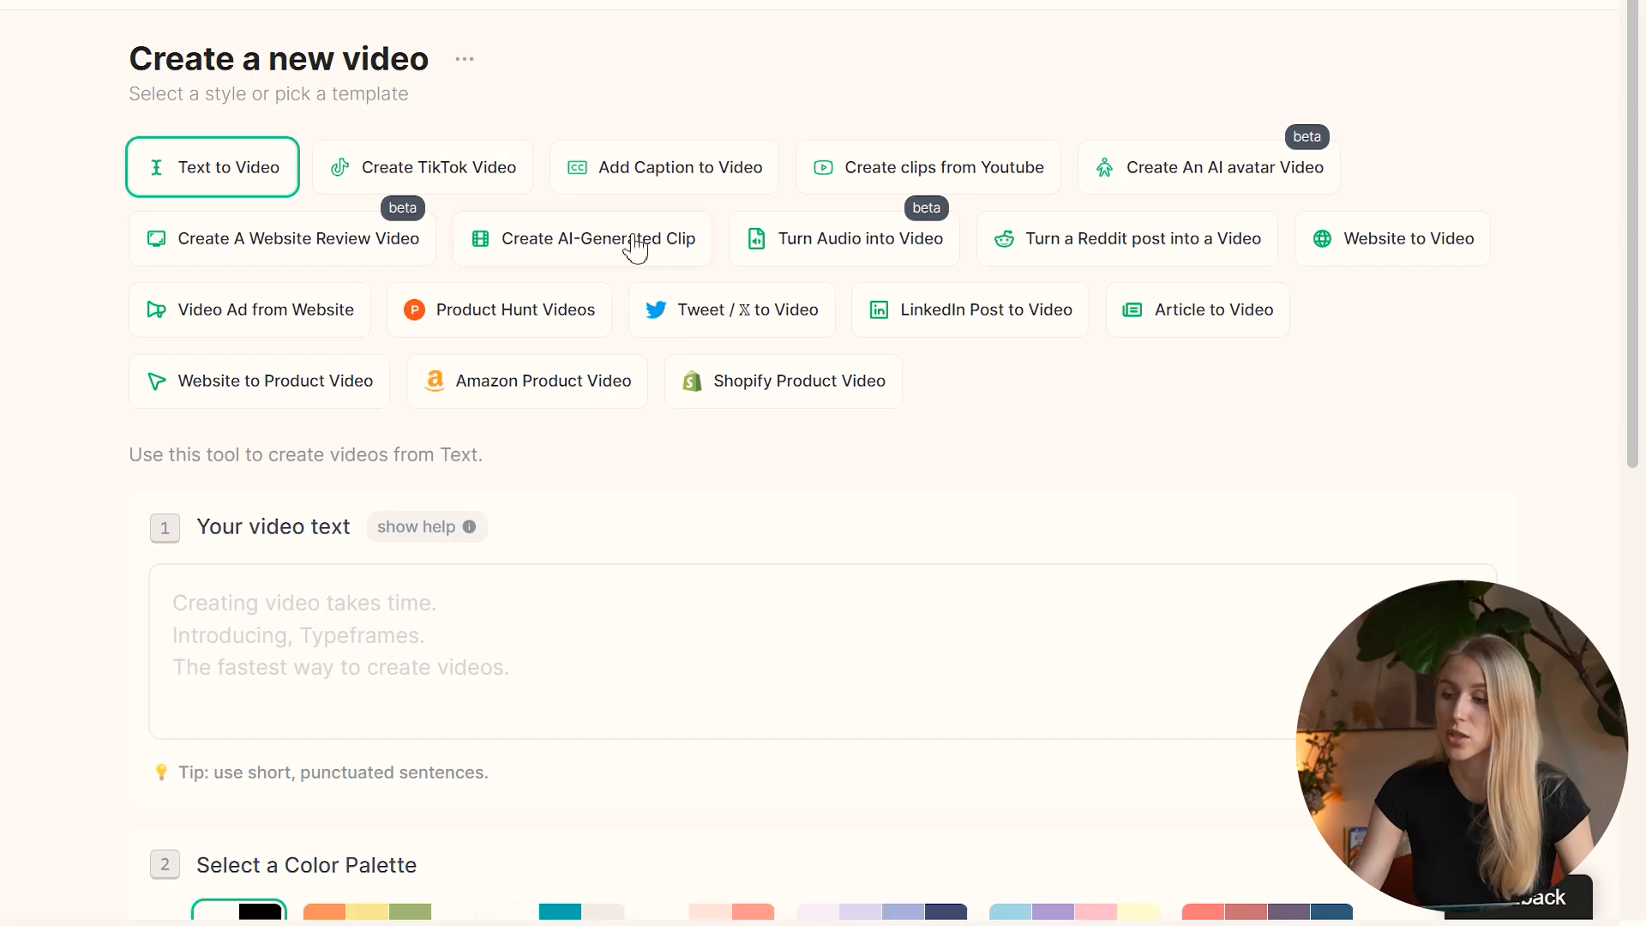
# Step: Switch to an AI-generated clip and generate the neural networks video from its settings
pyautogui.click(581, 237)
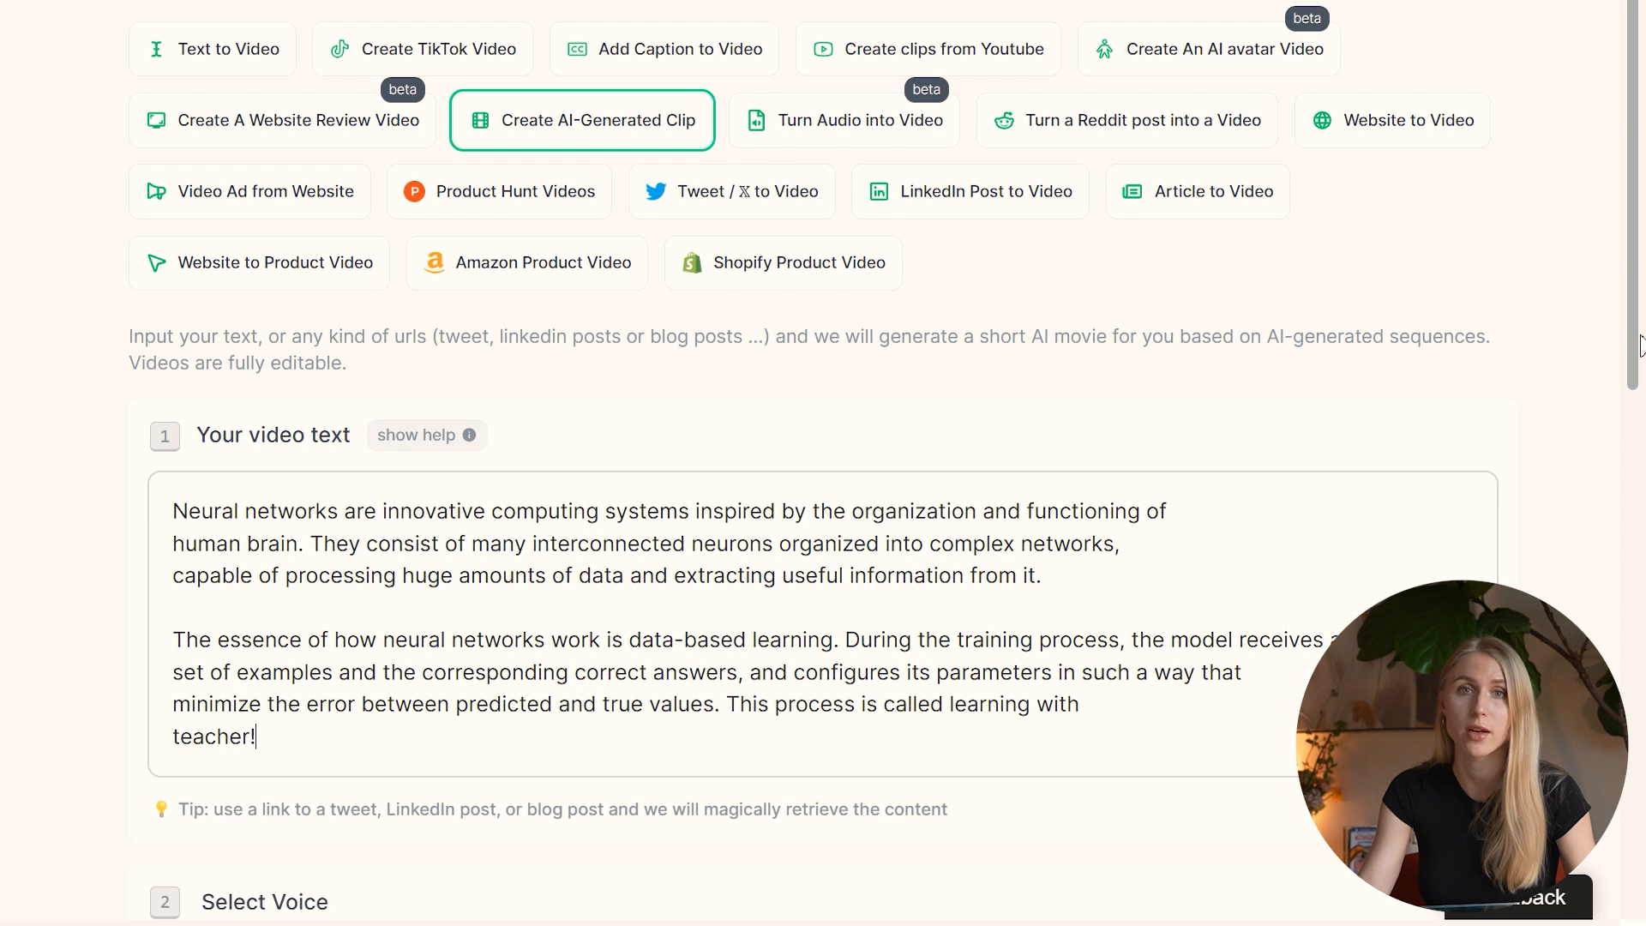
pyautogui.scroll(-3)
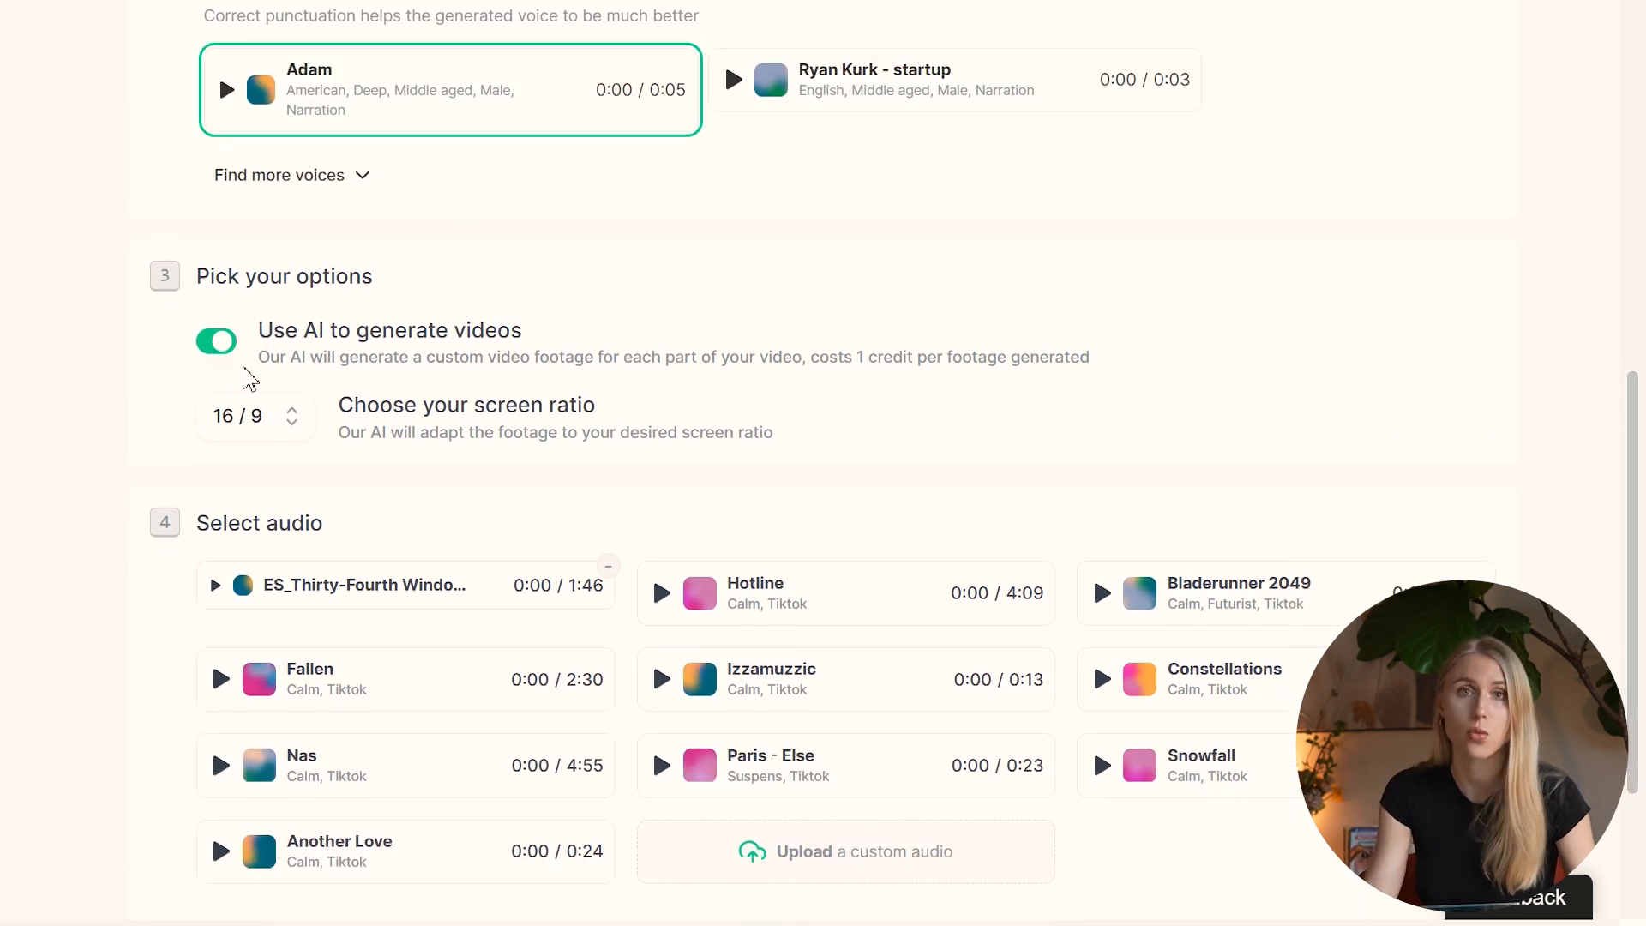
pyautogui.moveTo(430, 597)
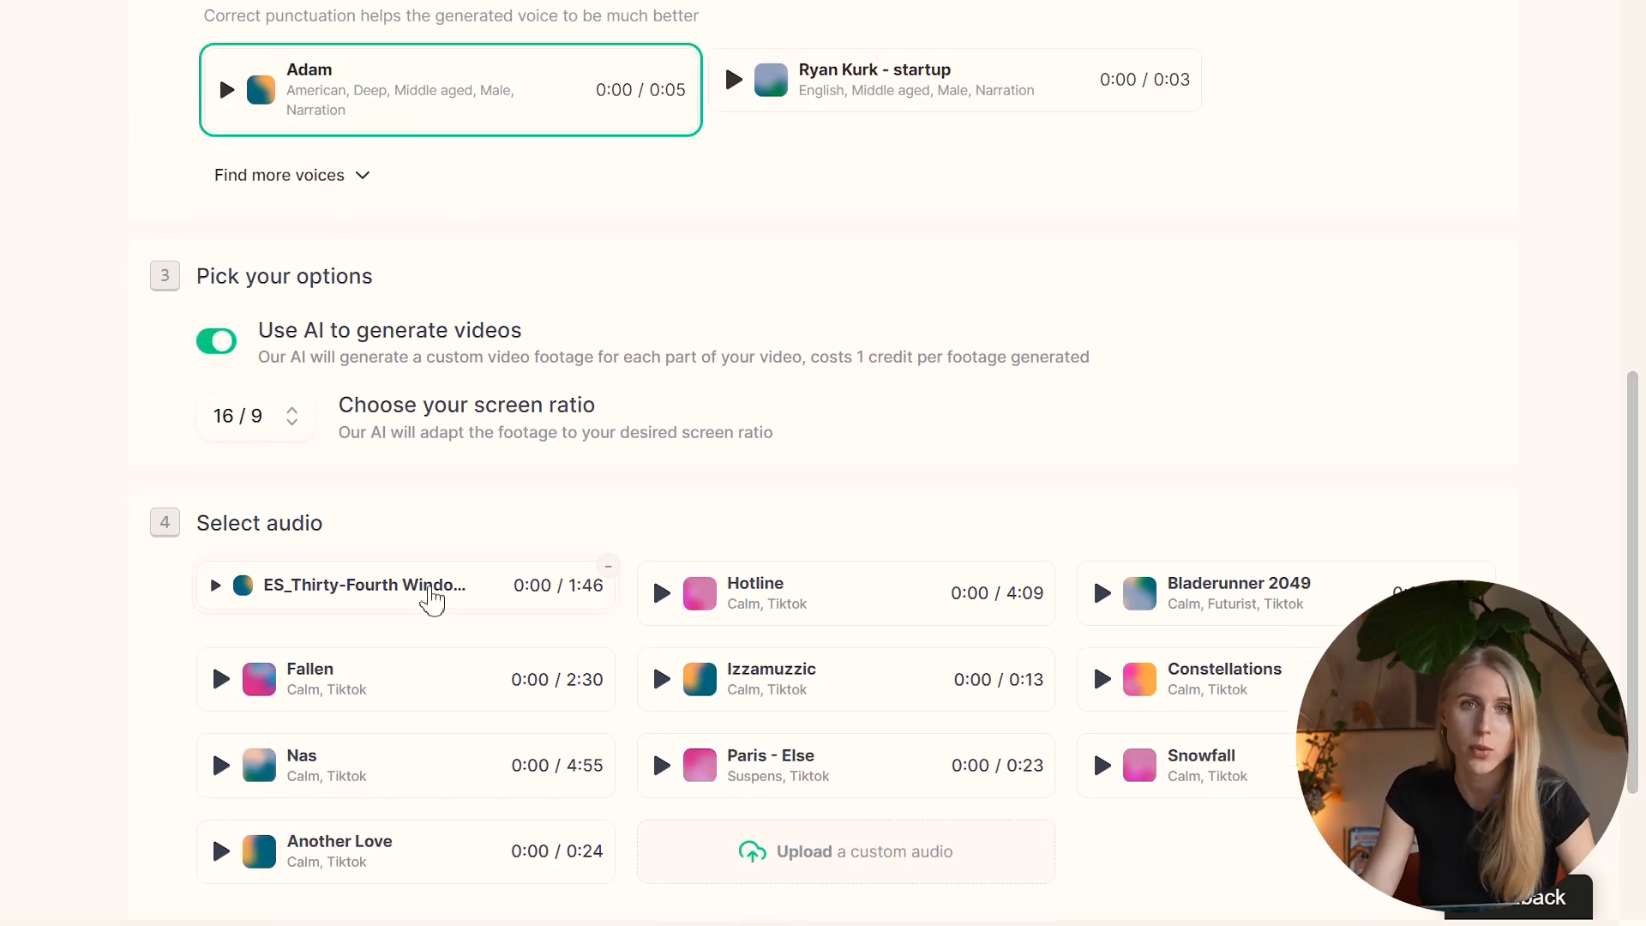
pyautogui.scroll(-3)
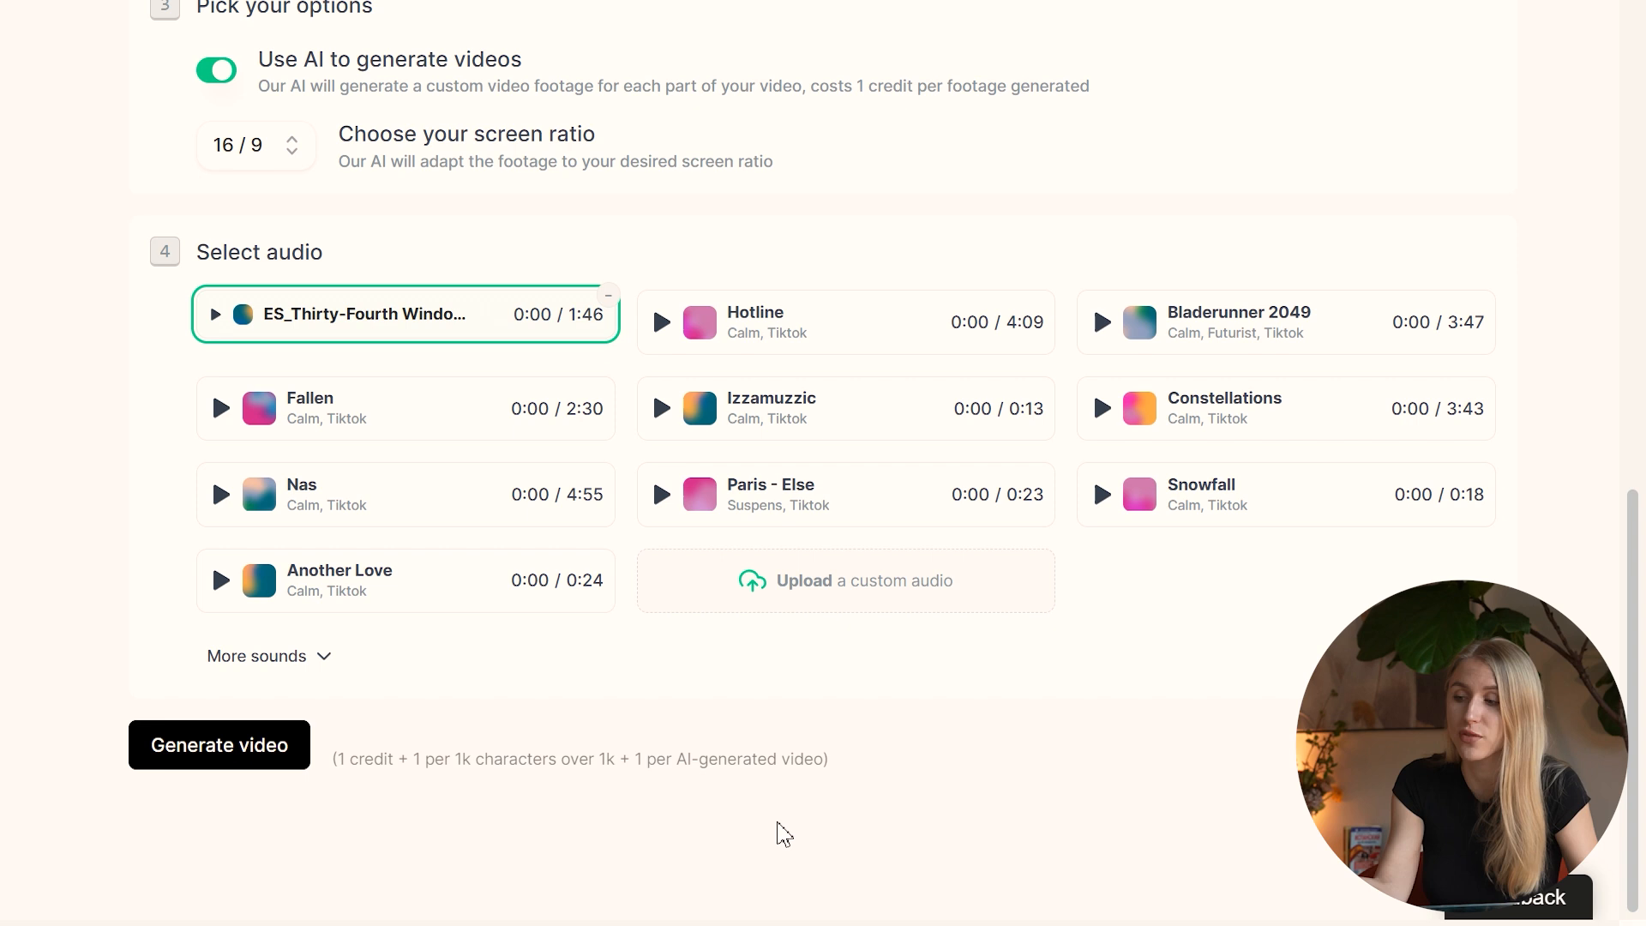
pyautogui.click(218, 744)
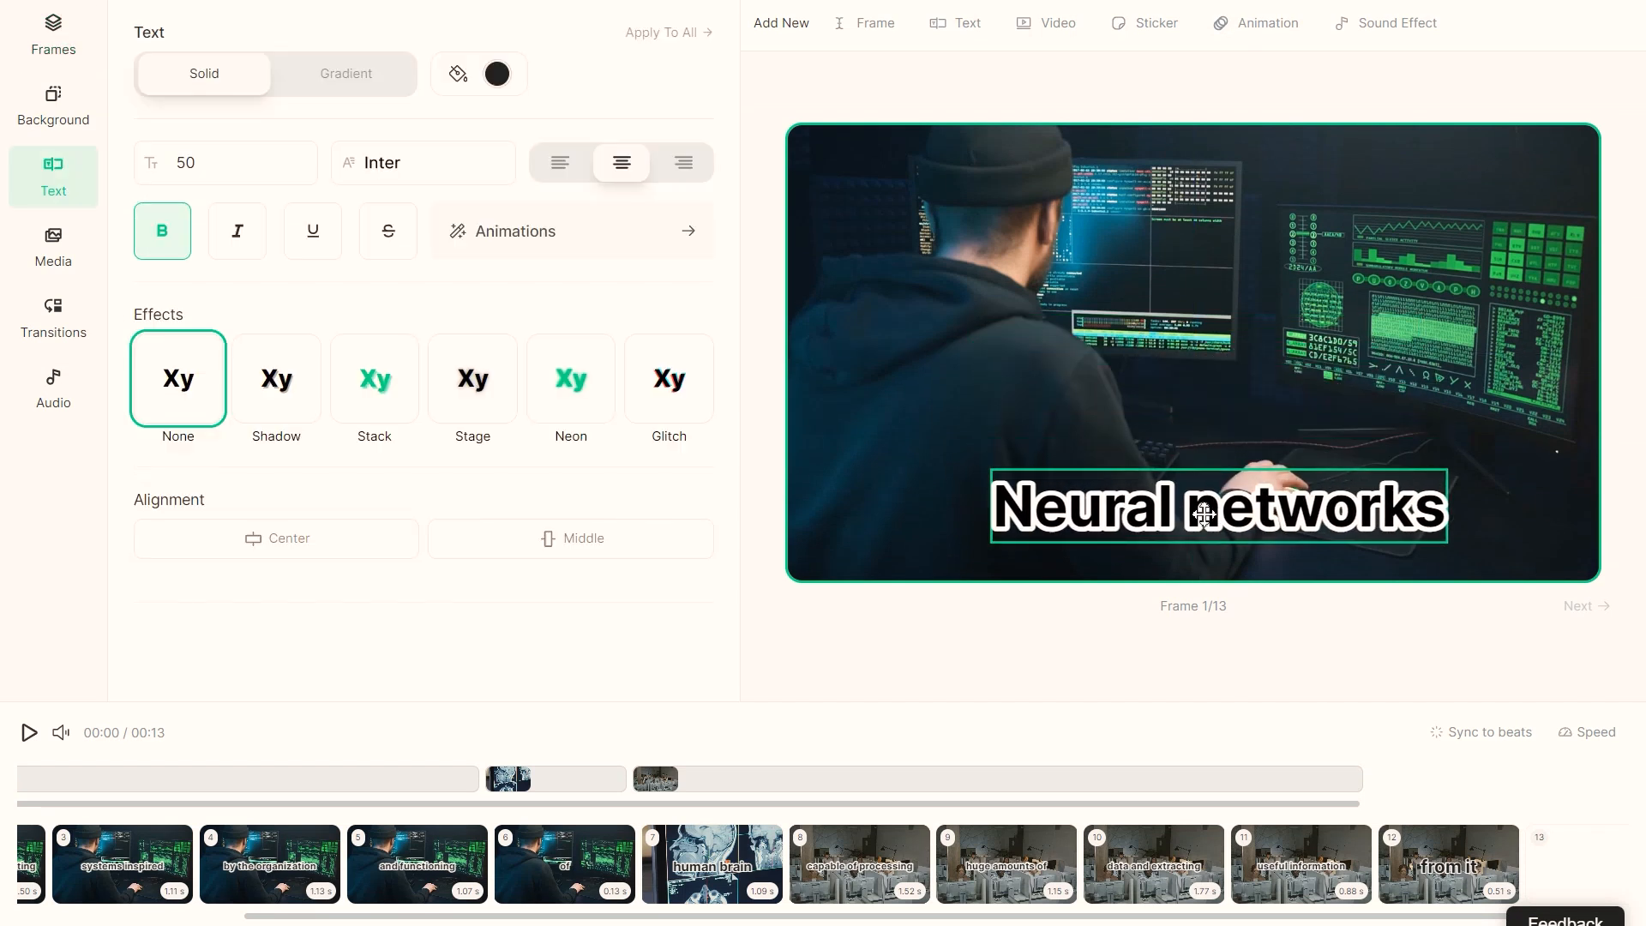
# Step: Inspect the video's frame list, the human brain frame's media, and the background music settings
pyautogui.click(52, 35)
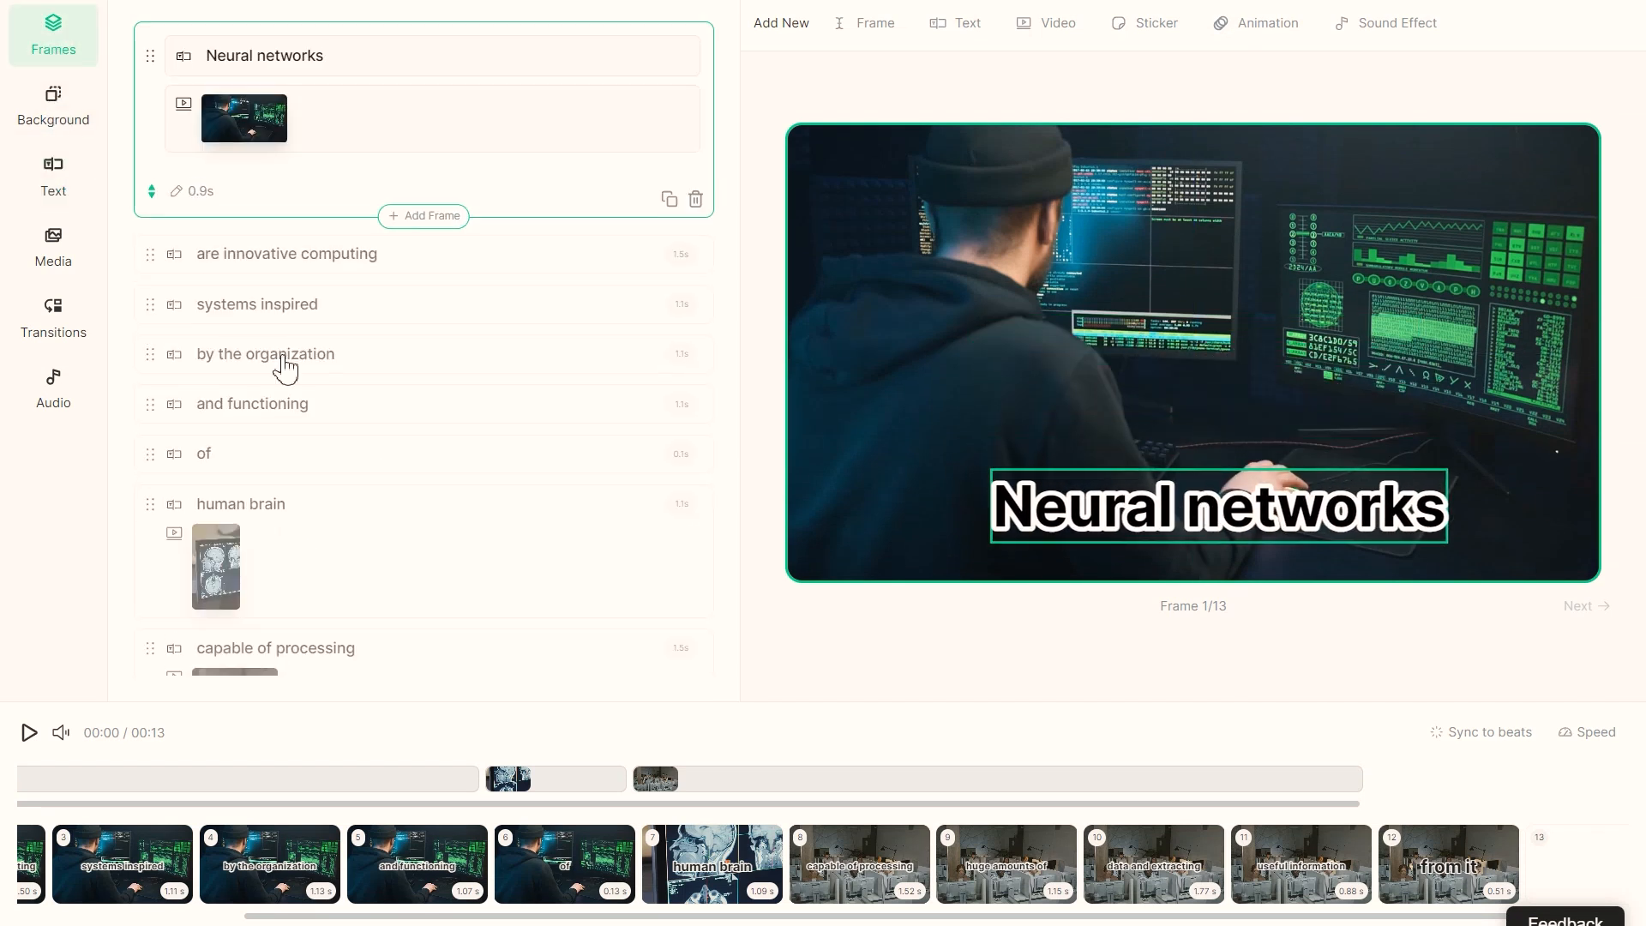
pyautogui.click(52, 249)
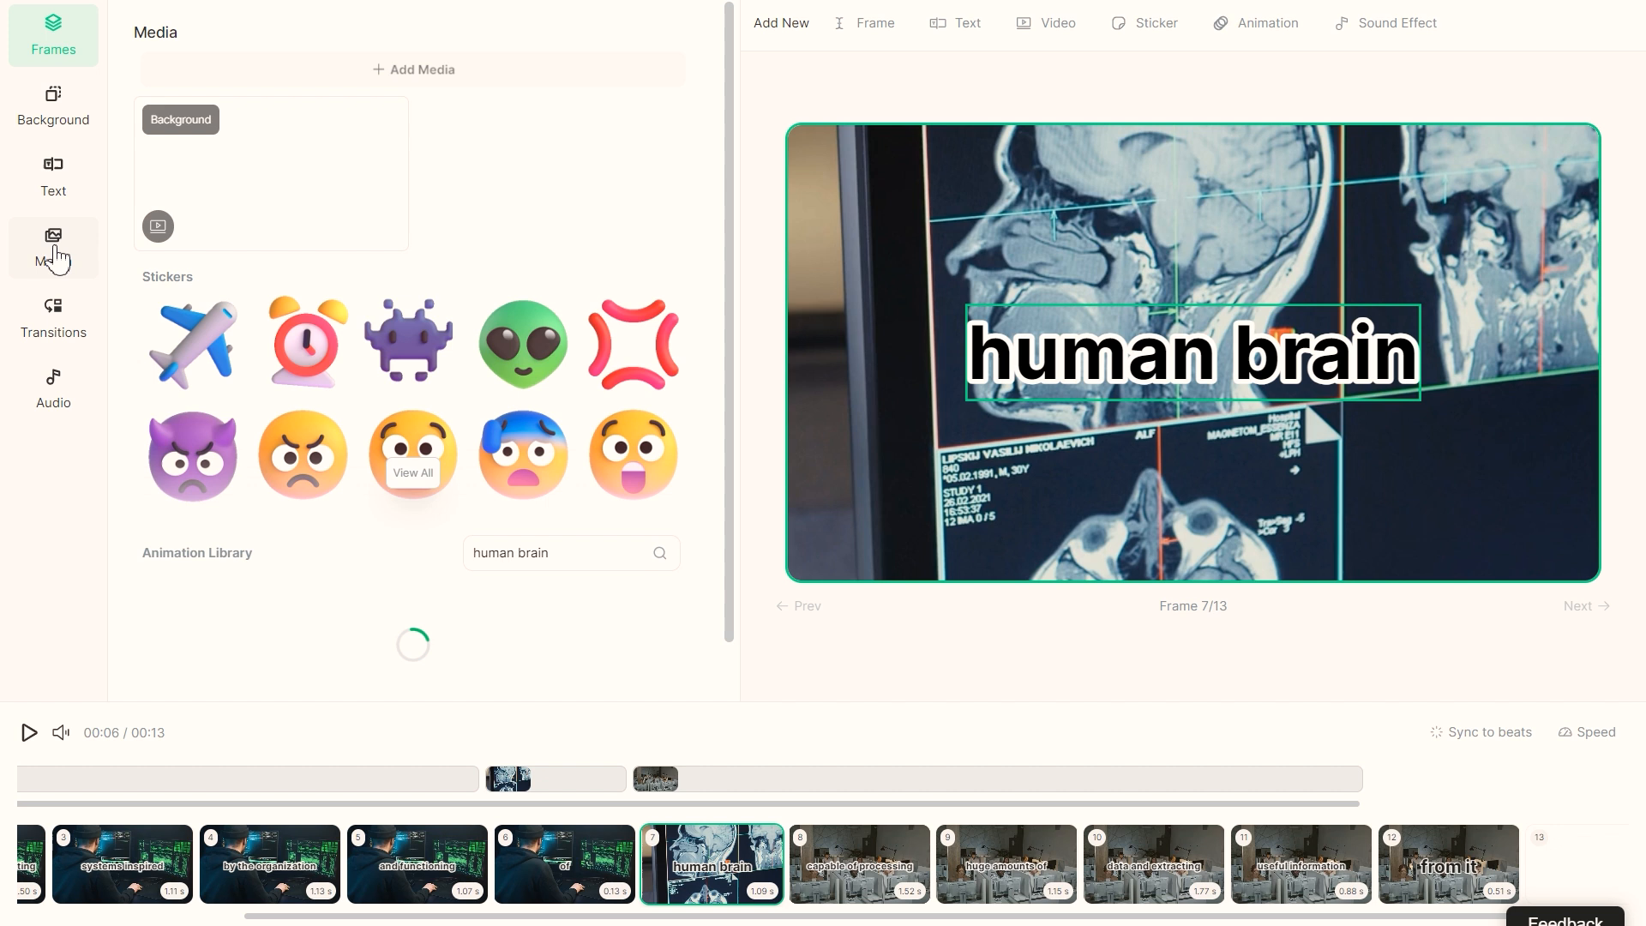
pyautogui.click(53, 389)
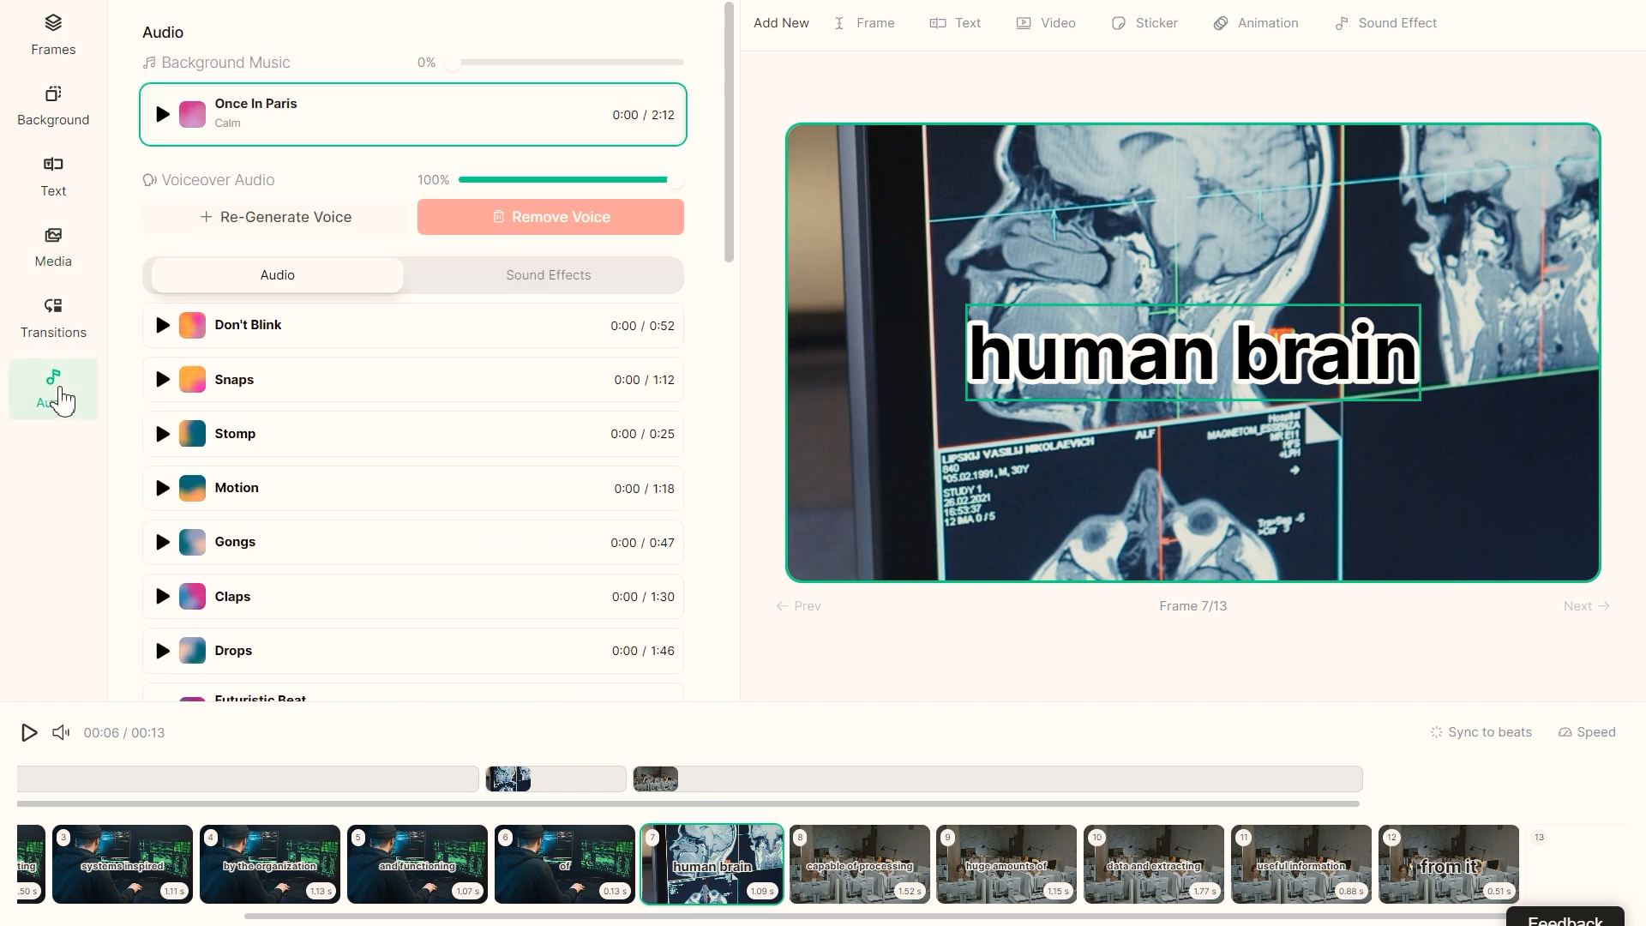
pyautogui.click(547, 275)
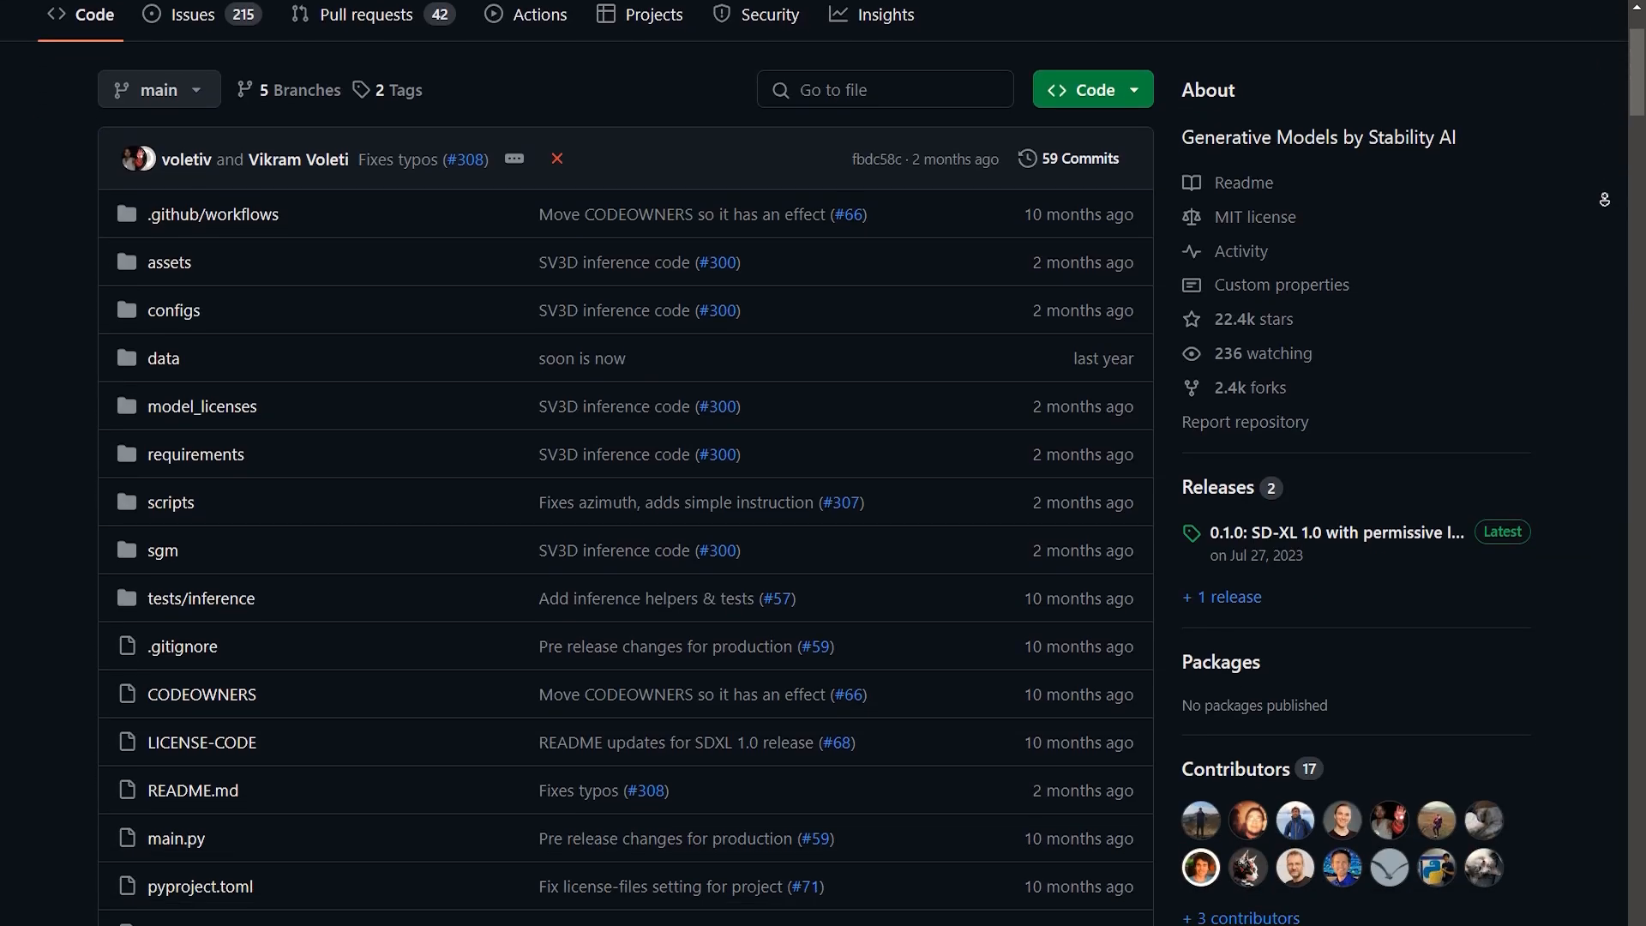
# Step: Scroll the Stability AI generative-models repository page down to its README
pyautogui.scroll(-3)
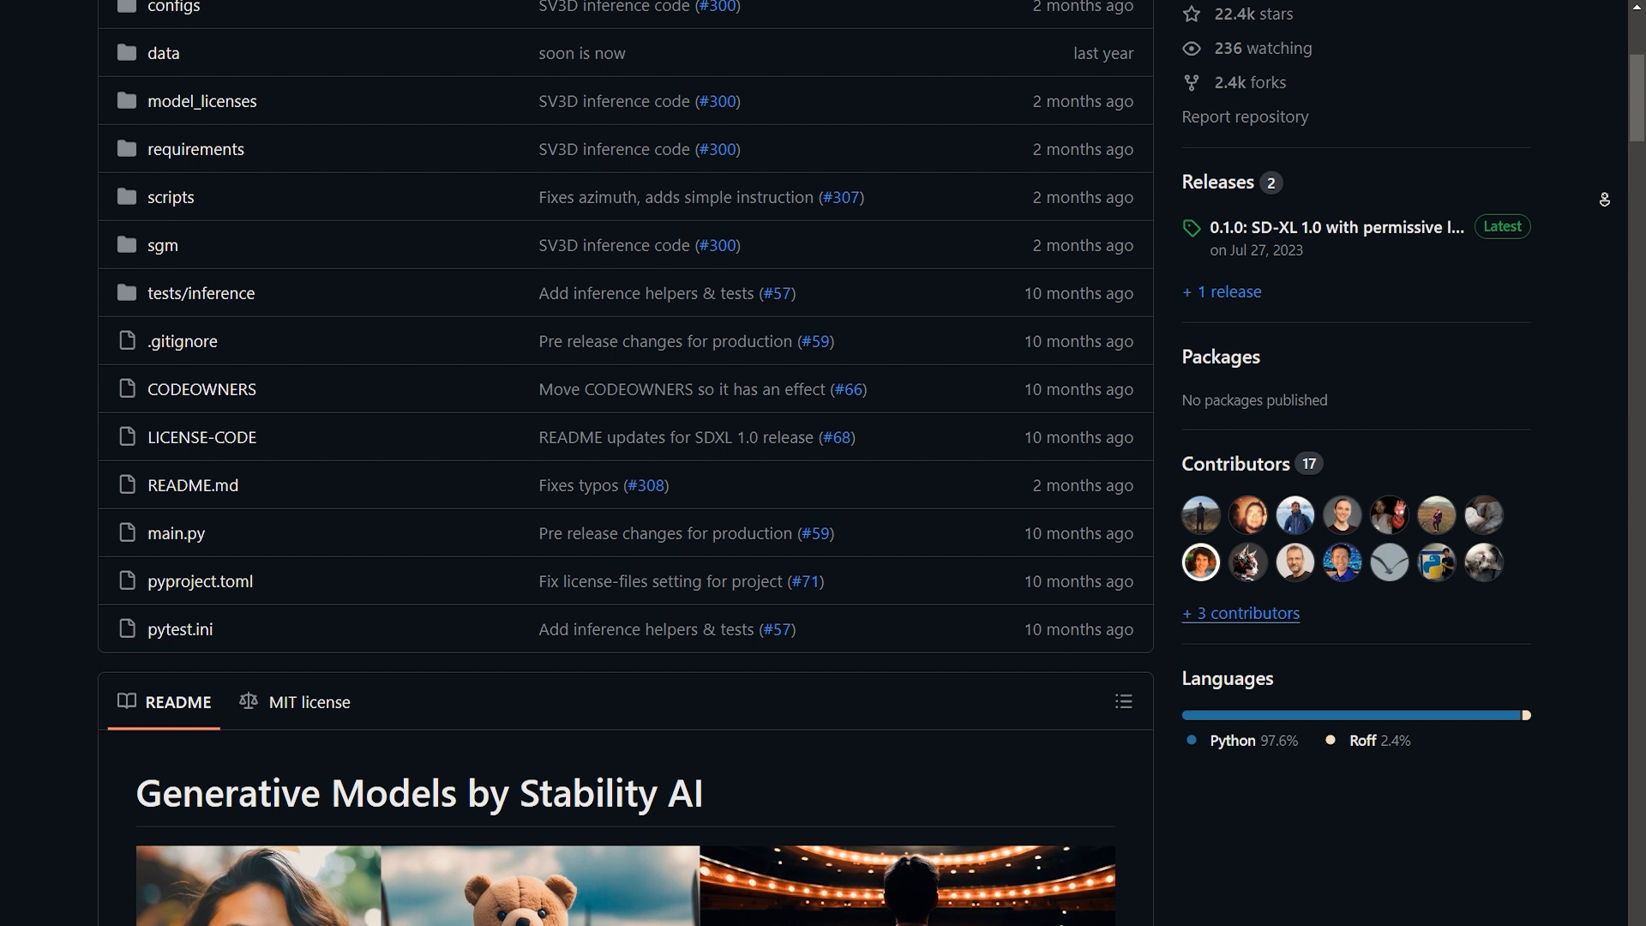
pyautogui.scroll(-3)
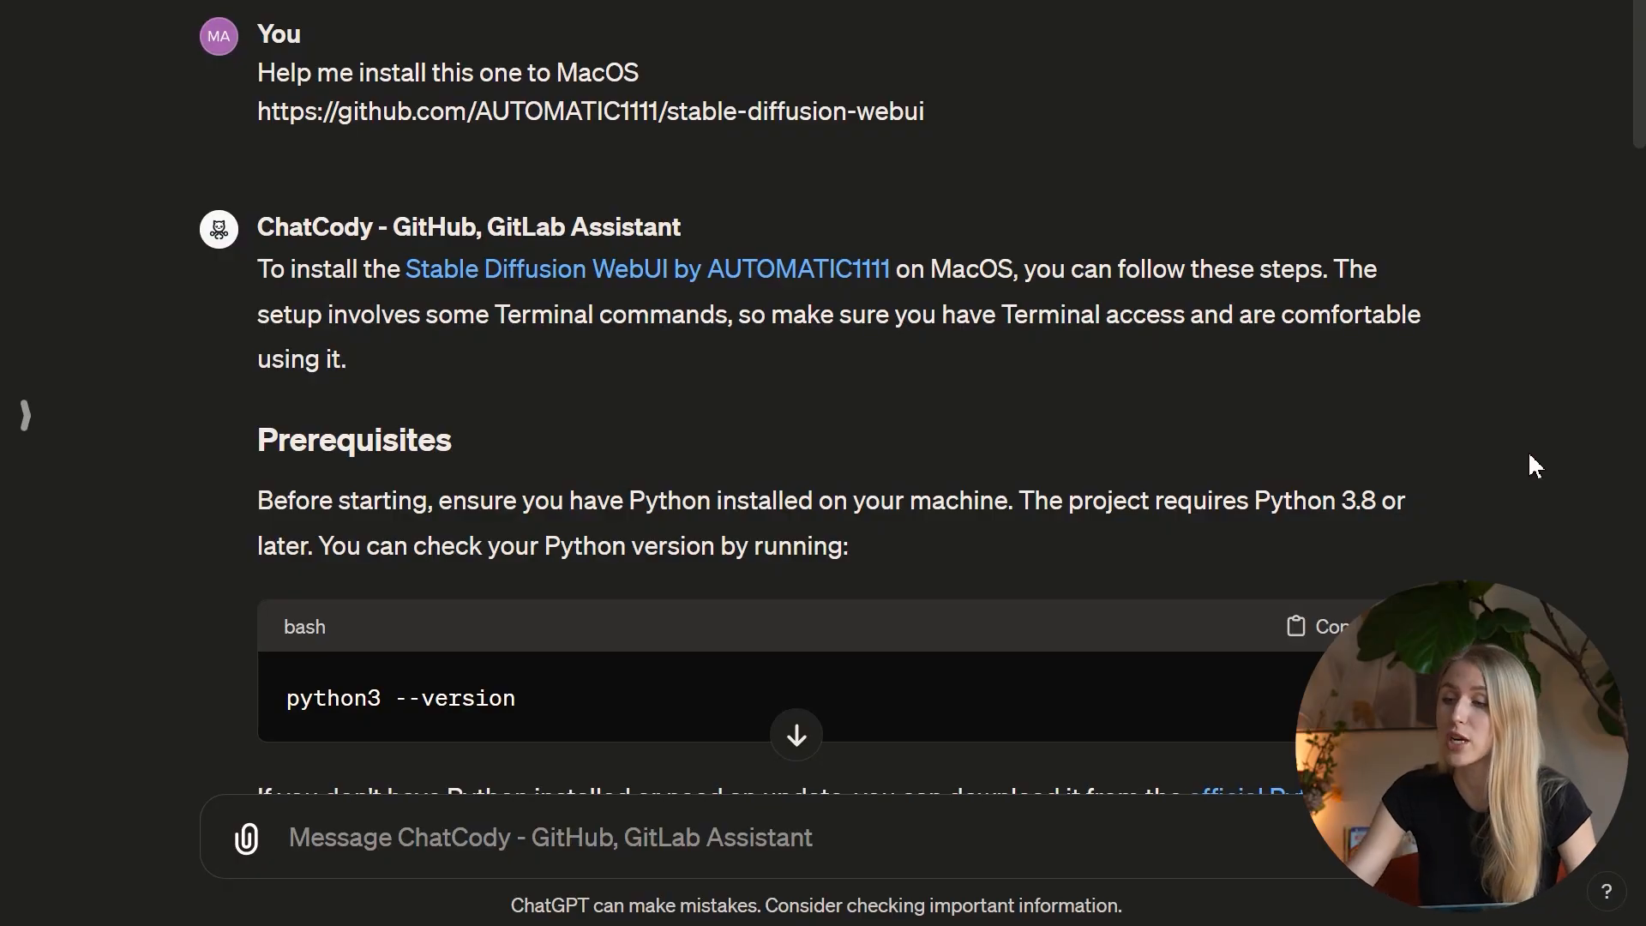
pyautogui.moveTo(282, 86)
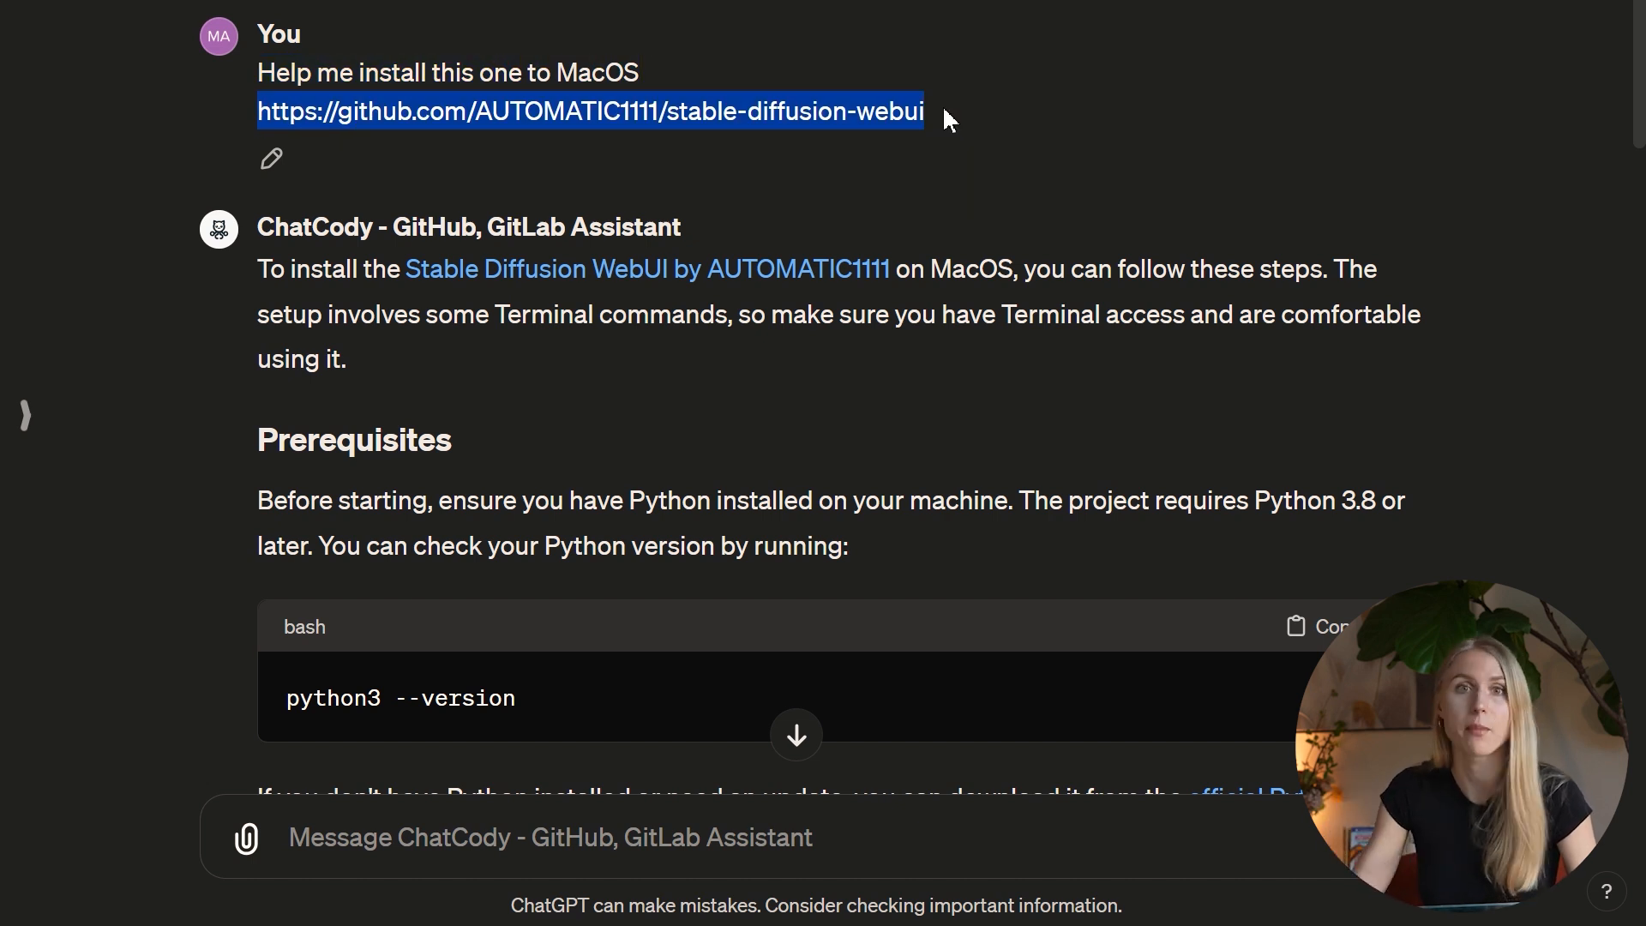
# Step: Scroll through ChatCody's macOS install prerequisites for stable-diffusion-webui
pyautogui.scroll(-3)
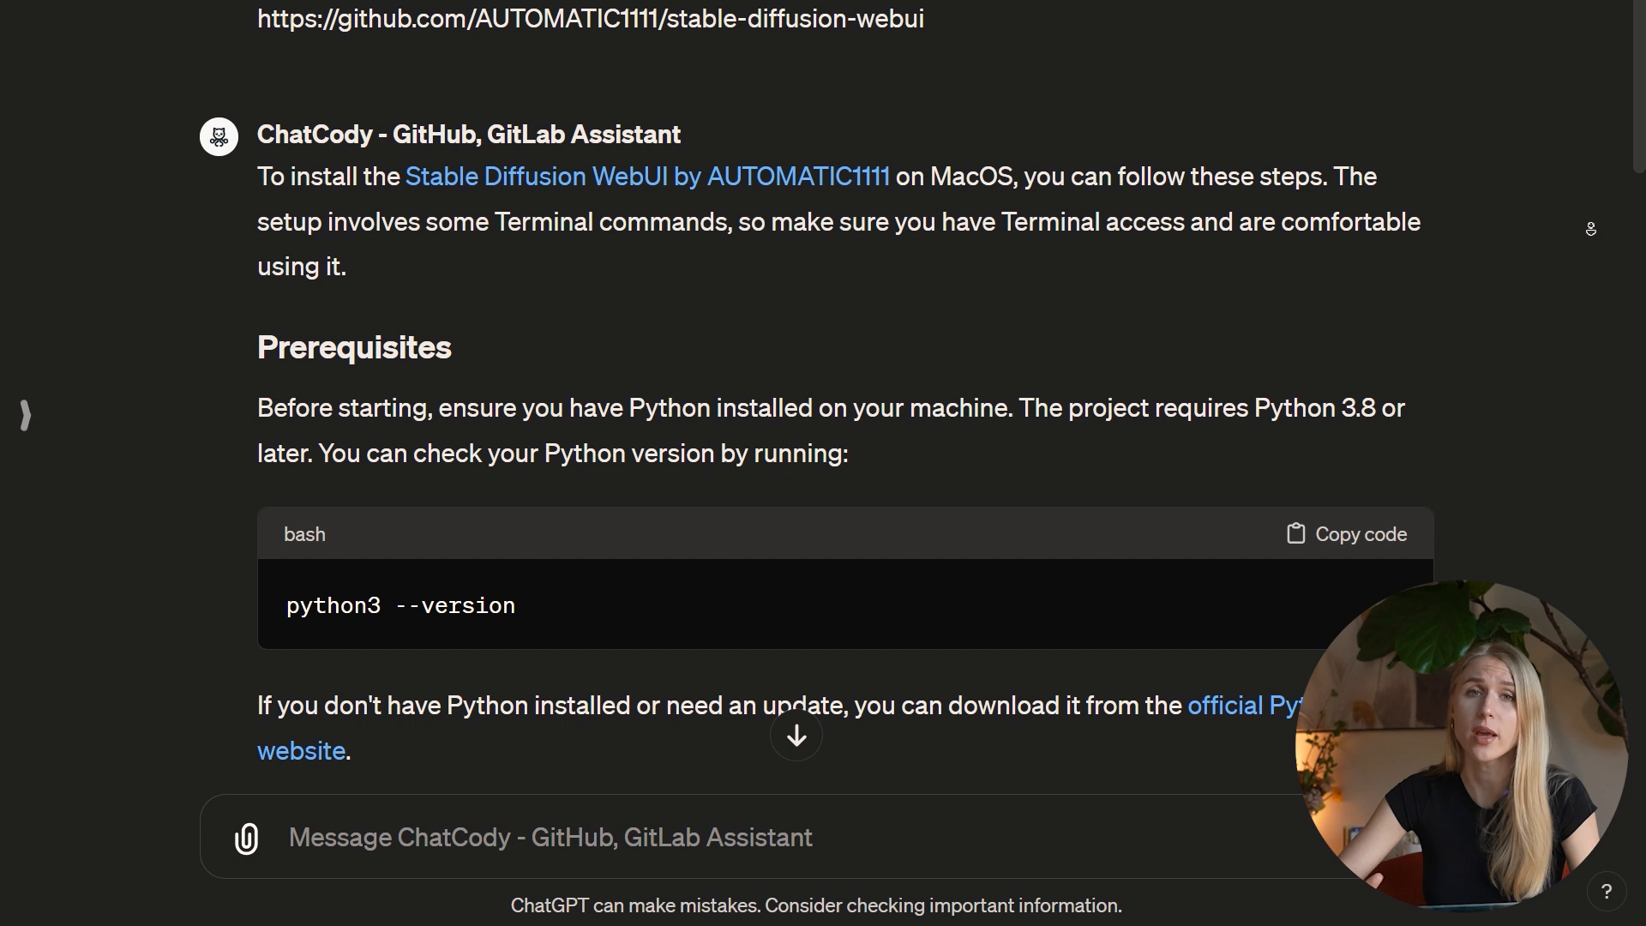
pyautogui.scroll(-3)
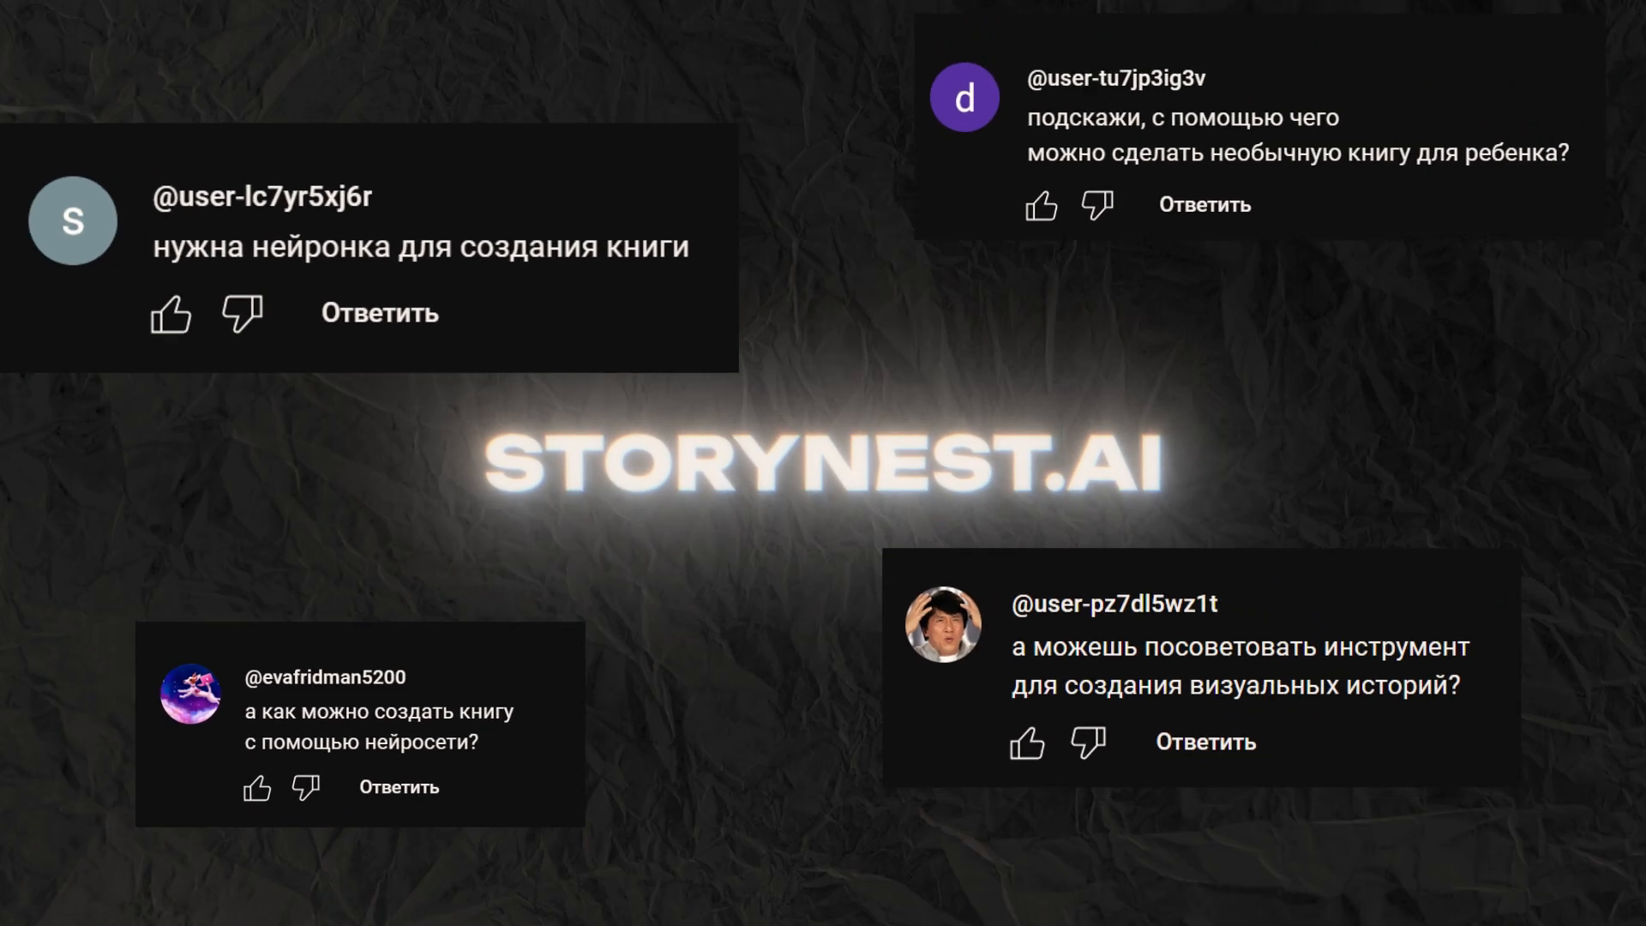
# Step: Scroll through Storynest.ai's featured AI-crafted stories and back up
pyautogui.scroll(-3)
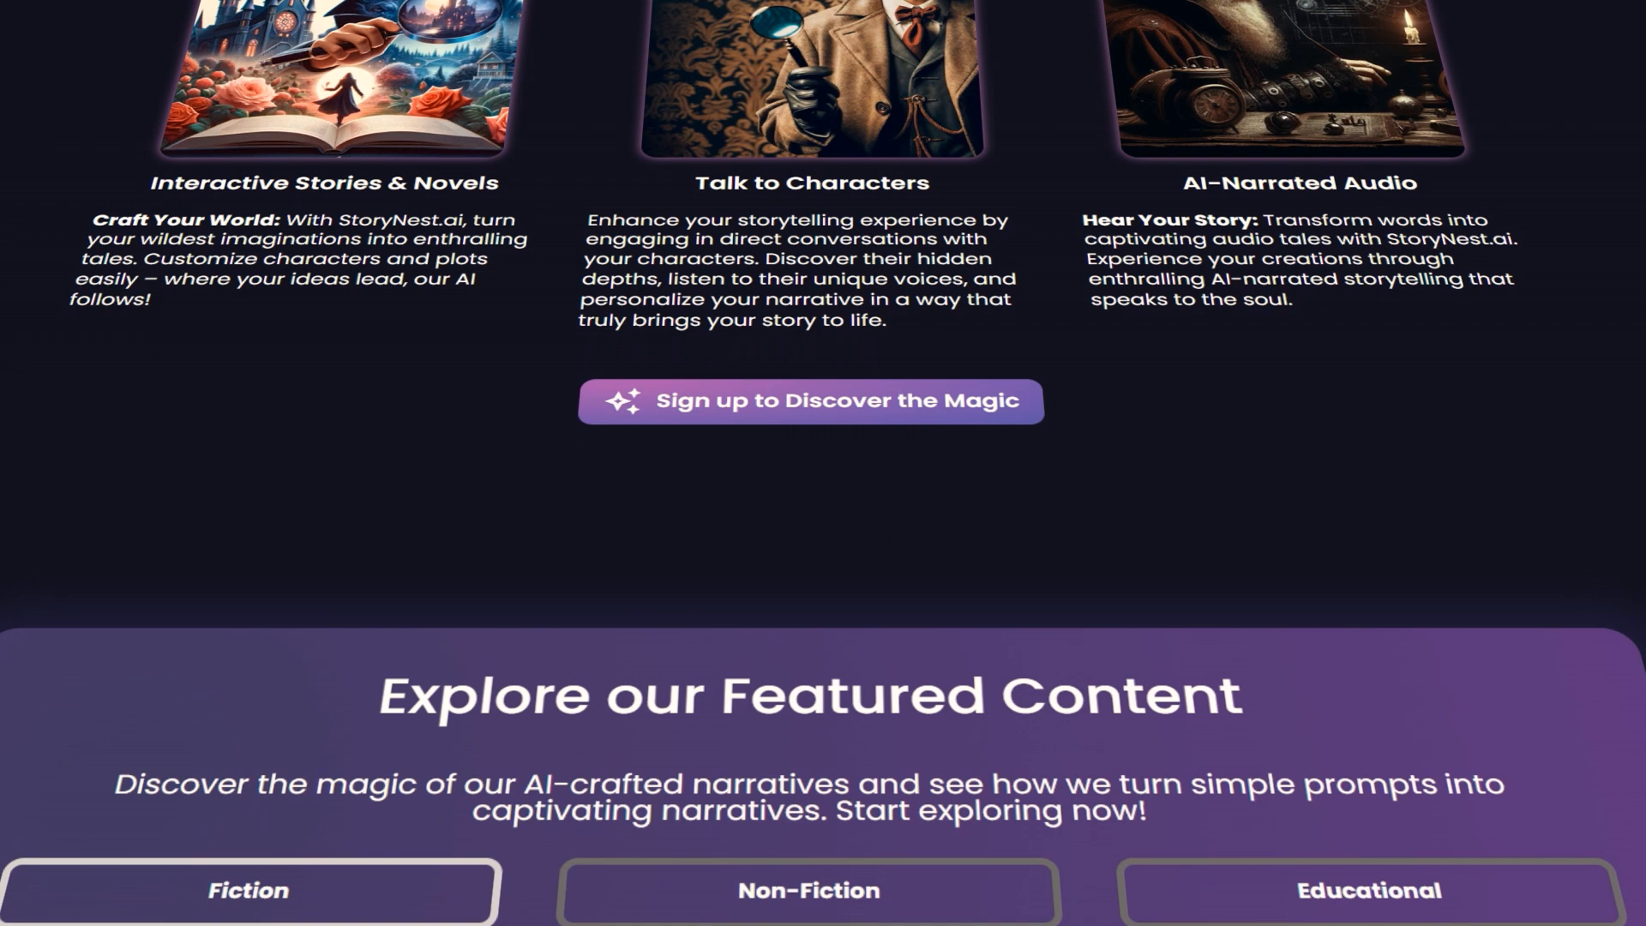
pyautogui.scroll(-3)
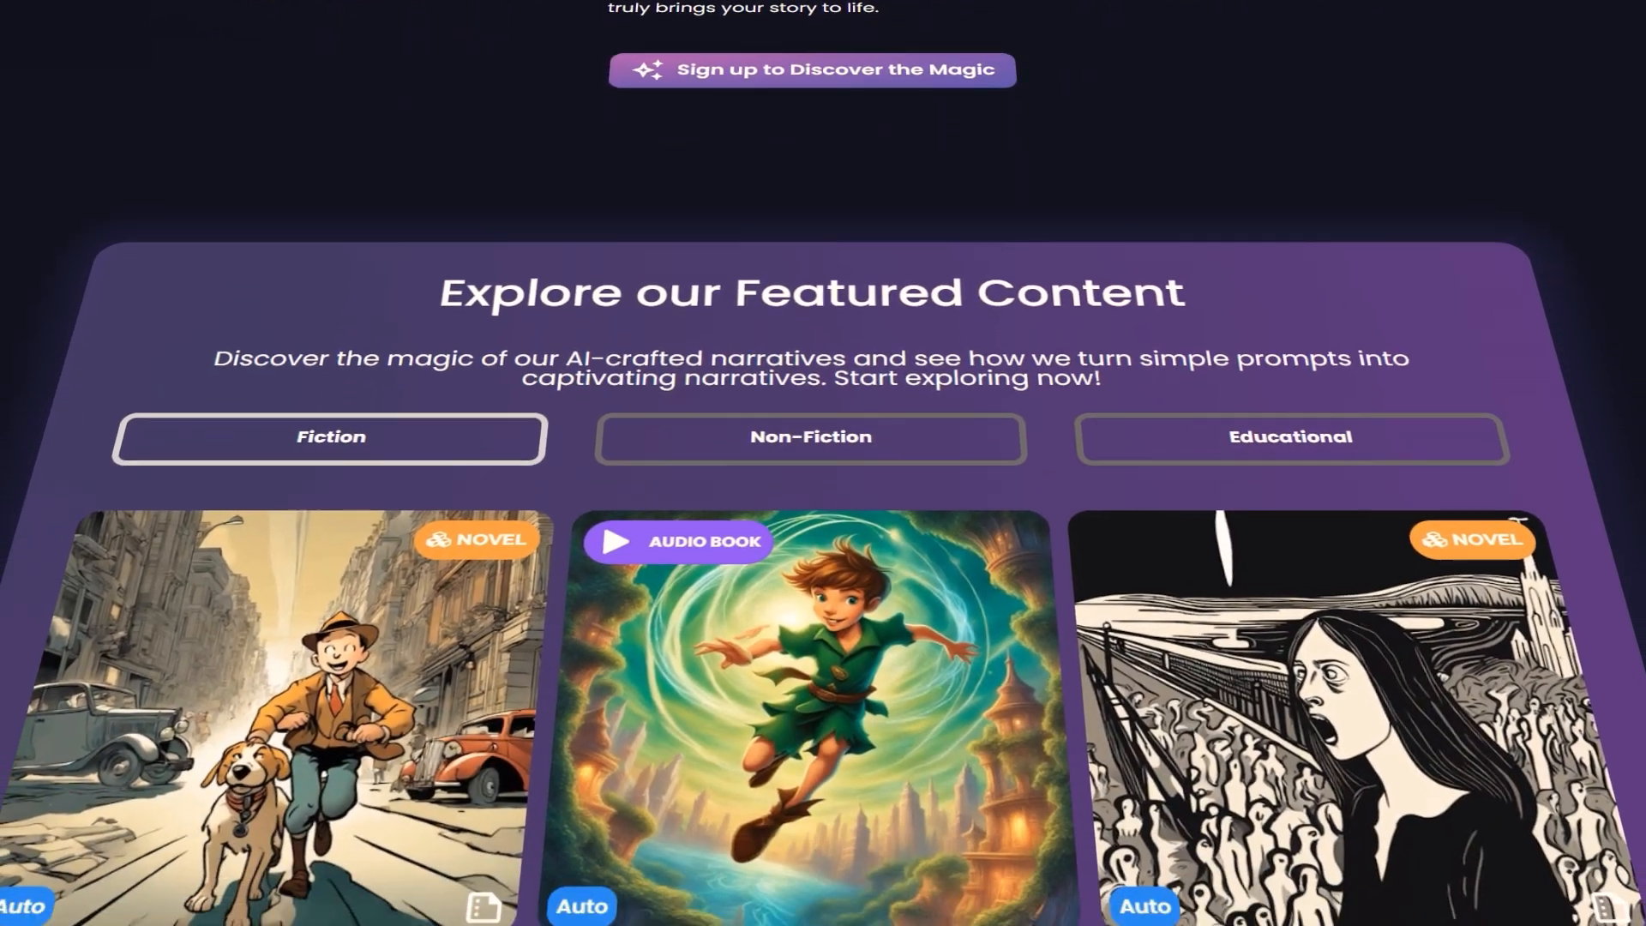
pyautogui.scroll(-3)
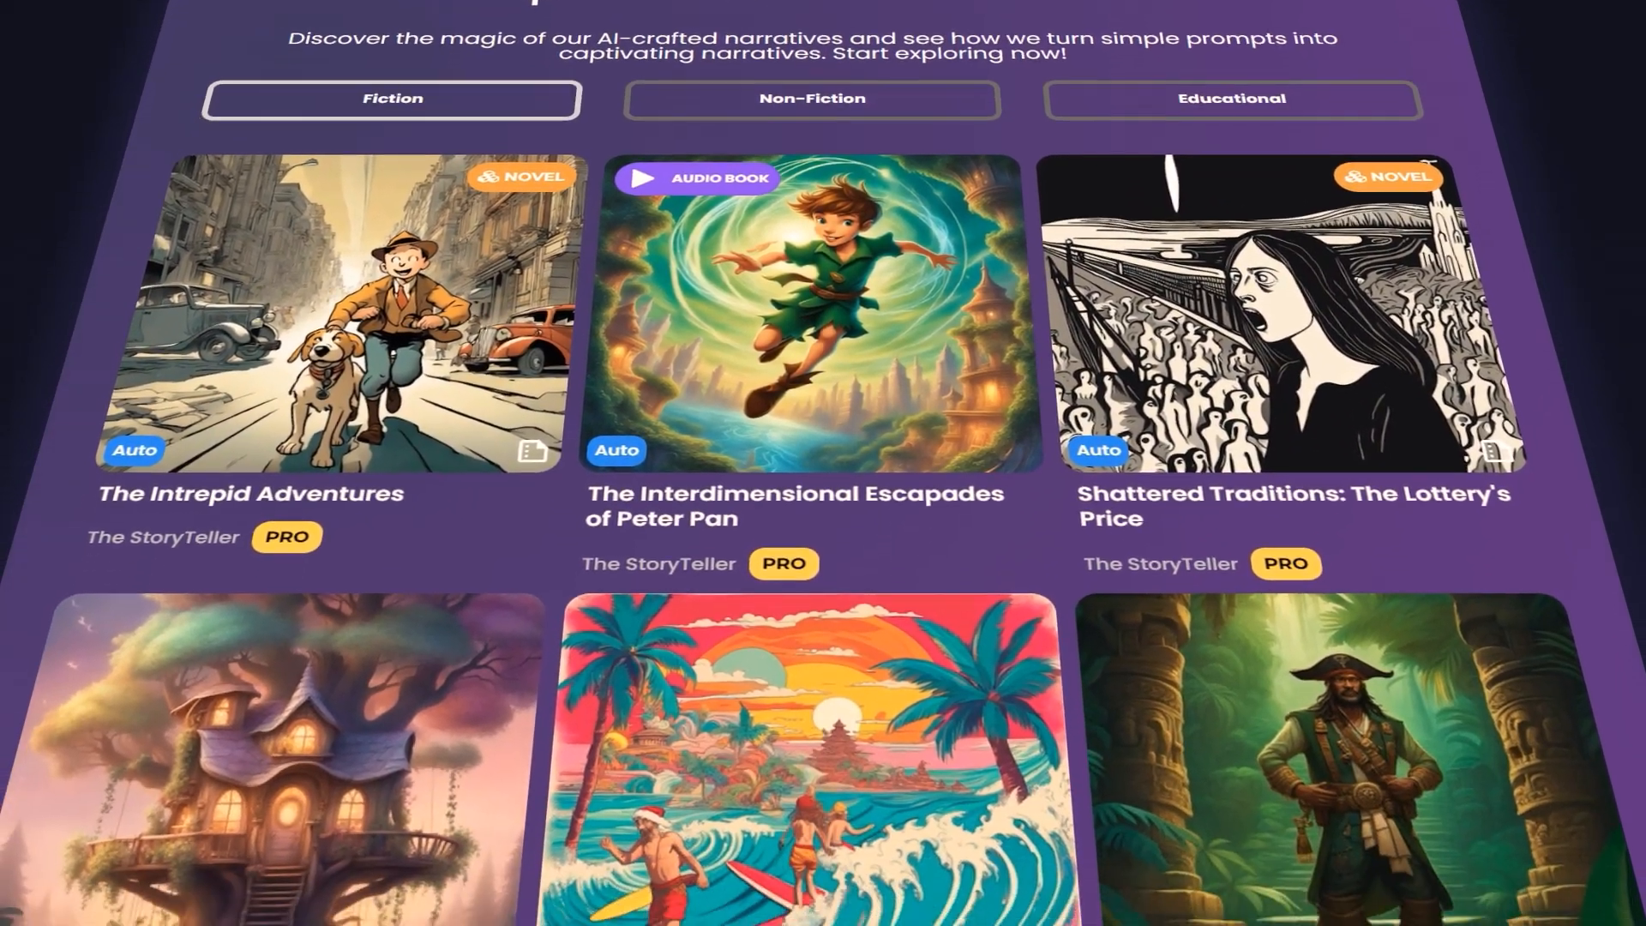
pyautogui.scroll(3)
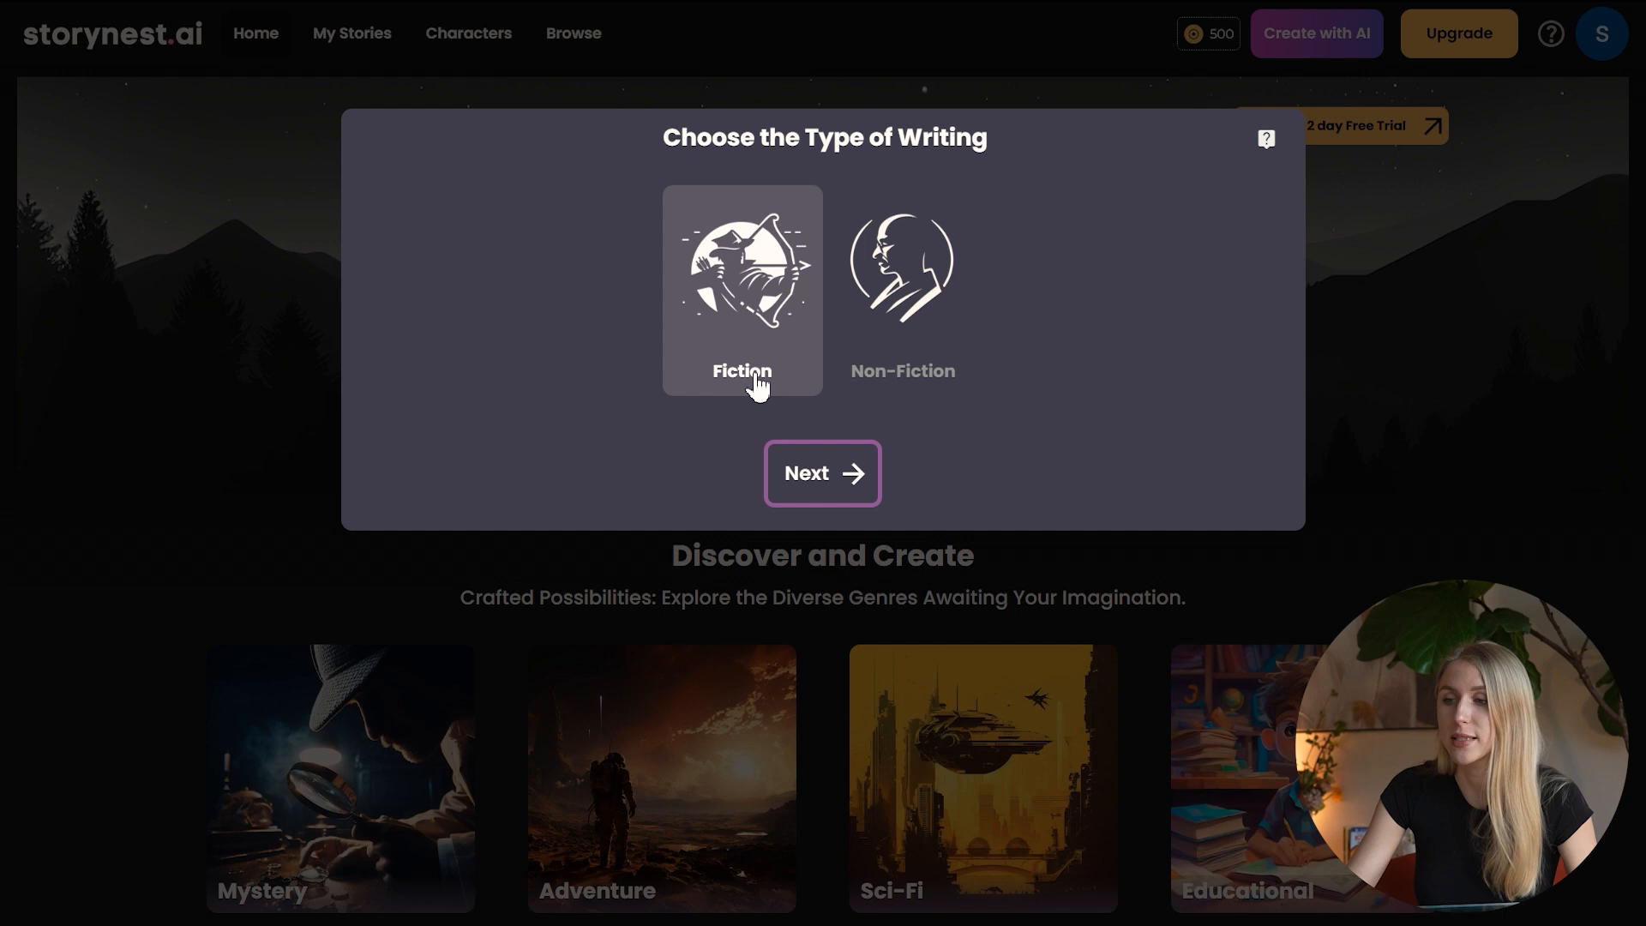
# Step: Choose fiction as the writing type and keep English as the story language
pyautogui.click(823, 473)
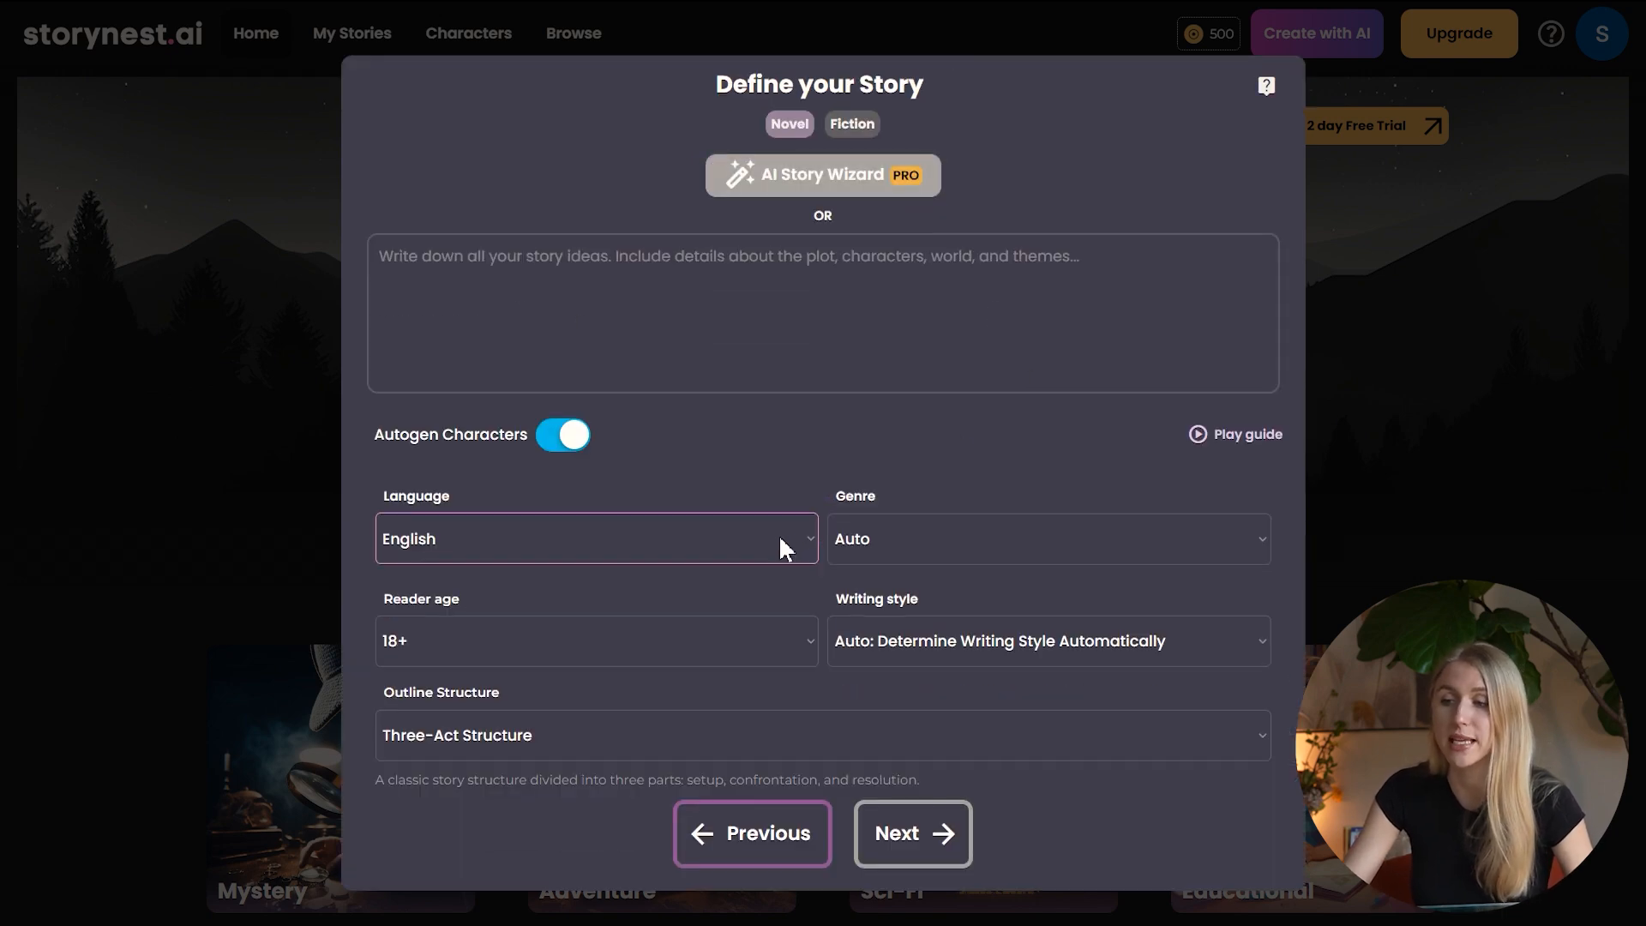
pyautogui.click(595, 539)
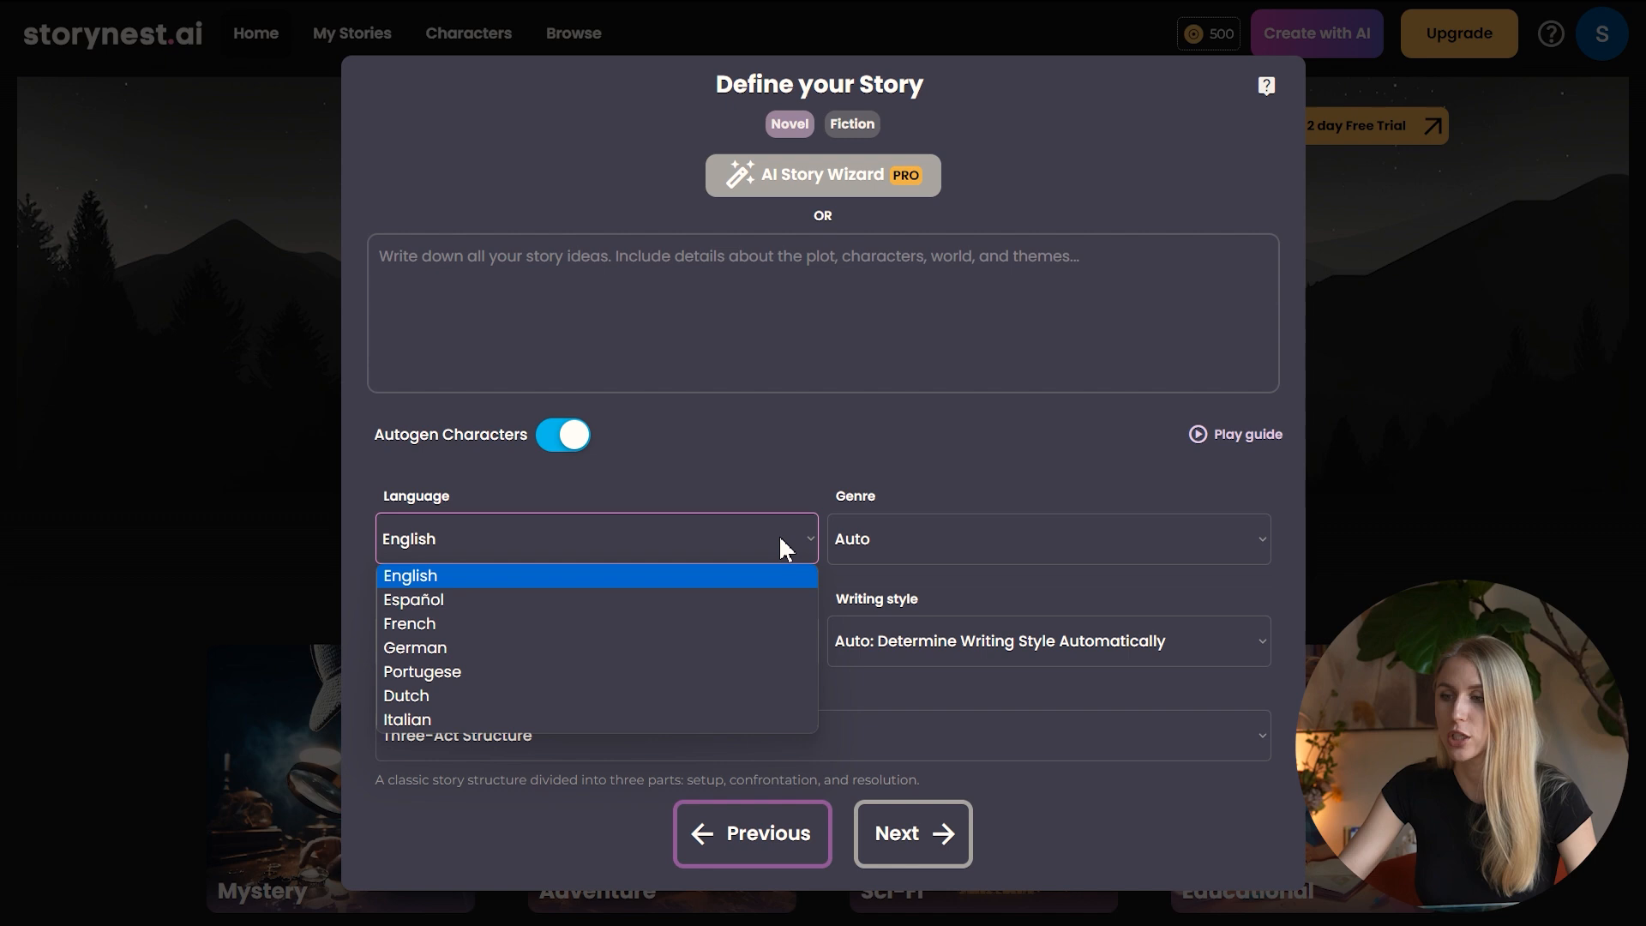
pyautogui.click(1047, 539)
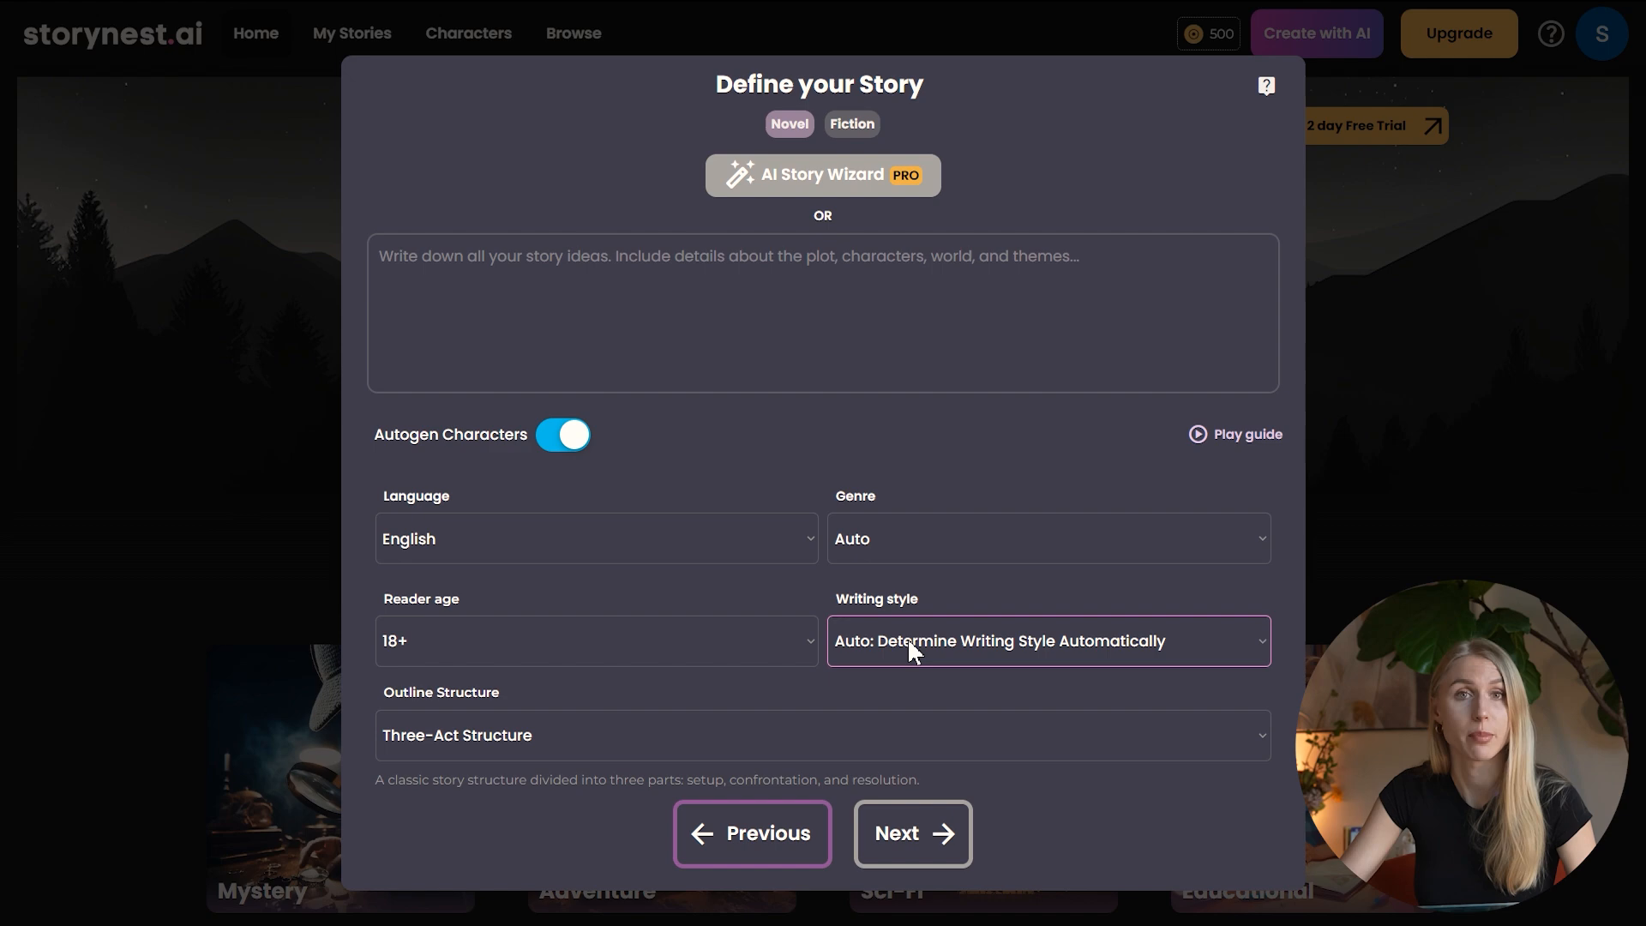
pyautogui.click(909, 832)
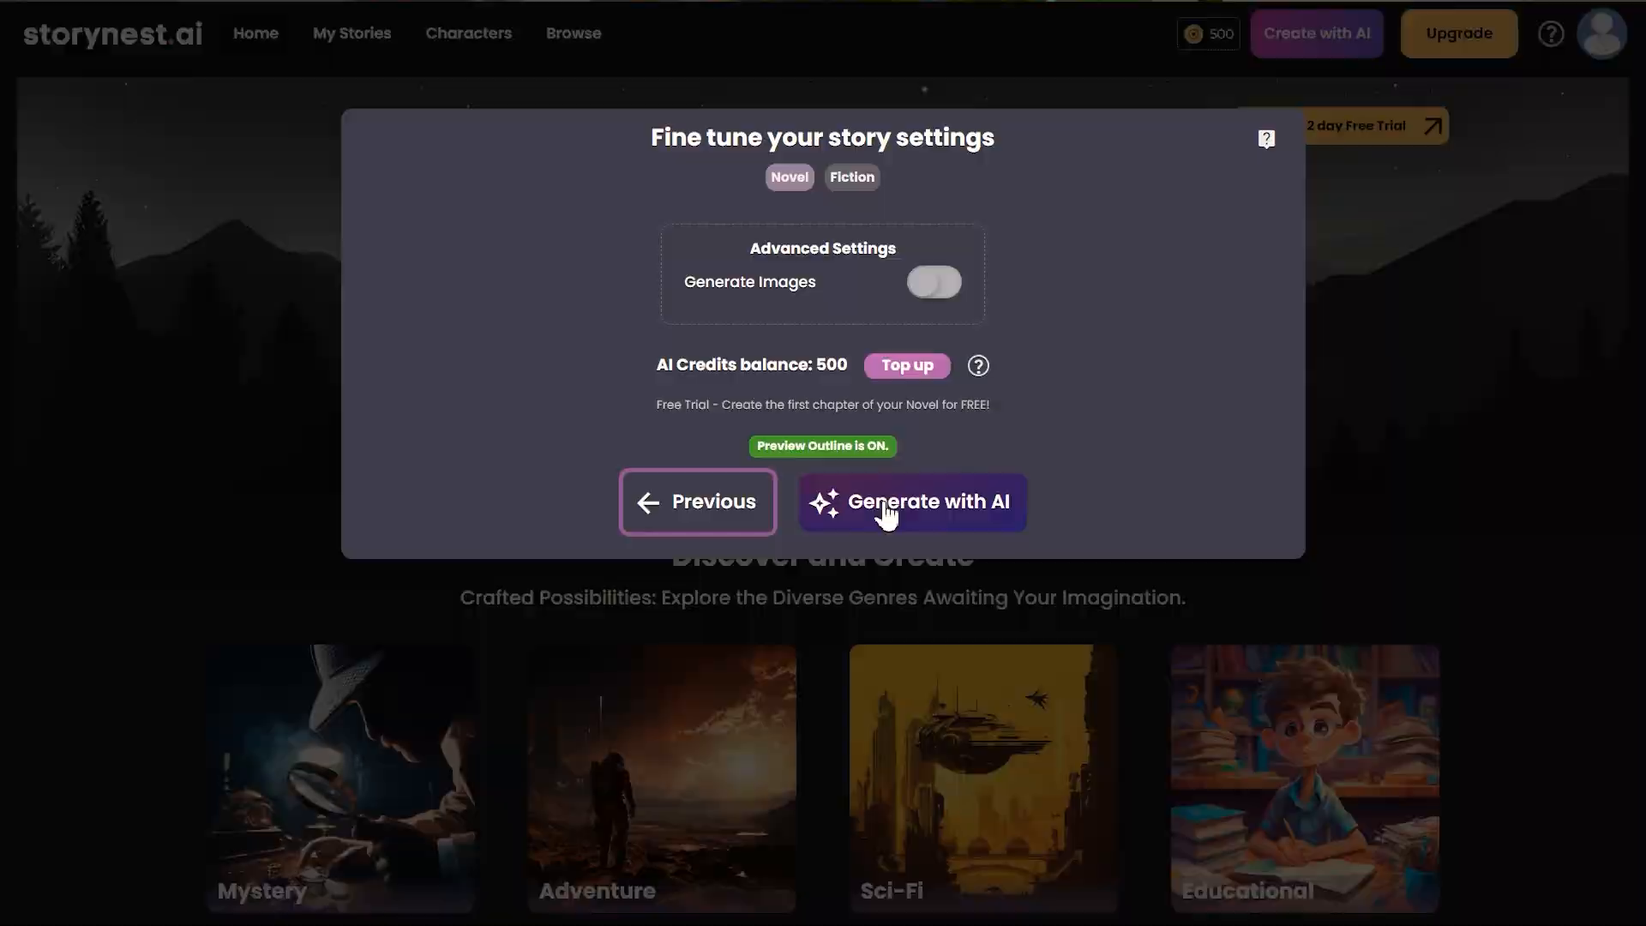
# Step: Generate the novel outline with AI and start writing Chapter 1
pyautogui.click(909, 501)
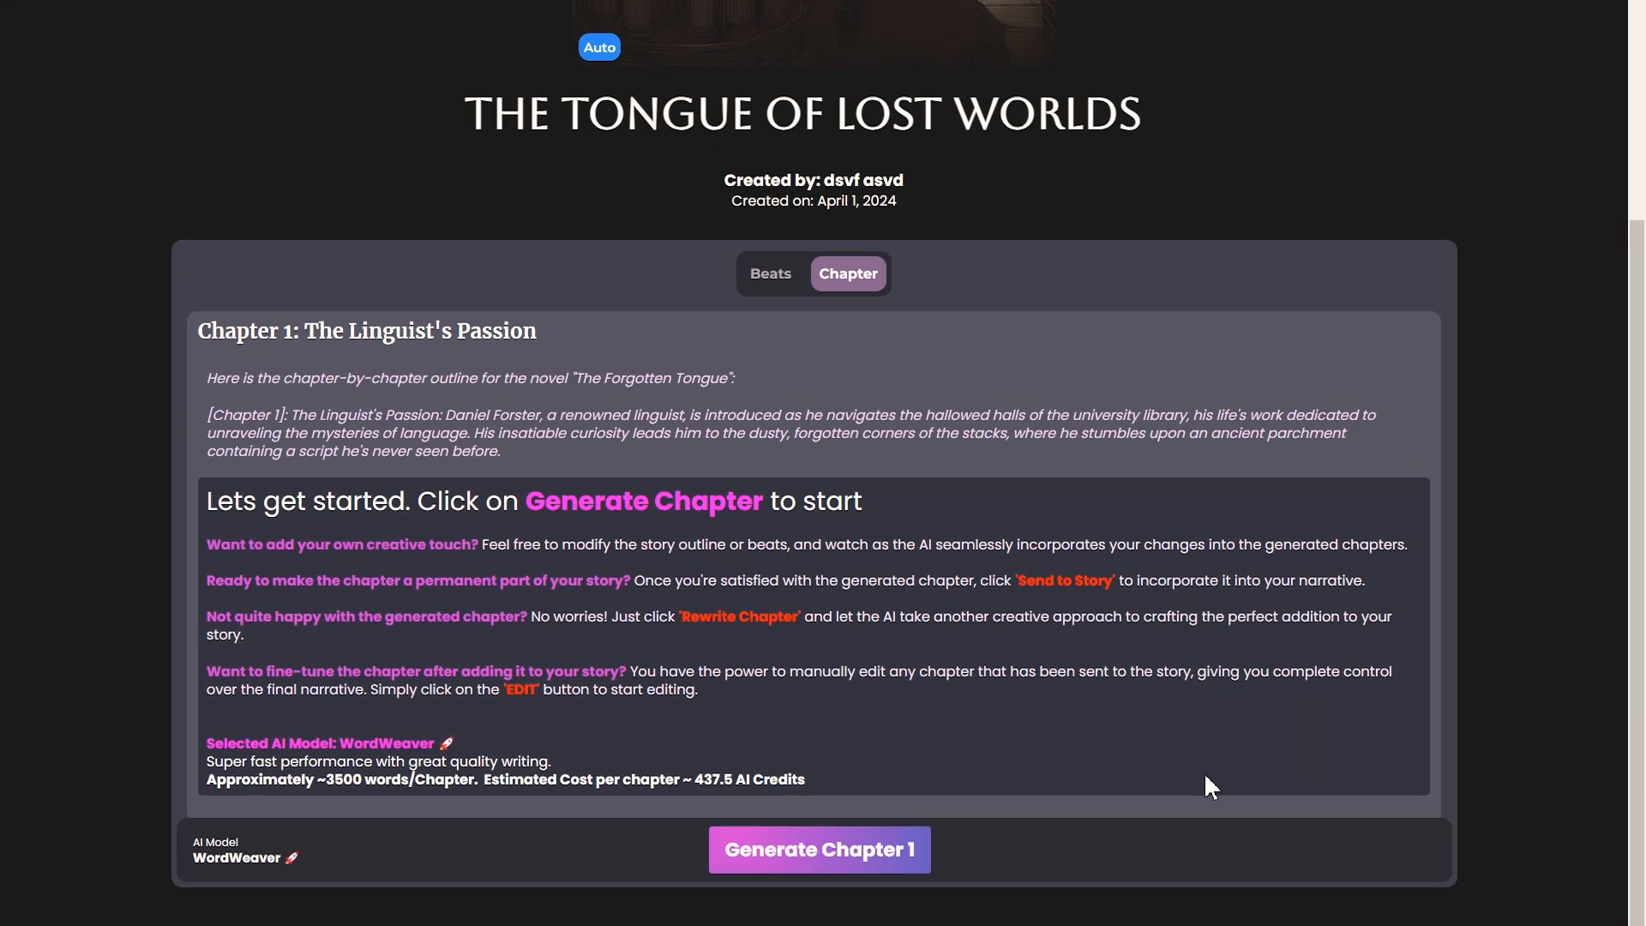
pyautogui.moveTo(852, 850)
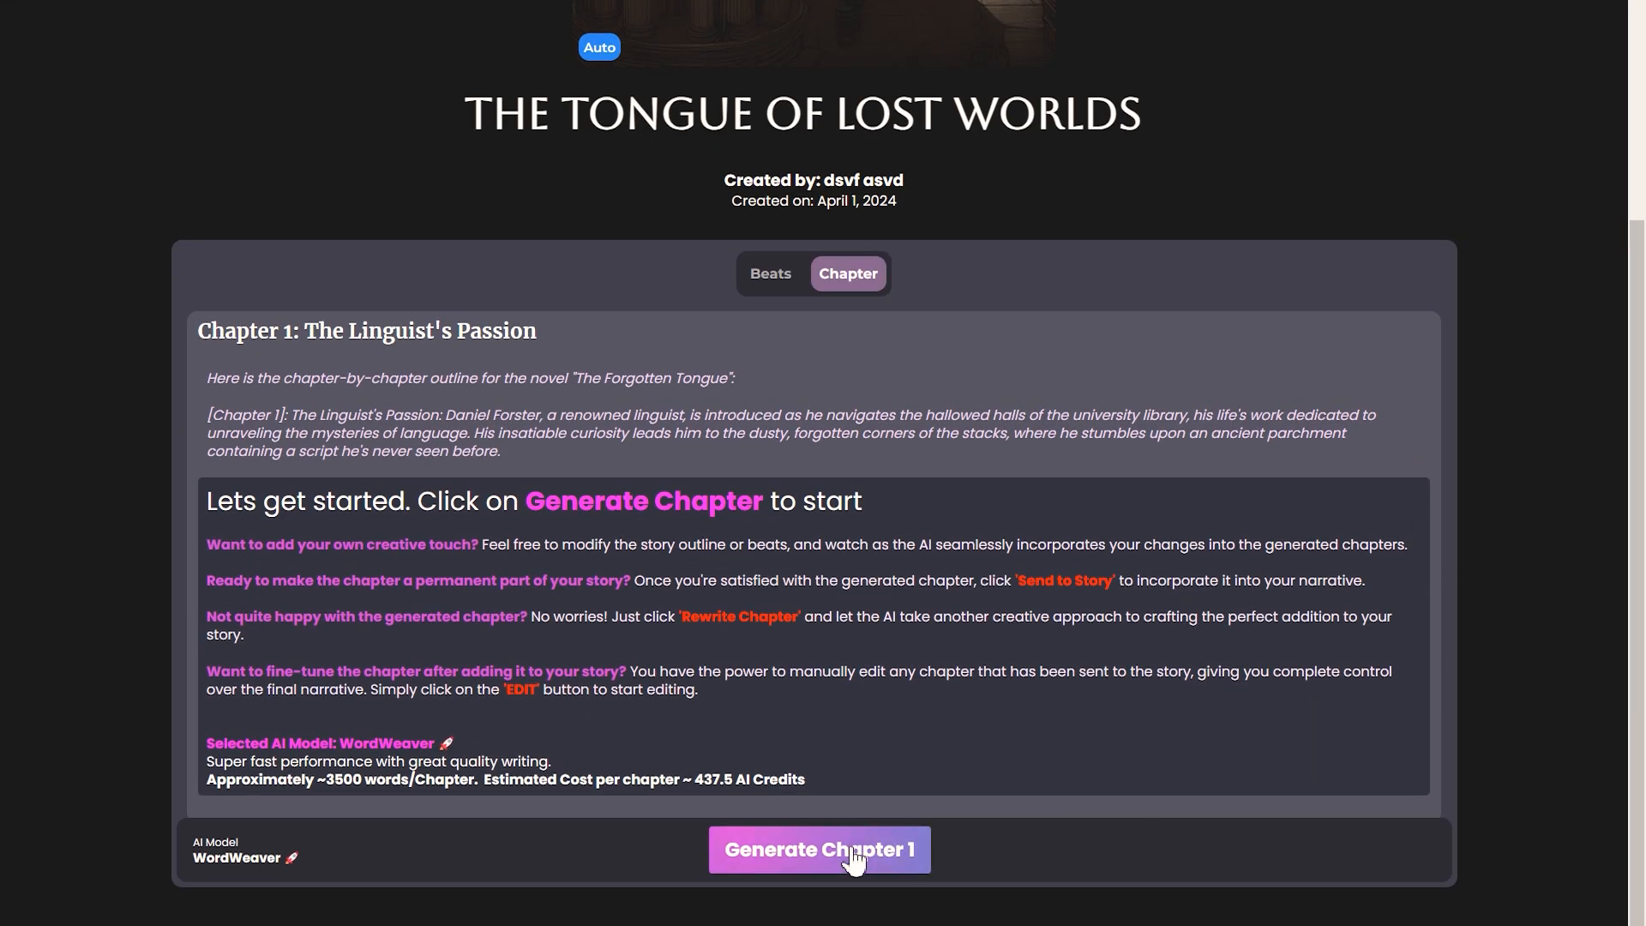
pyautogui.click(819, 850)
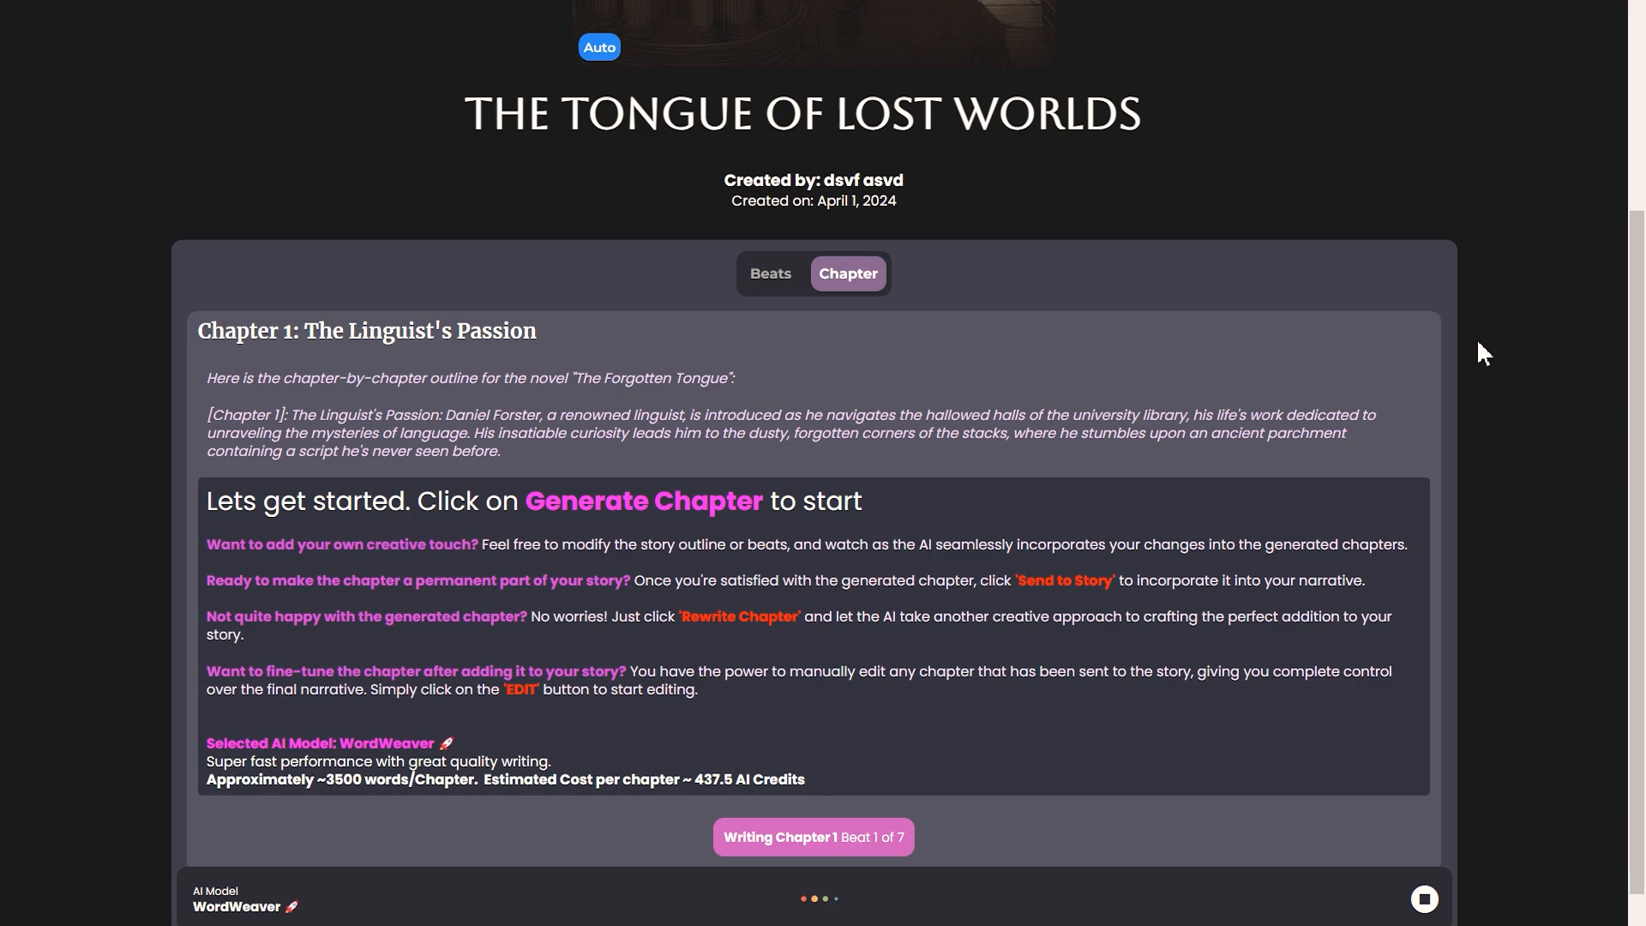
pyautogui.scroll(3)
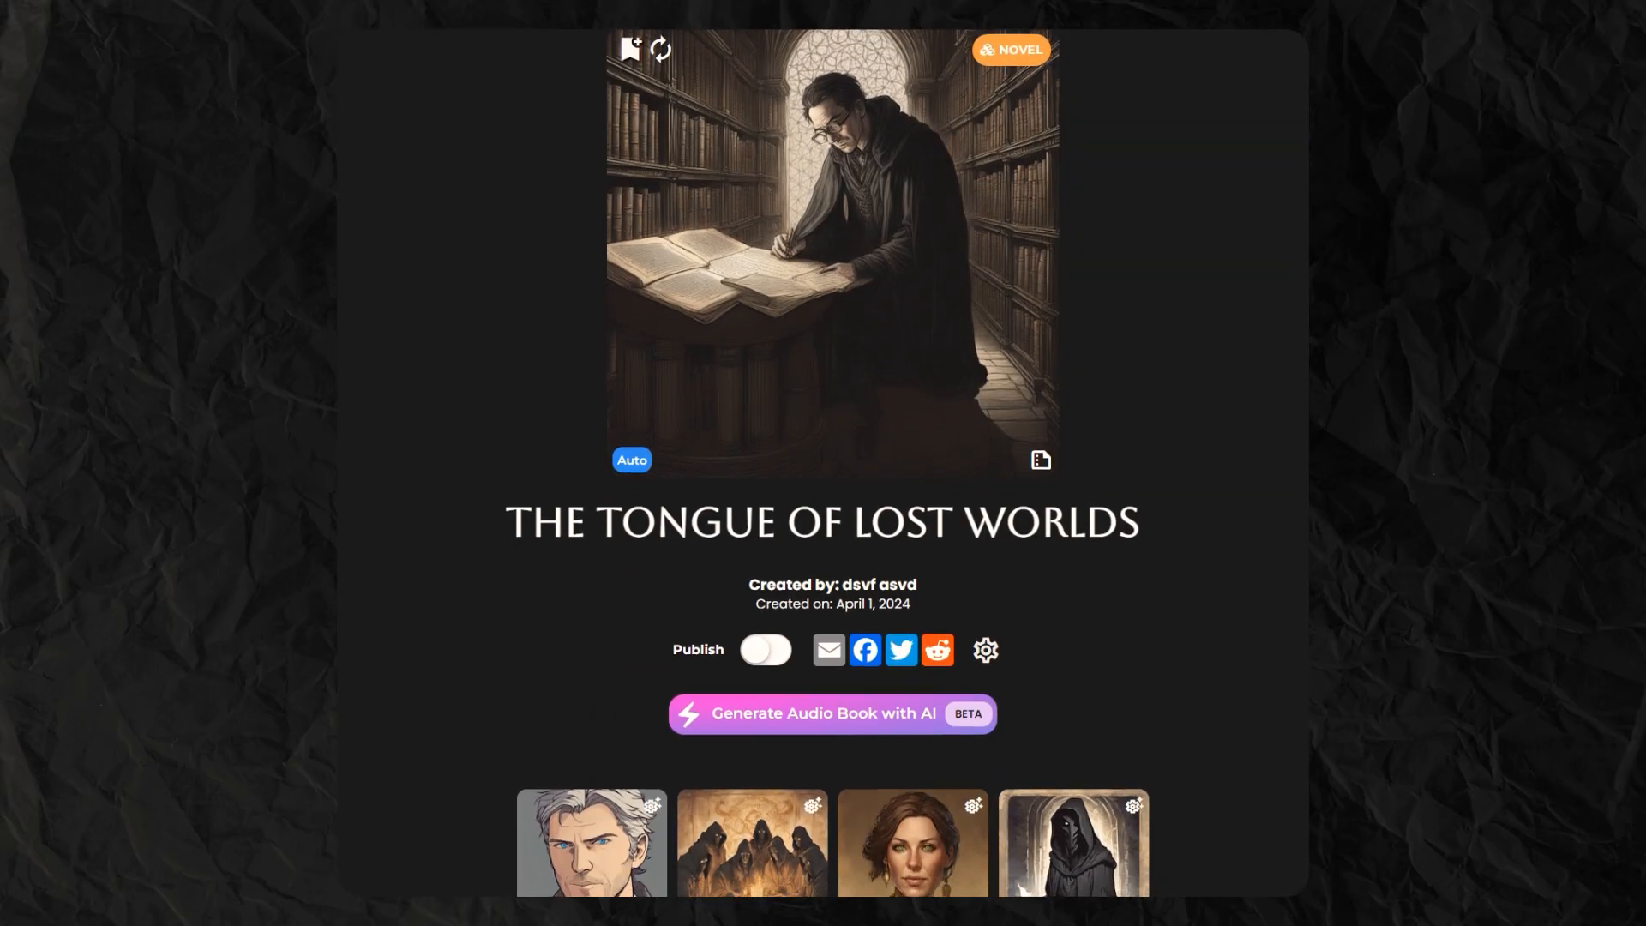
# Step: Scroll past the character cards and read Chapter 1, The Linguist's Discovery
pyautogui.scroll(-3)
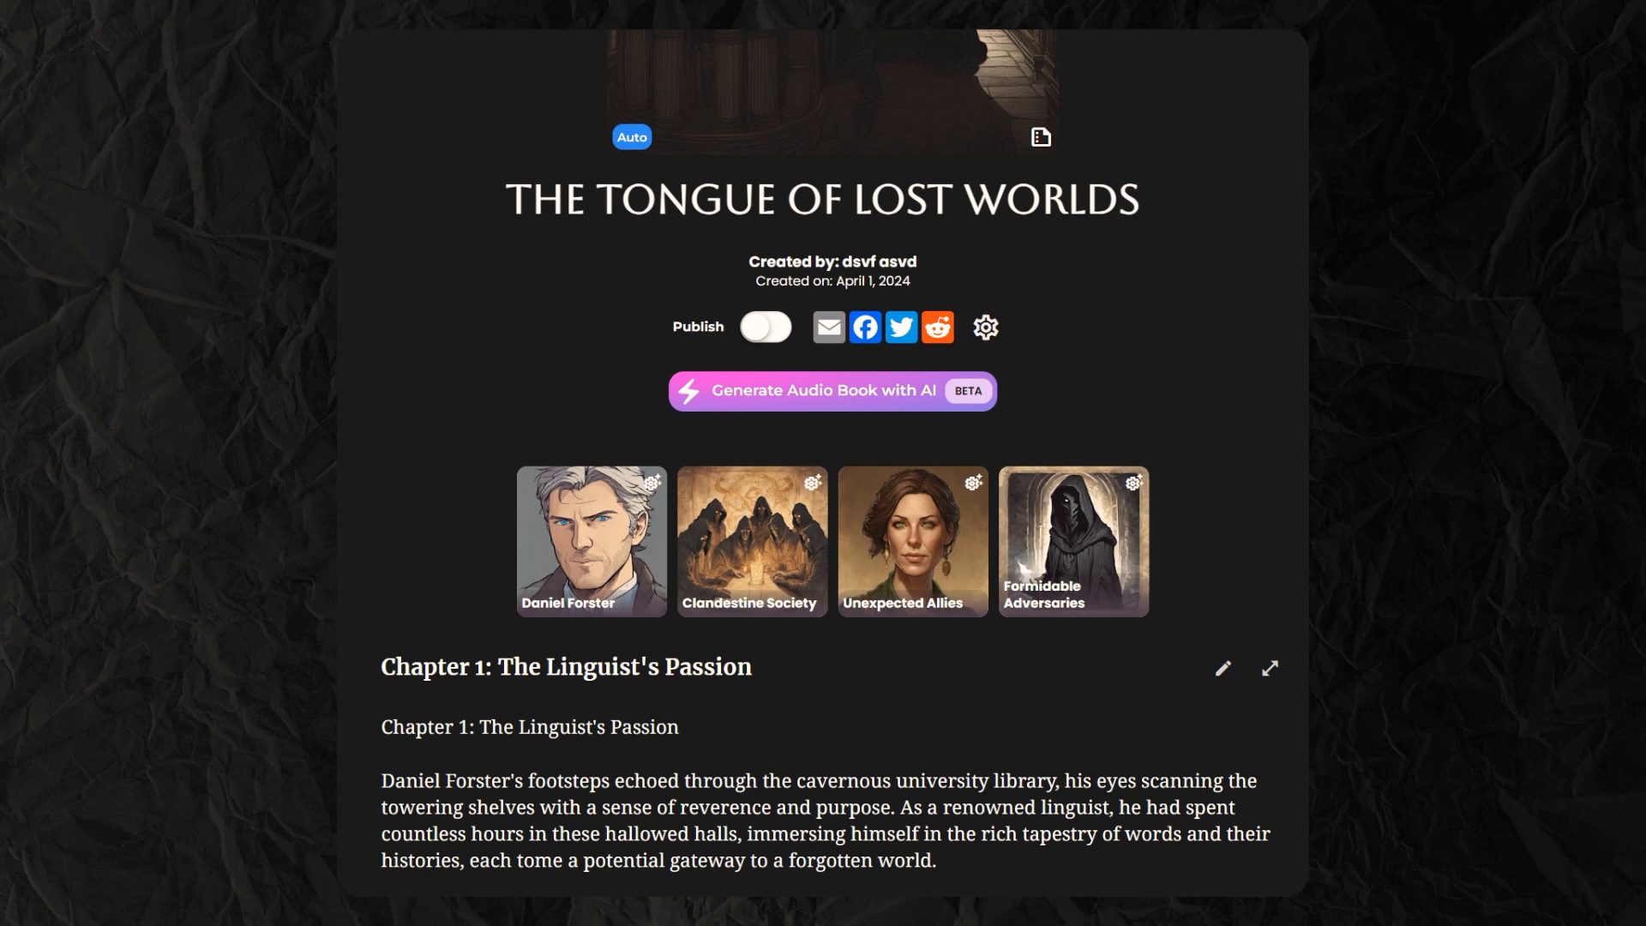
pyautogui.scroll(-3)
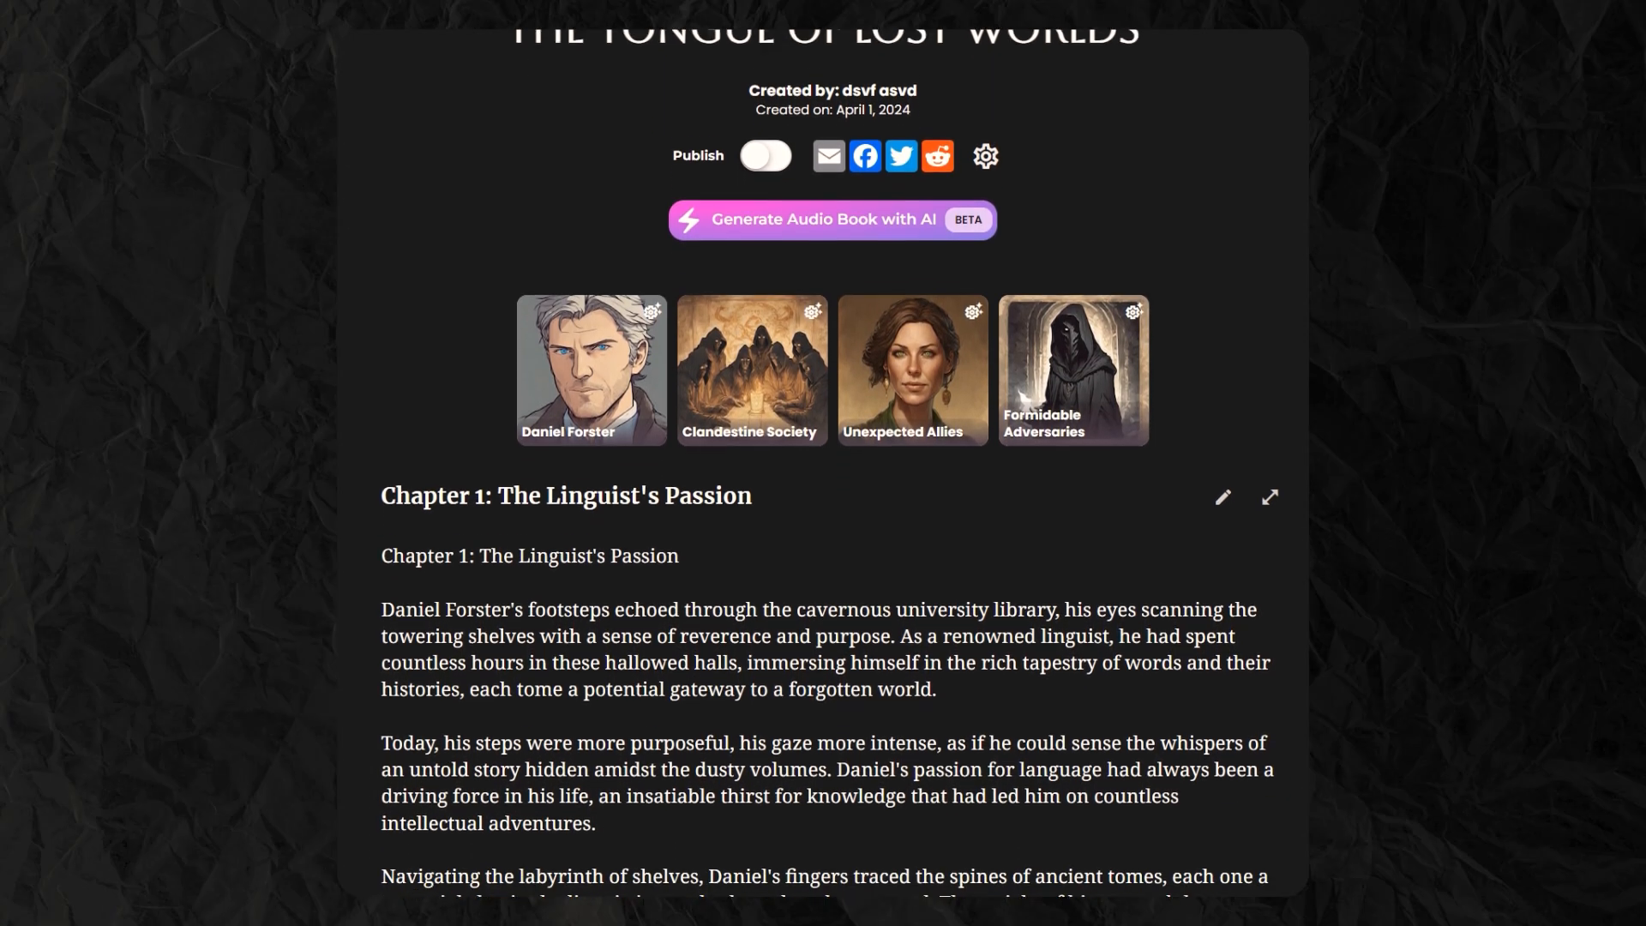
pyautogui.scroll(-3)
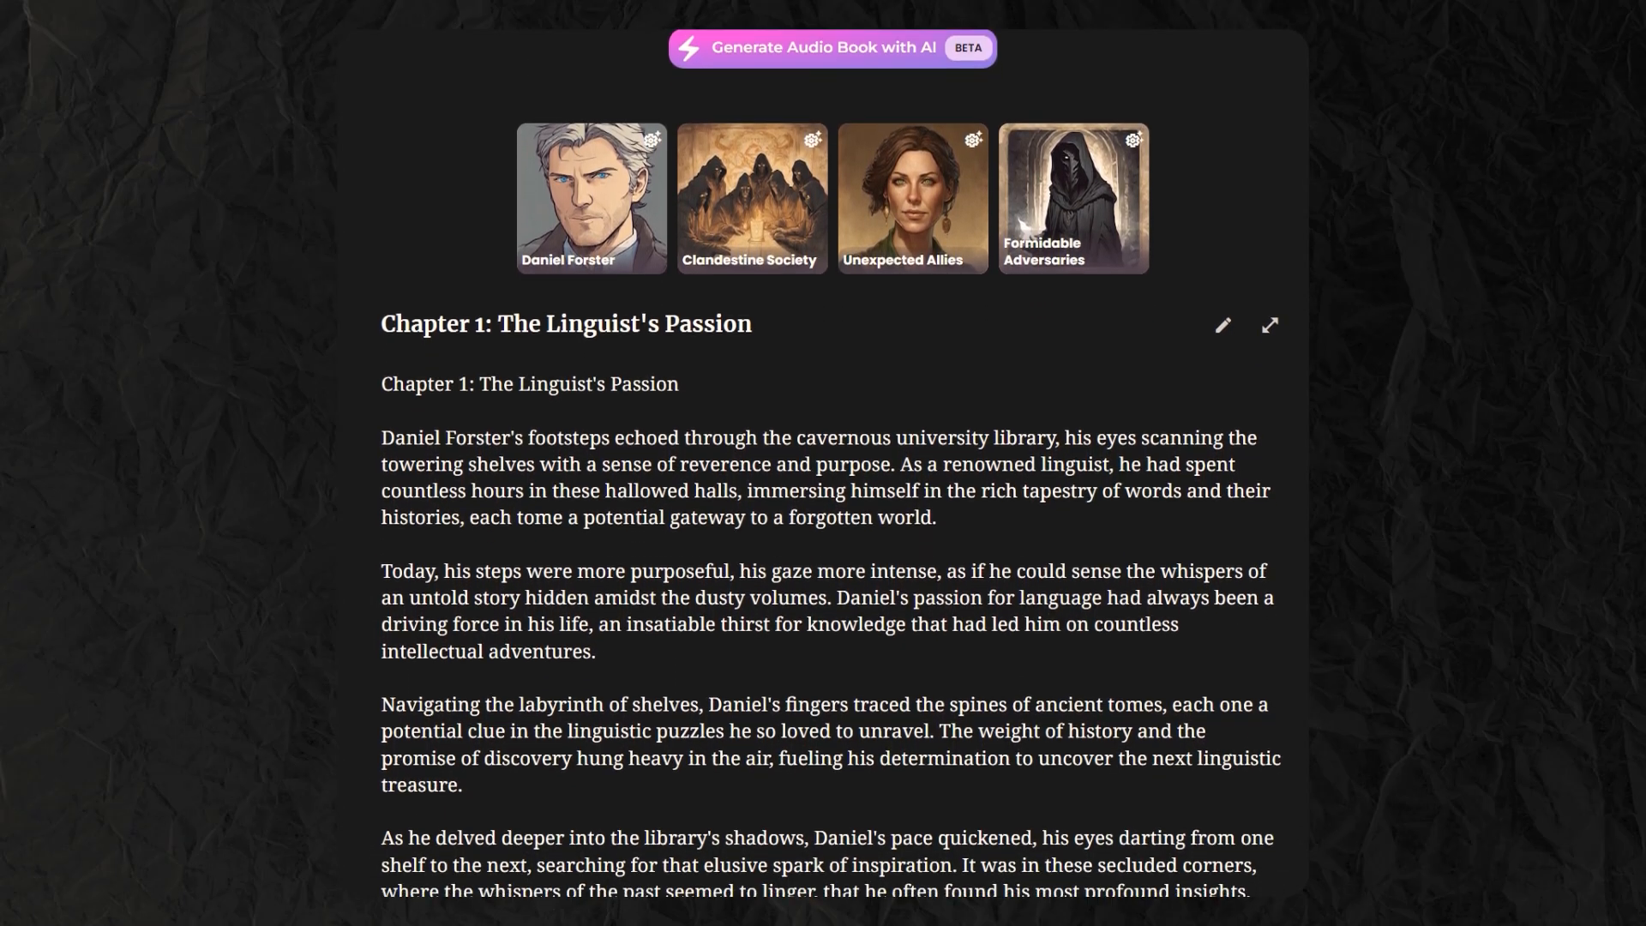
pyautogui.scroll(3)
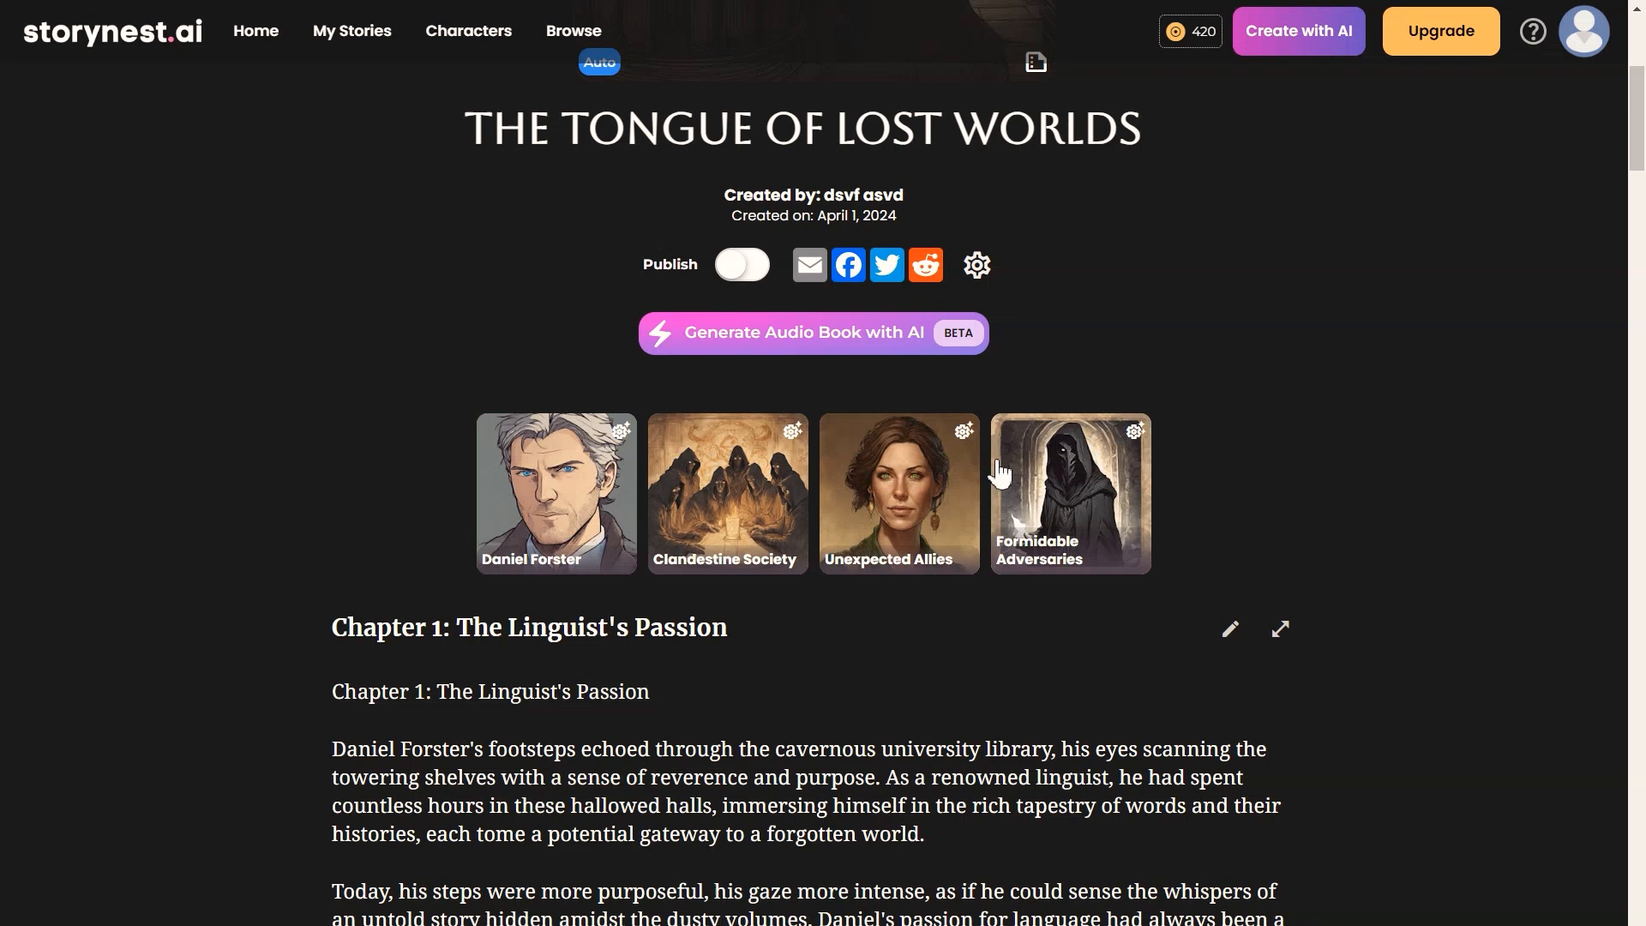
pyautogui.click(812, 333)
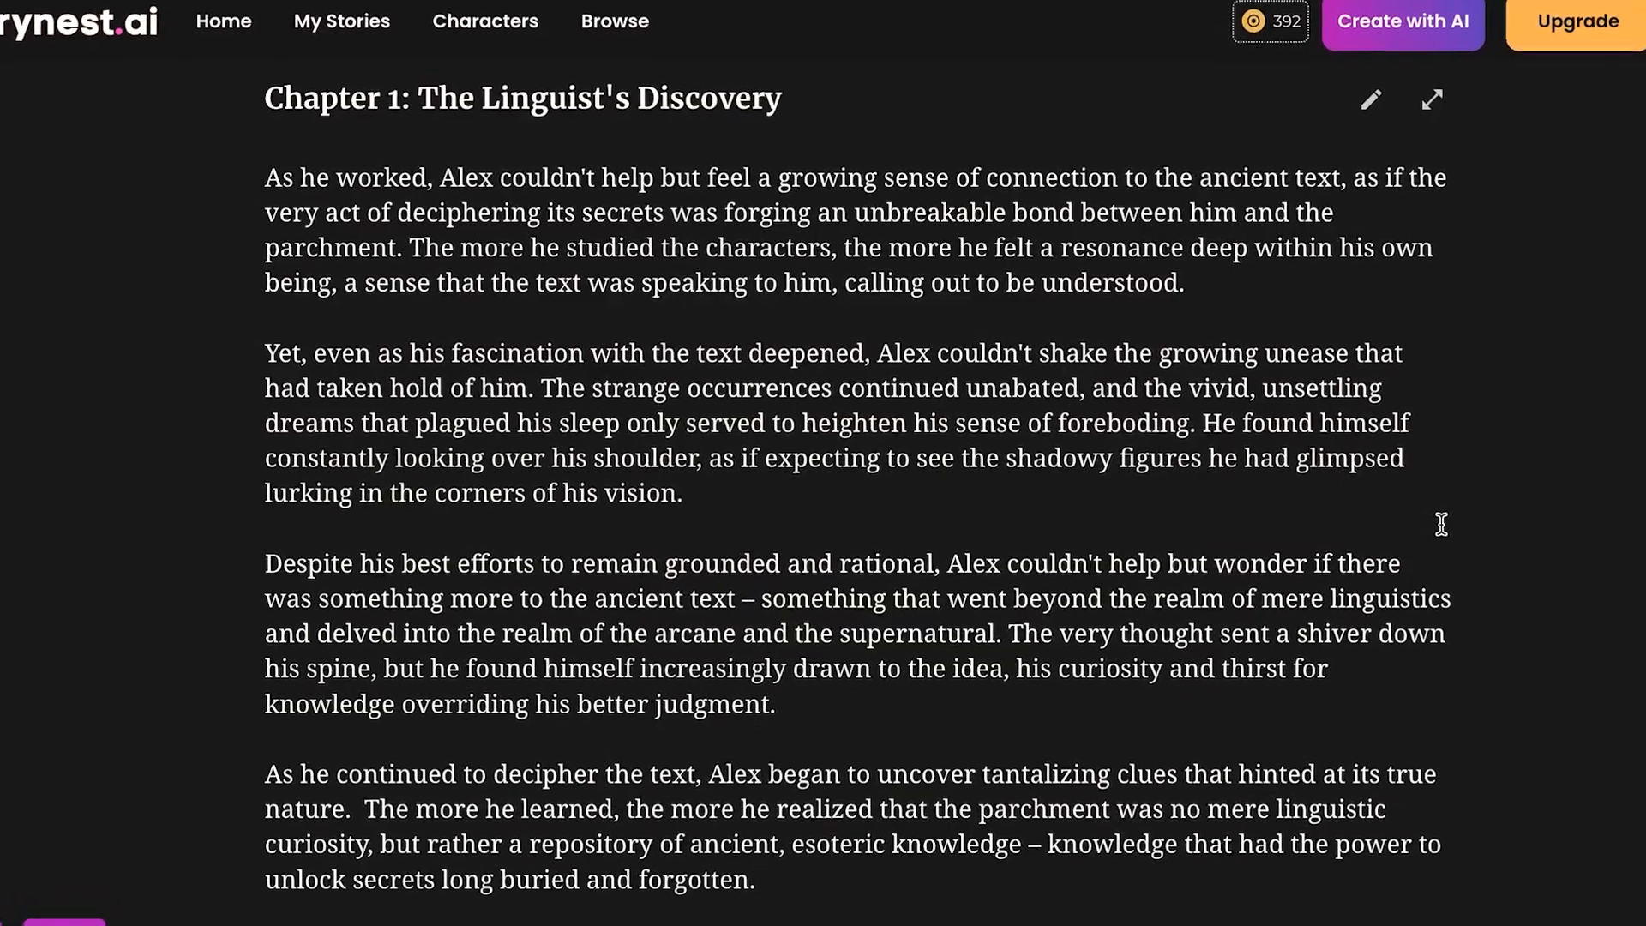
pyautogui.scroll(-3)
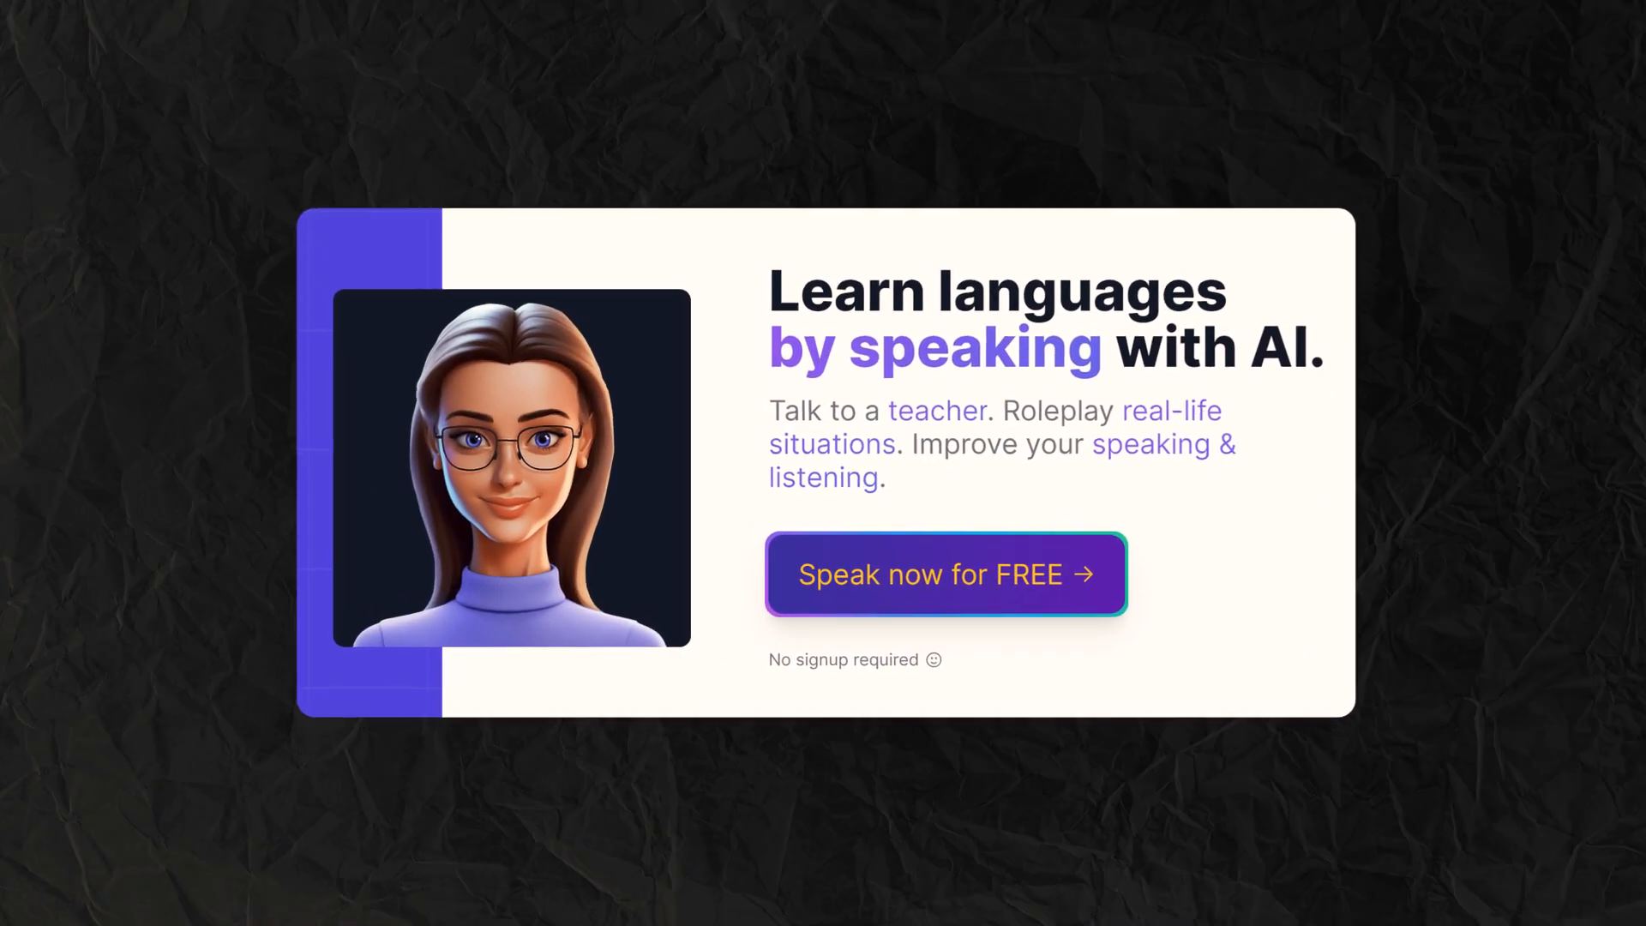
# Step: Start a free English conversation and record a spoken reply to the teacher's greeting
pyautogui.click(944, 574)
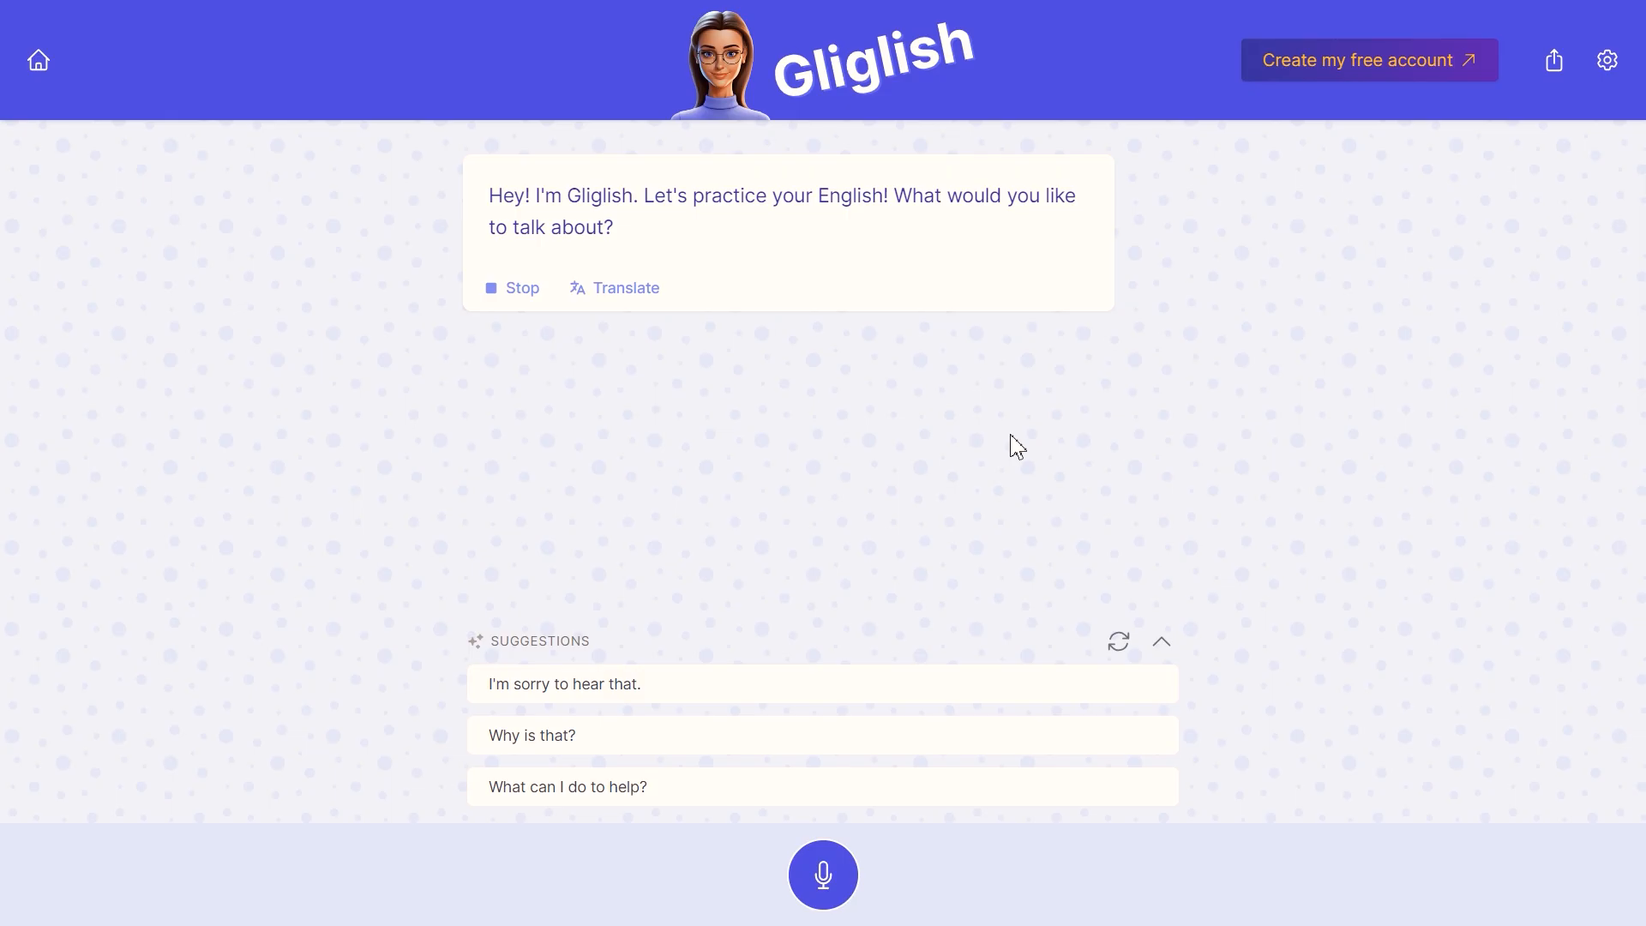
pyautogui.click(823, 873)
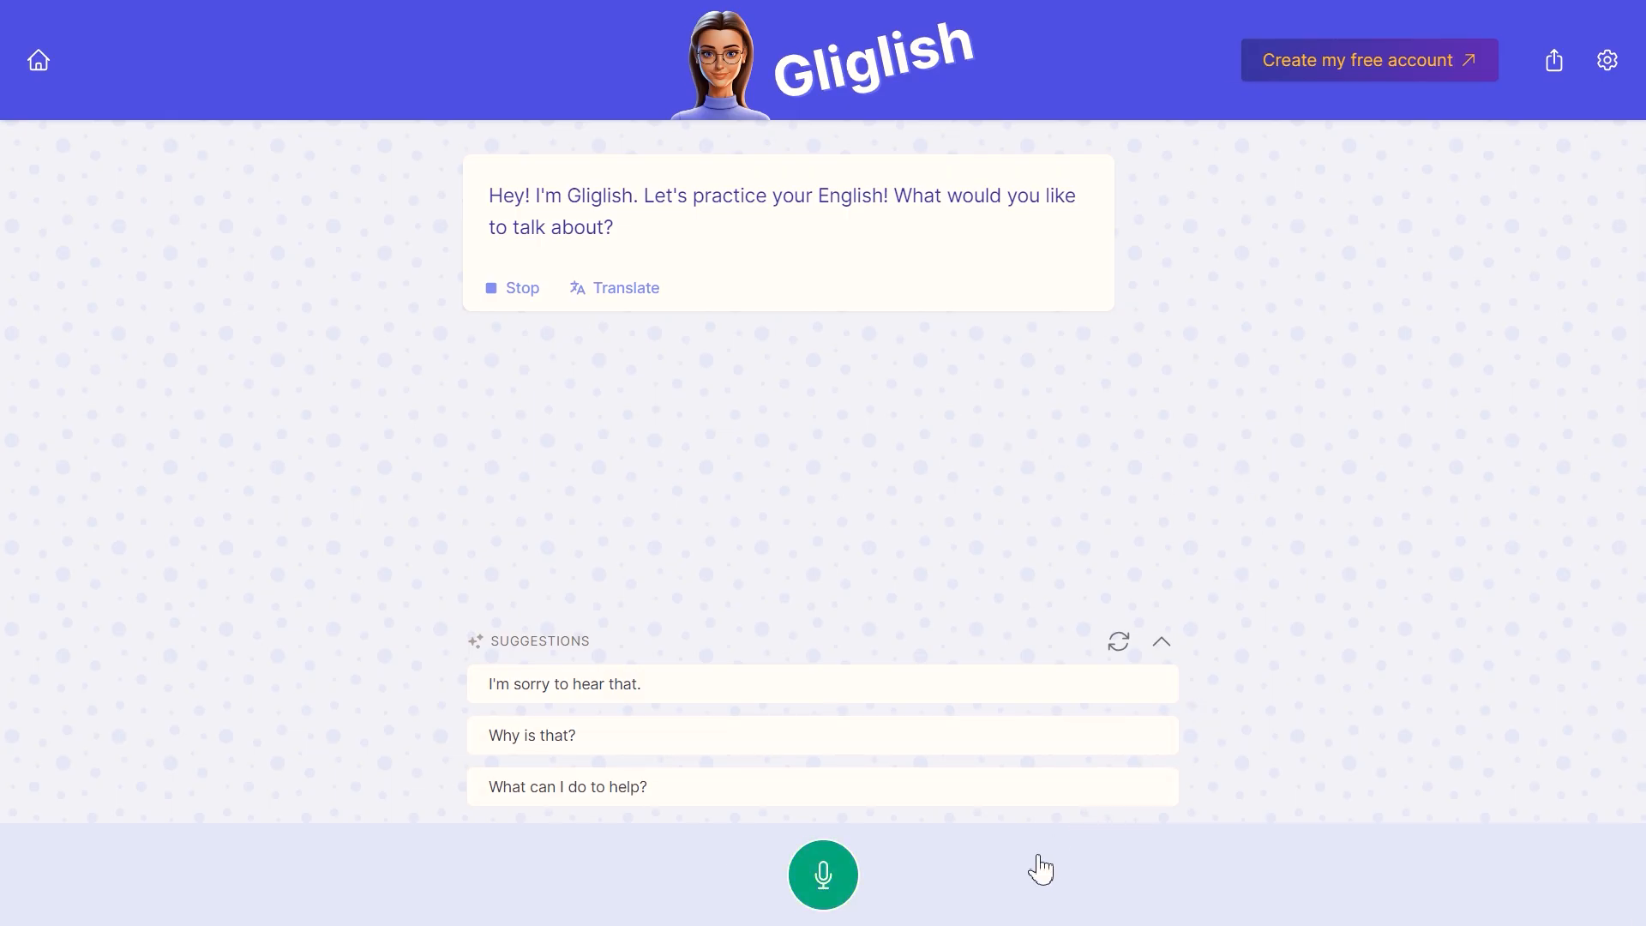
pyautogui.click(823, 875)
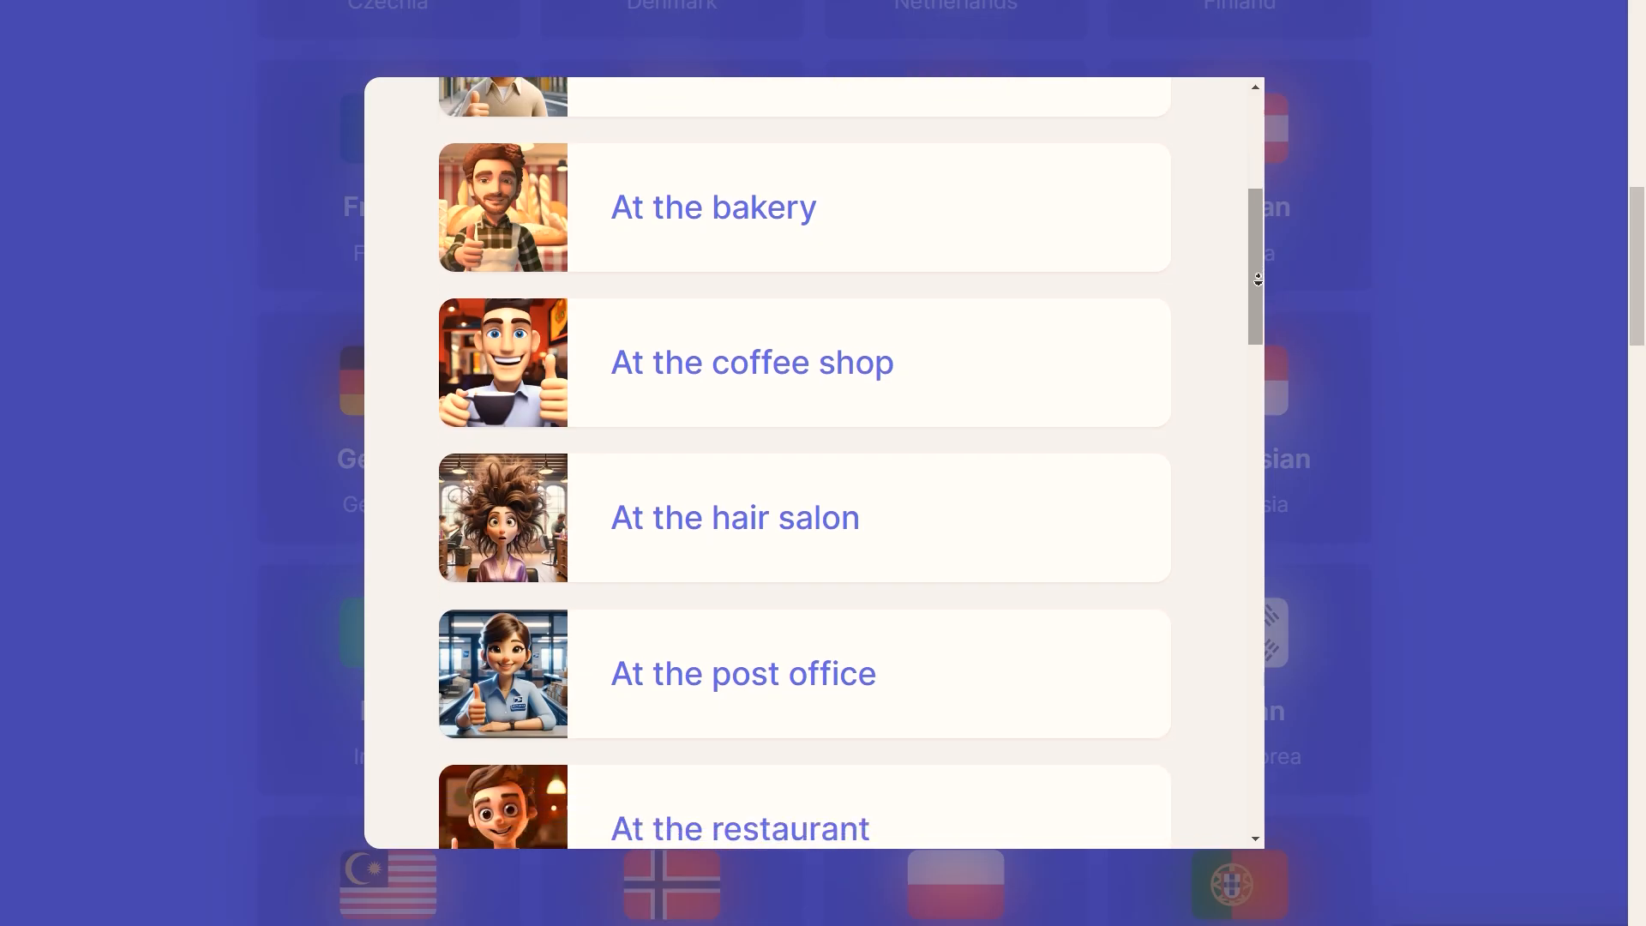
pyautogui.scroll(-3)
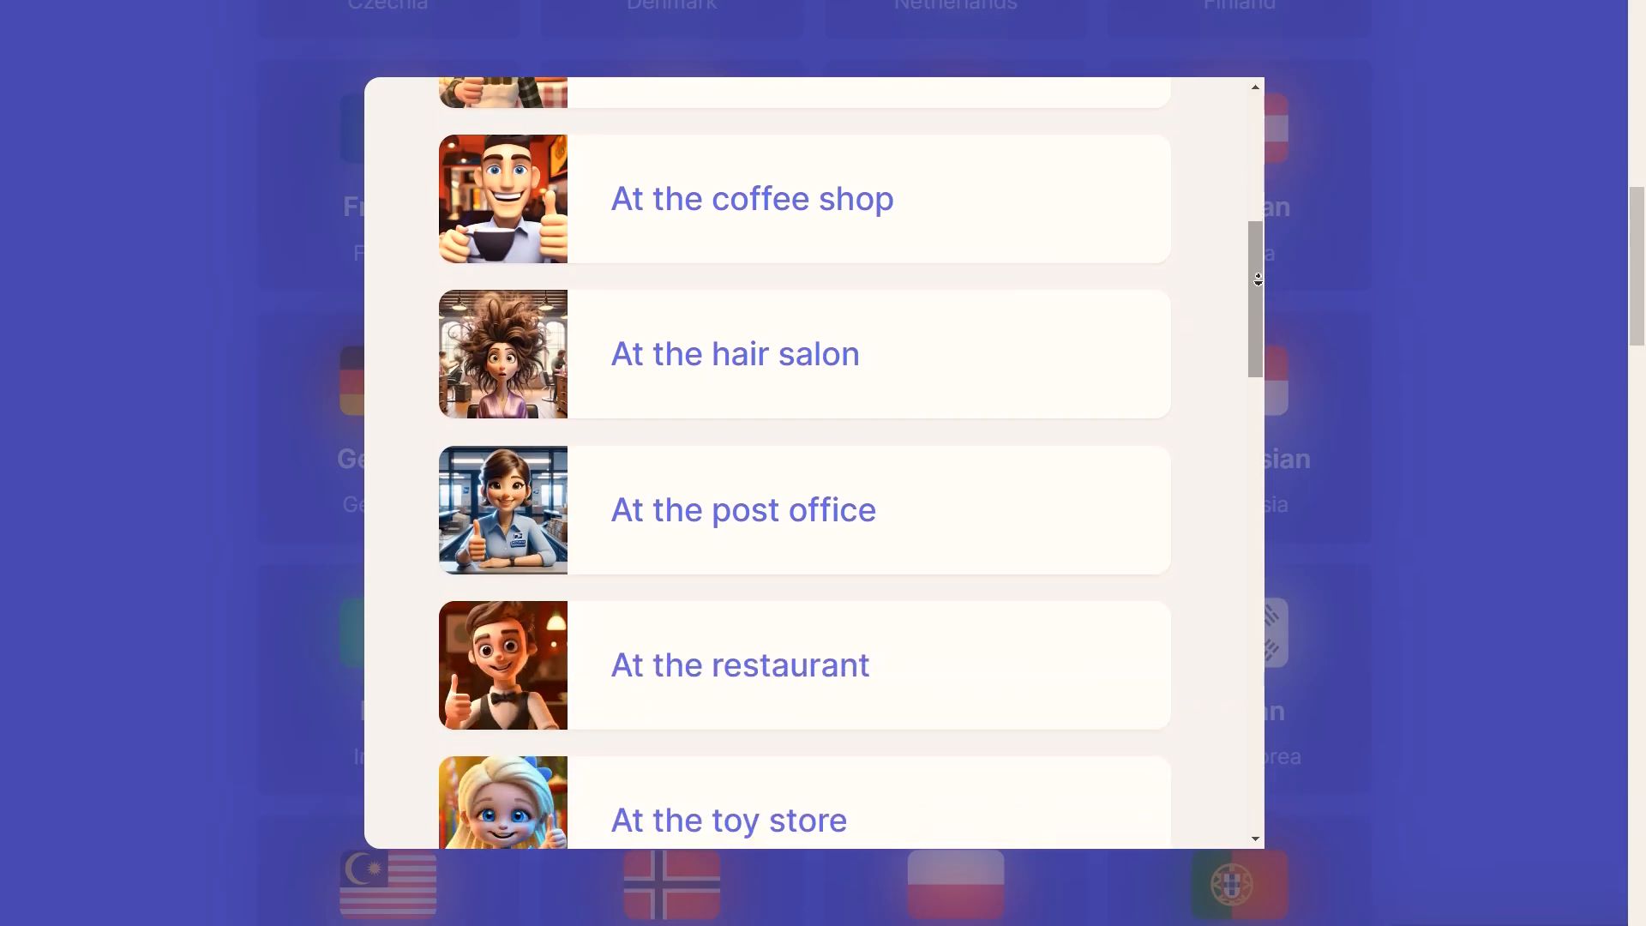
pyautogui.scroll(-3)
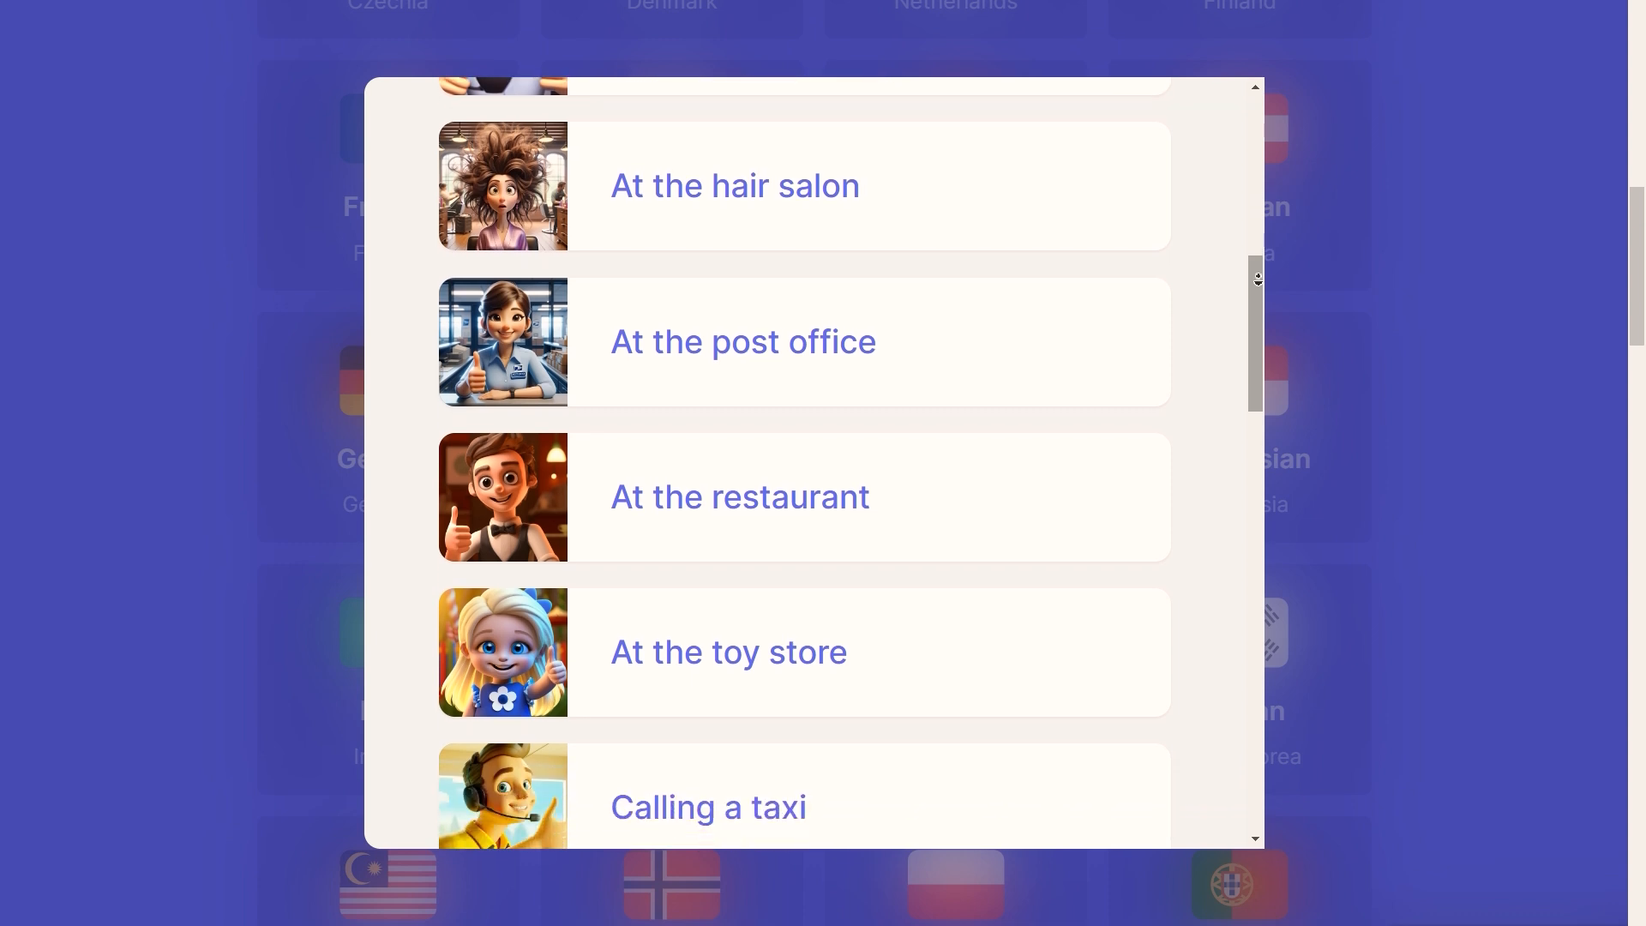
pyautogui.scroll(-3)
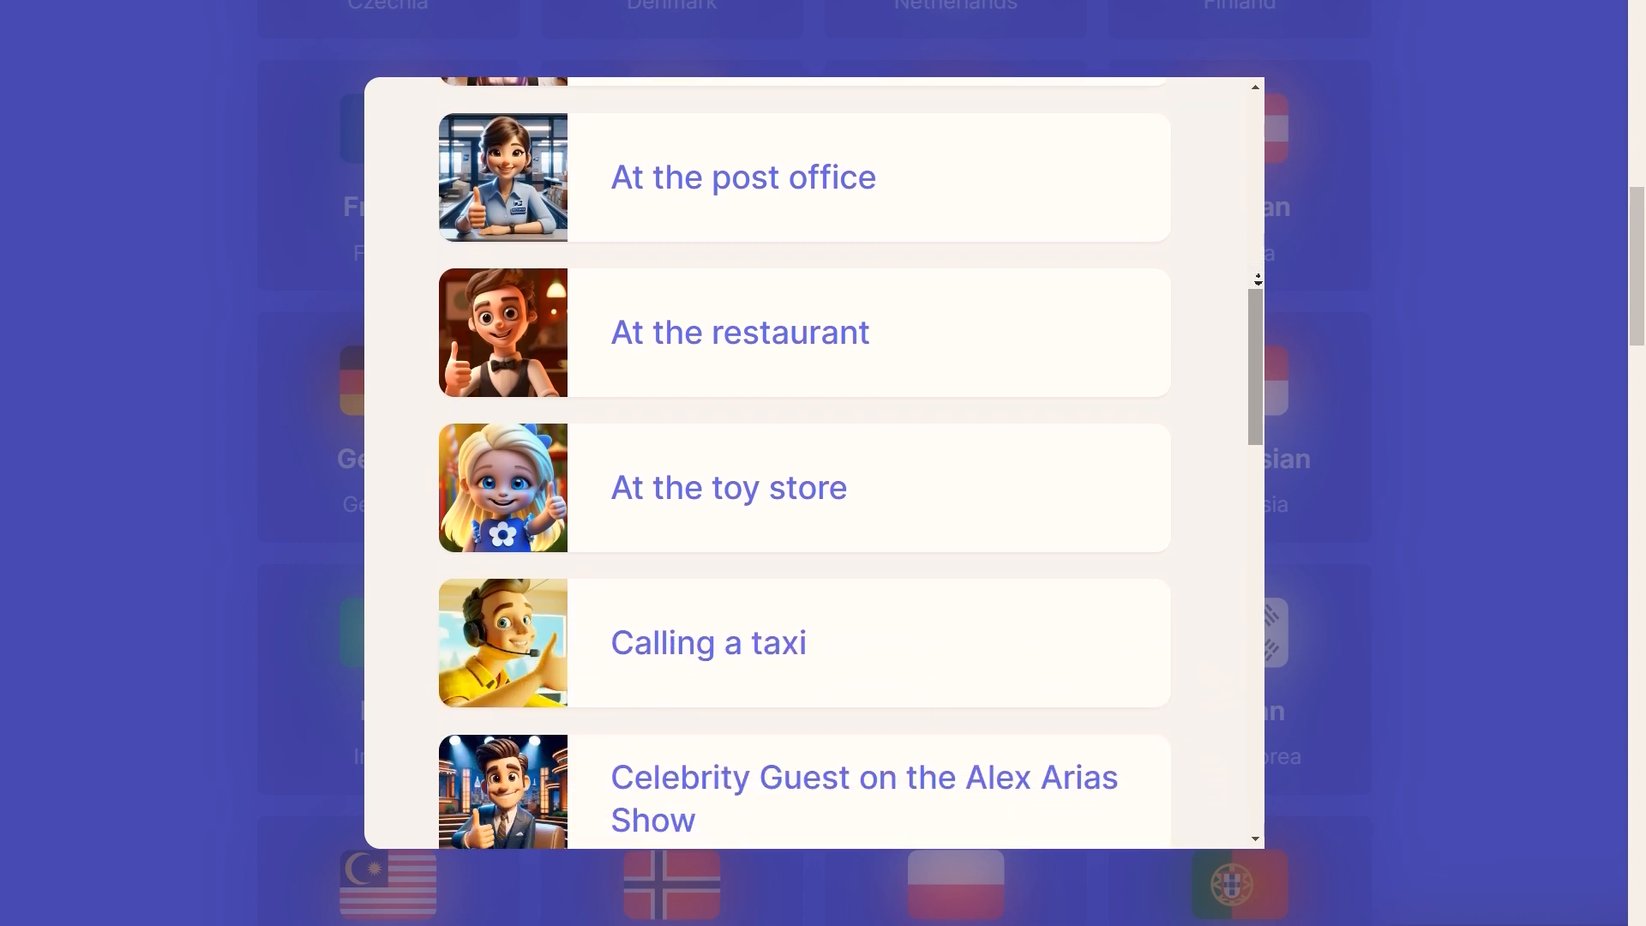
pyautogui.scroll(-3)
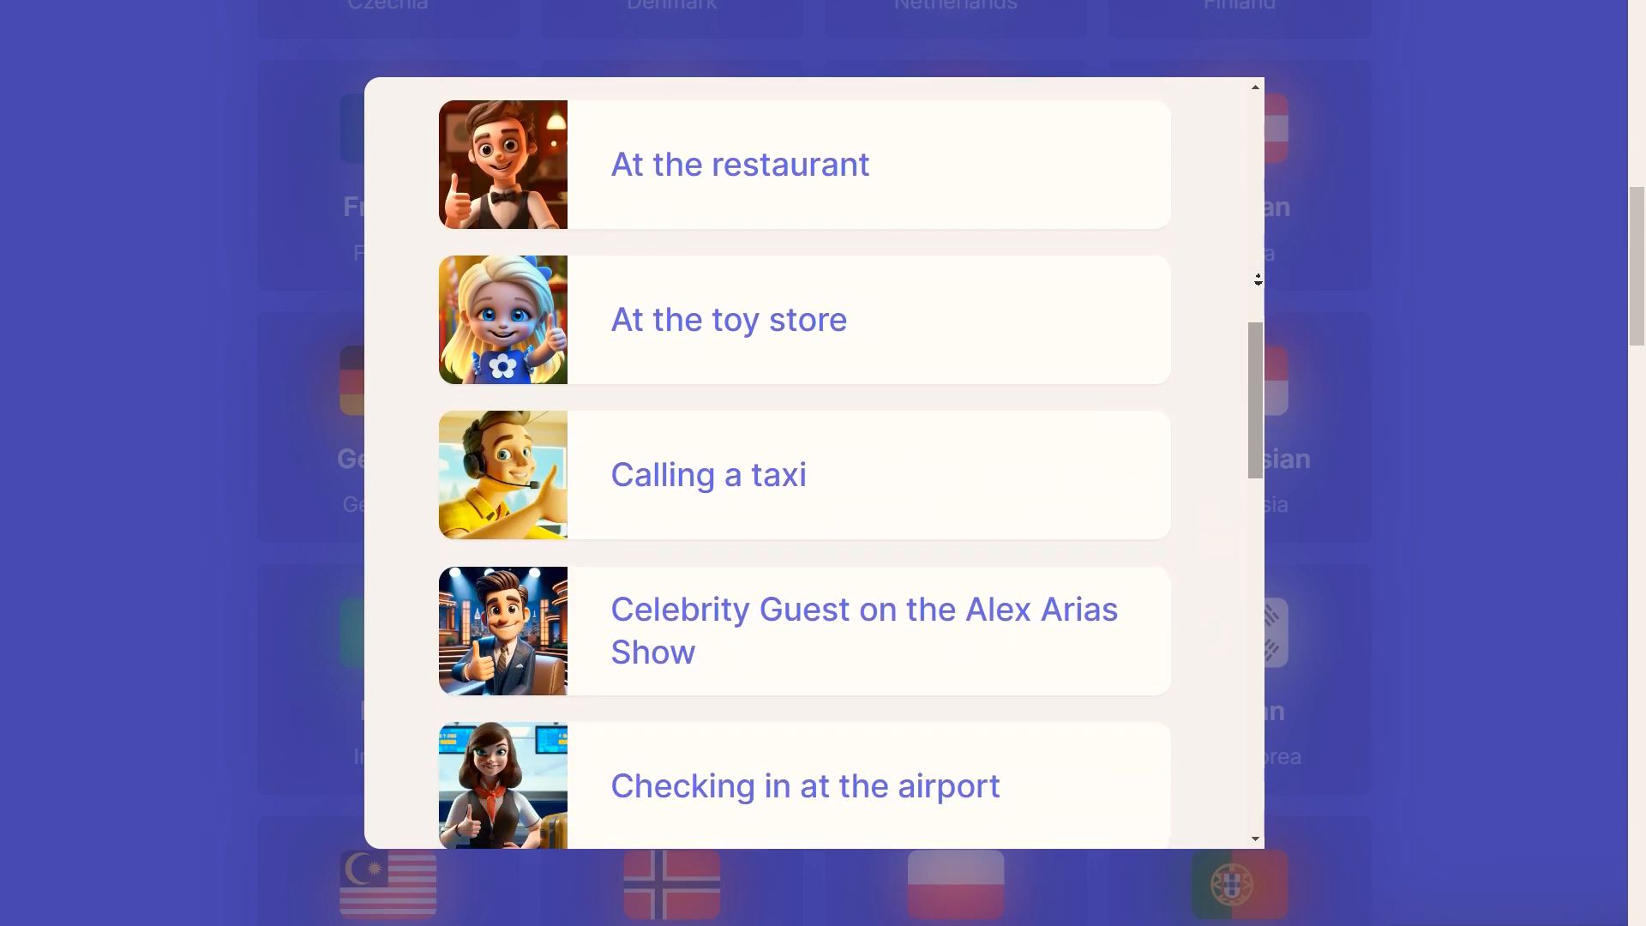
pyautogui.scroll(-3)
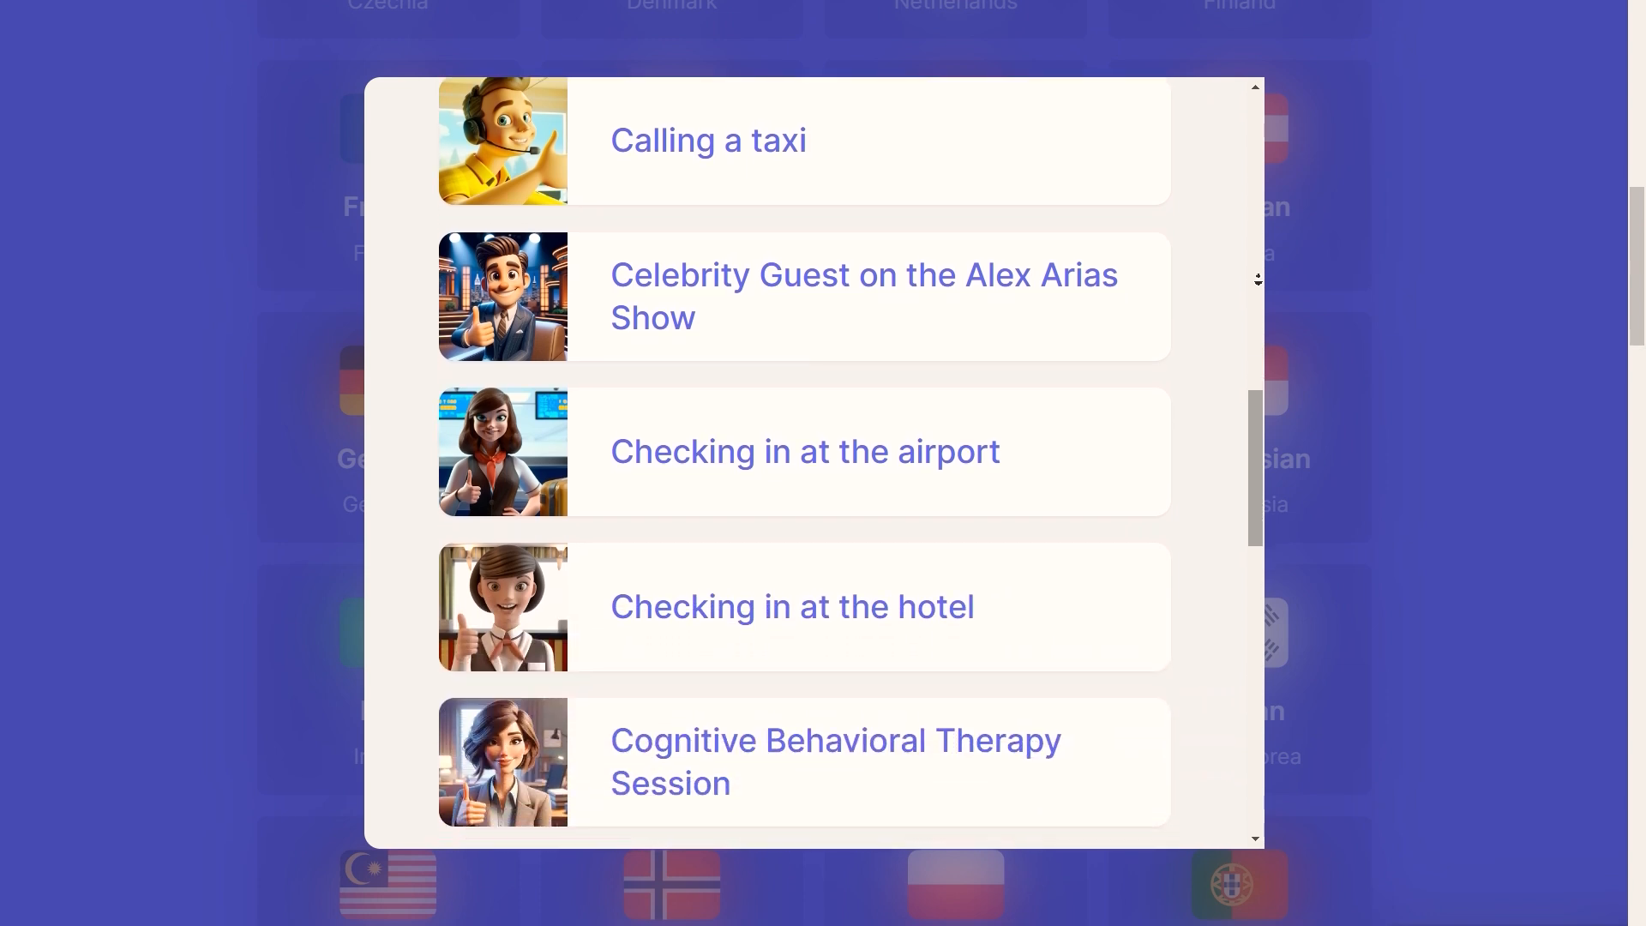
pyautogui.scroll(-3)
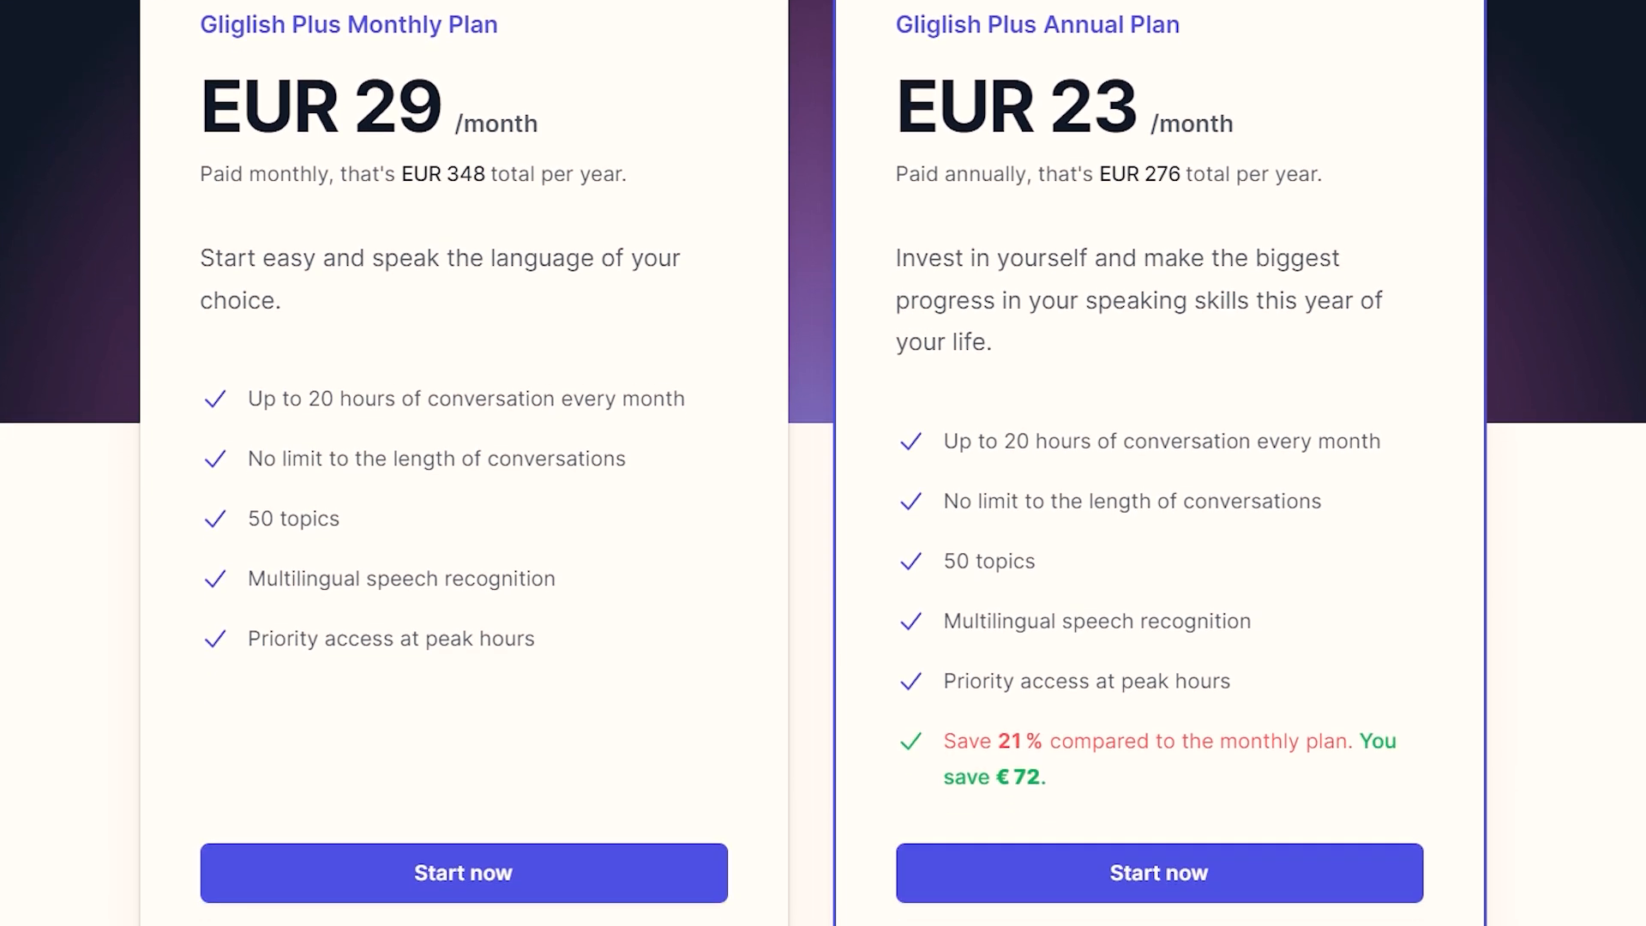
# Step: Scroll down the Gliglish page toward the Plus Monthly and Annual Plan cards
pyautogui.scroll(-3)
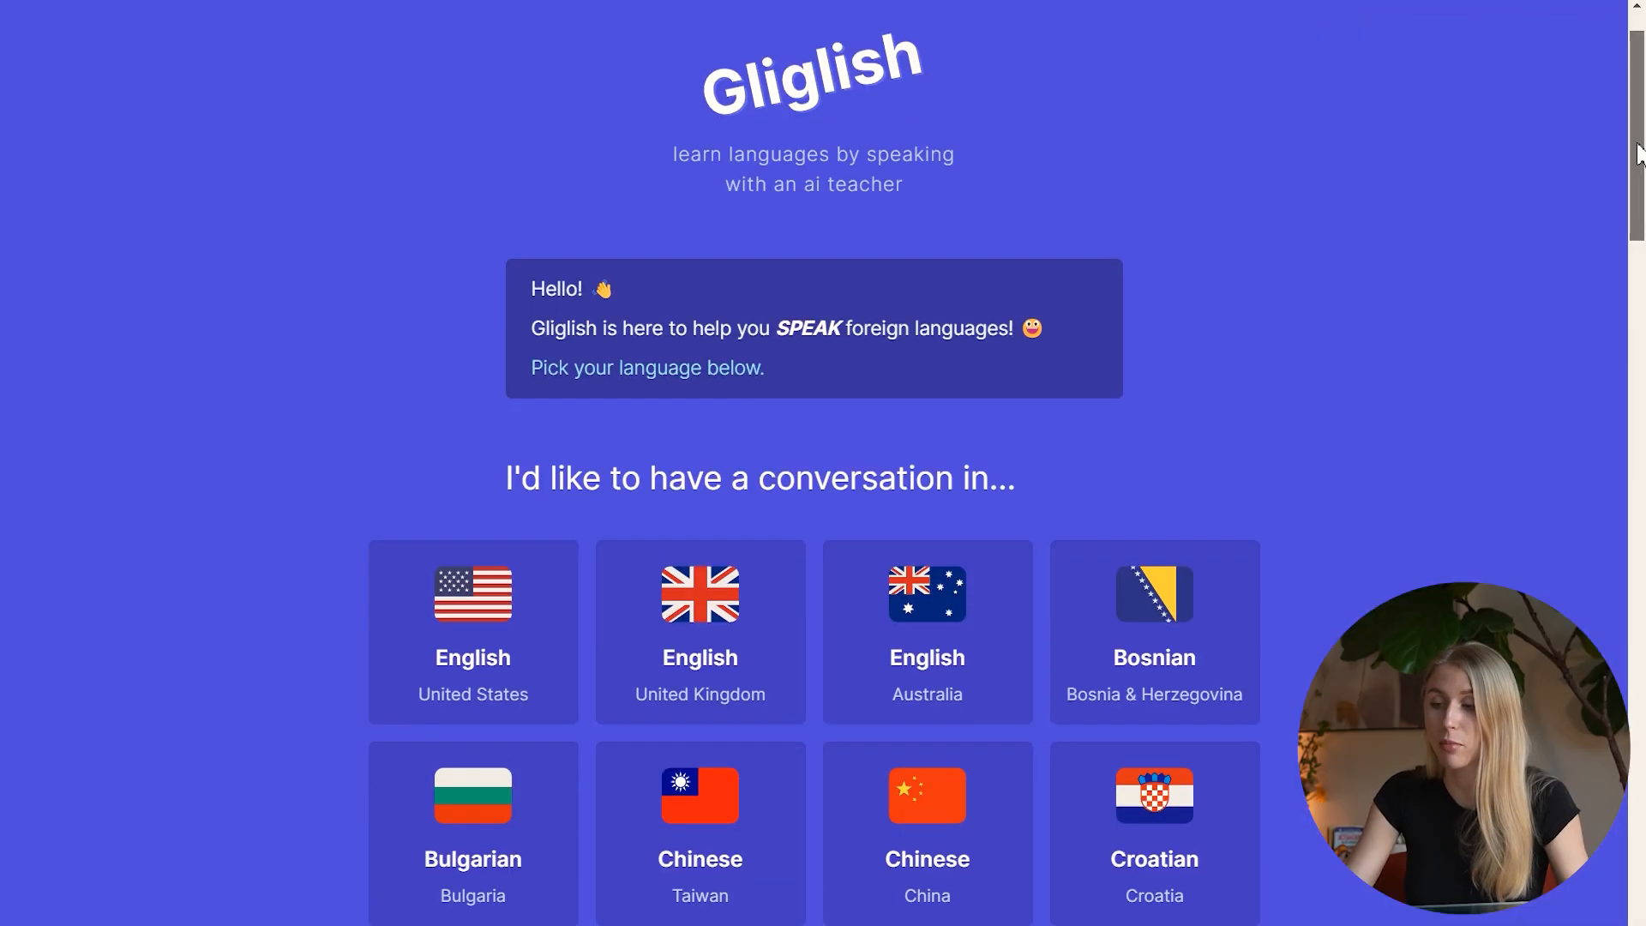
# Step: Pick Spanish (Spain), choose 'Pidiendo ayuda a un desconocido', and start the conversation
pyautogui.scroll(-3)
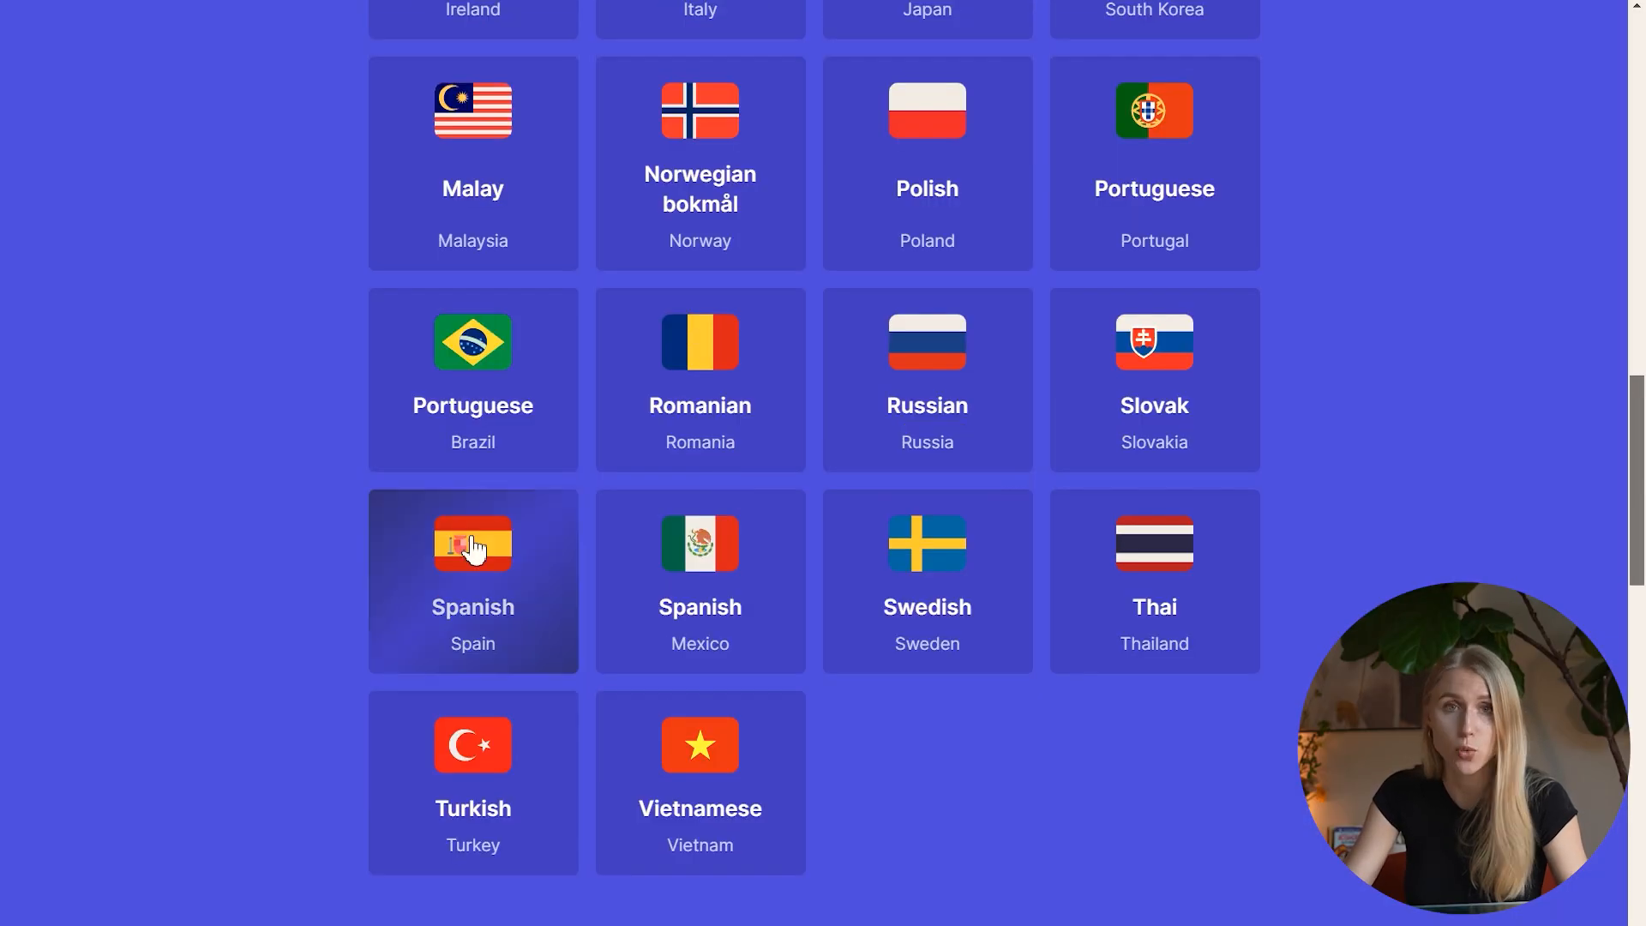
pyautogui.click(473, 581)
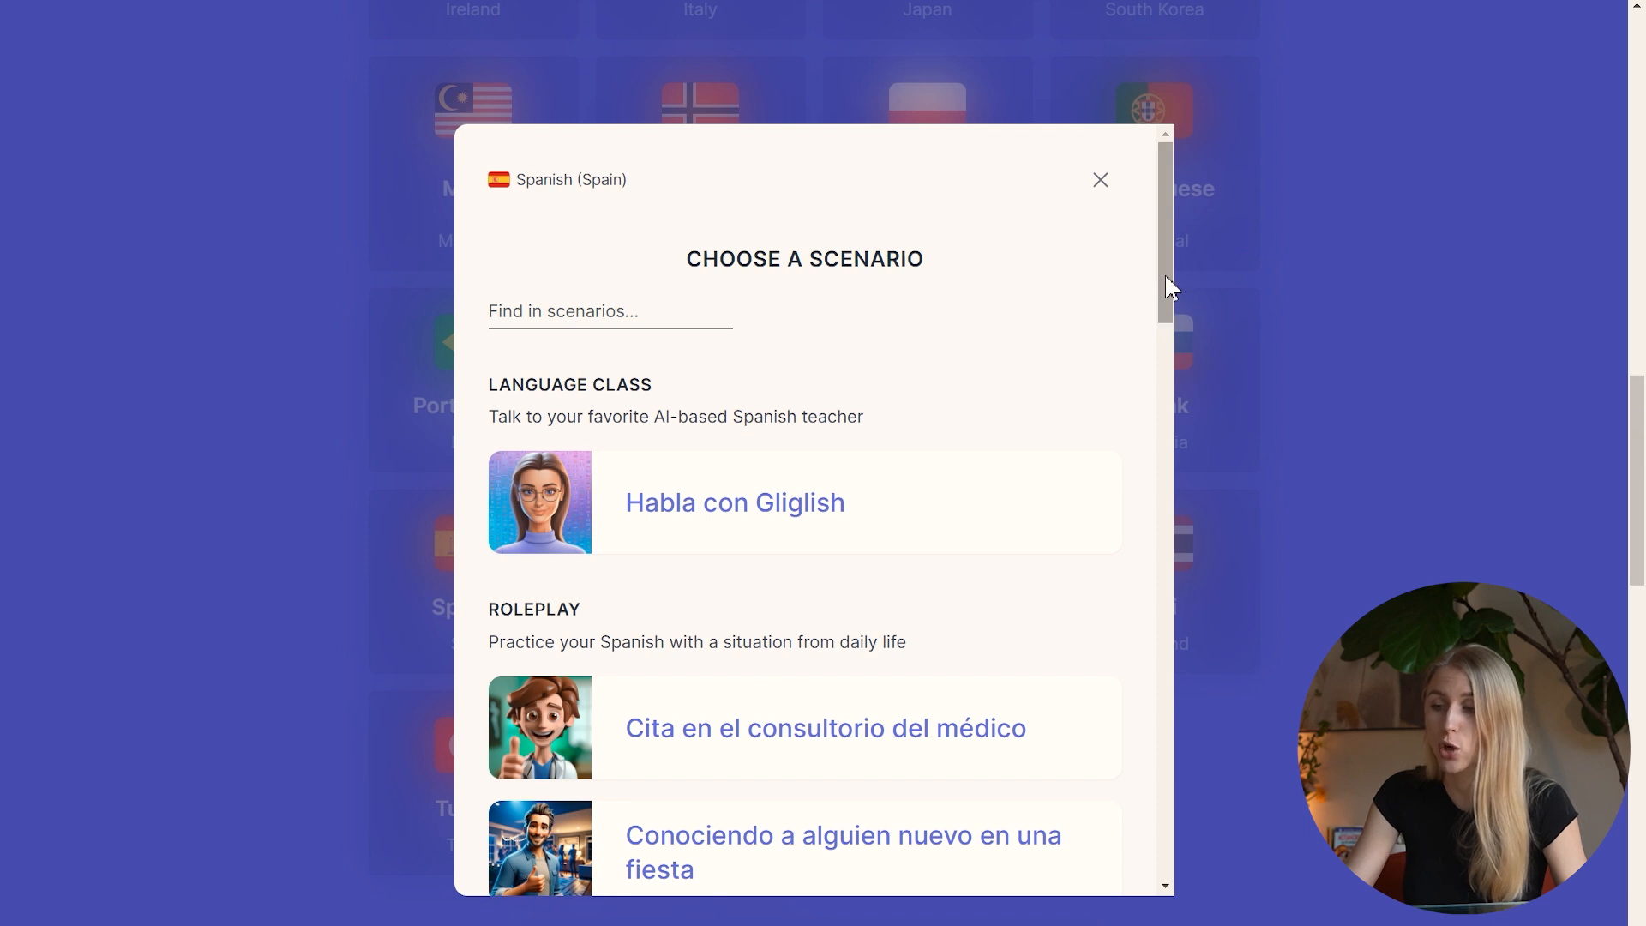
pyautogui.scroll(-3)
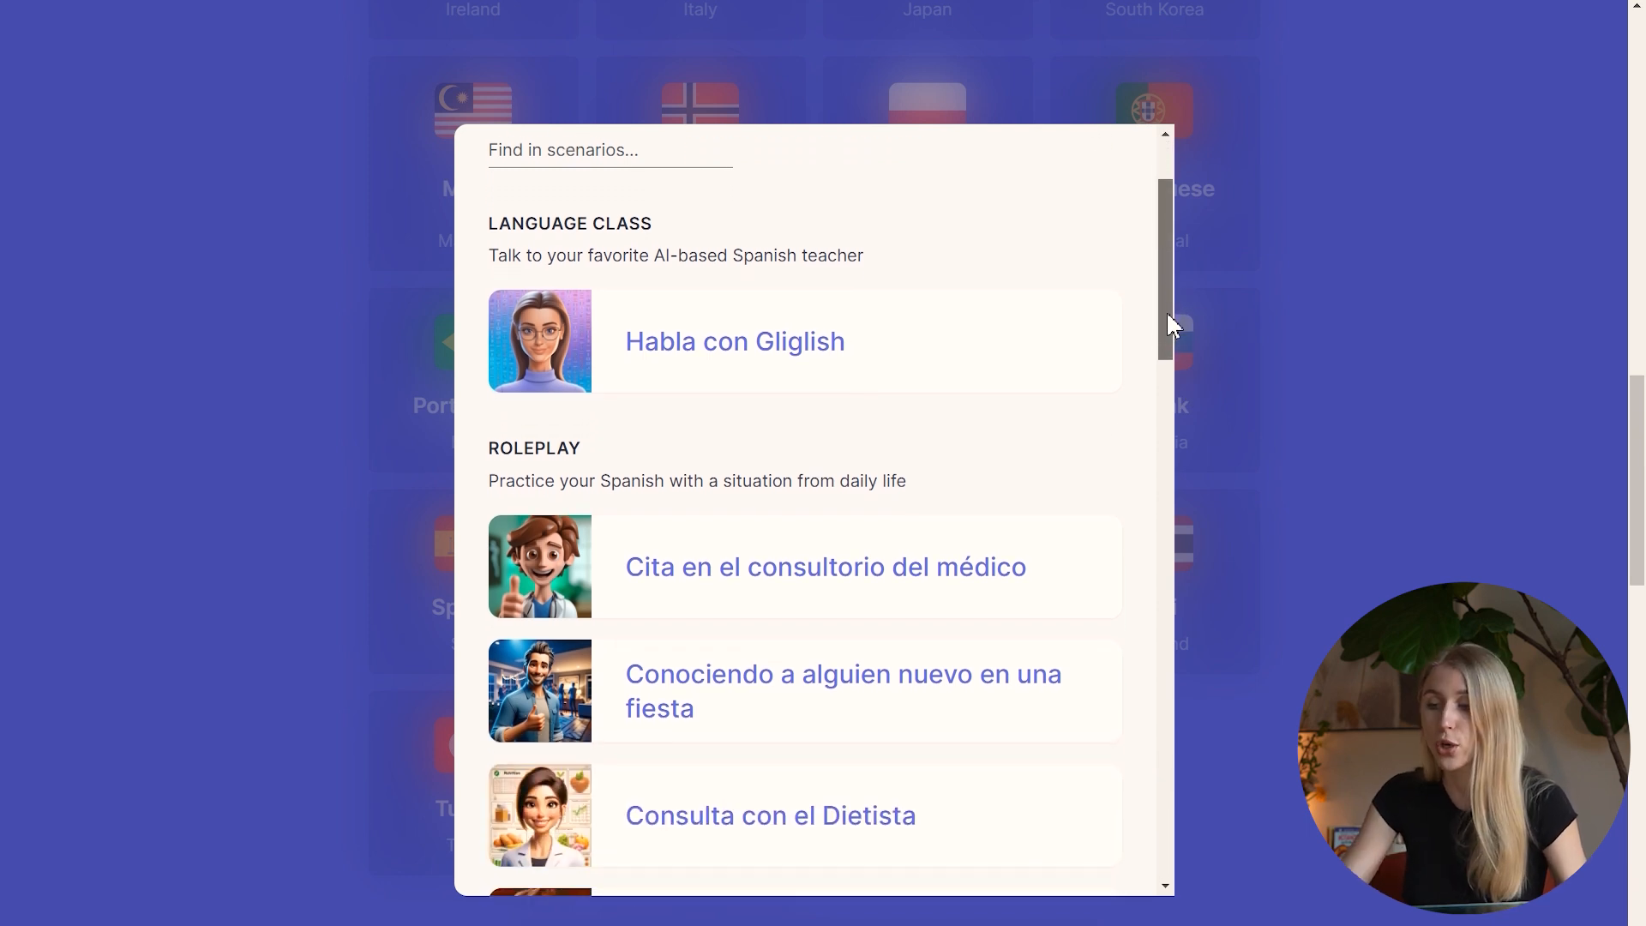
pyautogui.scroll(-3)
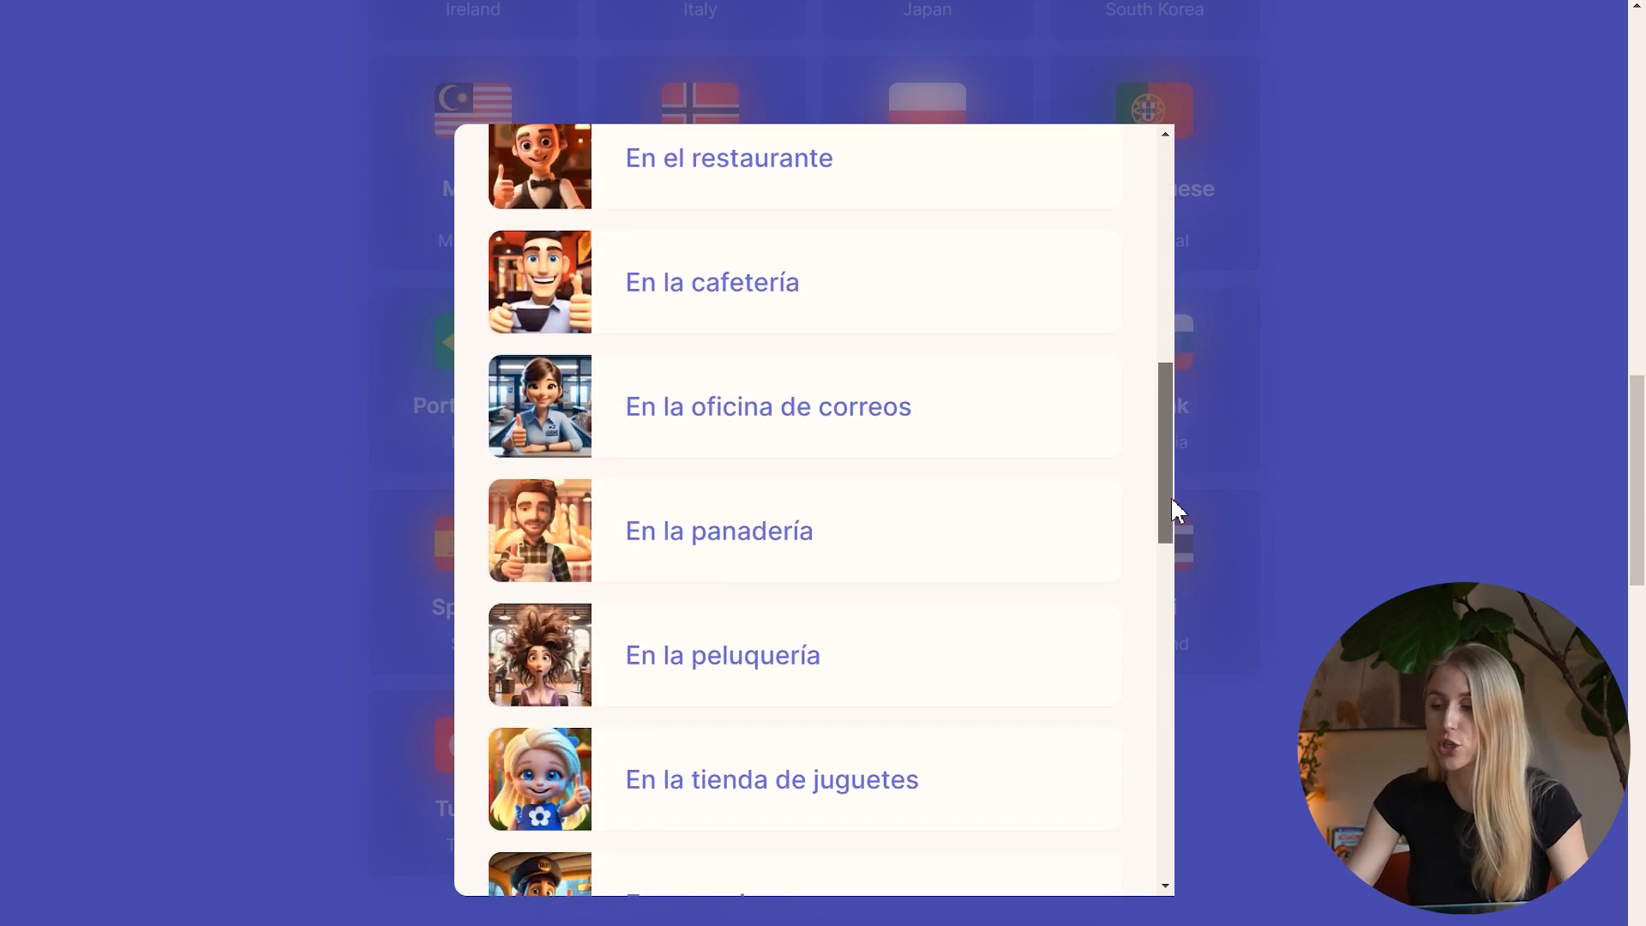
pyautogui.scroll(-3)
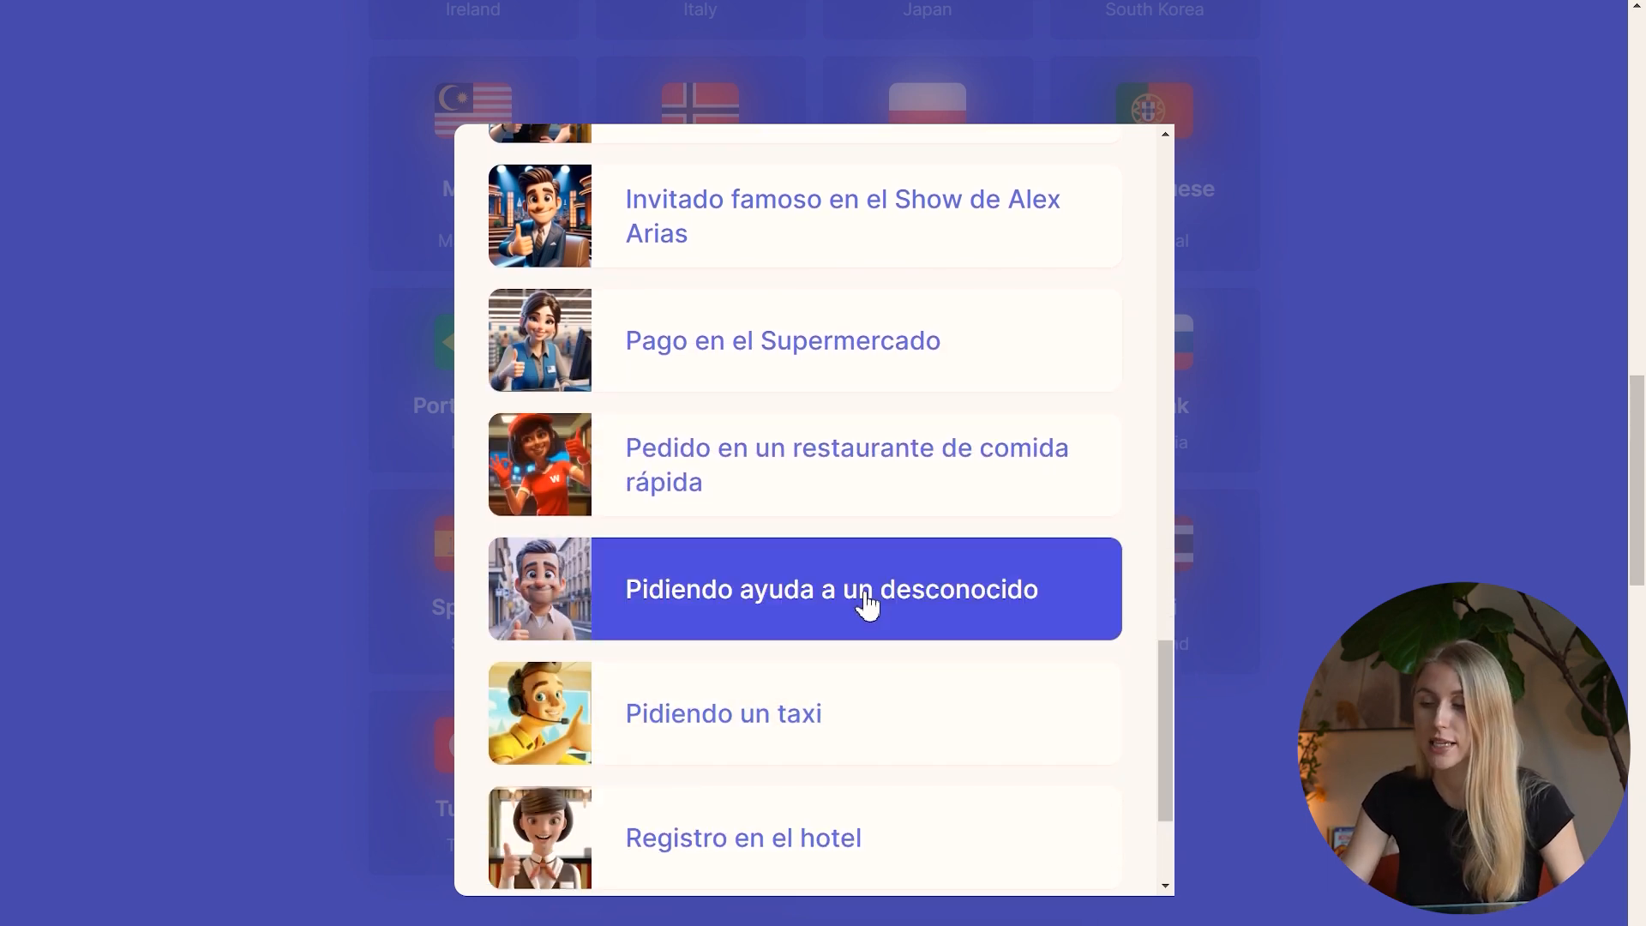
pyautogui.click(829, 588)
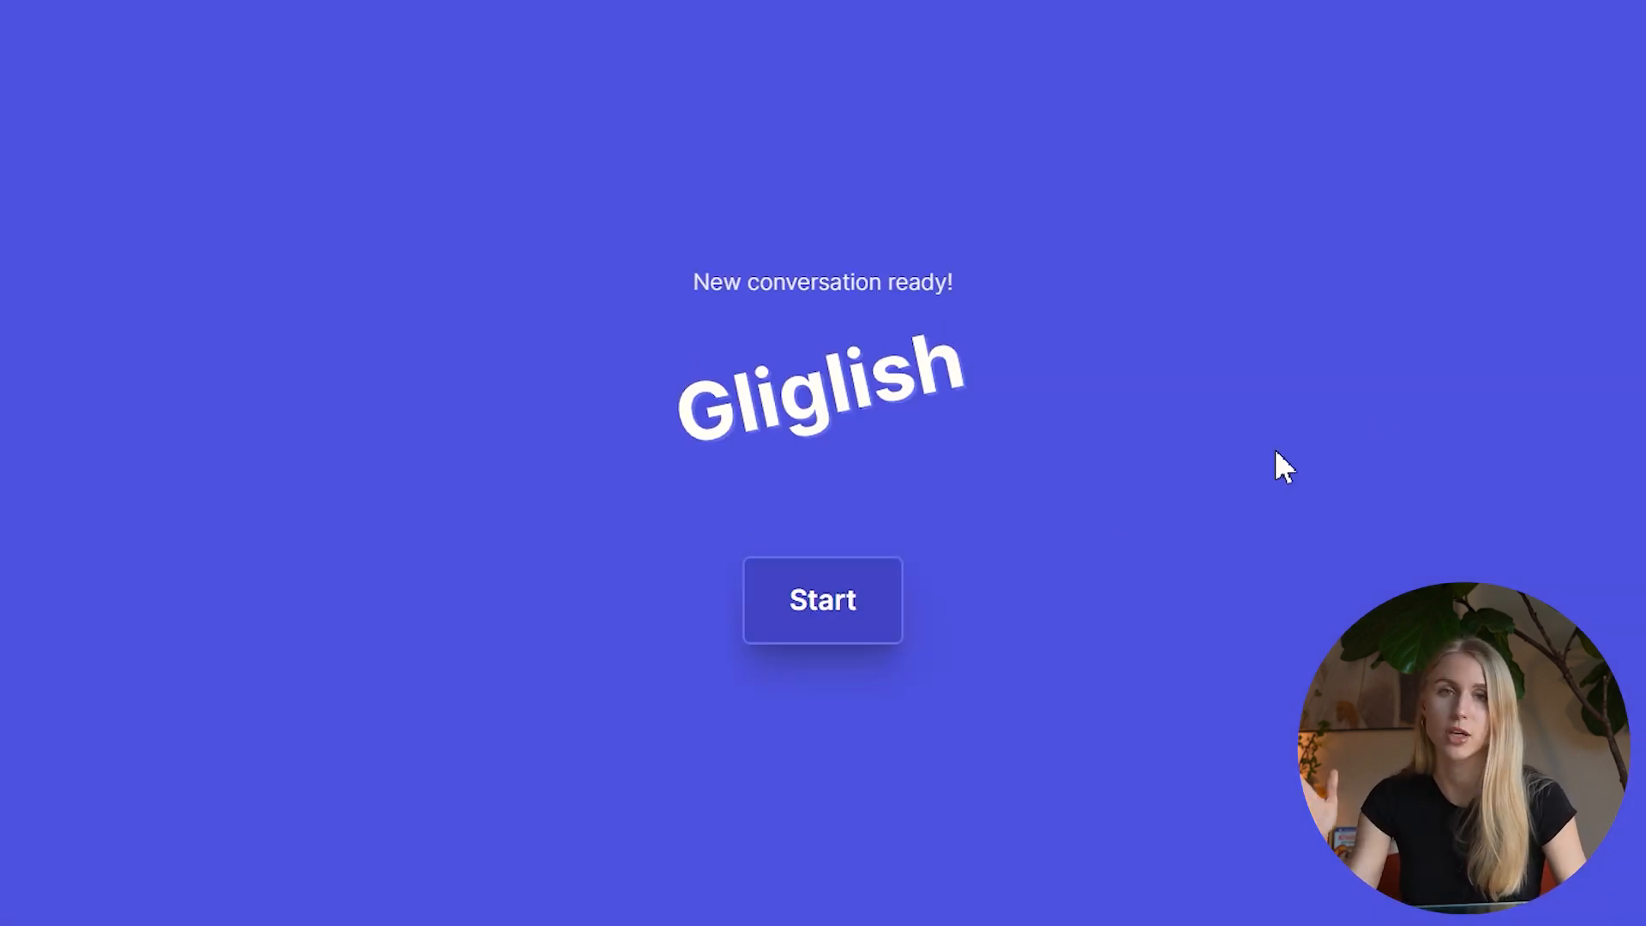
pyautogui.click(822, 599)
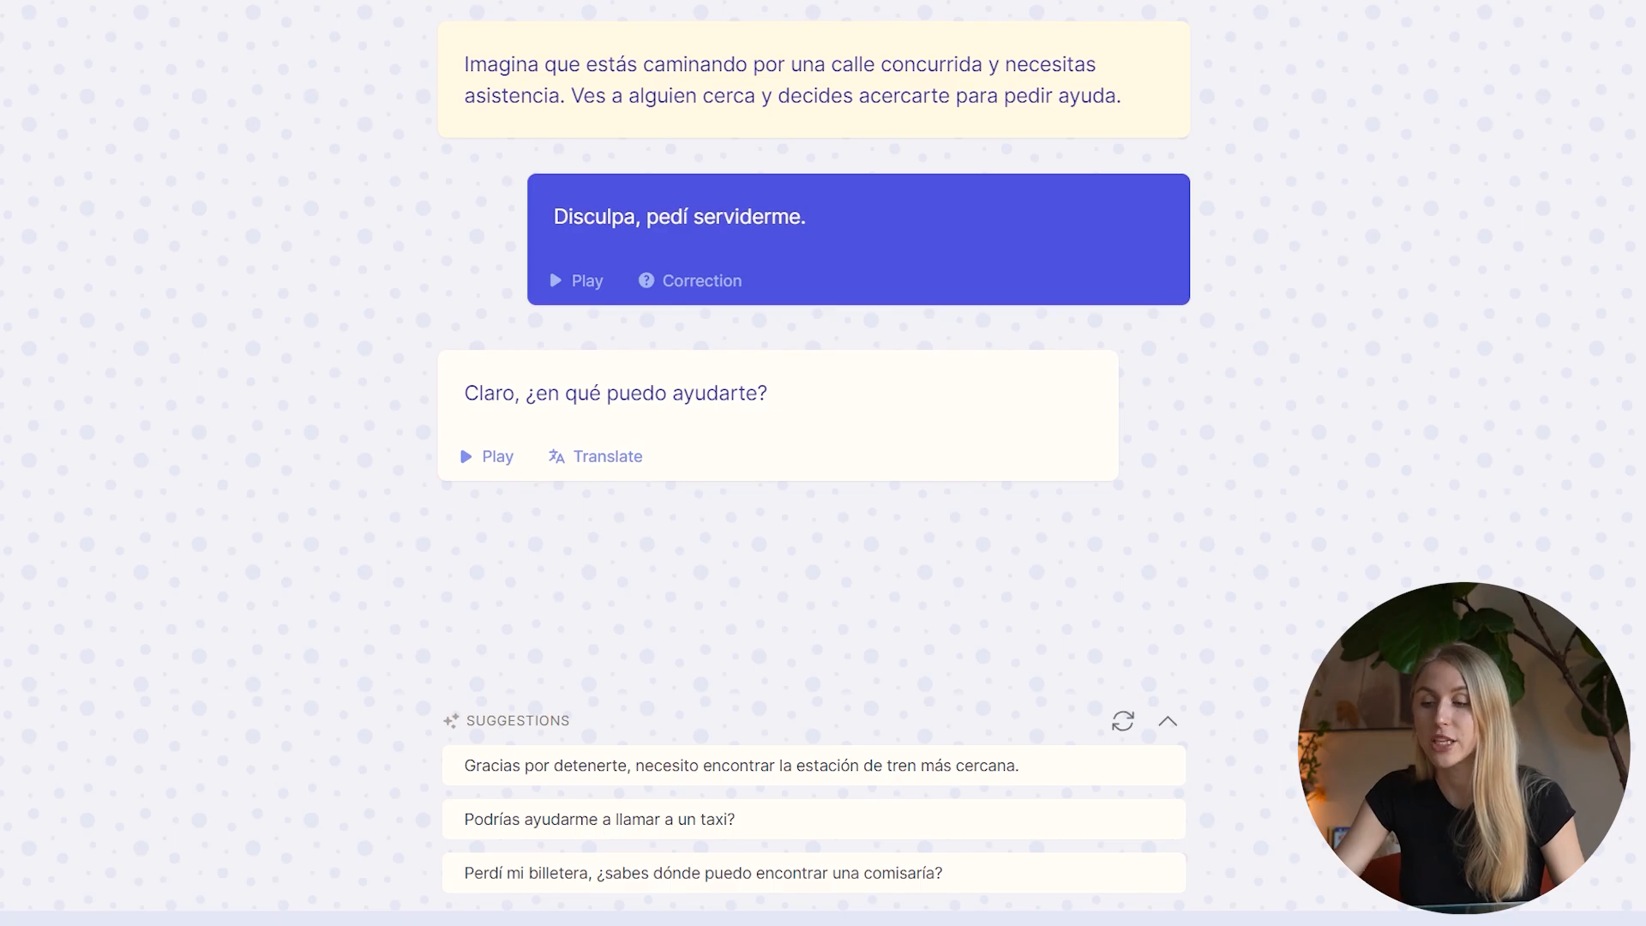